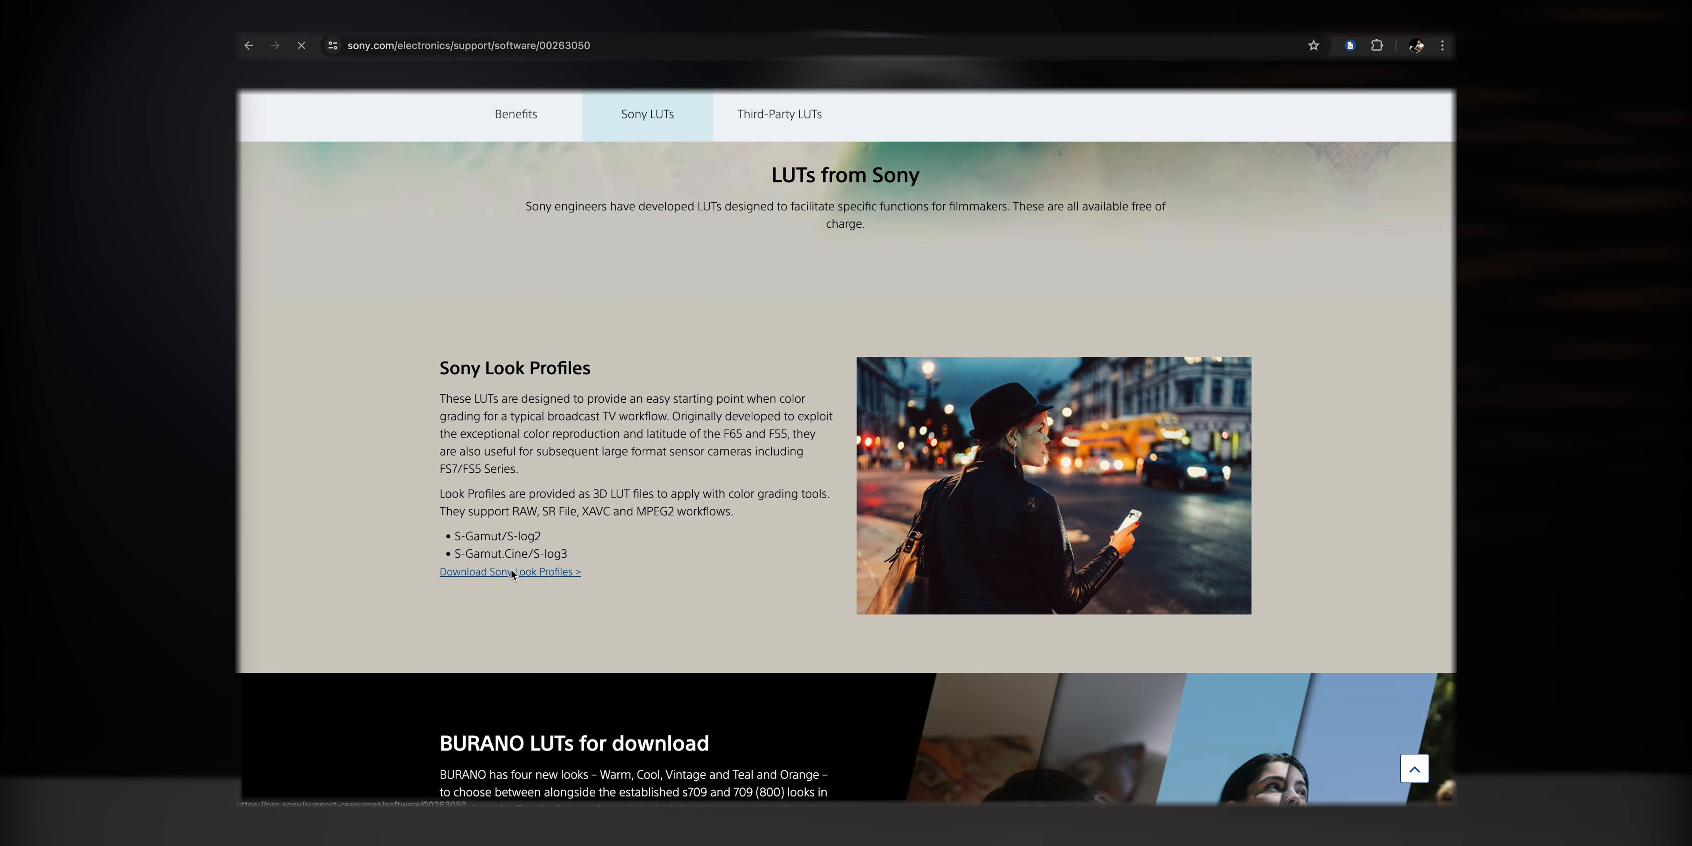
Step: Follow the 'Download Sony Look Profiles' link on Sony's free LUTs page
left_click(508, 571)
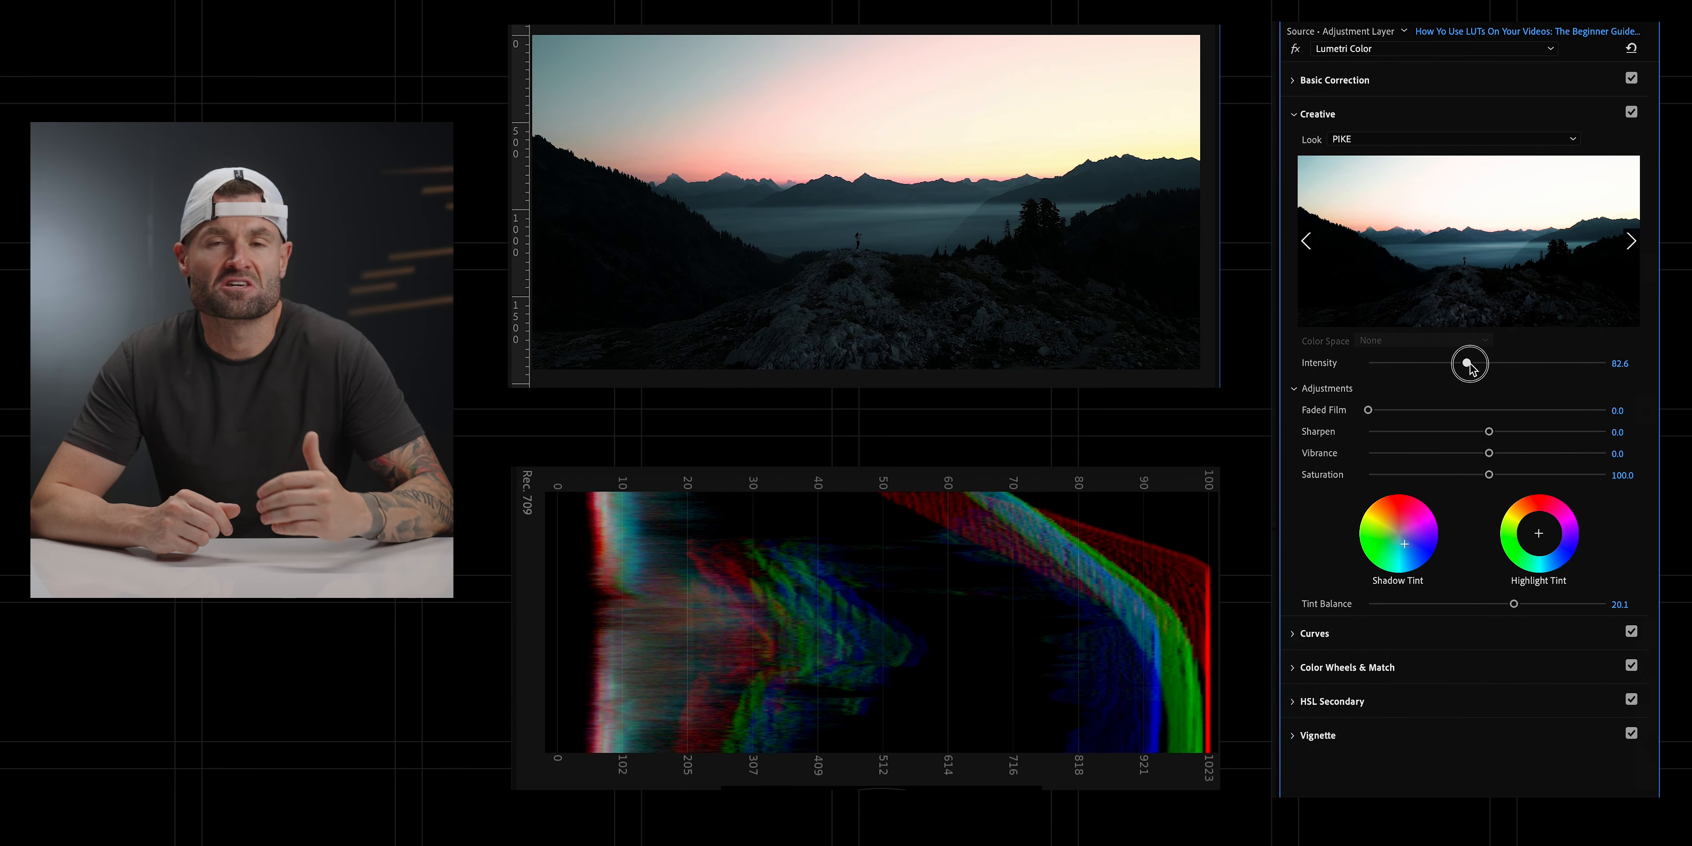
Step: Lower the PIKE look's intensity to about 82.6 and expand HSL Secondary
left_click_drag(1469, 362, 1486, 362)
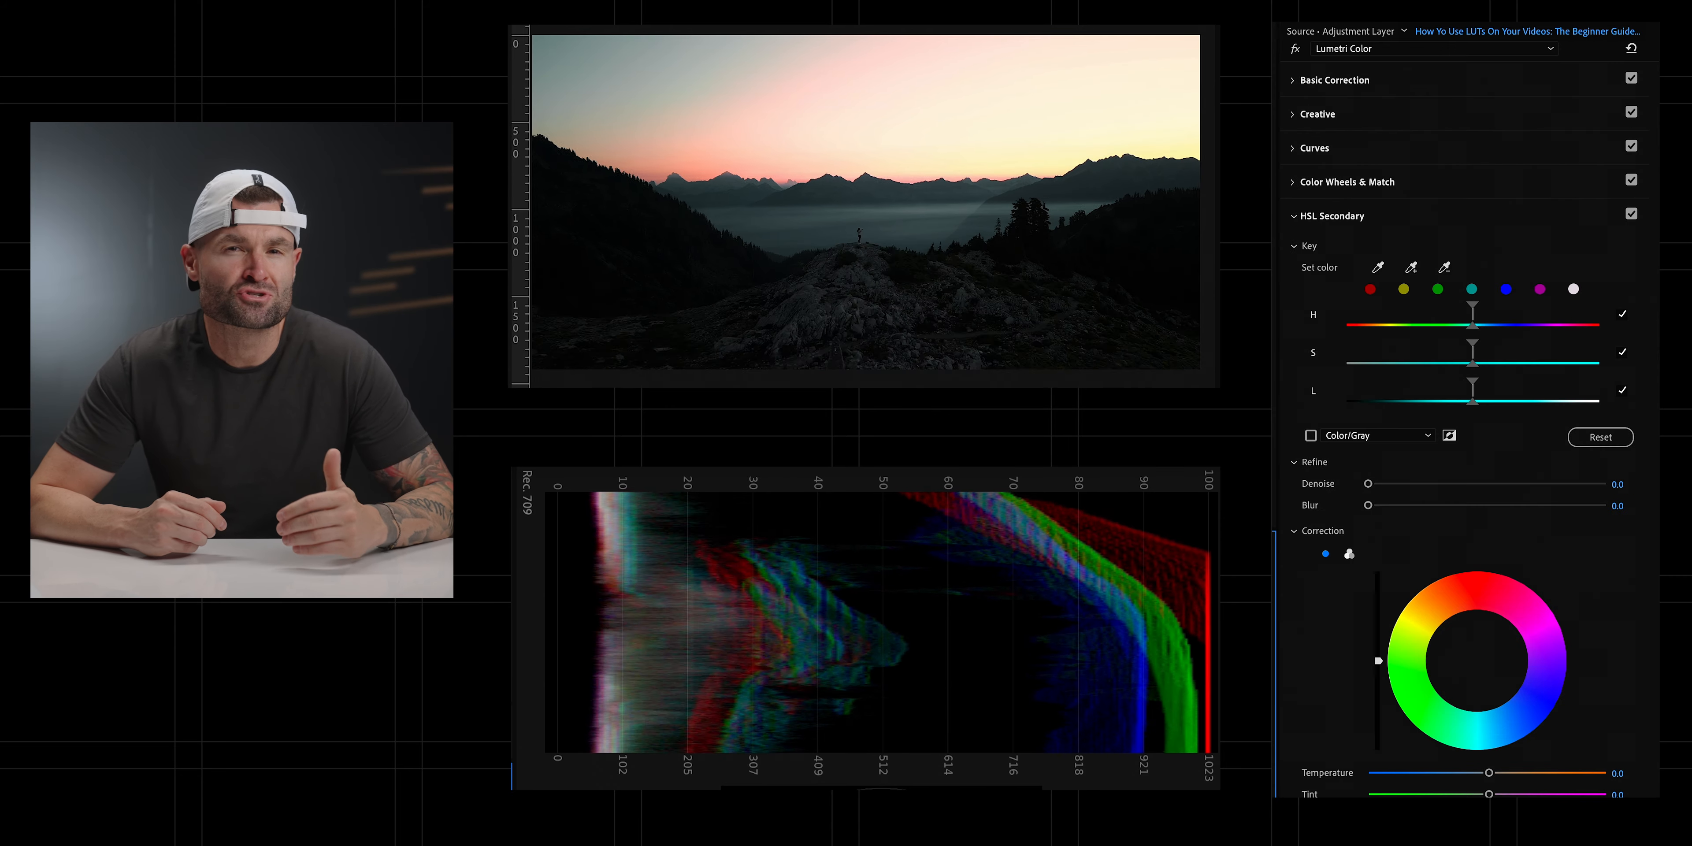
left_click(1335, 80)
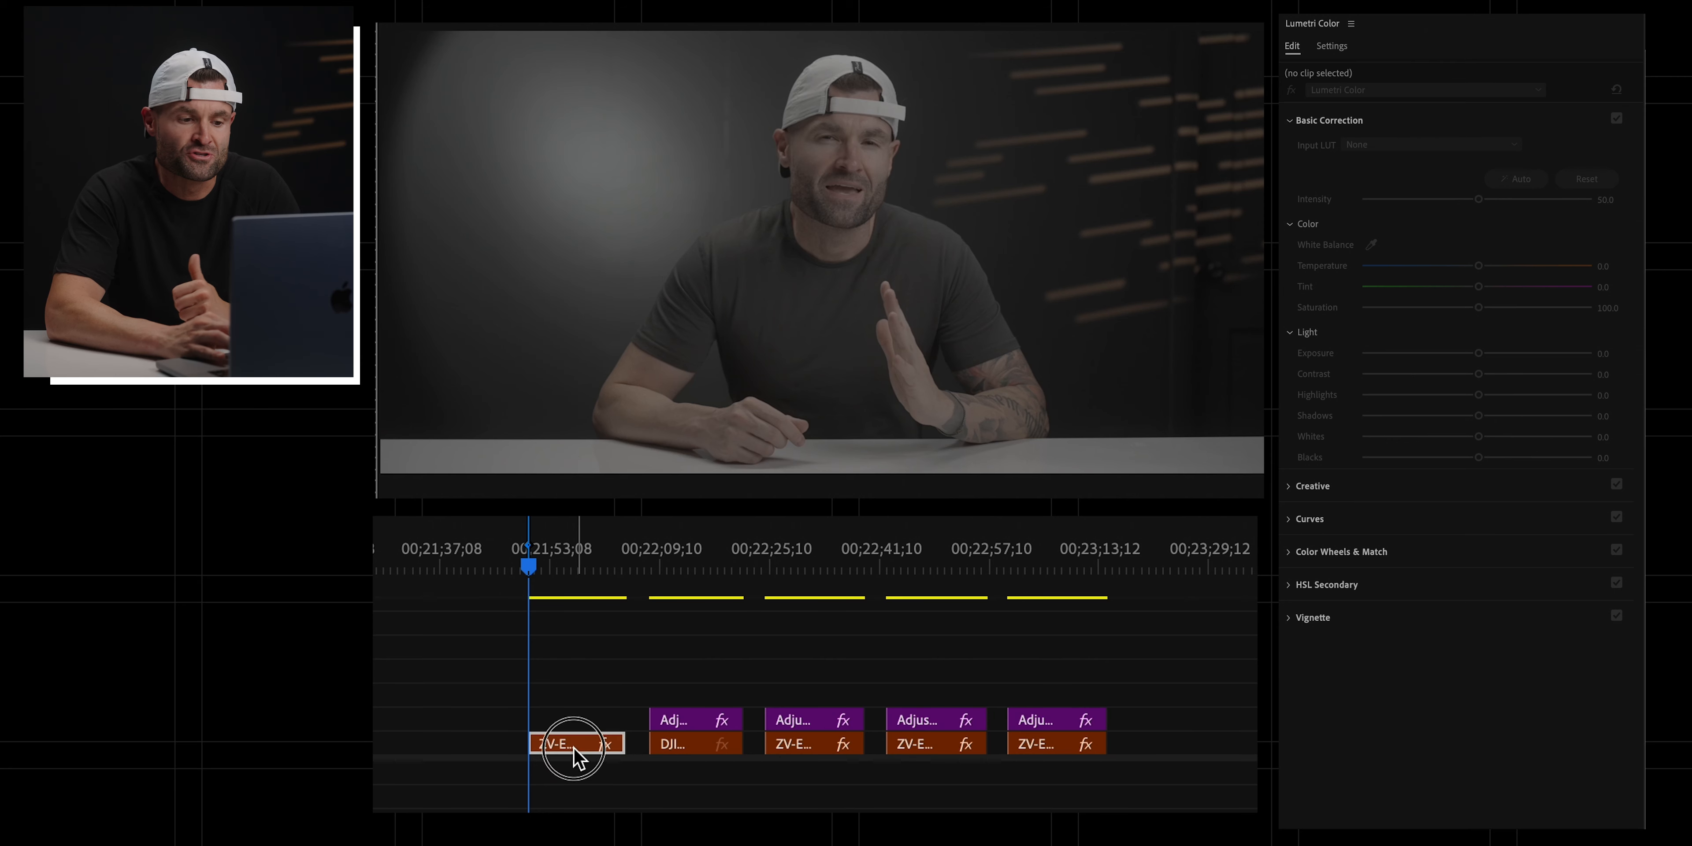
Step: Select the talking-head ZV-E clip and check its look intensity, leaving it at full
left_click(575, 744)
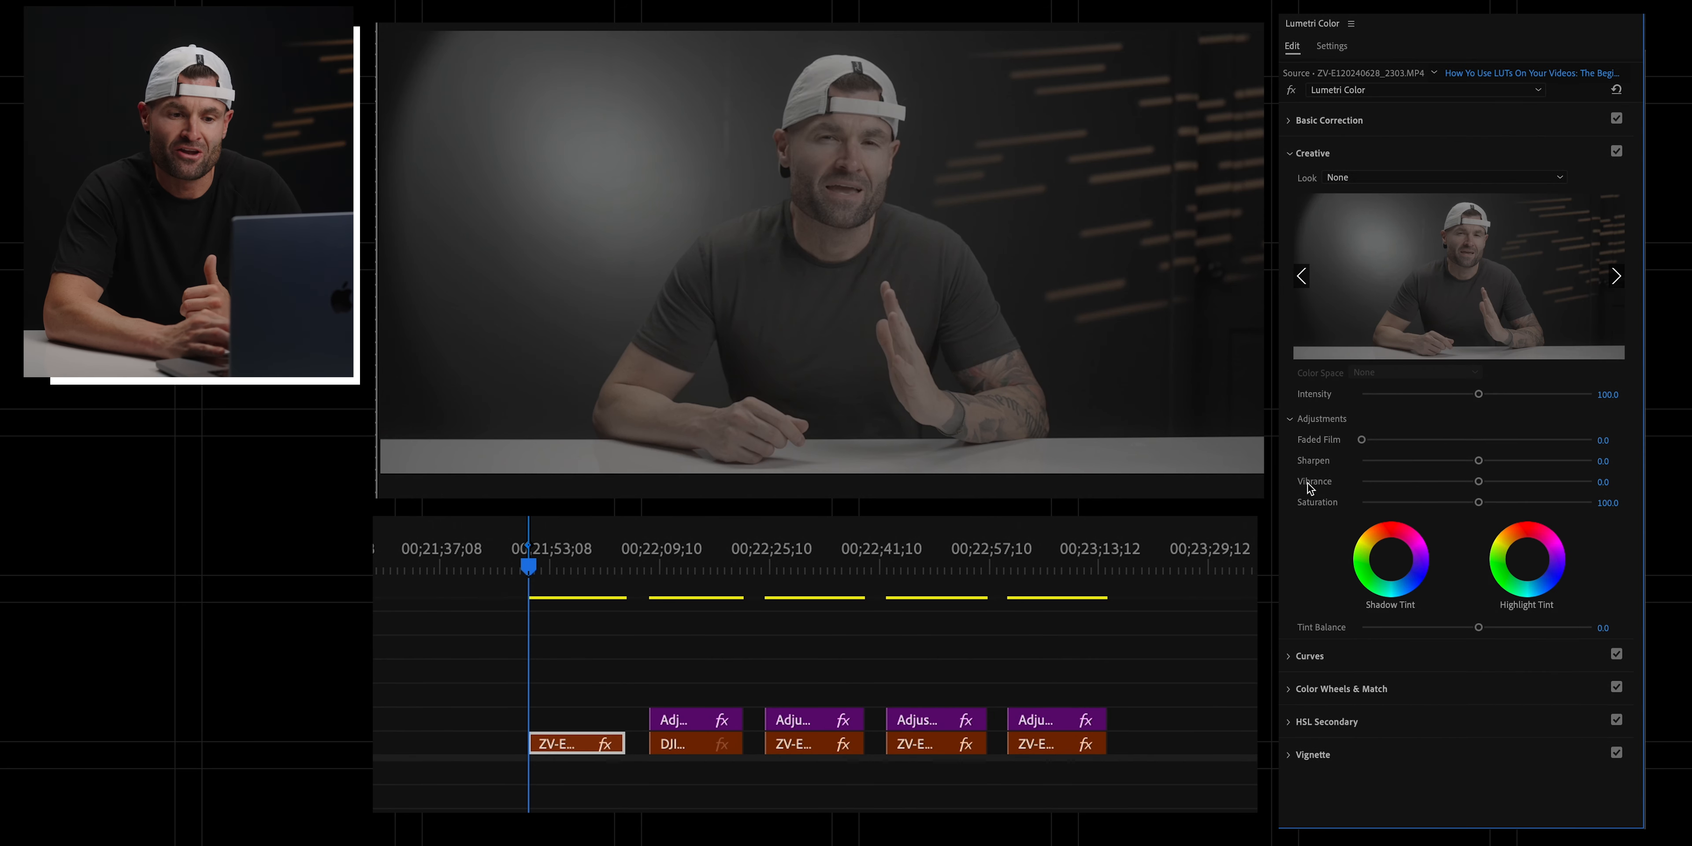
left_click_drag(1478, 394, 1375, 394)
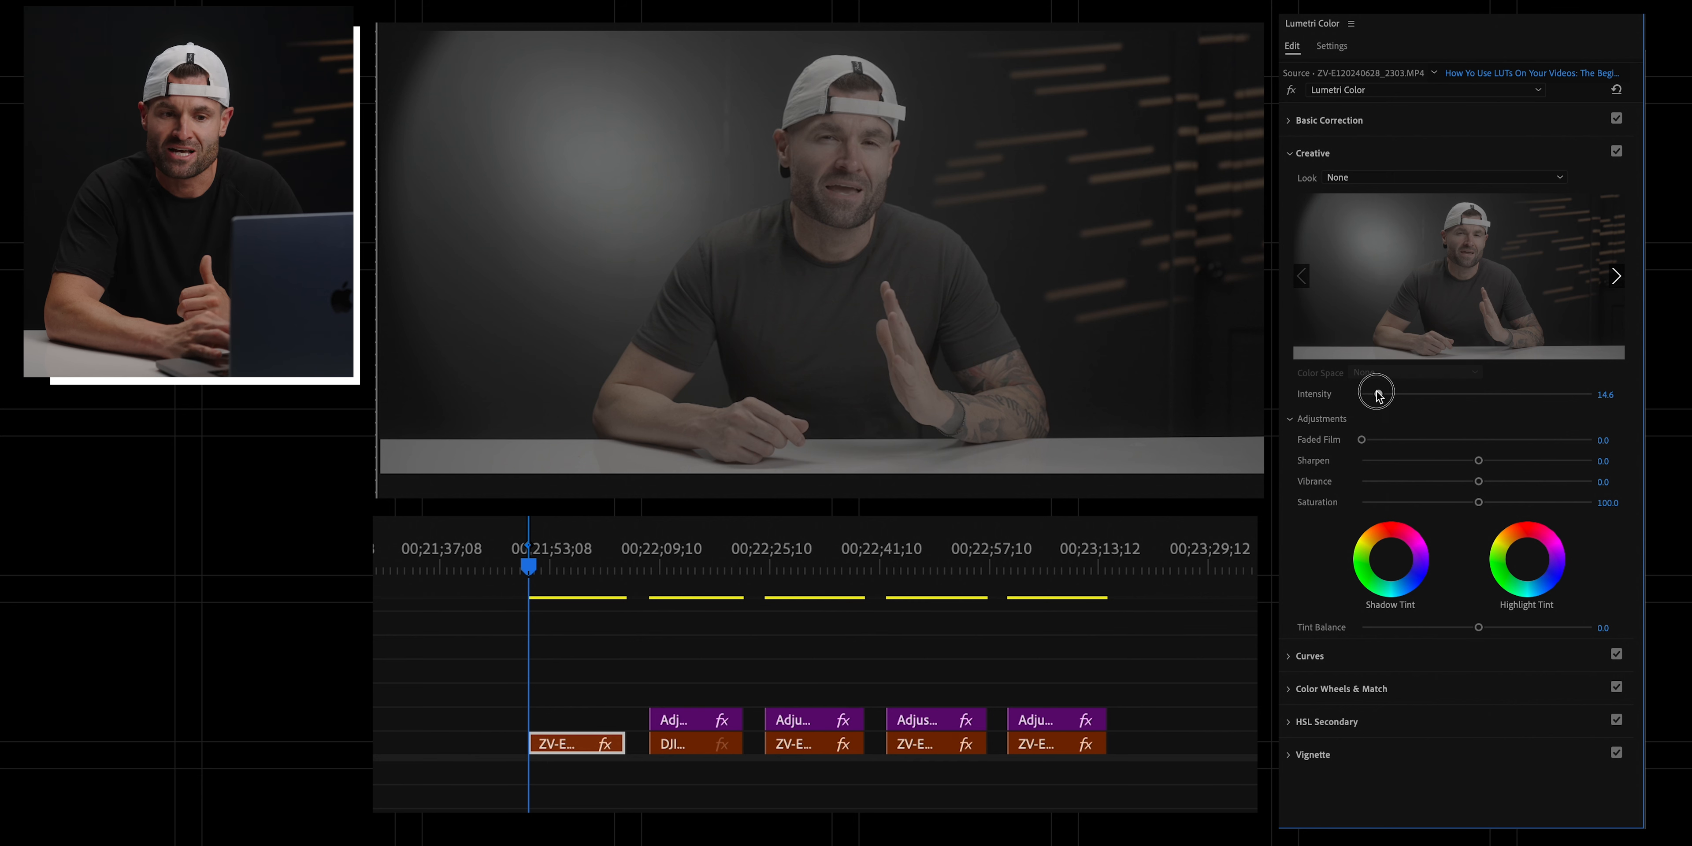
left_click_drag(1375, 393, 1475, 394)
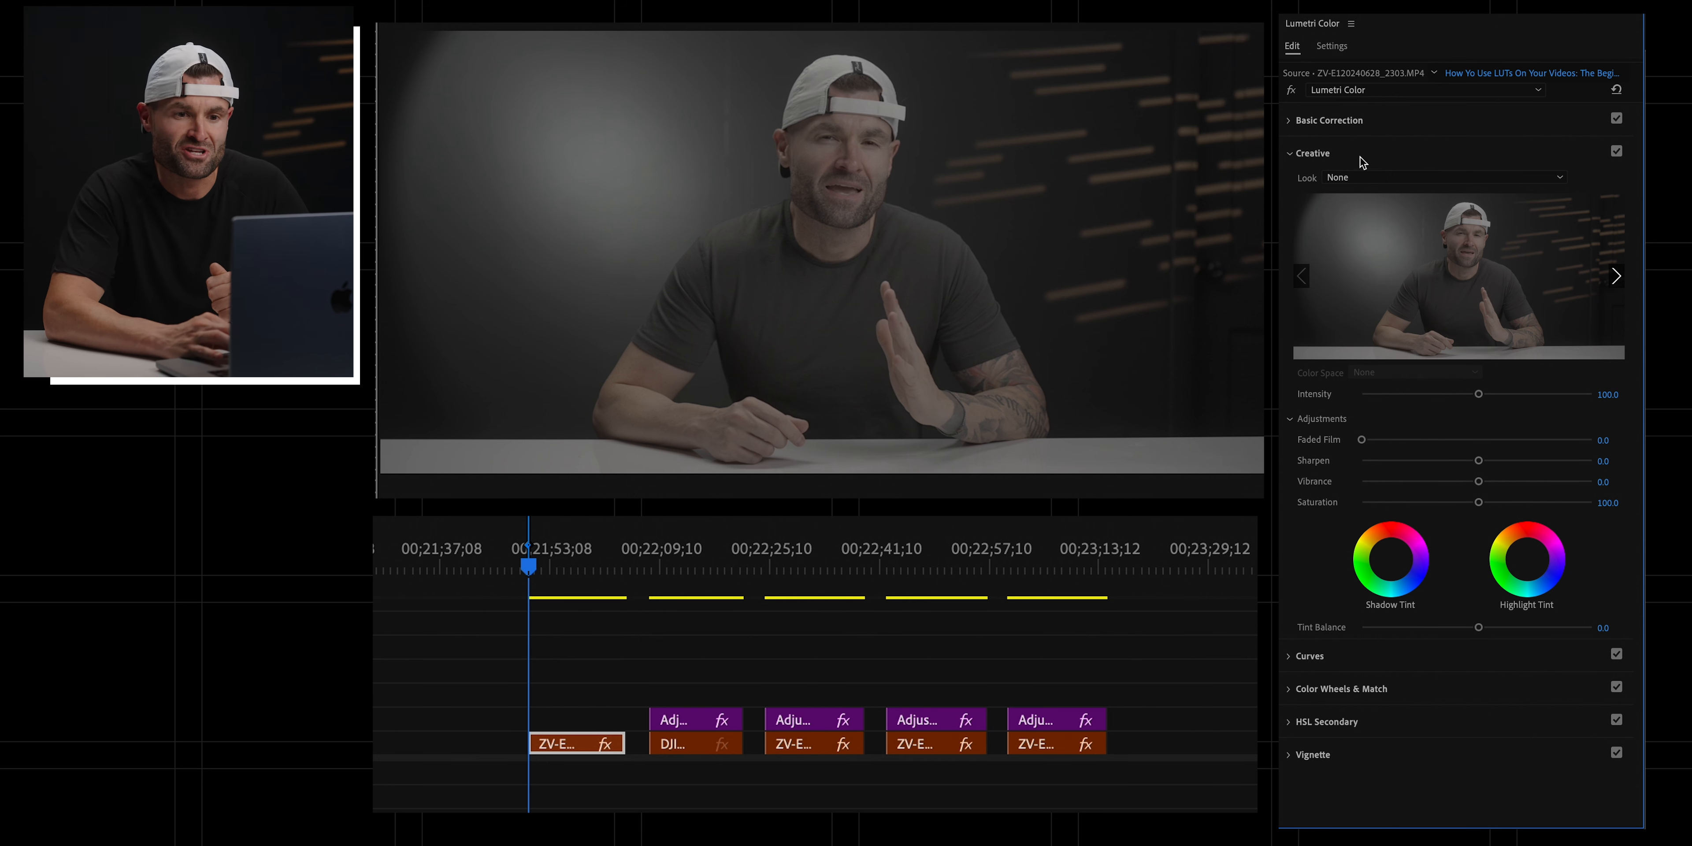
Step: Browse for an Input LUT in Basic Correction, navigating into the SONY OFFICIAL folder
left_click(1328, 120)
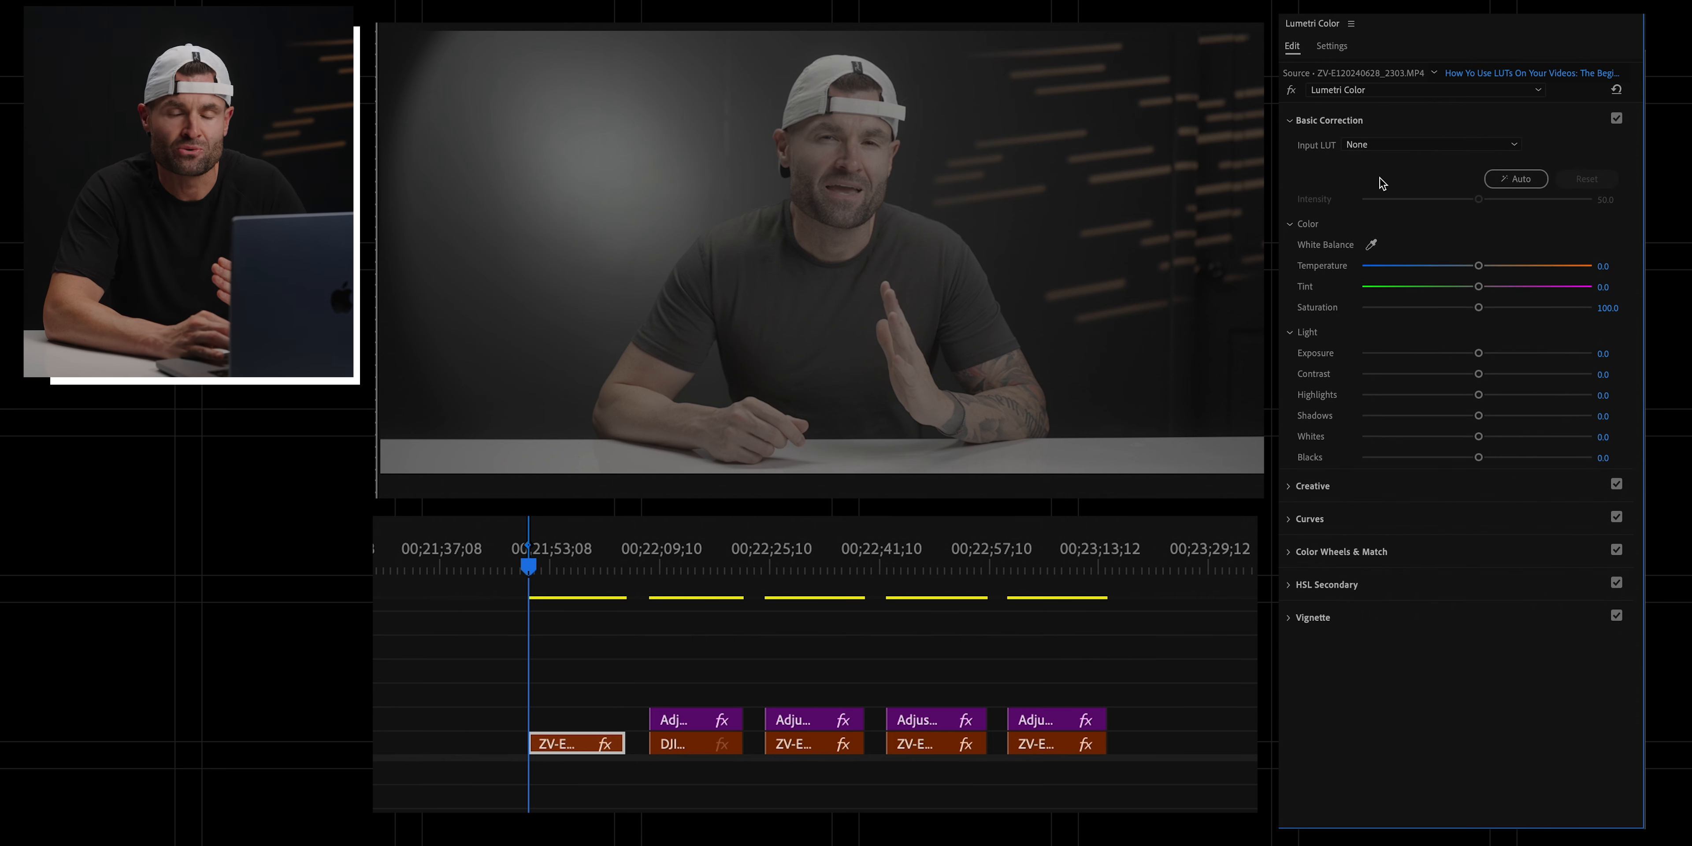
left_click(1431, 144)
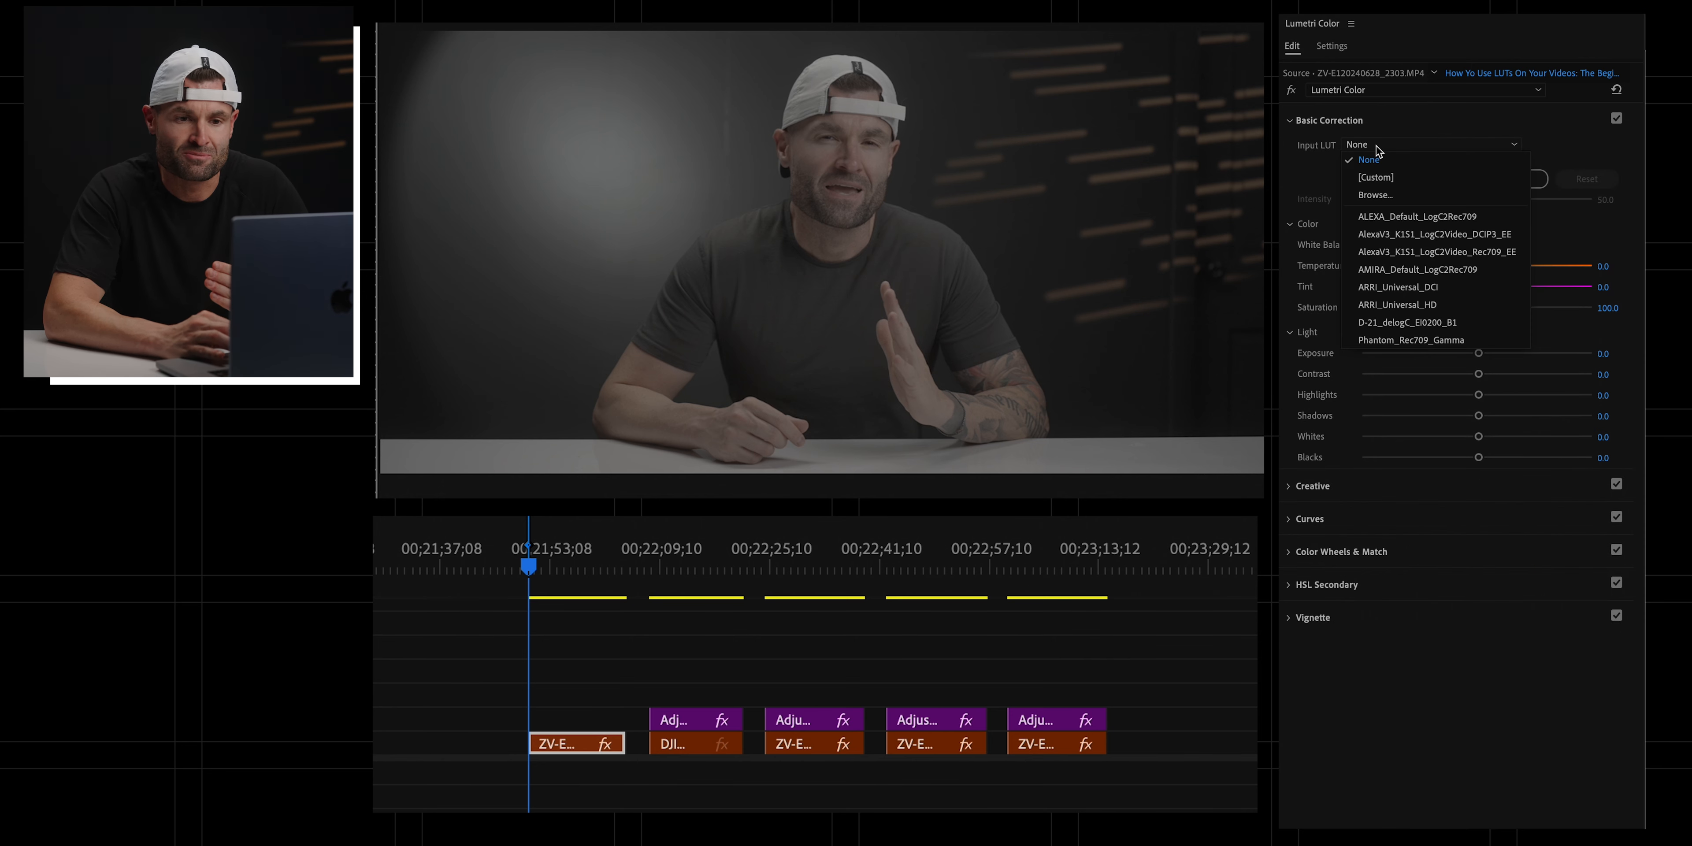
left_click(1376, 193)
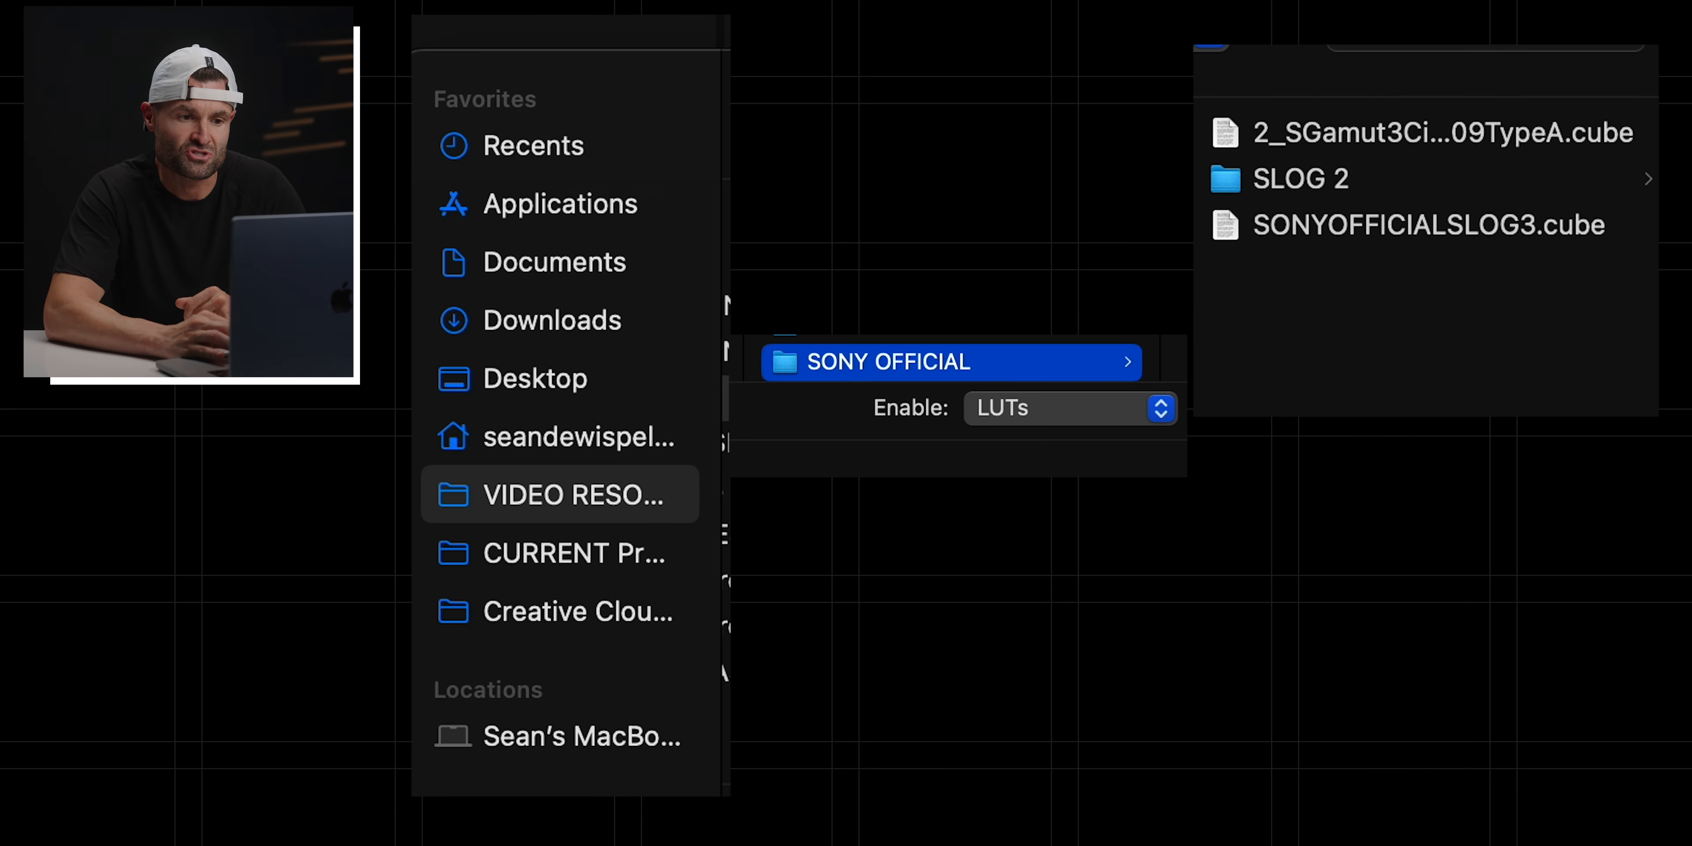
left_click(1408, 226)
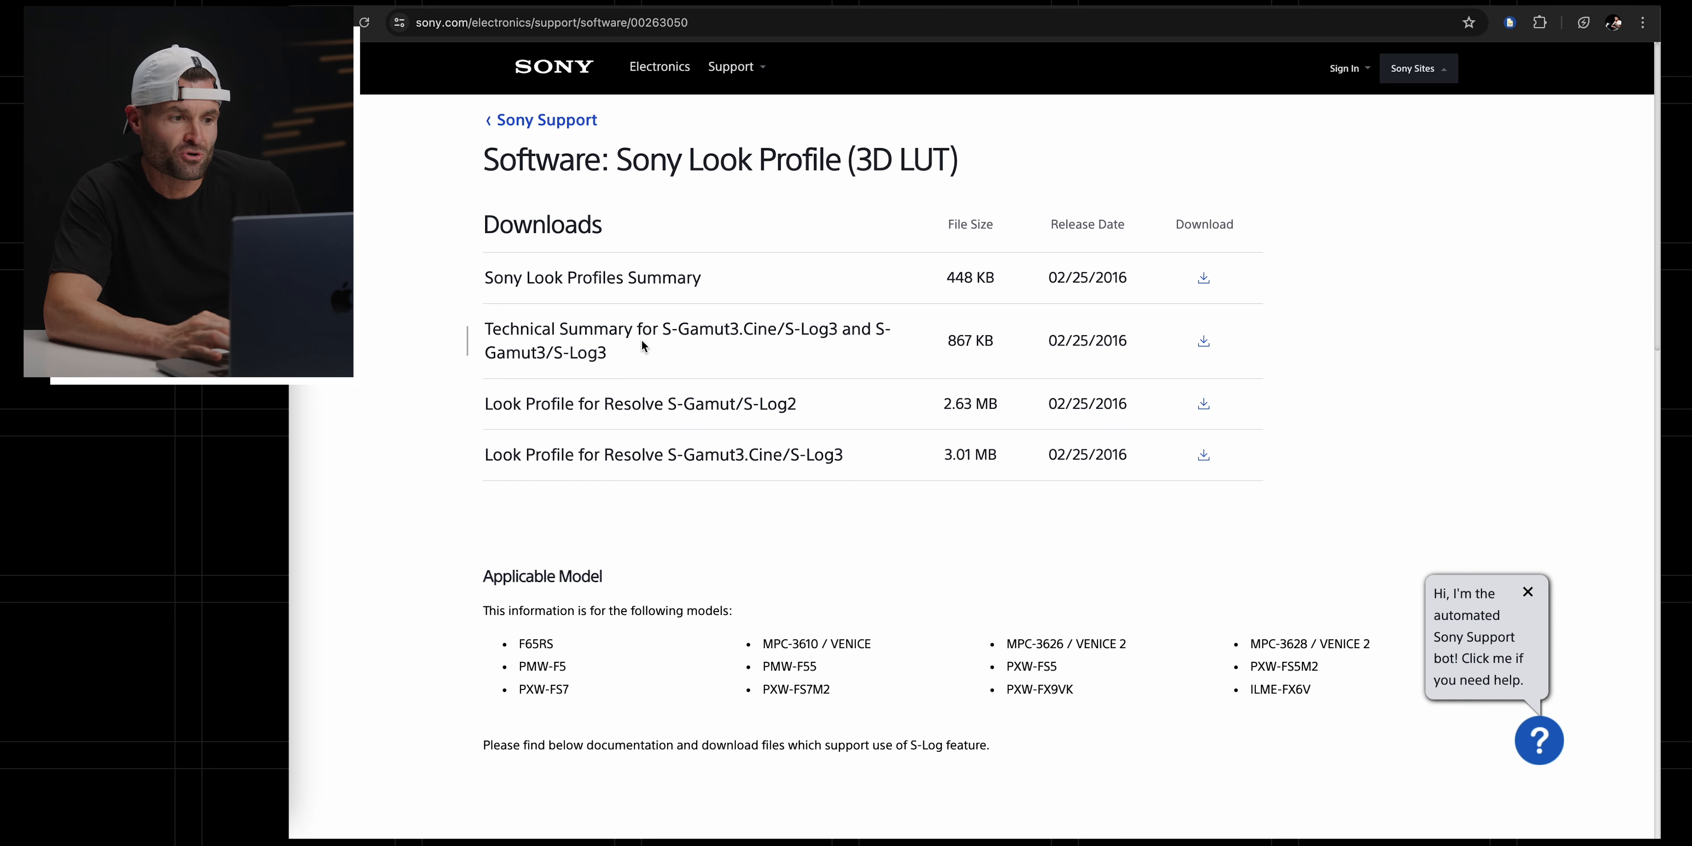
mouse_move(846, 349)
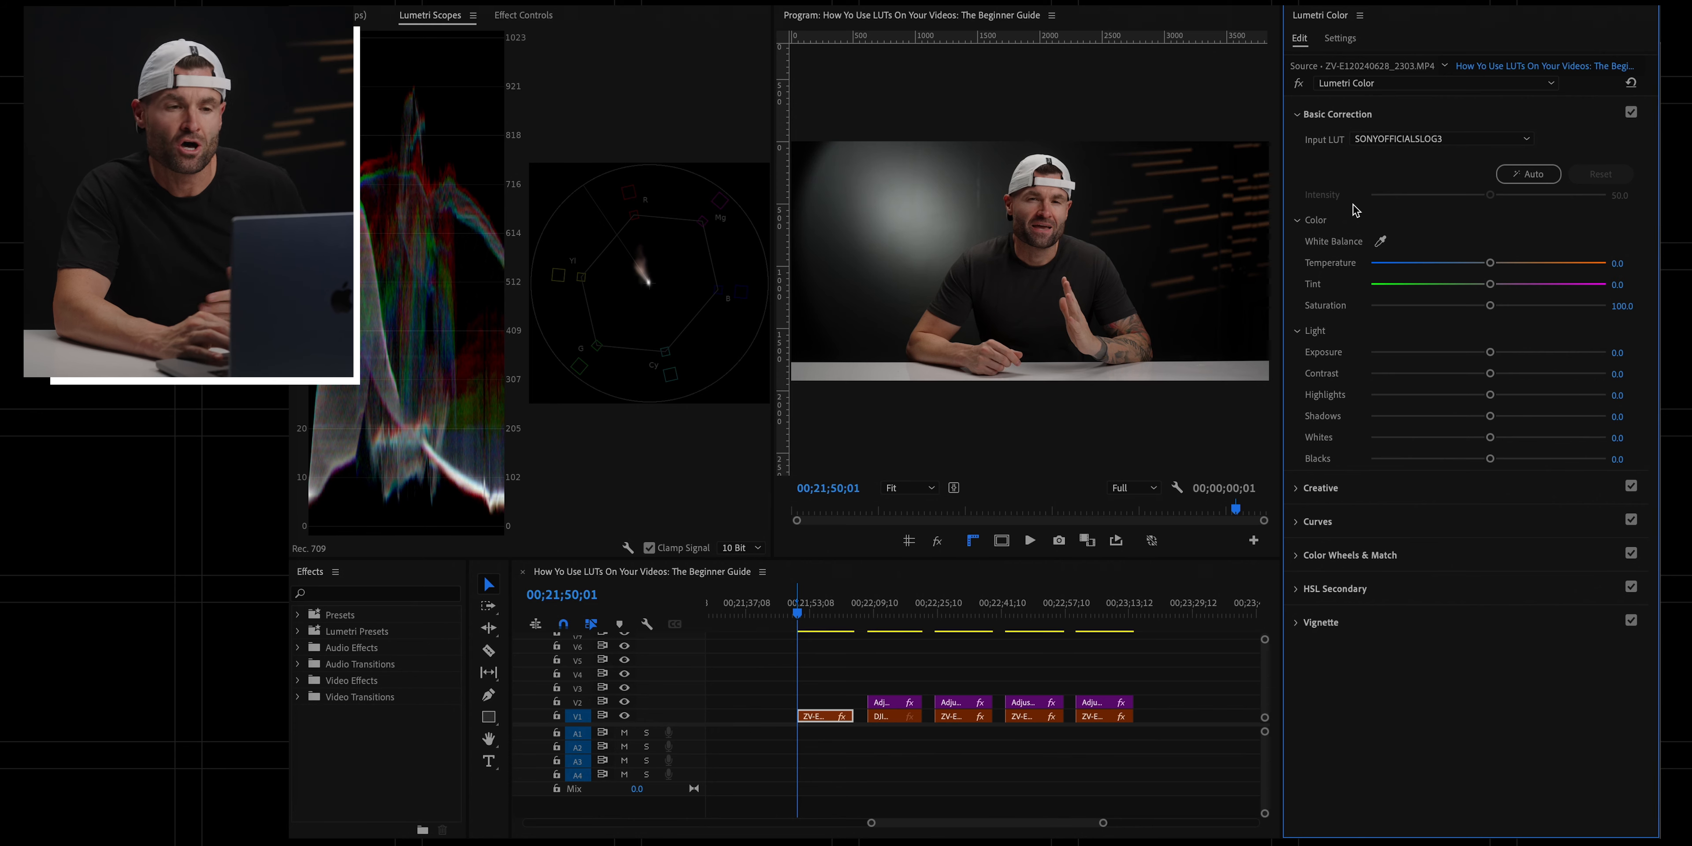
mouse_move(928, 691)
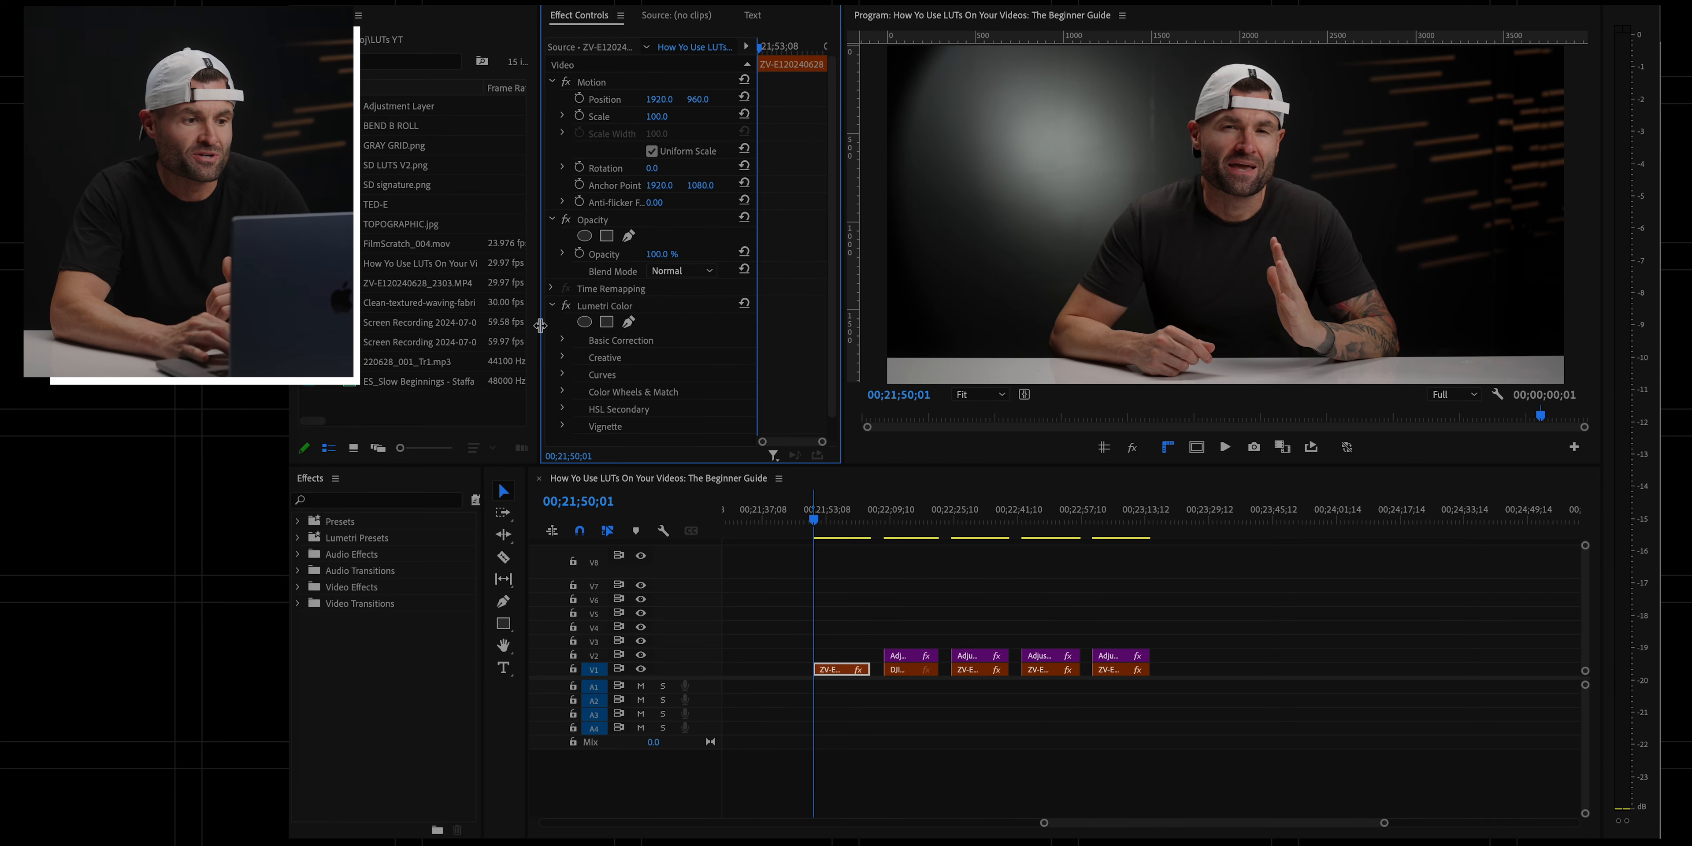
Step: Create a new Adjustment Layer project item with the default video settings
left_click(600, 446)
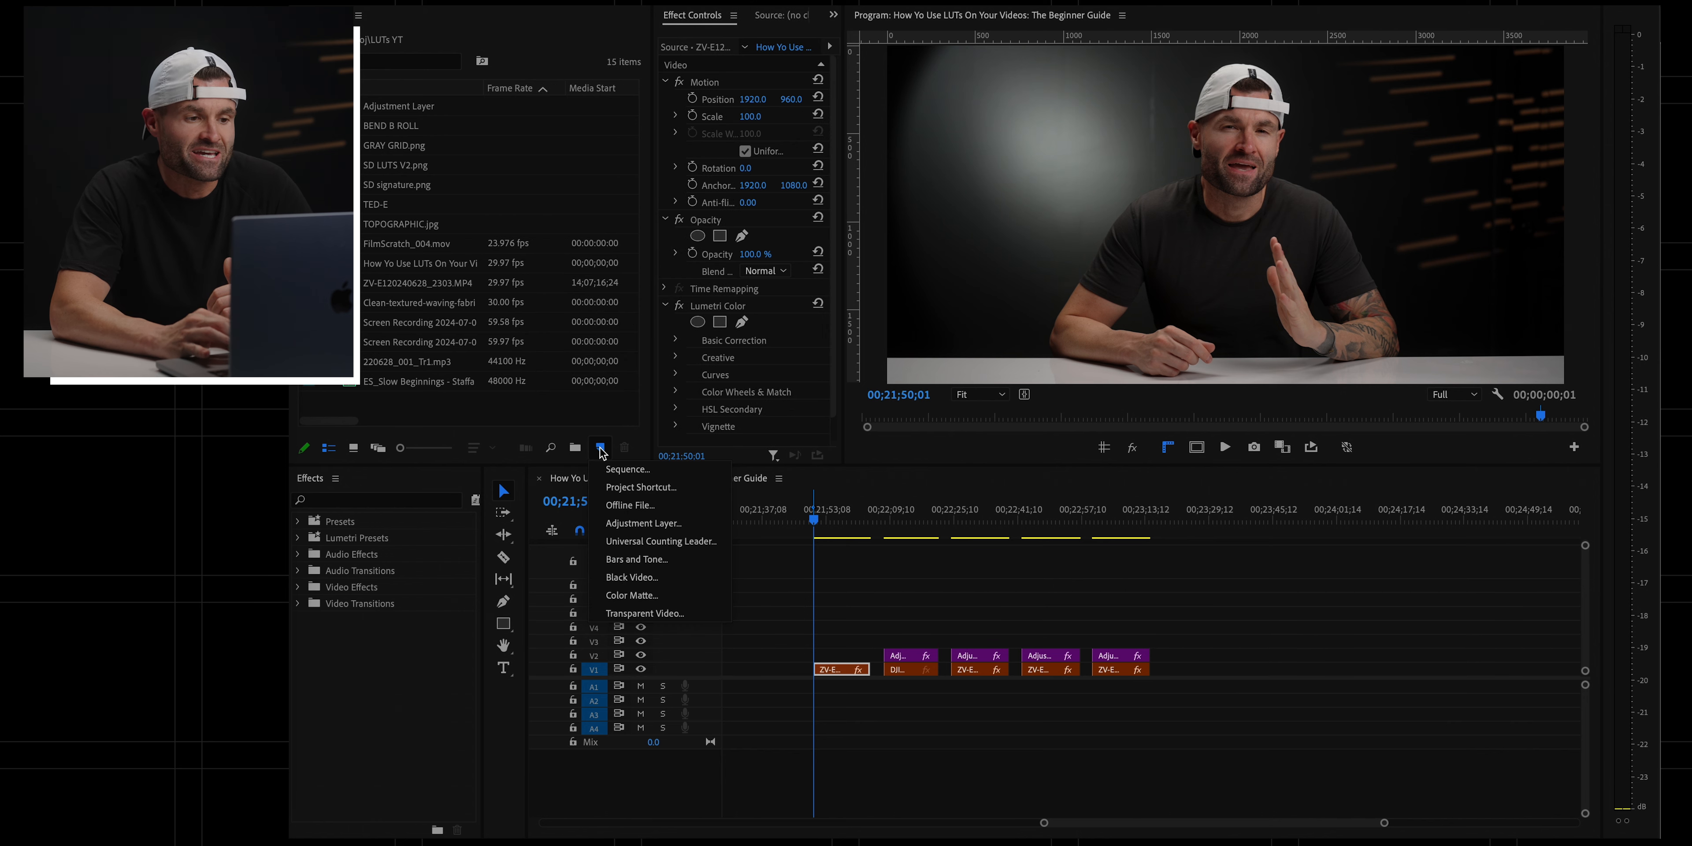
left_click(644, 523)
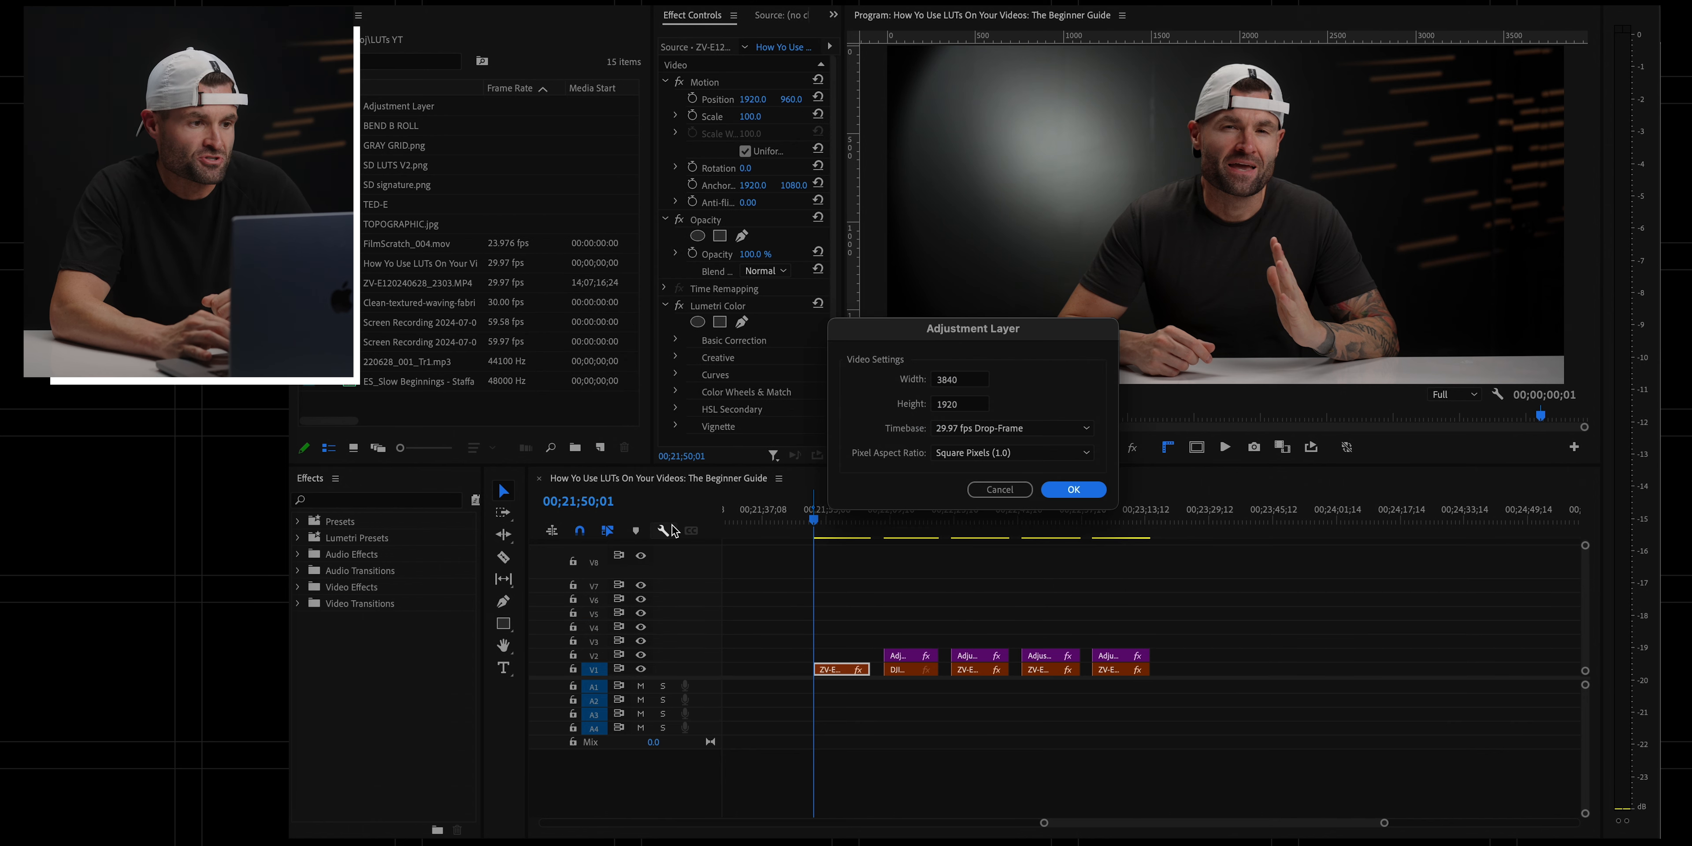
left_click(1072, 489)
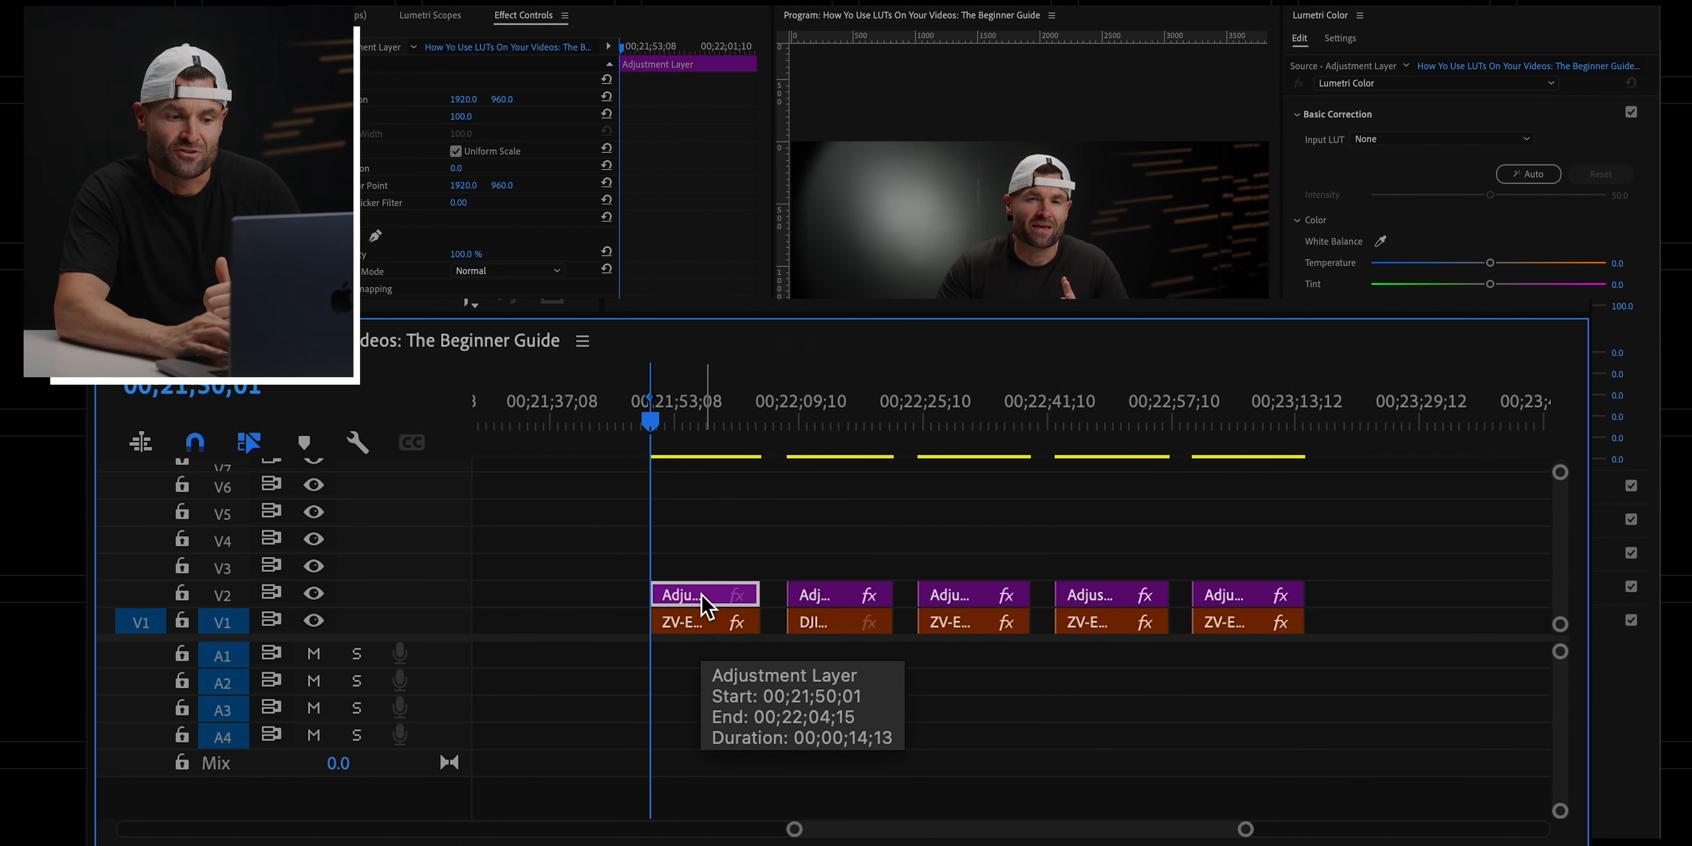
Step: Inspect the first adjustment layer and confirm the SONYOFFICIALSLOG3 LUT stays on the clip beneath
left_click(691, 621)
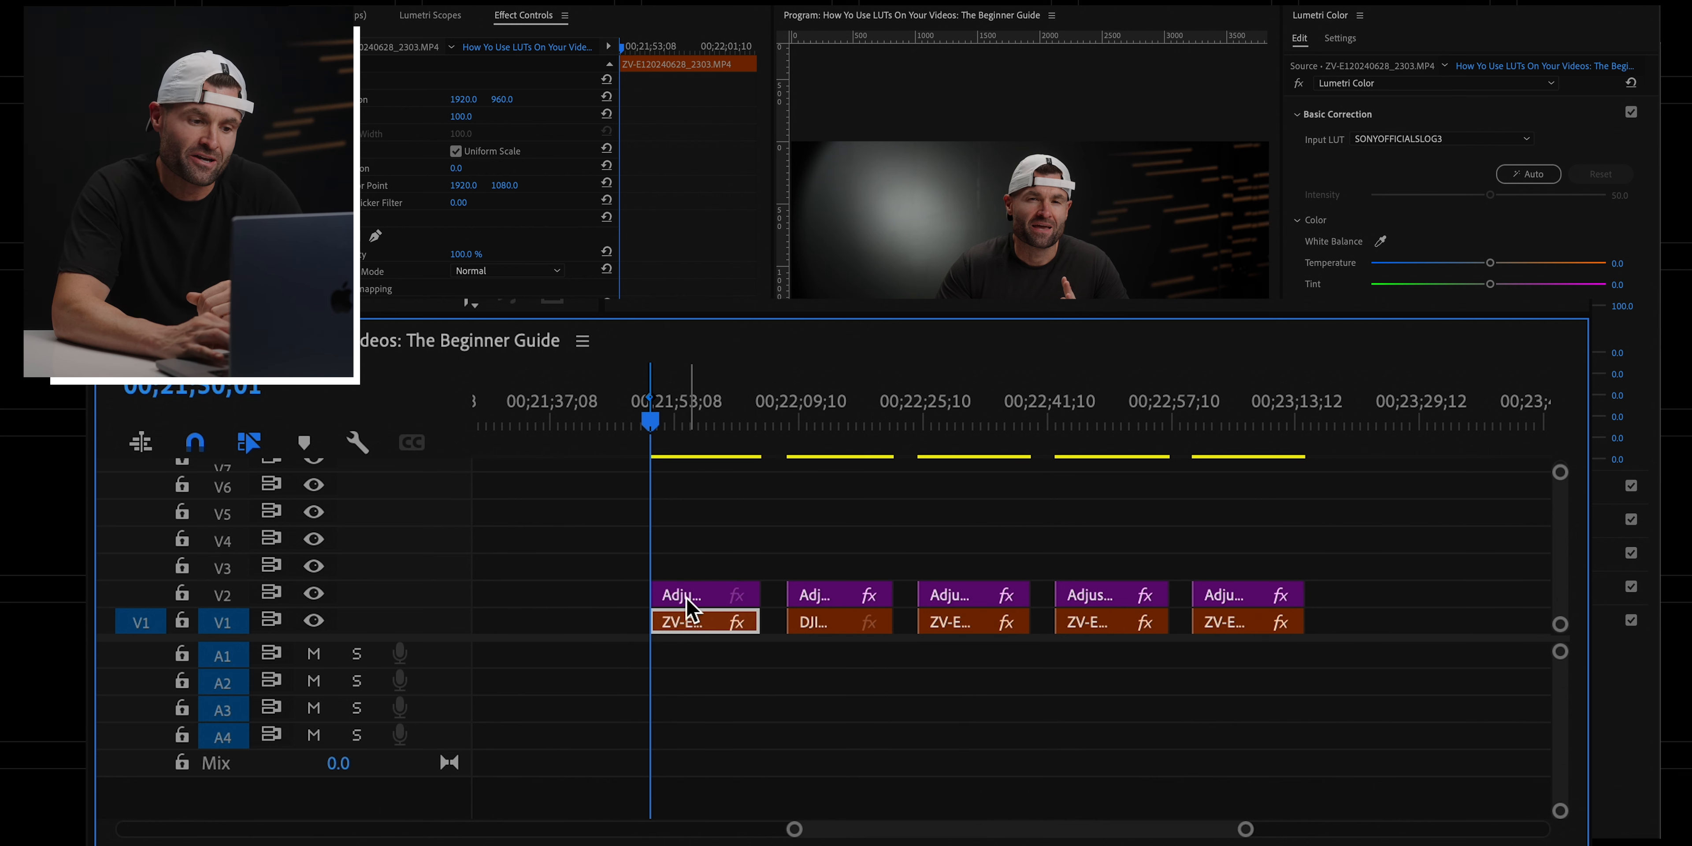
left_click(702, 595)
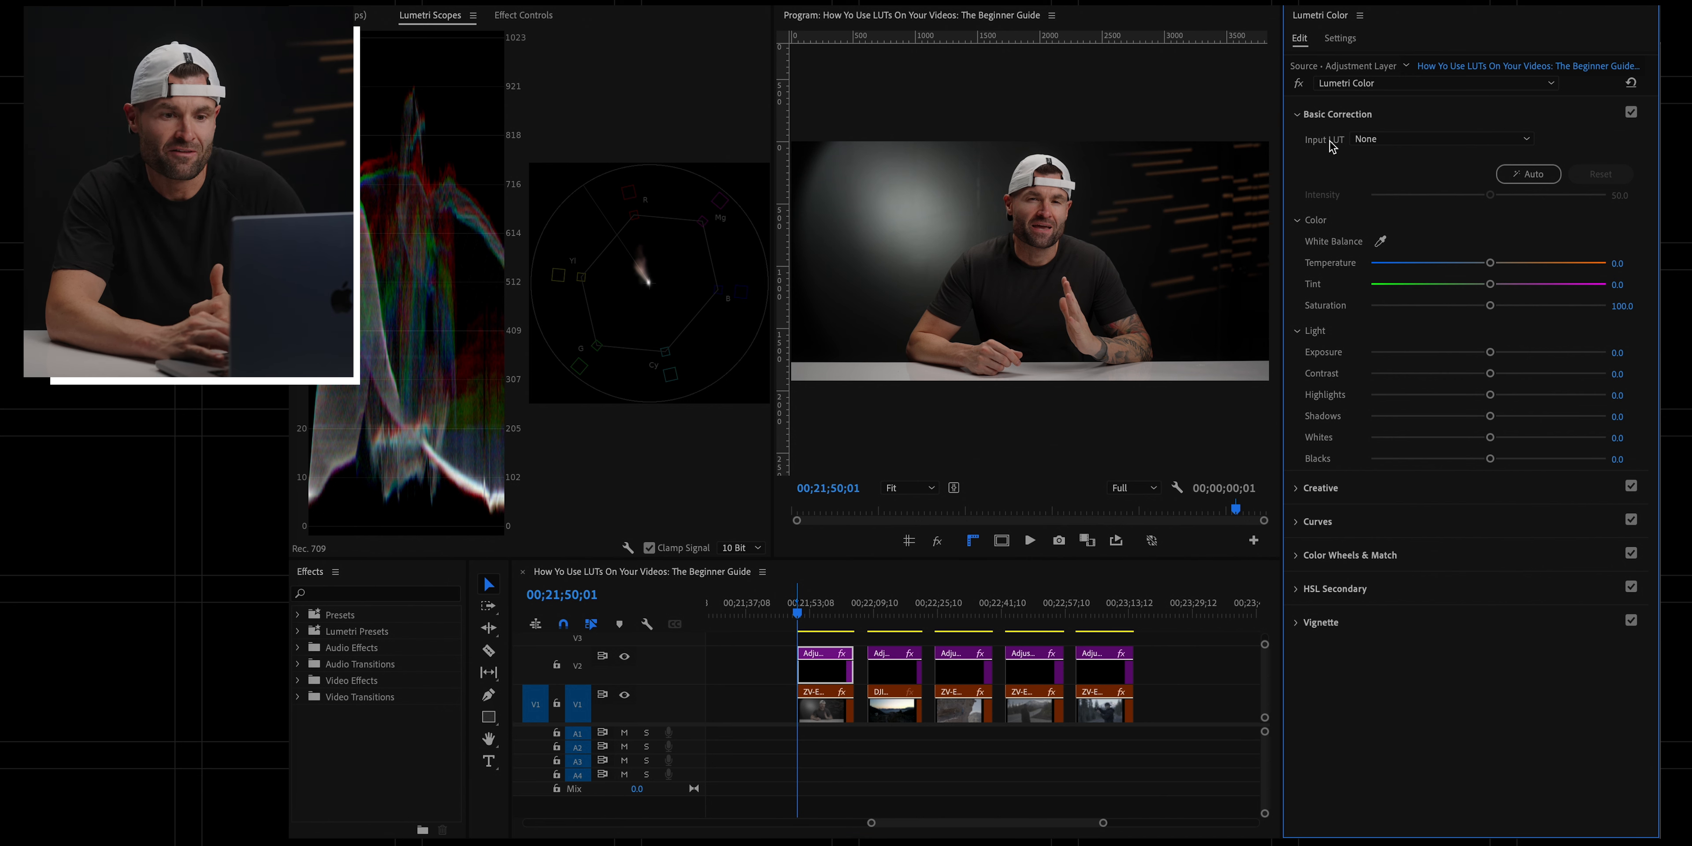
Step: Load the ESNTL.cube file as the Creative look on the first adjustment layer
left_click(1318, 148)
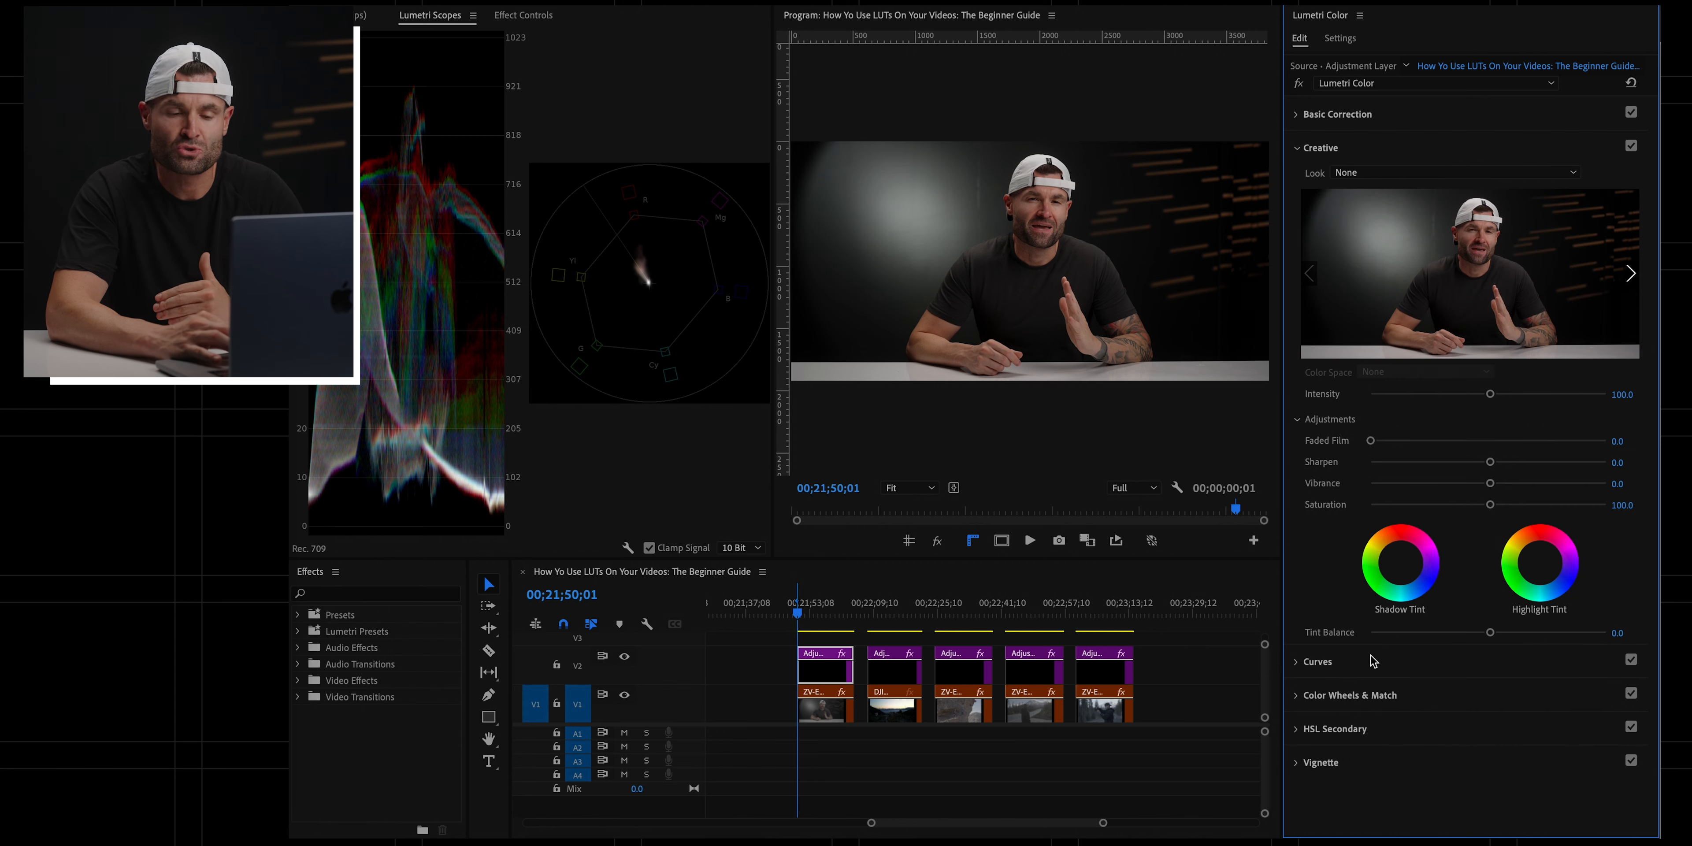
left_click(1571, 172)
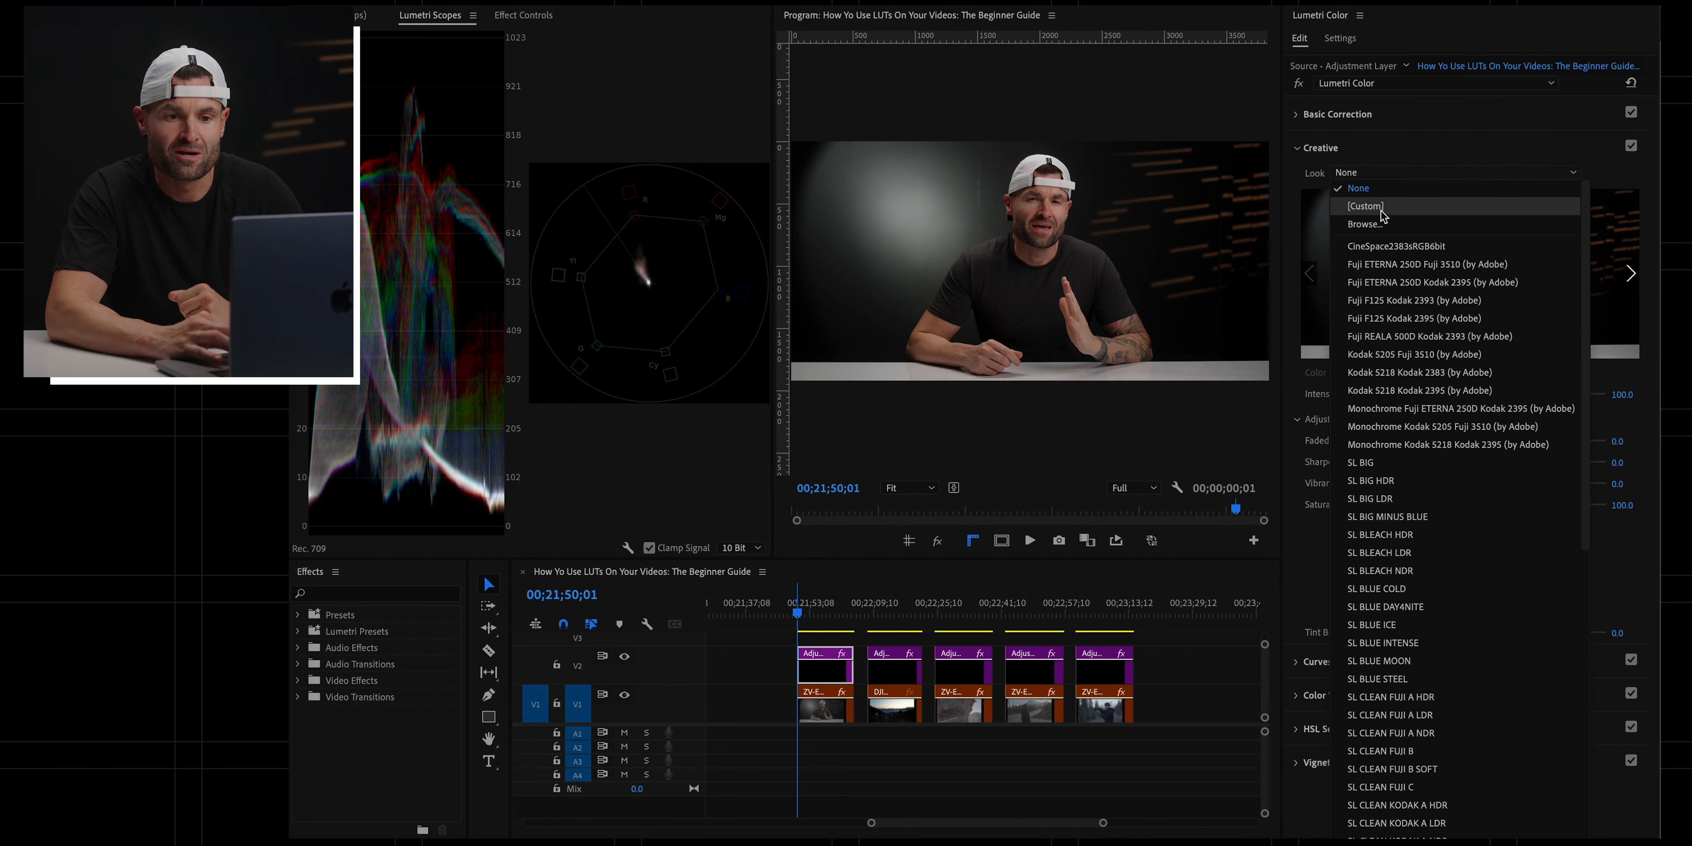
left_click(1355, 223)
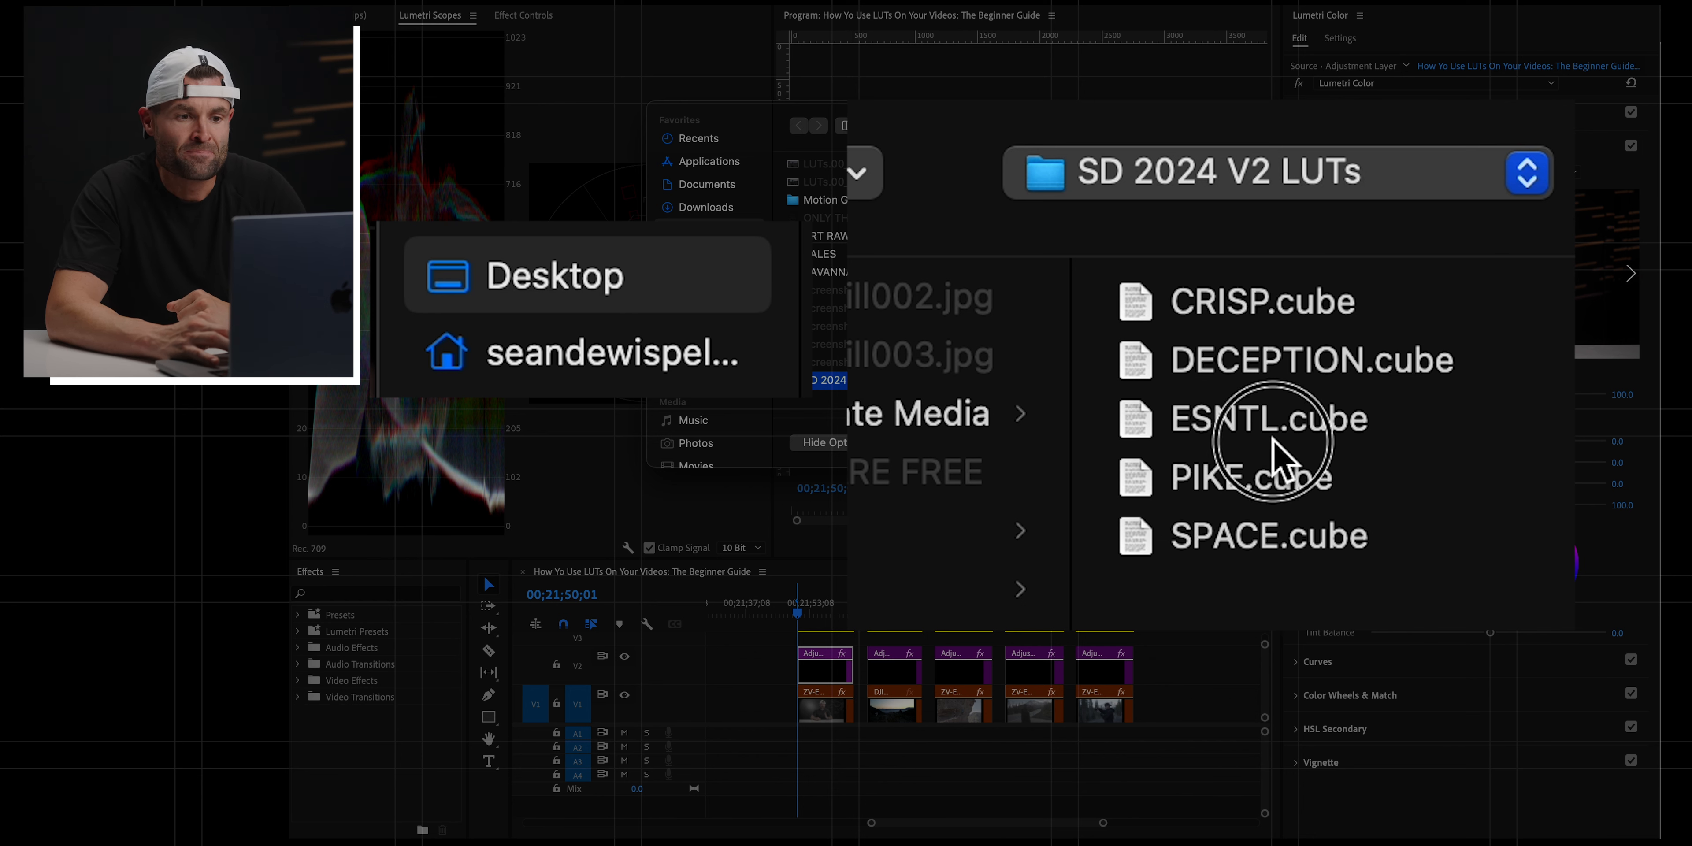
left_click(1268, 419)
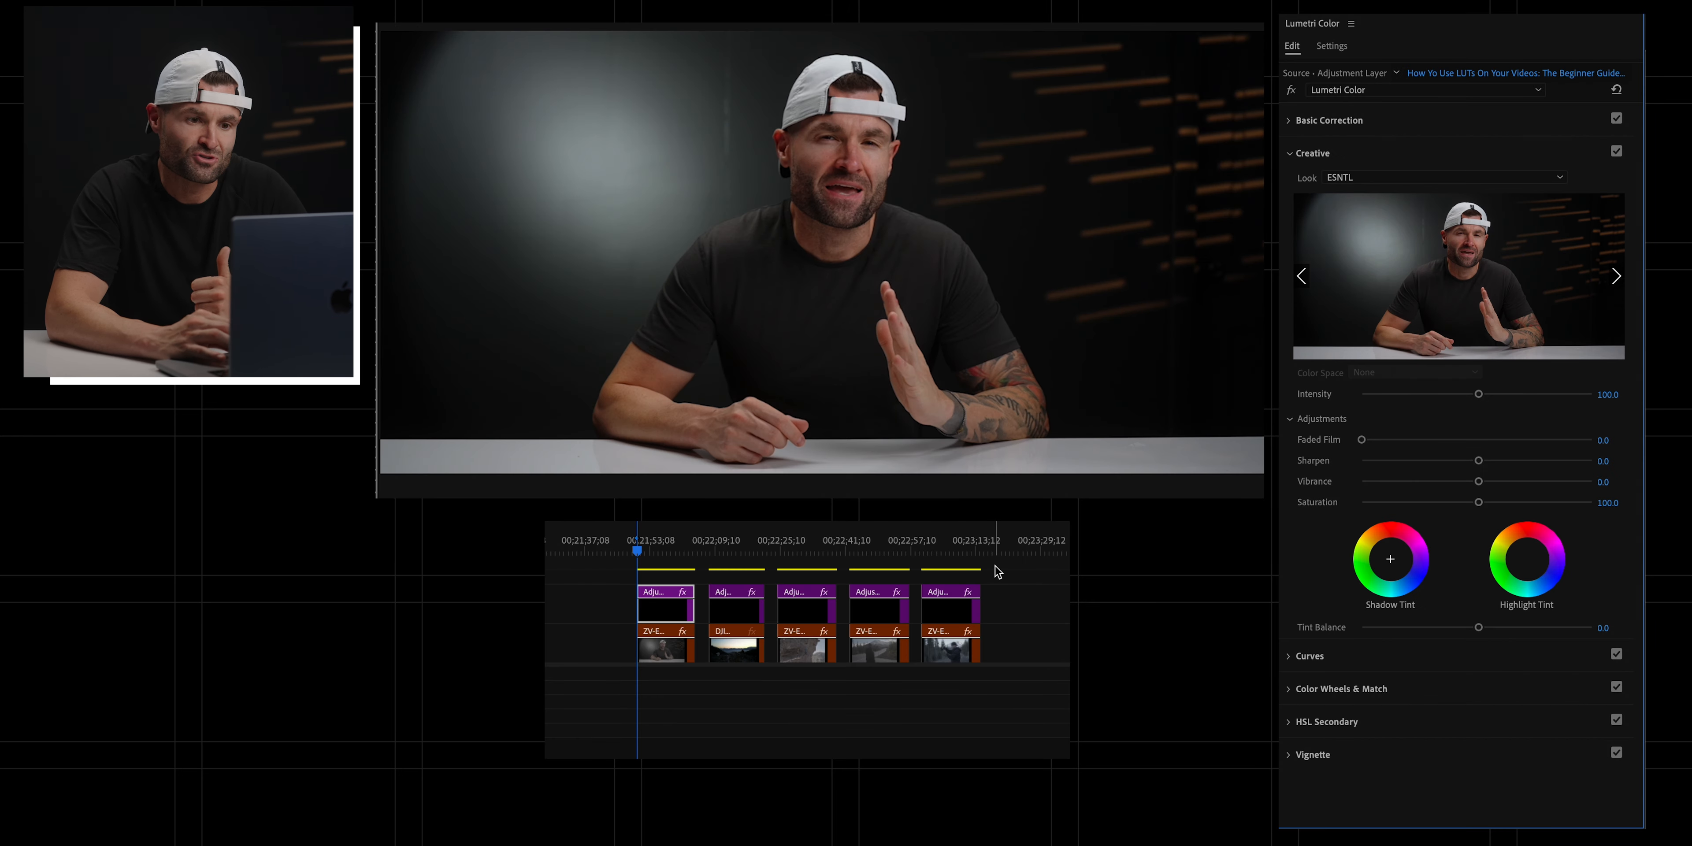
mouse_move(610, 379)
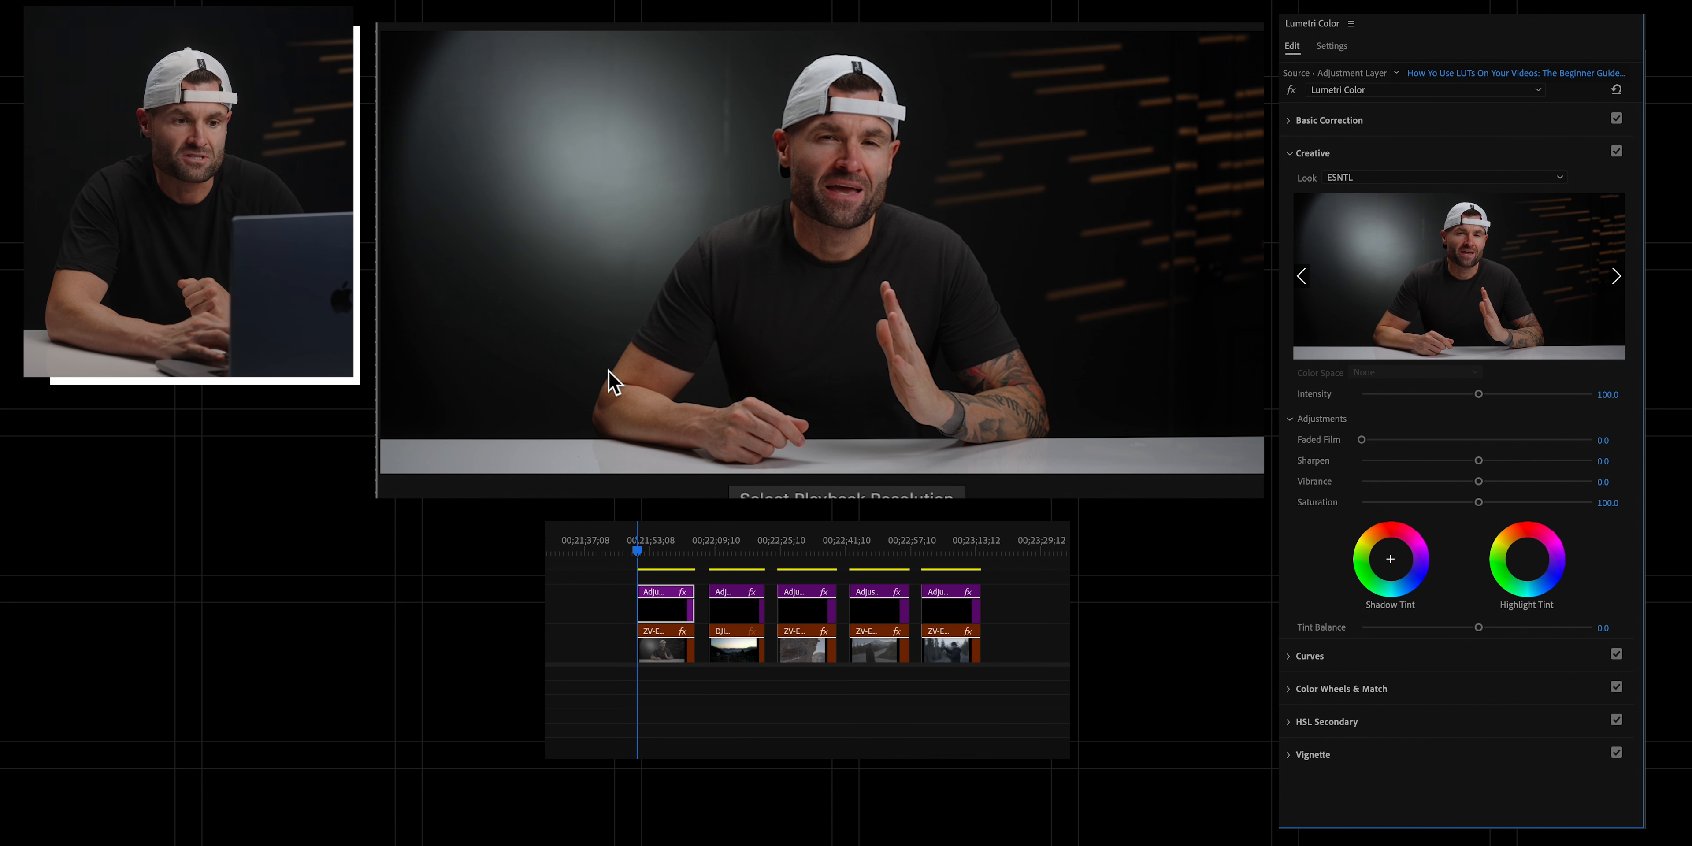
mouse_move(904, 237)
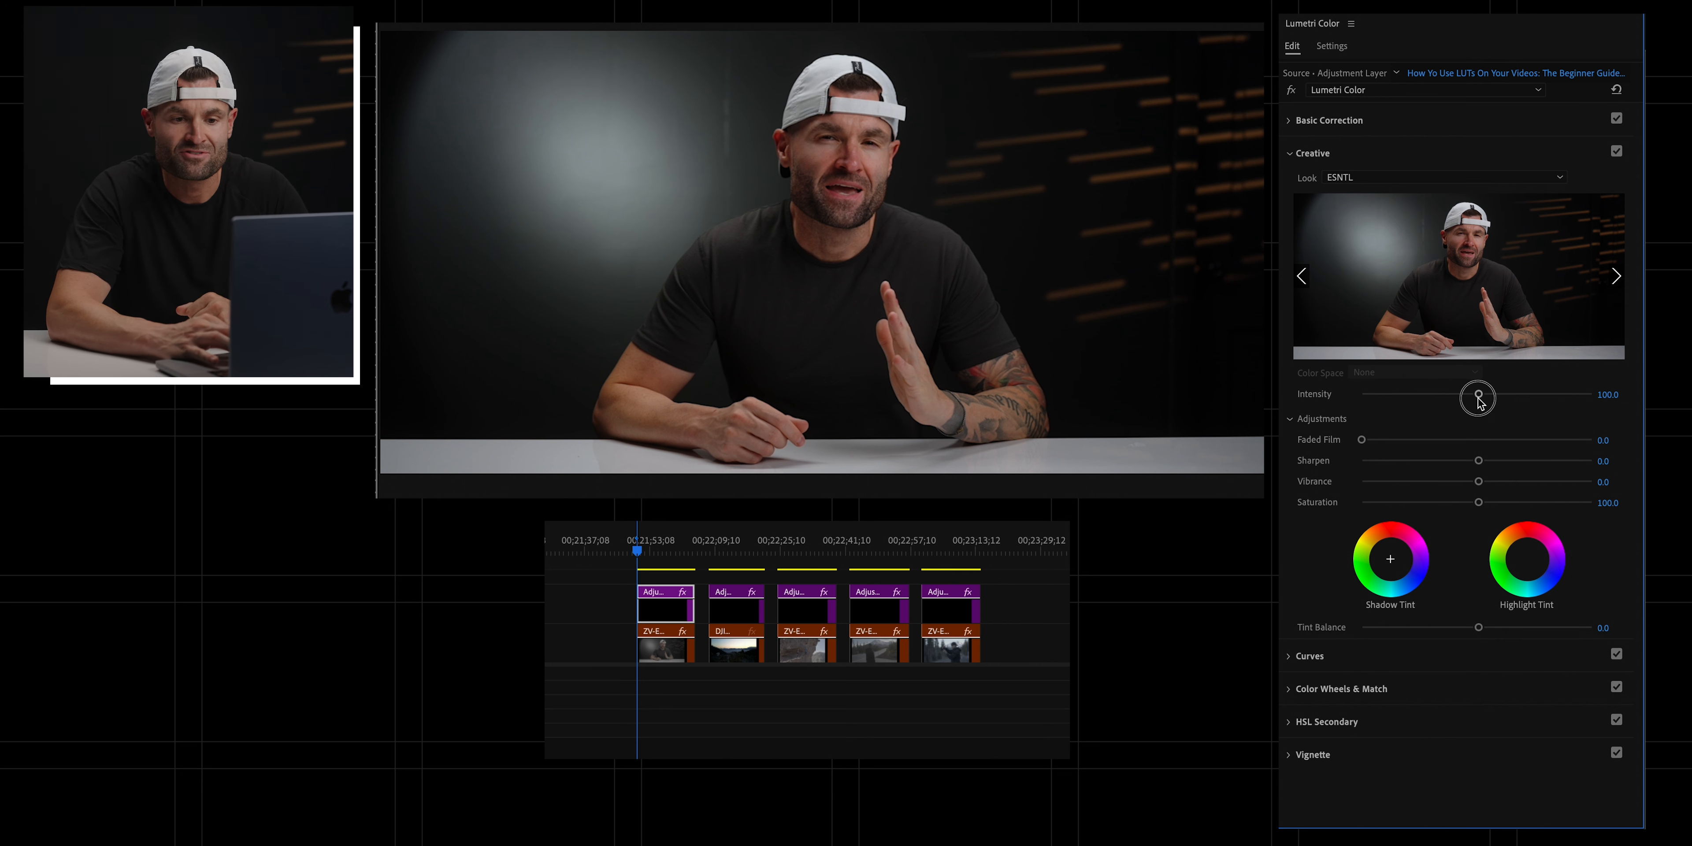
Step: Test the ESNTL look at lower and maximum intensities, settling back near 100
left_click_drag(1480, 397, 1436, 397)
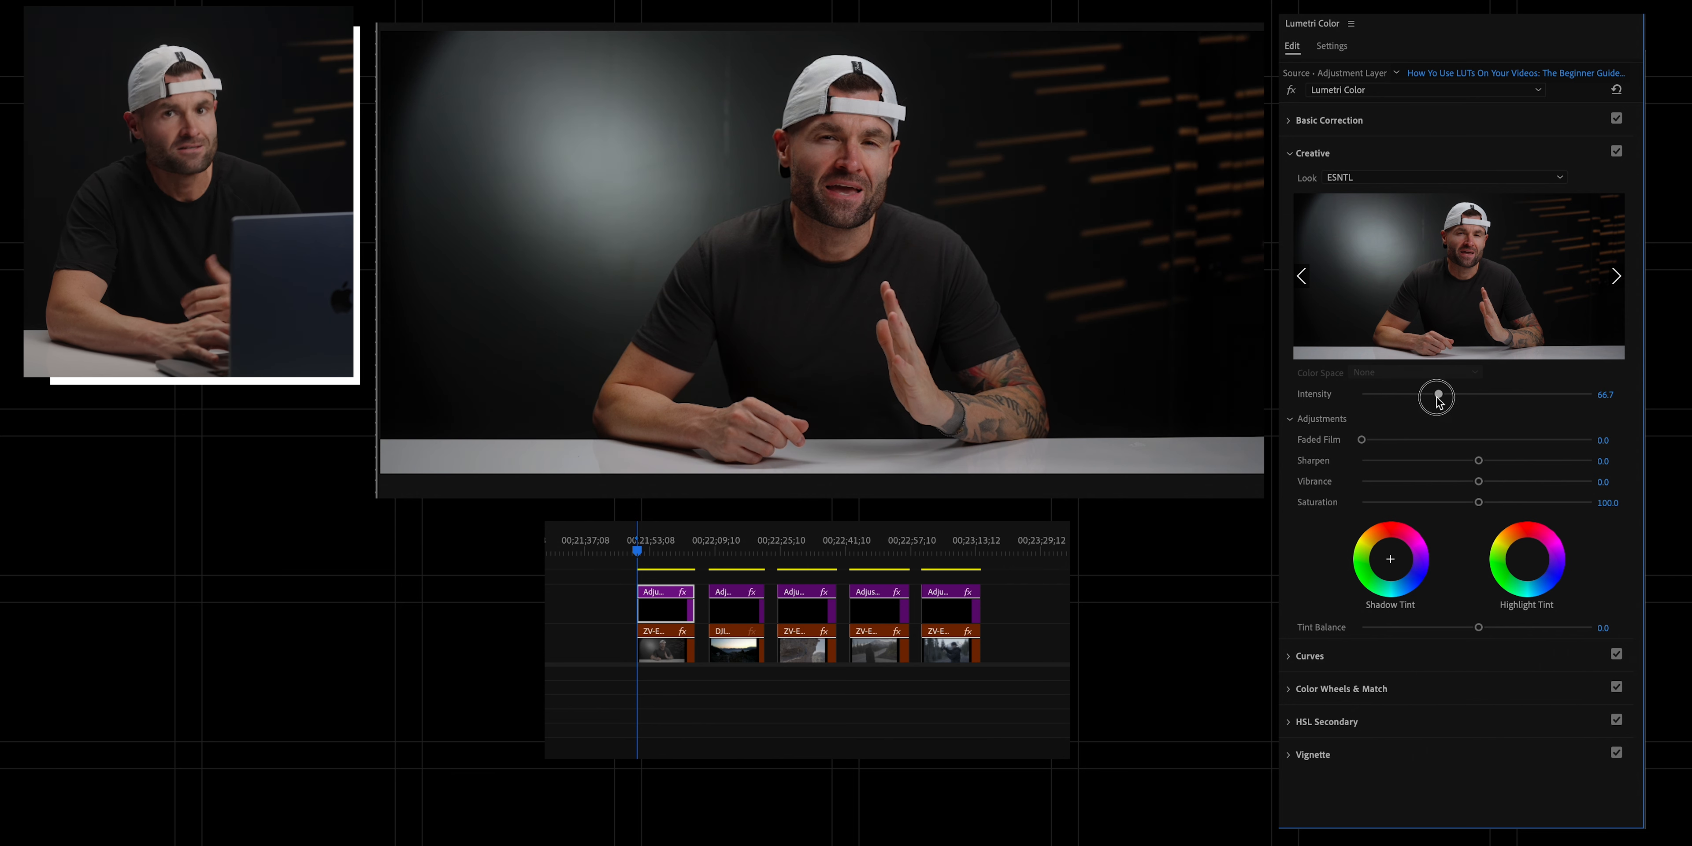
left_click_drag(1436, 394, 1591, 394)
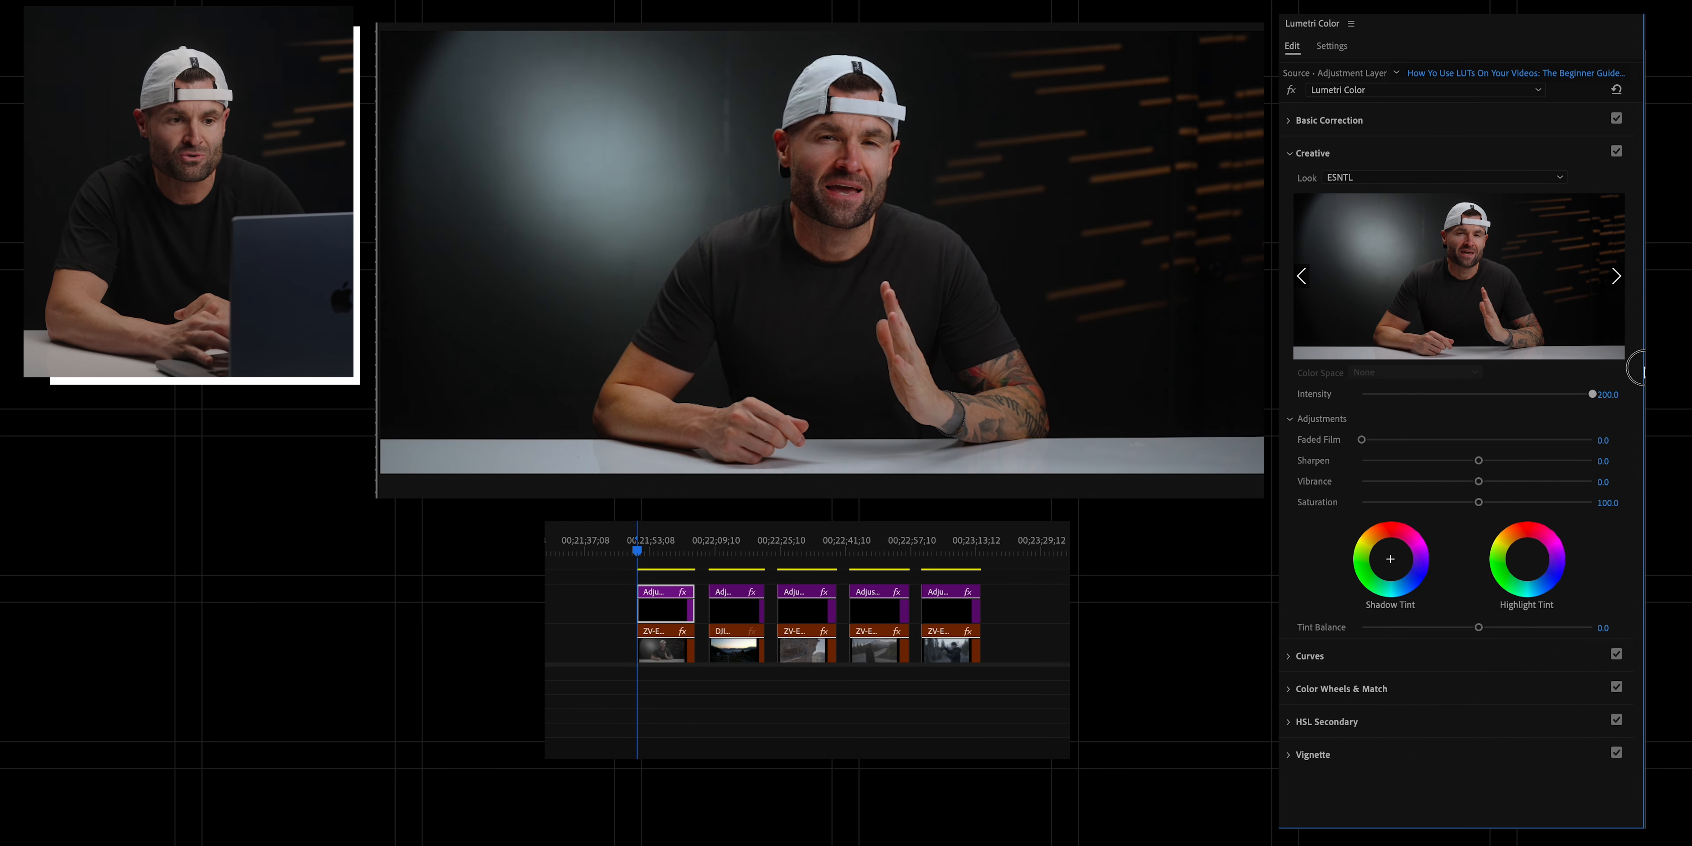
left_click_drag(1593, 394, 1486, 394)
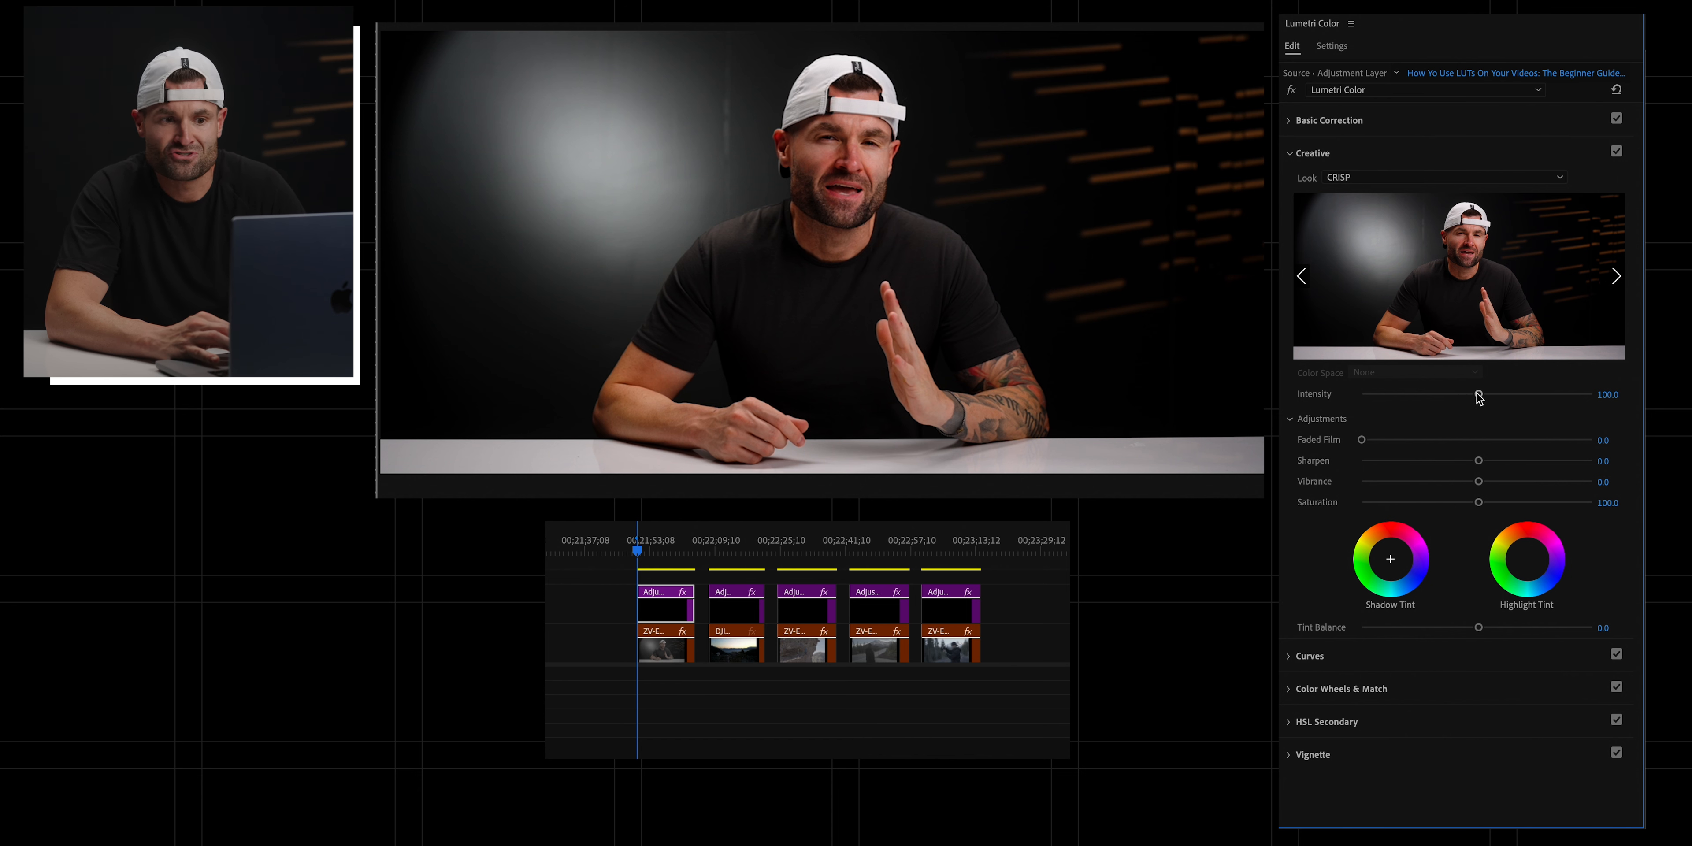
Step: Try the CRISP look at intensities around 33-37 and full, ending back at 100
left_click_drag(1479, 393, 1398, 393)
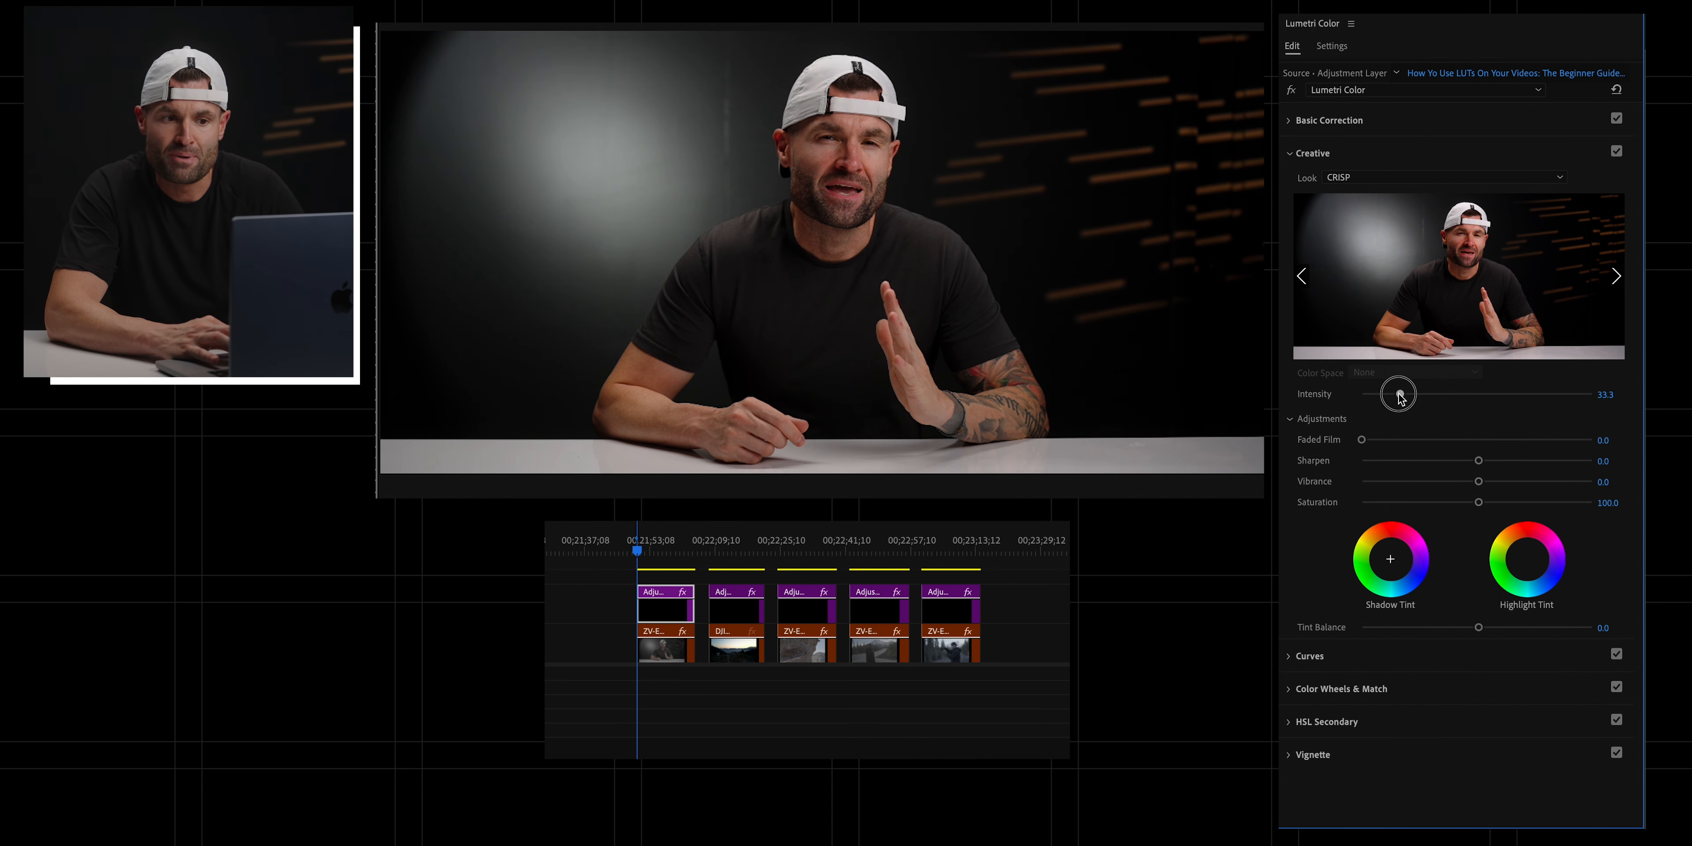
left_click_drag(1398, 394, 1390, 394)
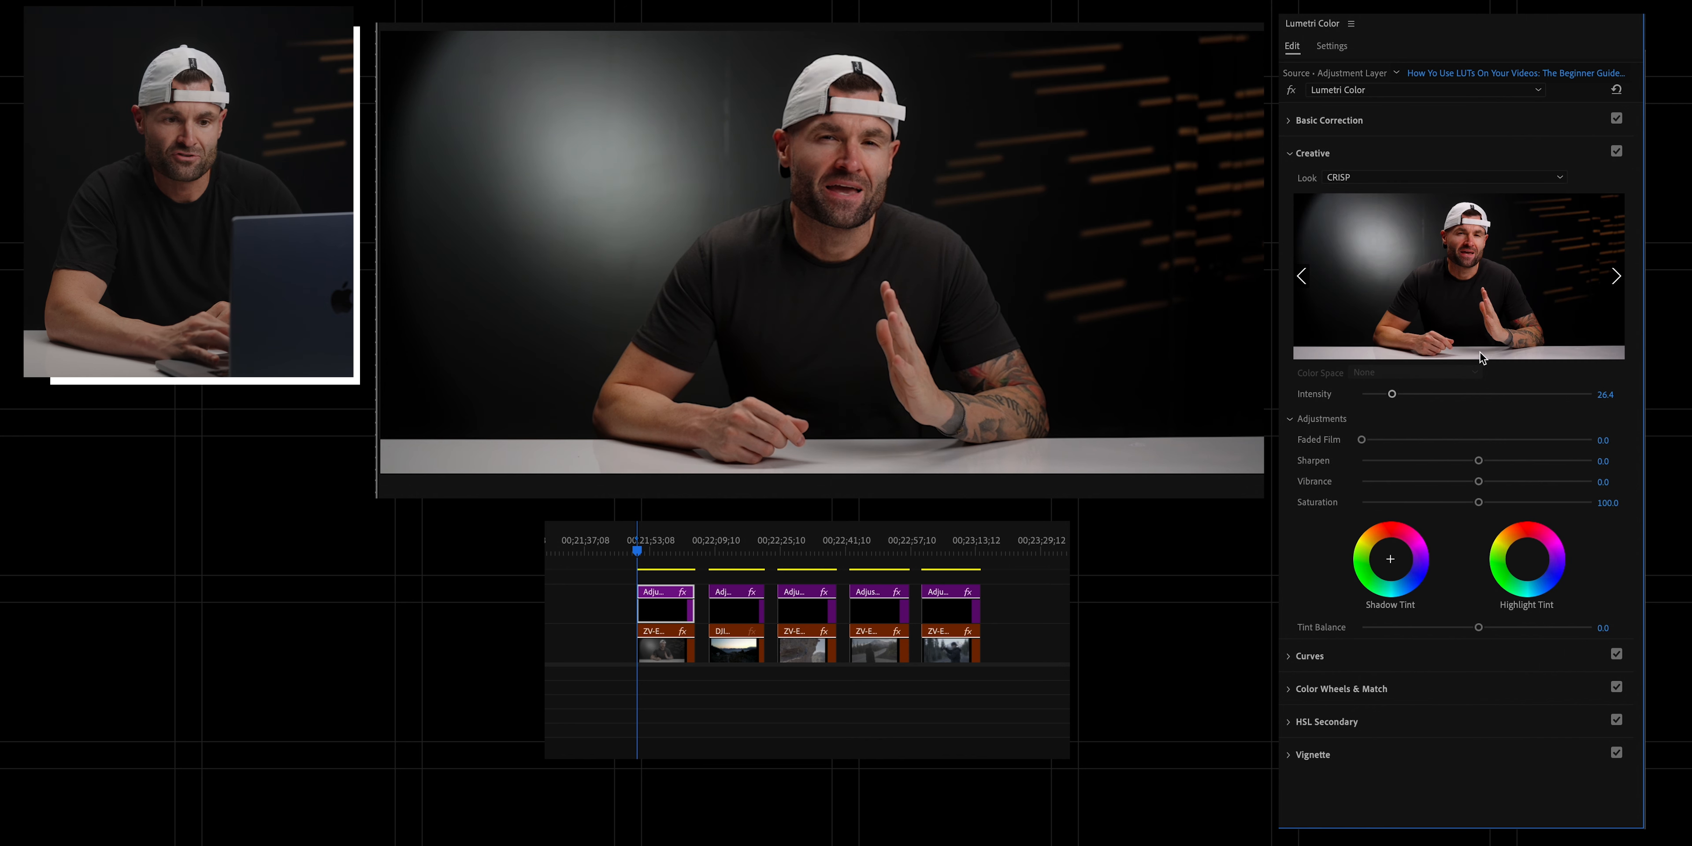
left_click_drag(1392, 394, 1397, 394)
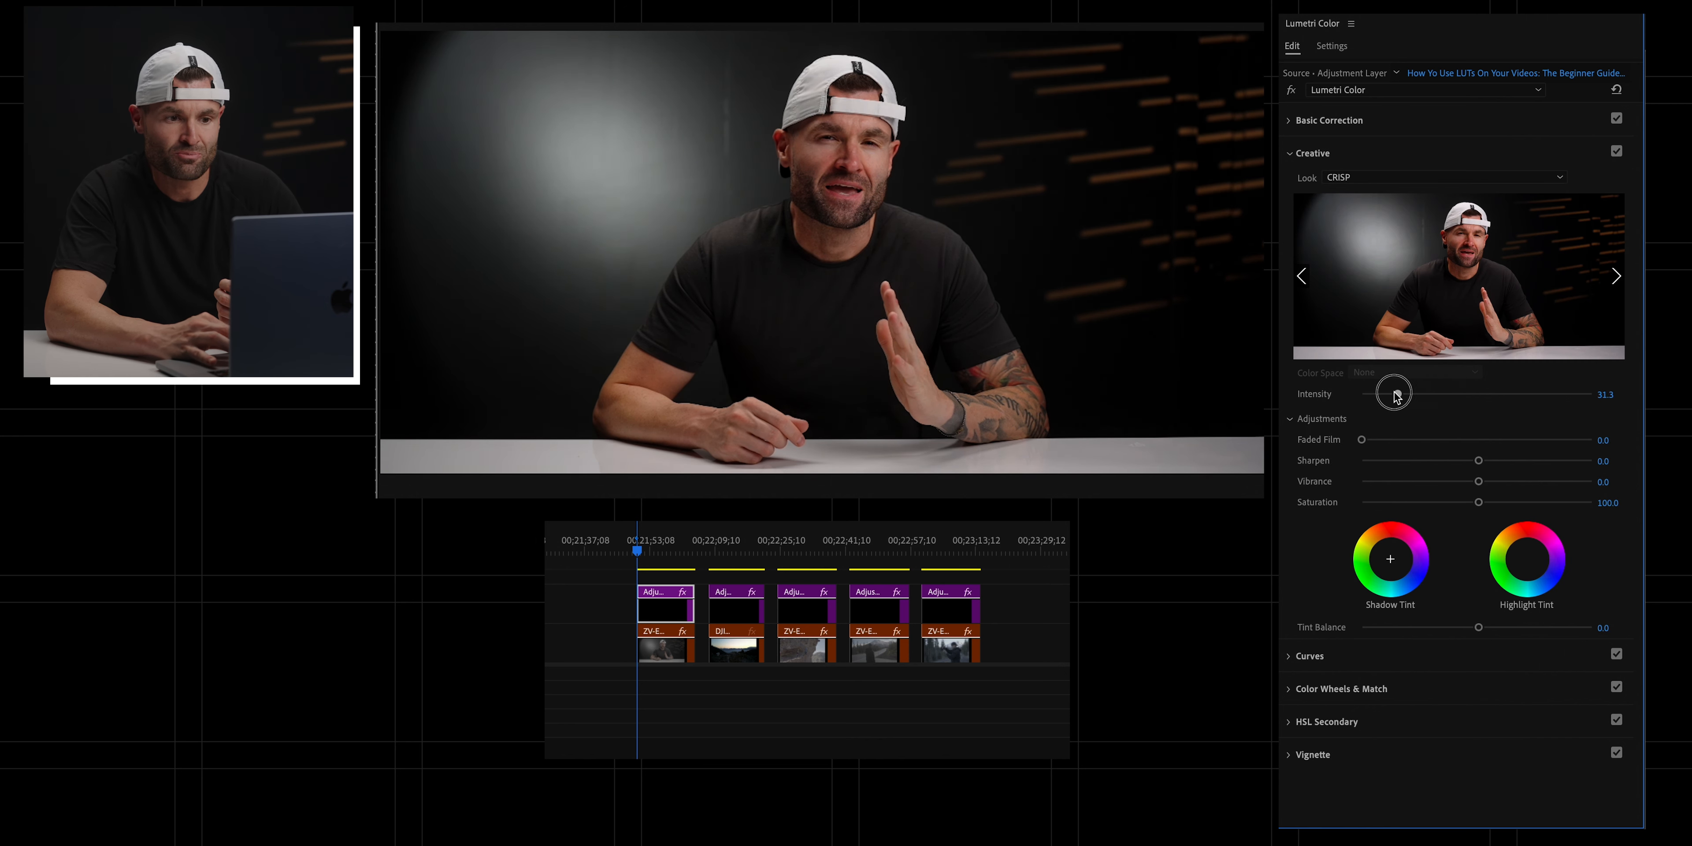
left_click_drag(1393, 391, 1406, 395)
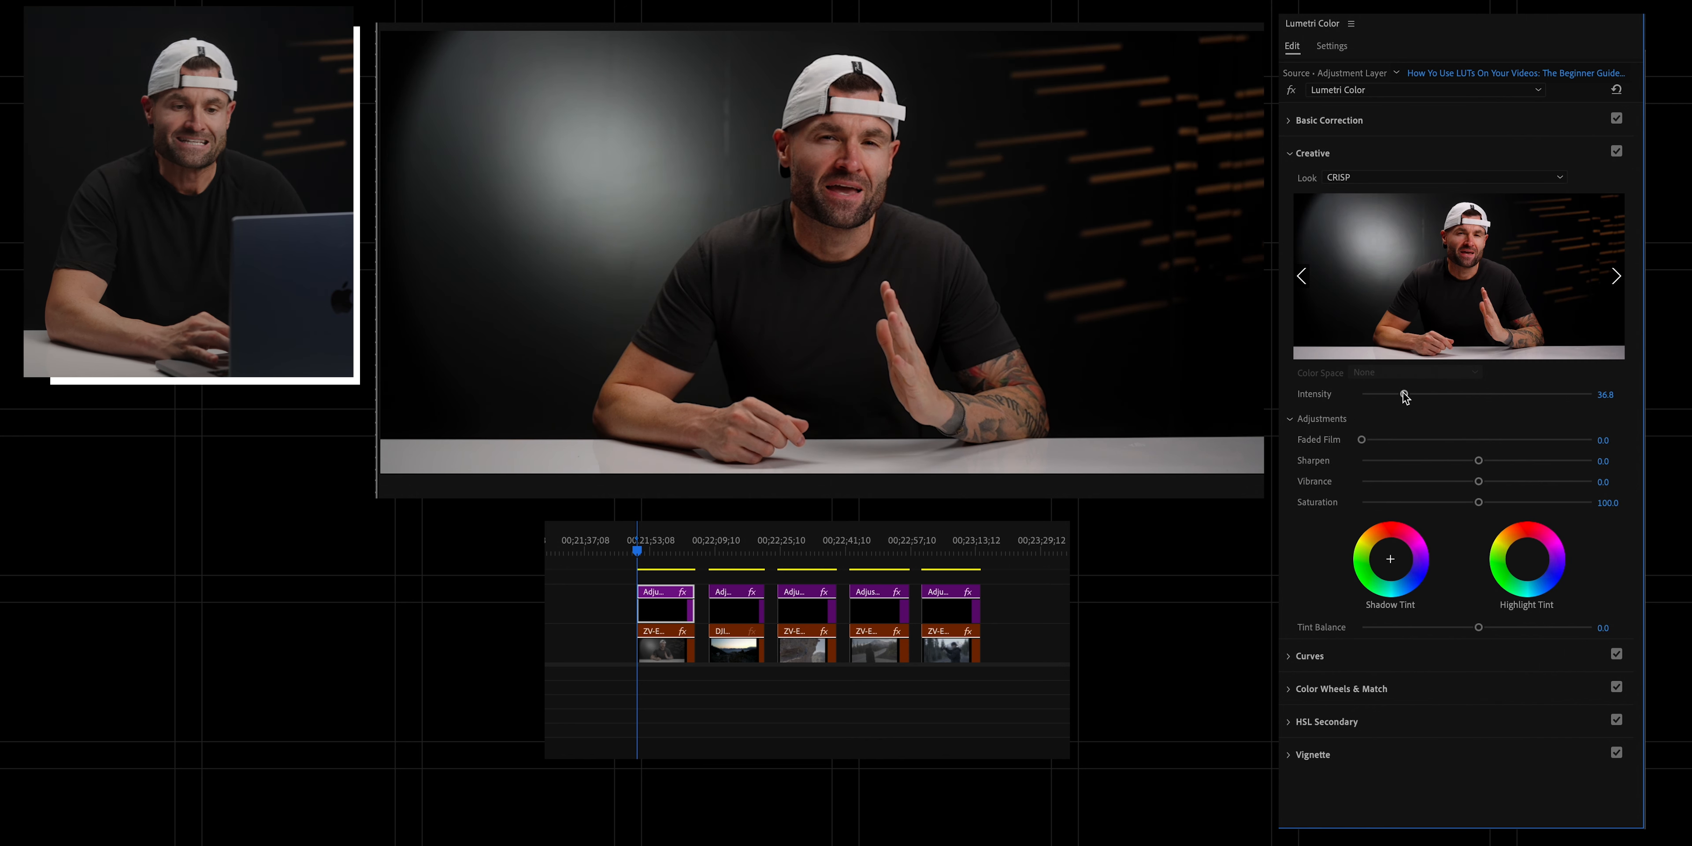
left_click_drag(1403, 394, 1591, 394)
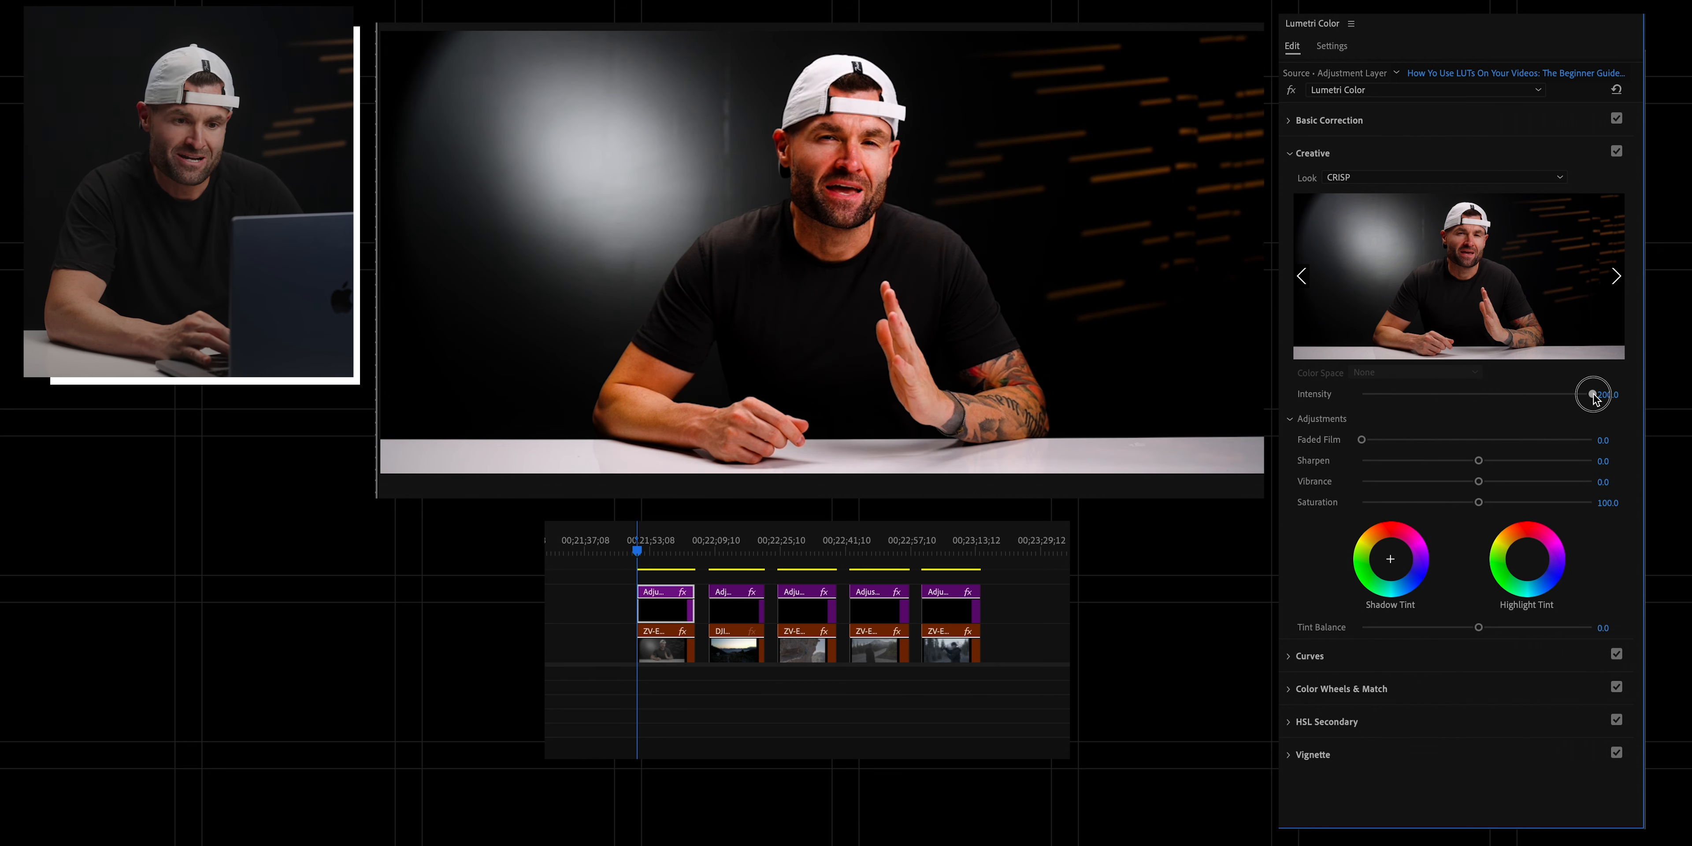
left_click_drag(1591, 395, 1411, 396)
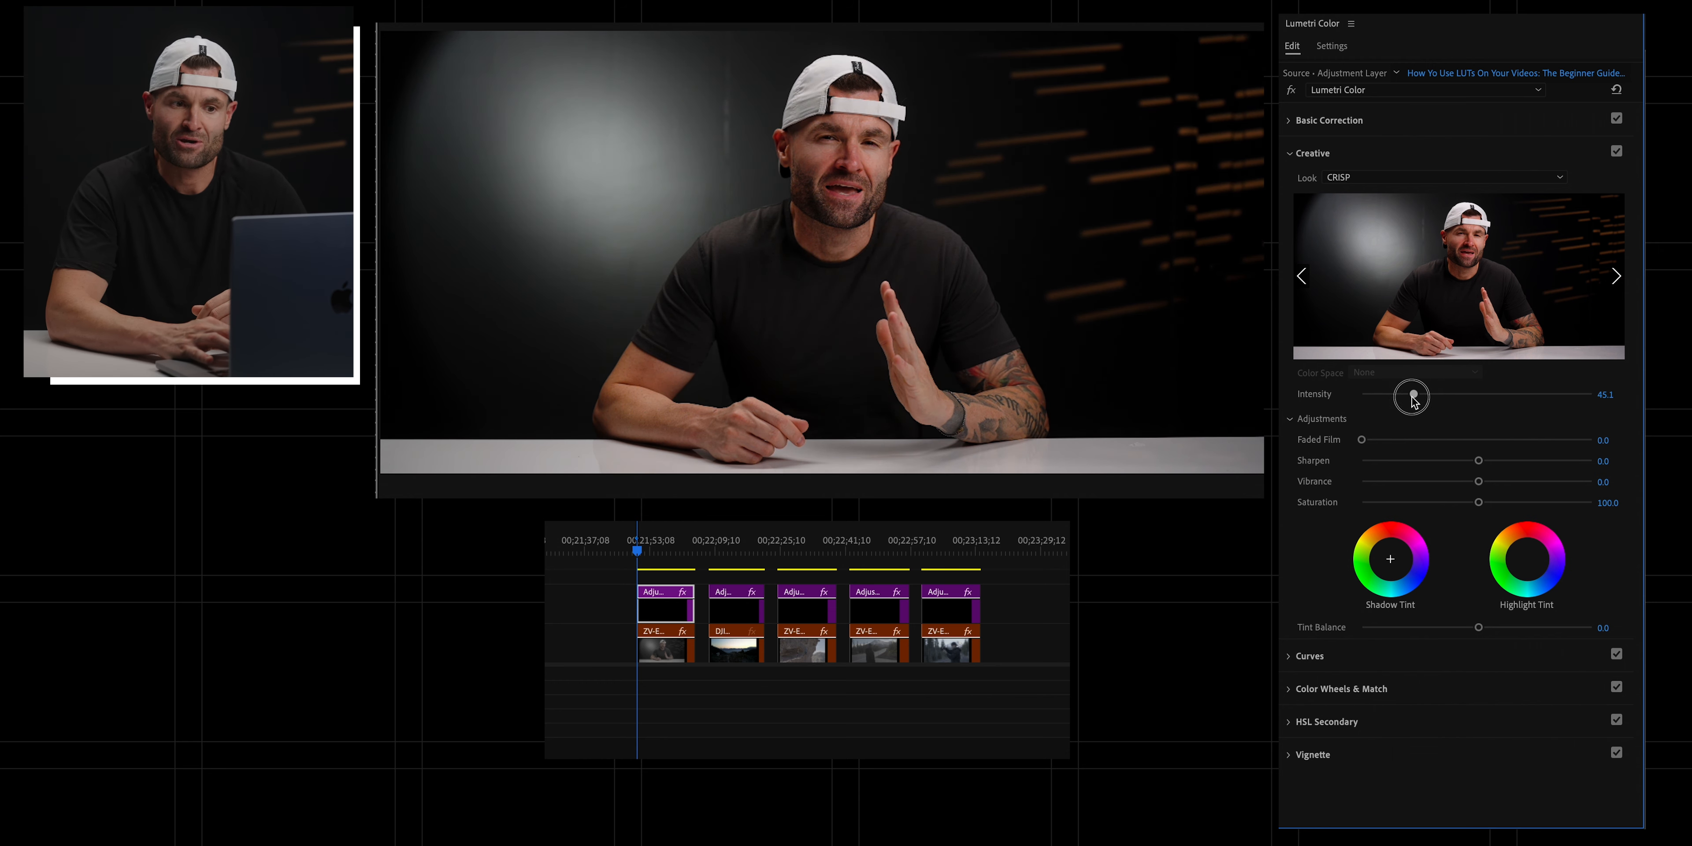
left_click_drag(1410, 396, 1401, 396)
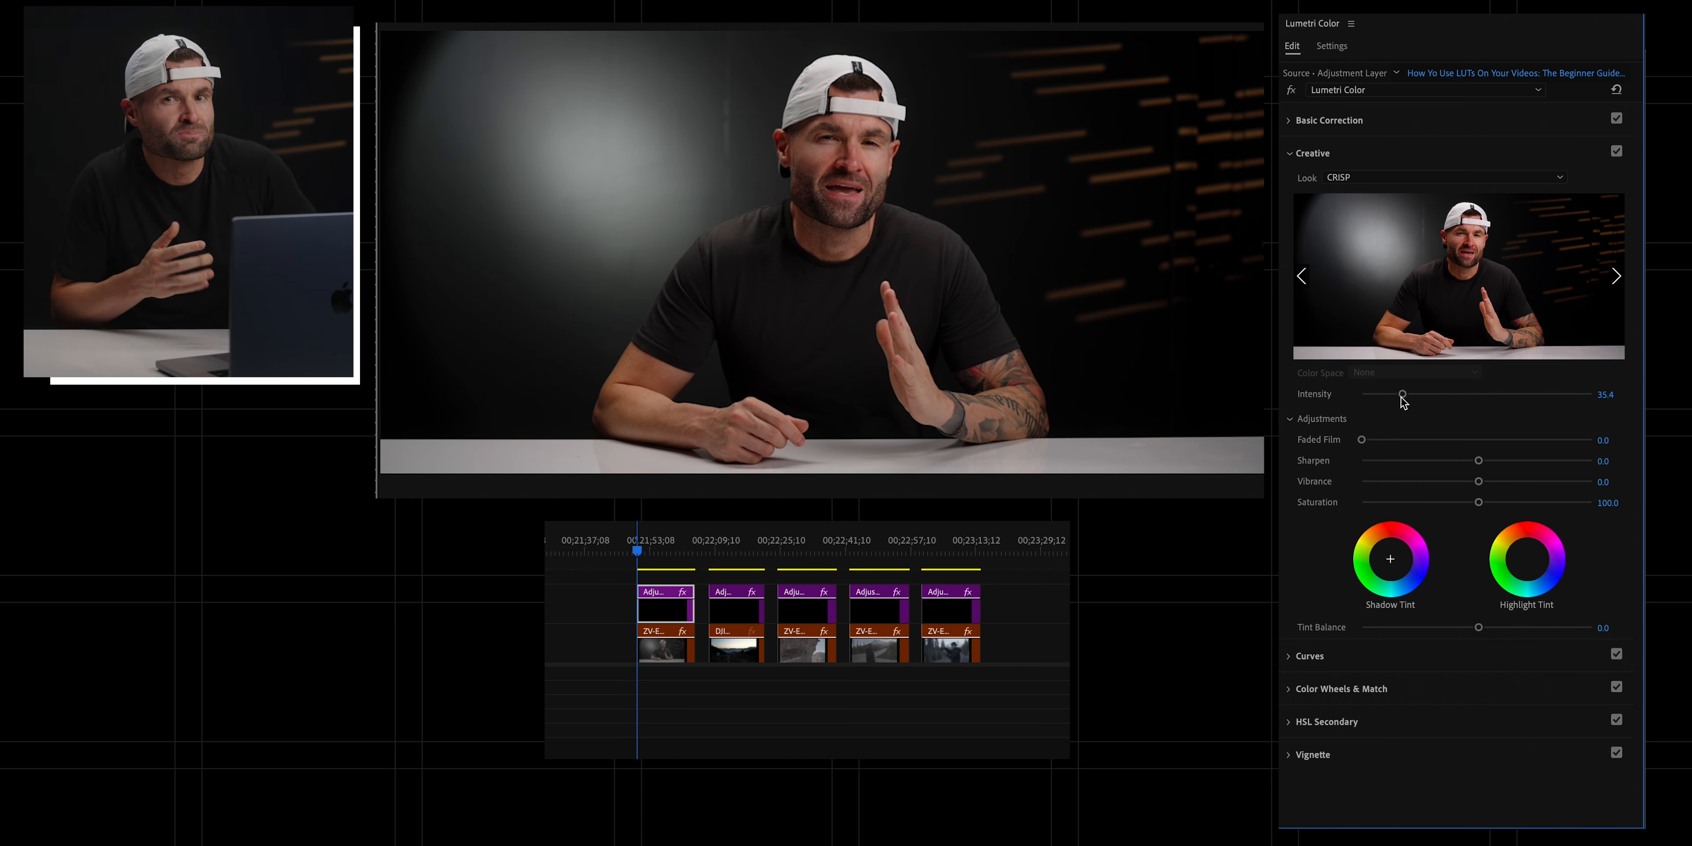
left_click(1445, 178)
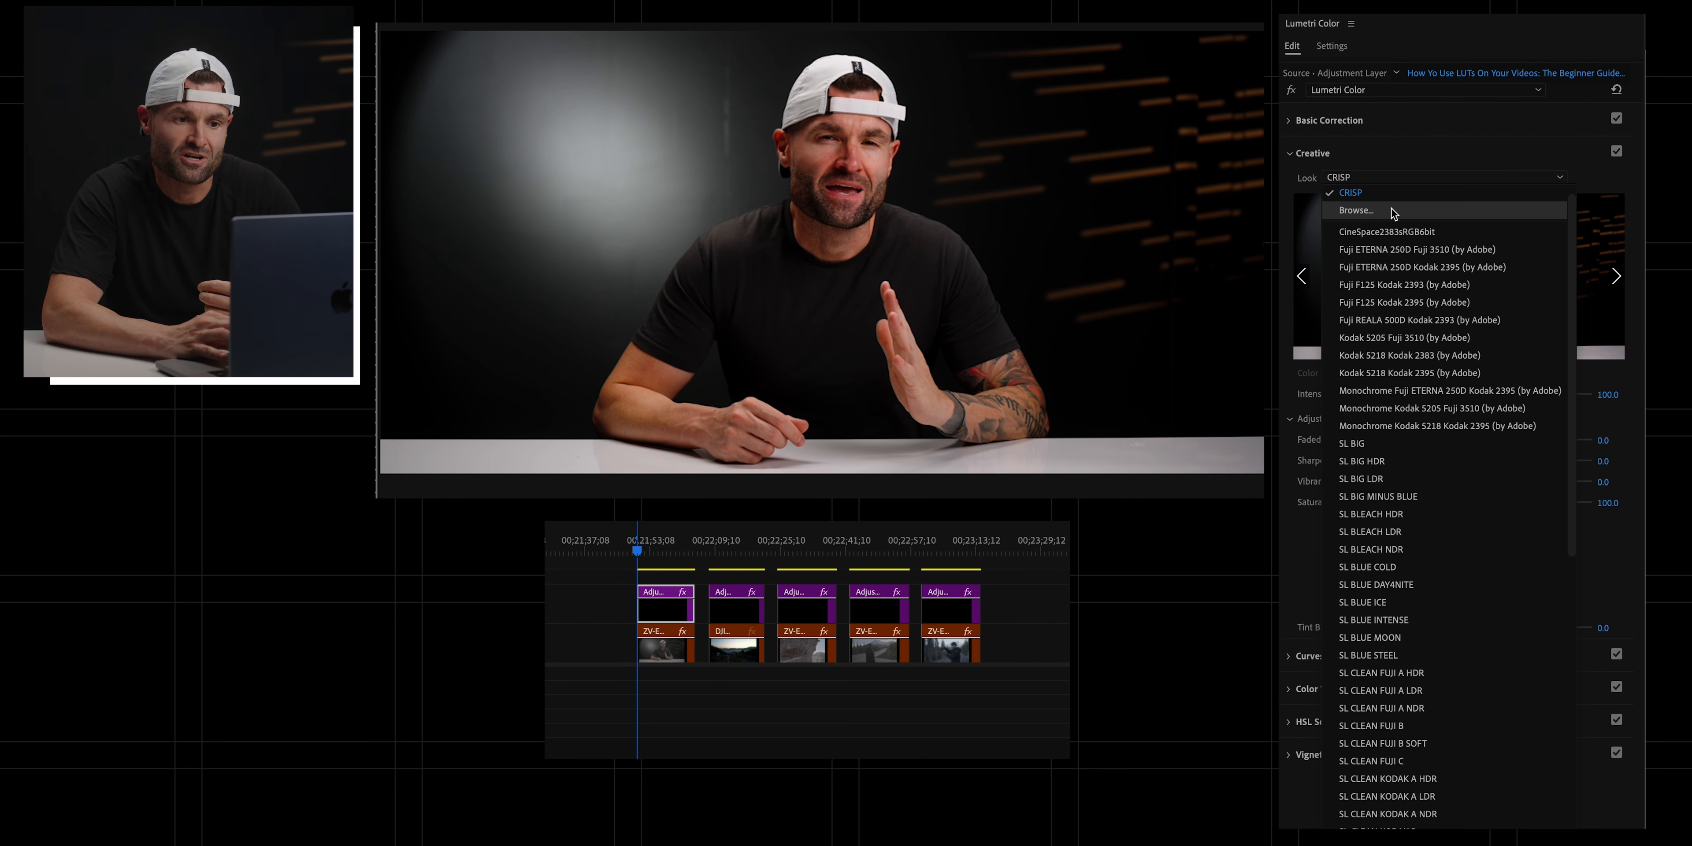
Step: Reload ESNTL.cube as the look and settle its intensity at about 112.5
left_click(1355, 210)
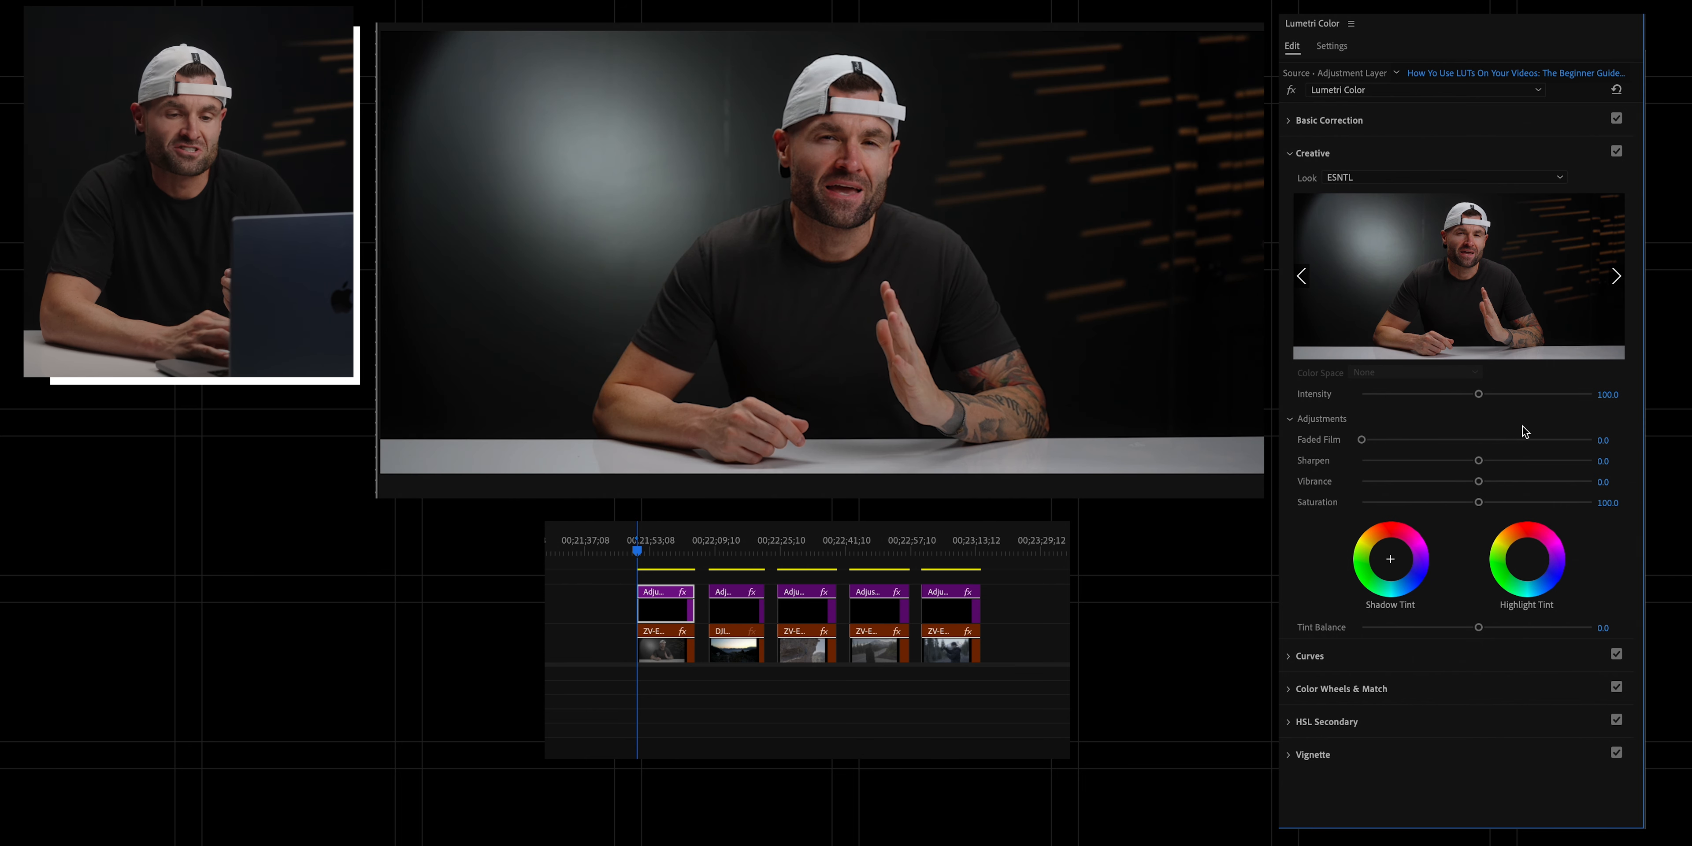
left_click_drag(1478, 394, 1474, 394)
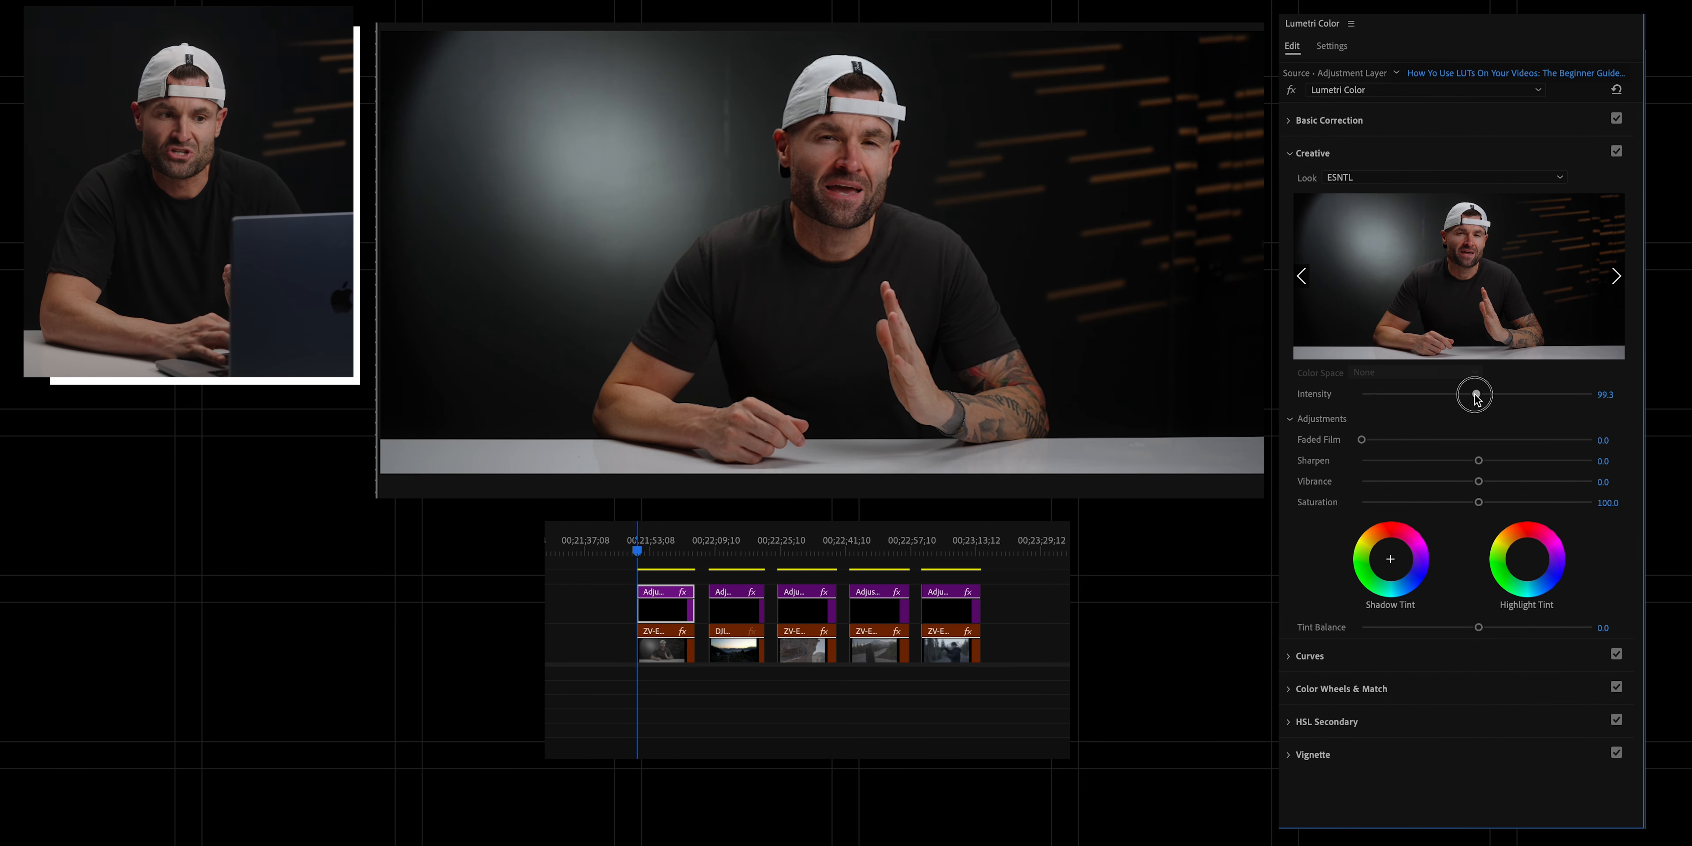
left_click_drag(1474, 394, 1508, 386)
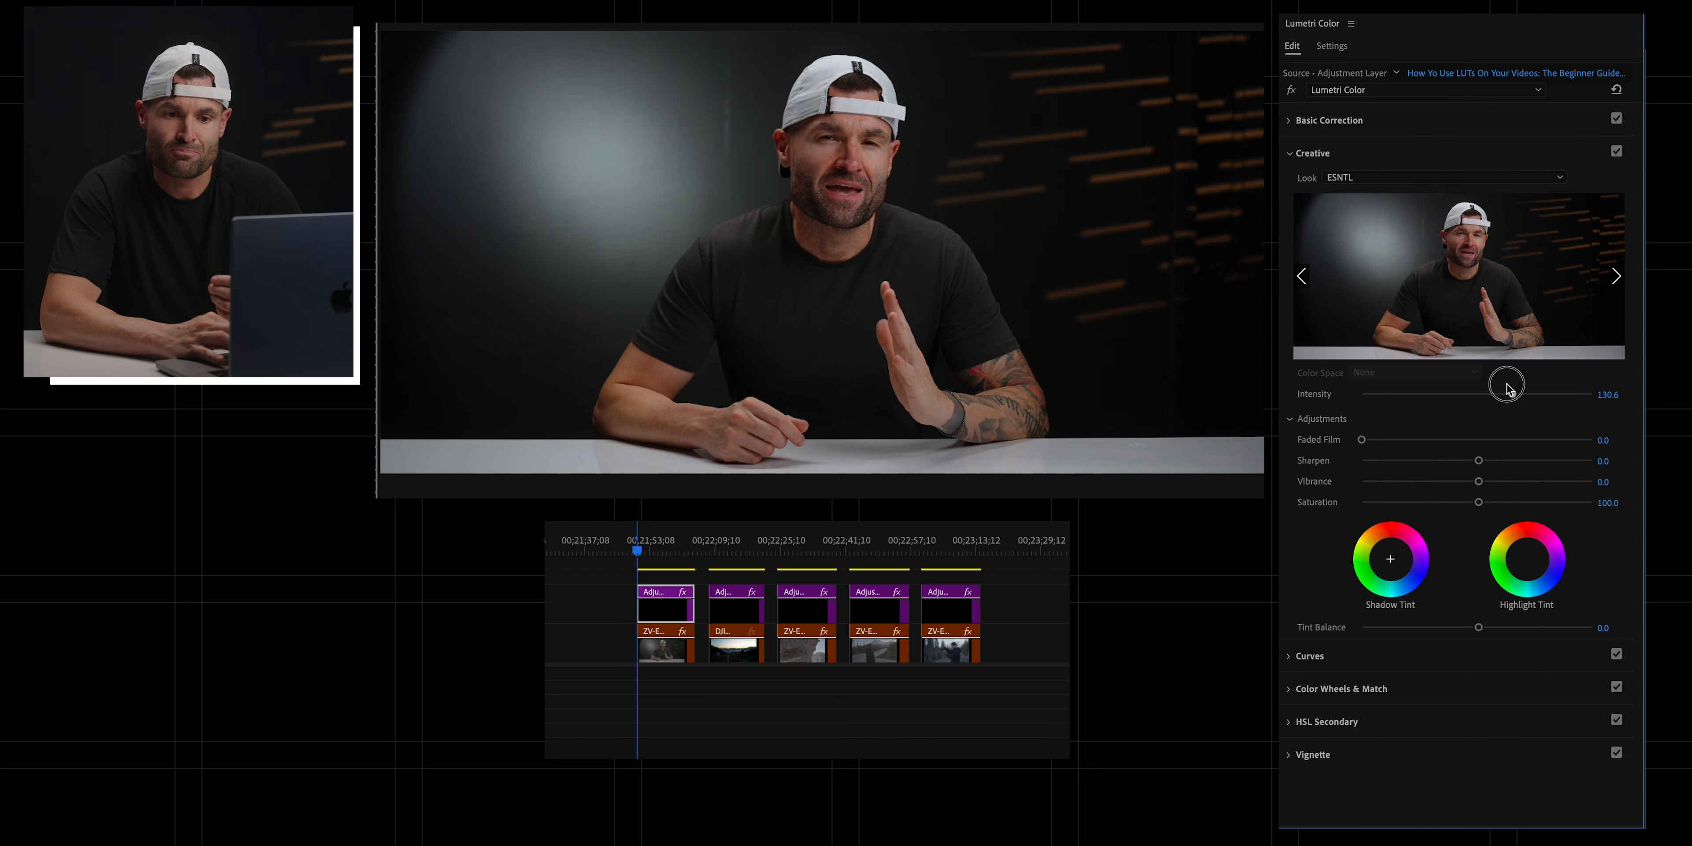
left_click_drag(1507, 385, 1500, 395)
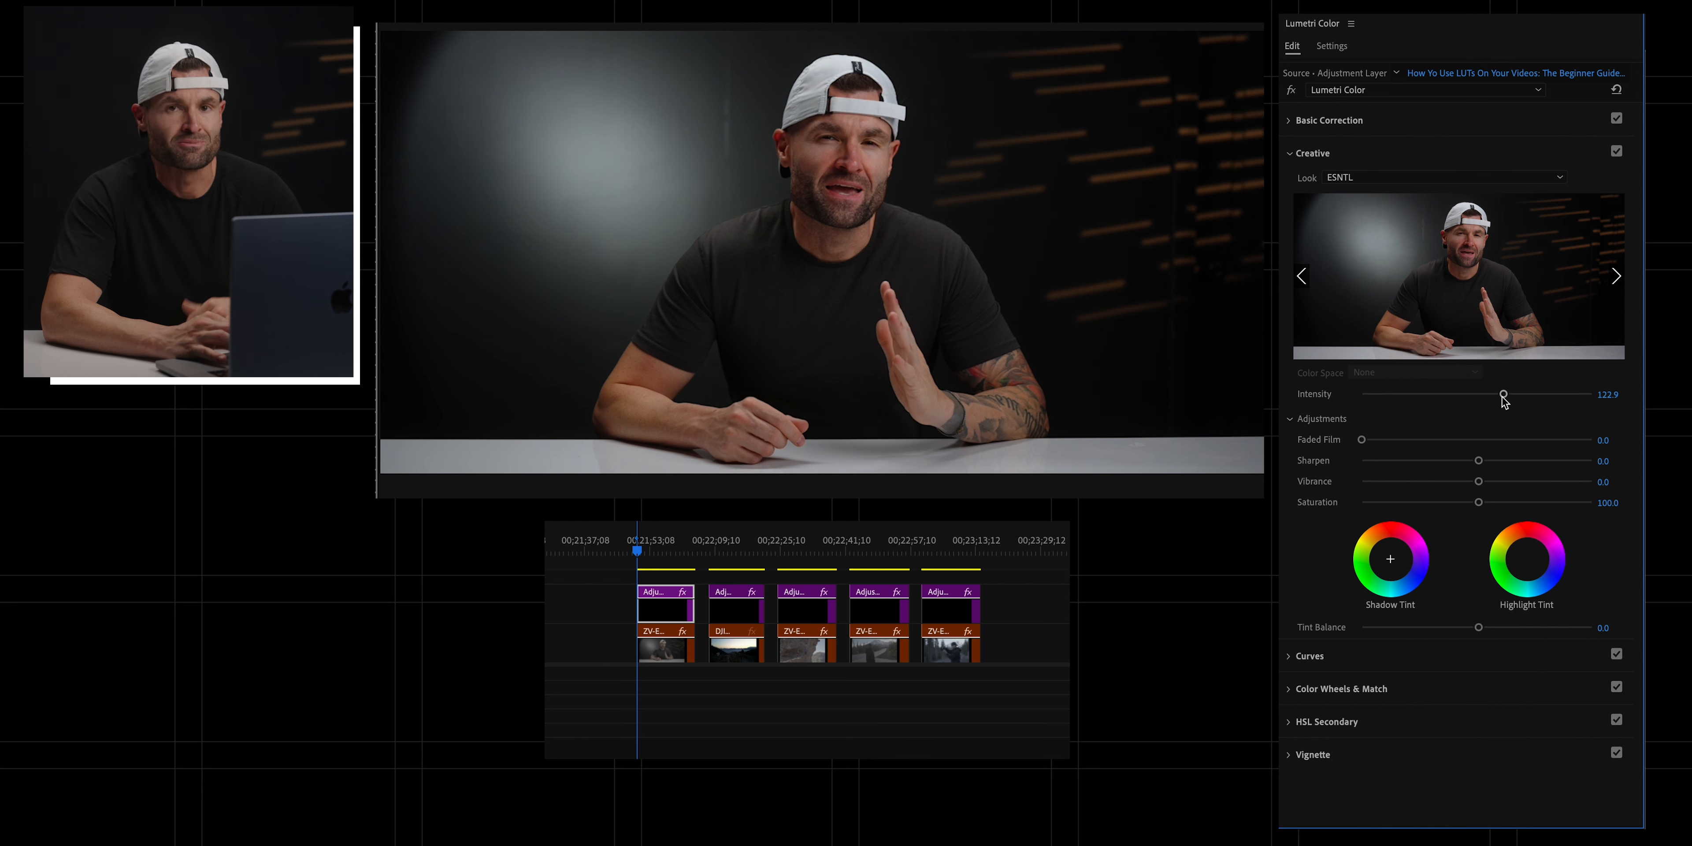
left_click_drag(1503, 394, 1478, 394)
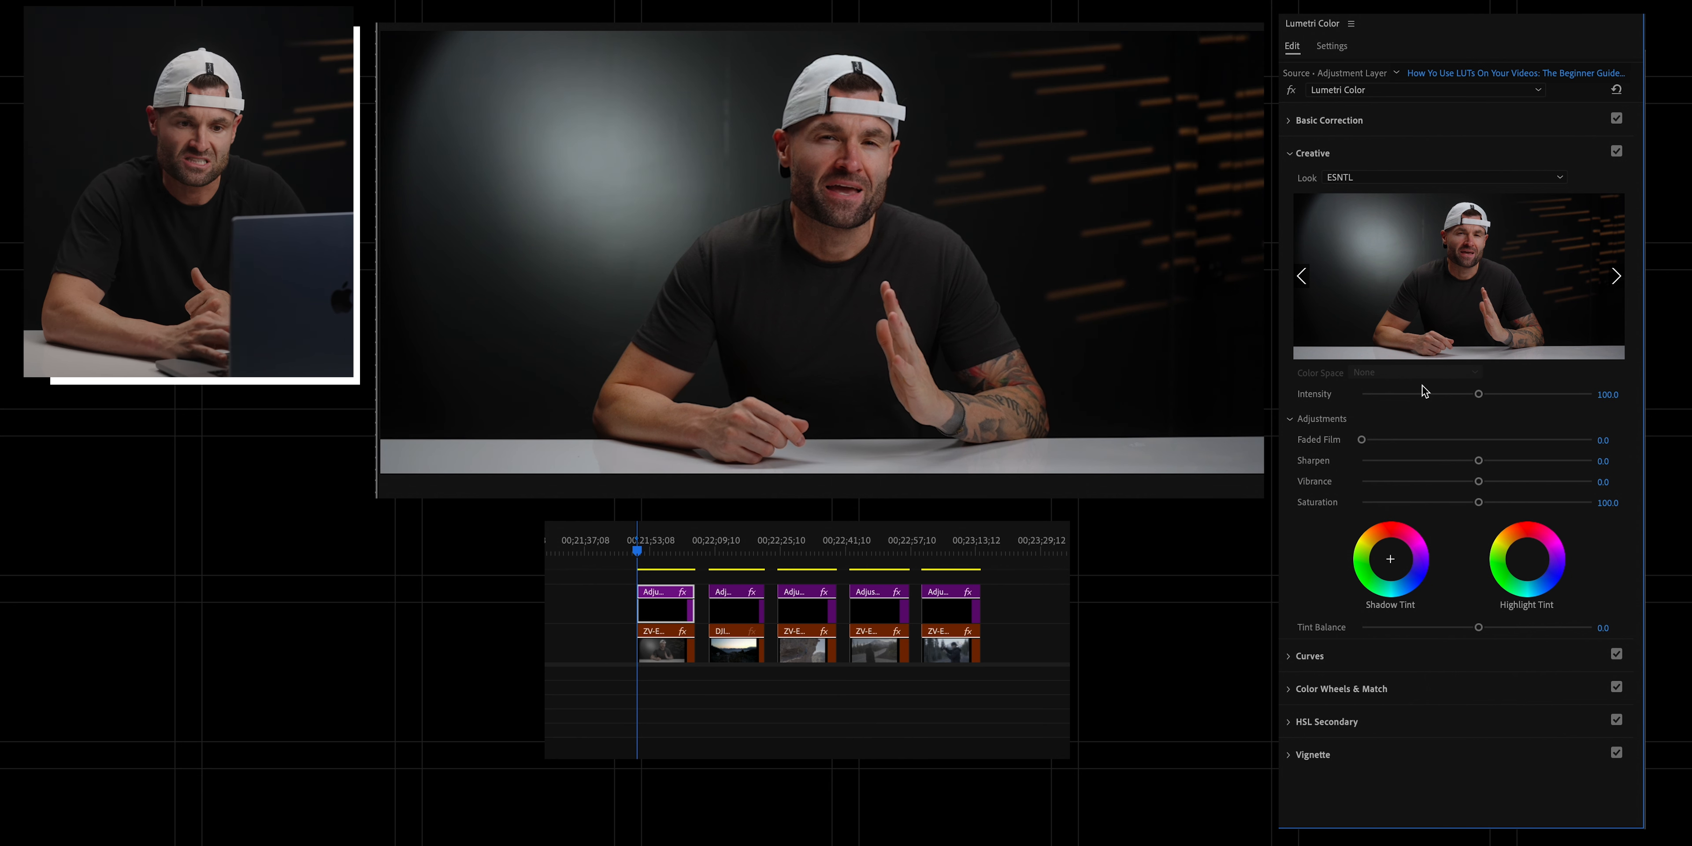
left_click_drag(1479, 393, 1486, 394)
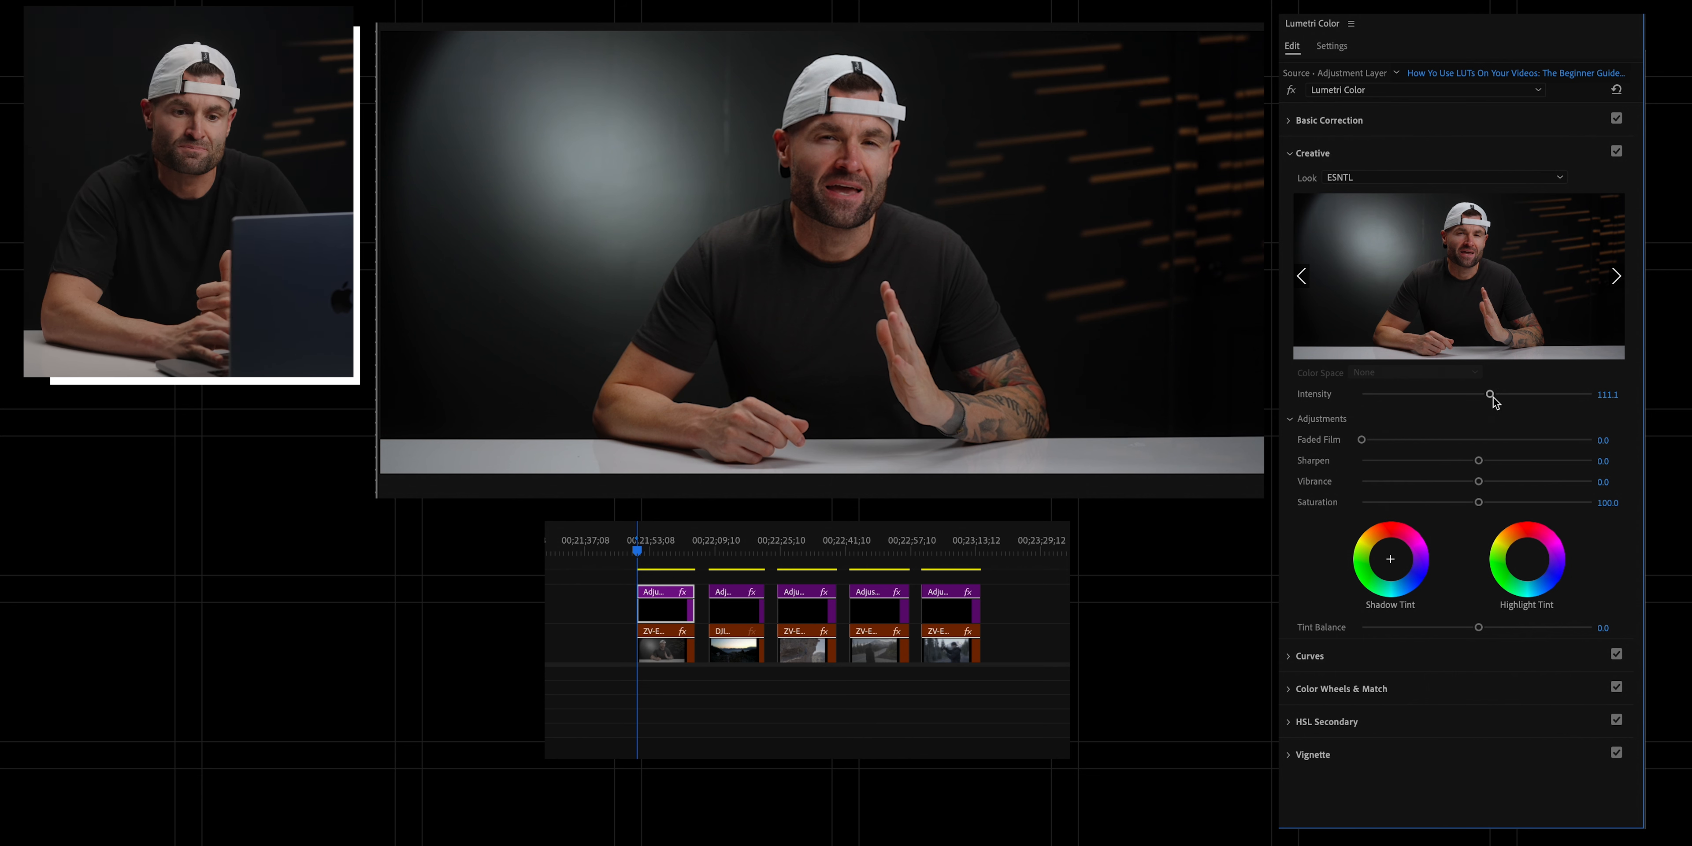
left_click_drag(1492, 395, 1475, 394)
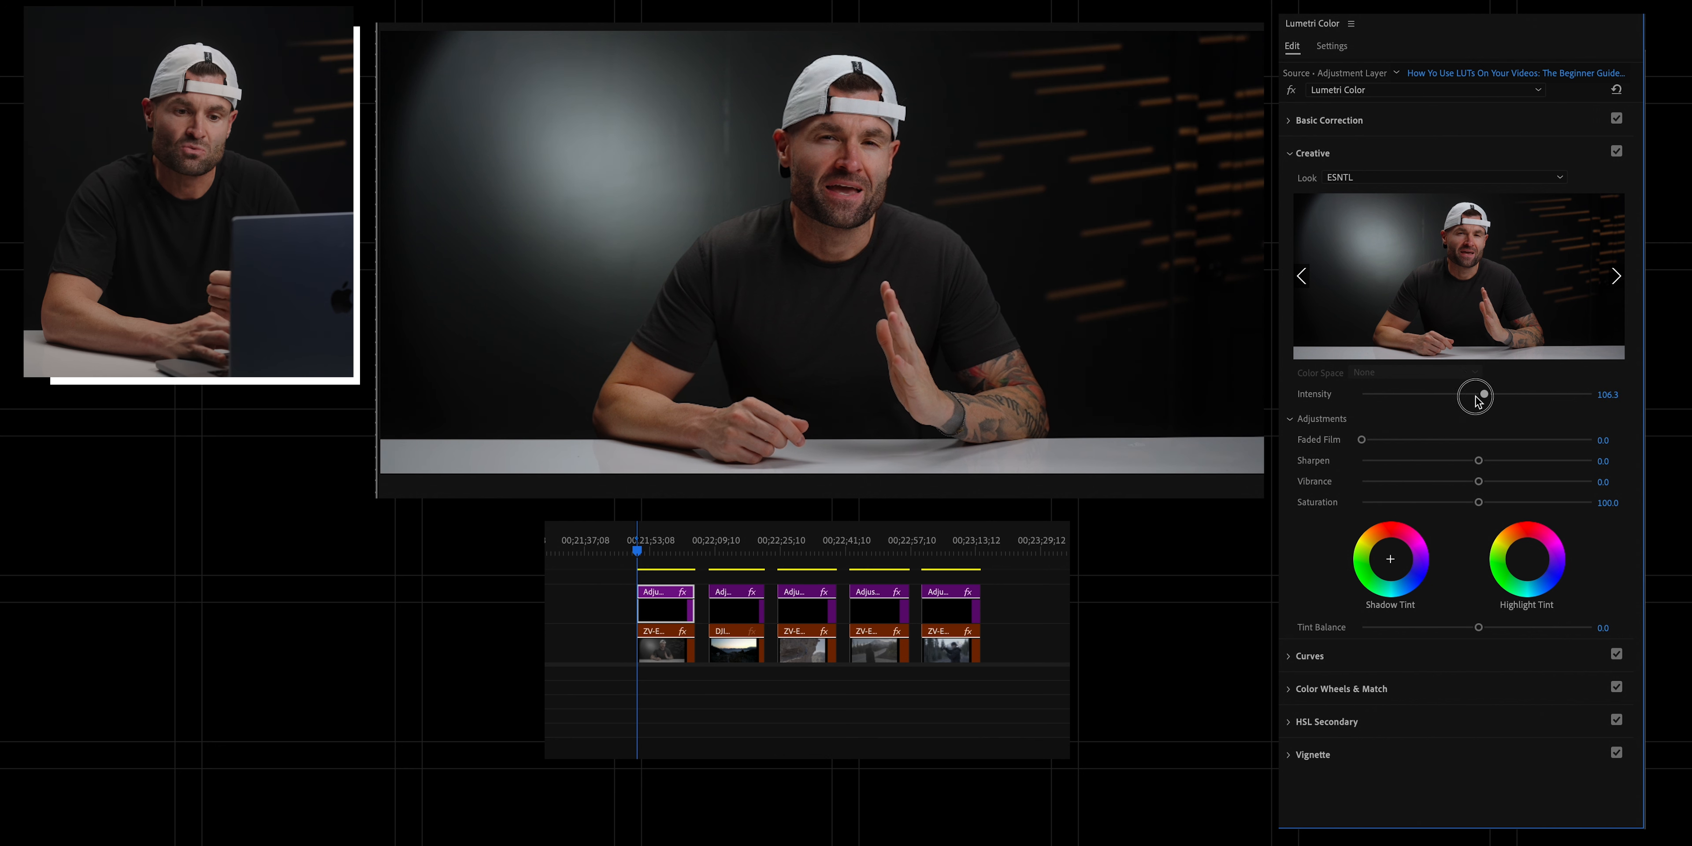
left_click_drag(1474, 394, 1489, 393)
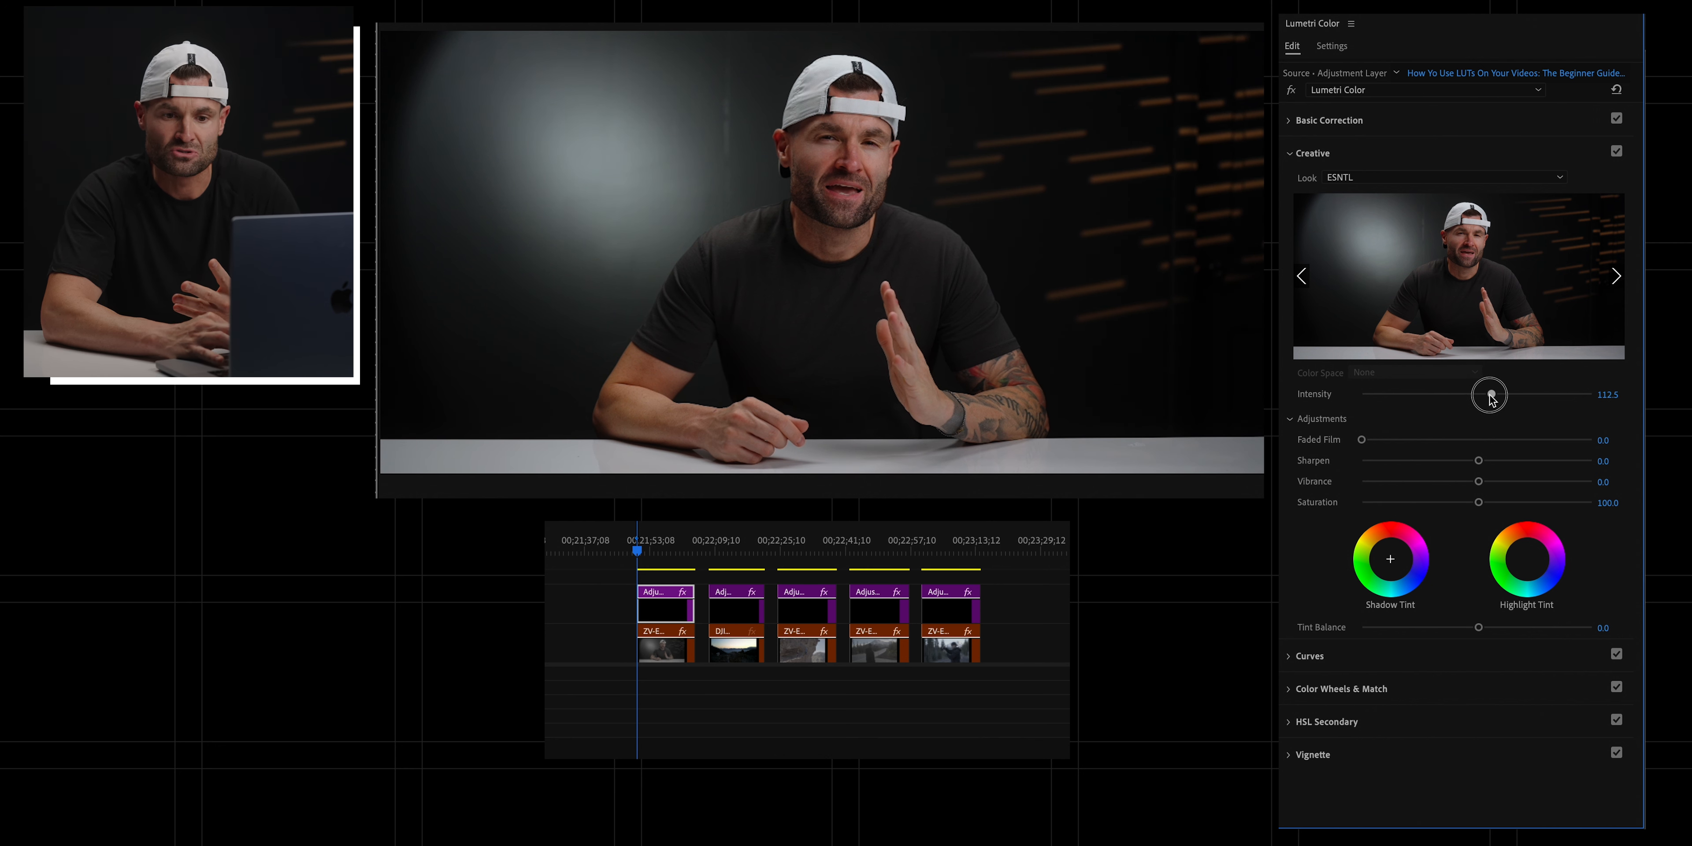
Step: Toggle the Creative section off and on to compare the ESNTL look
left_click(1615, 153)
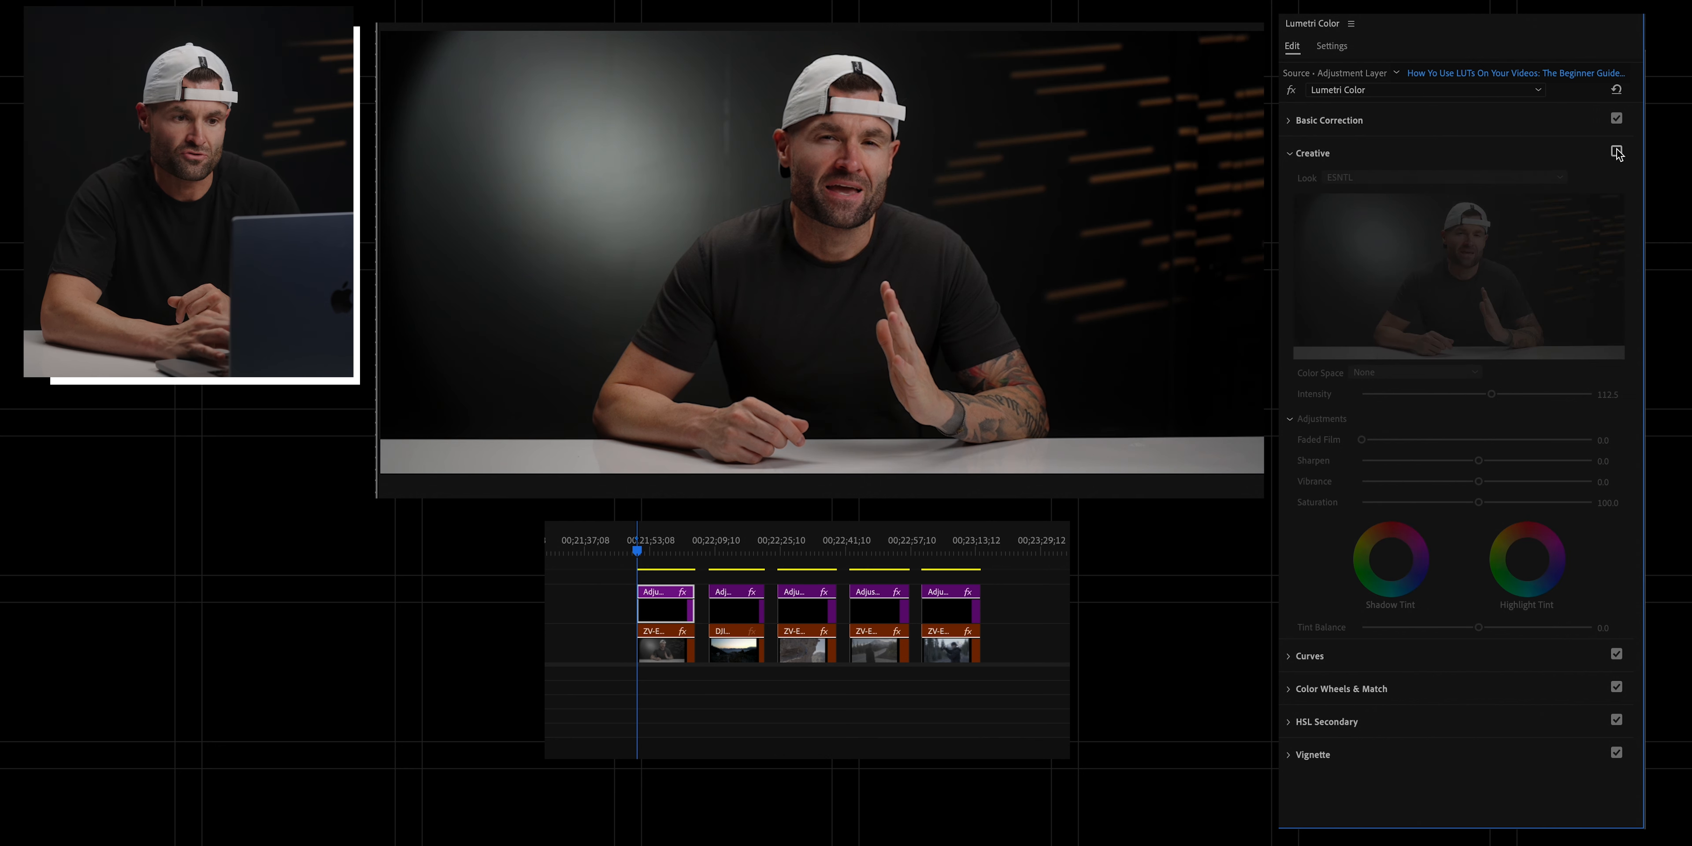
left_click(1616, 152)
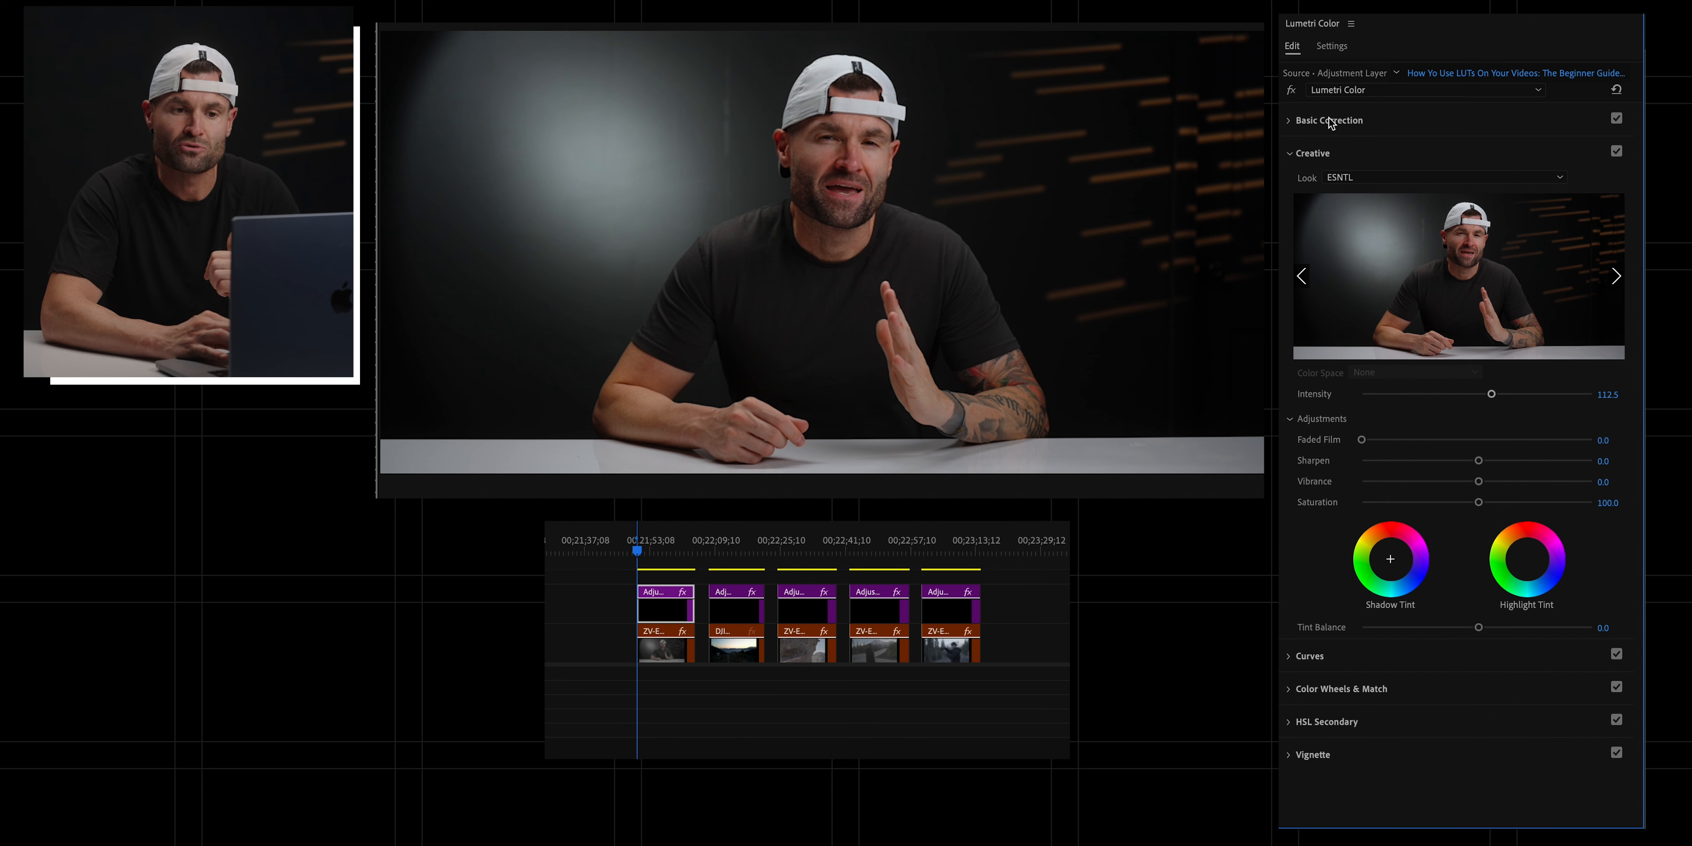
Step: Test small Exposure changes in Basic Correction and return exposure to 0
left_click(1330, 120)
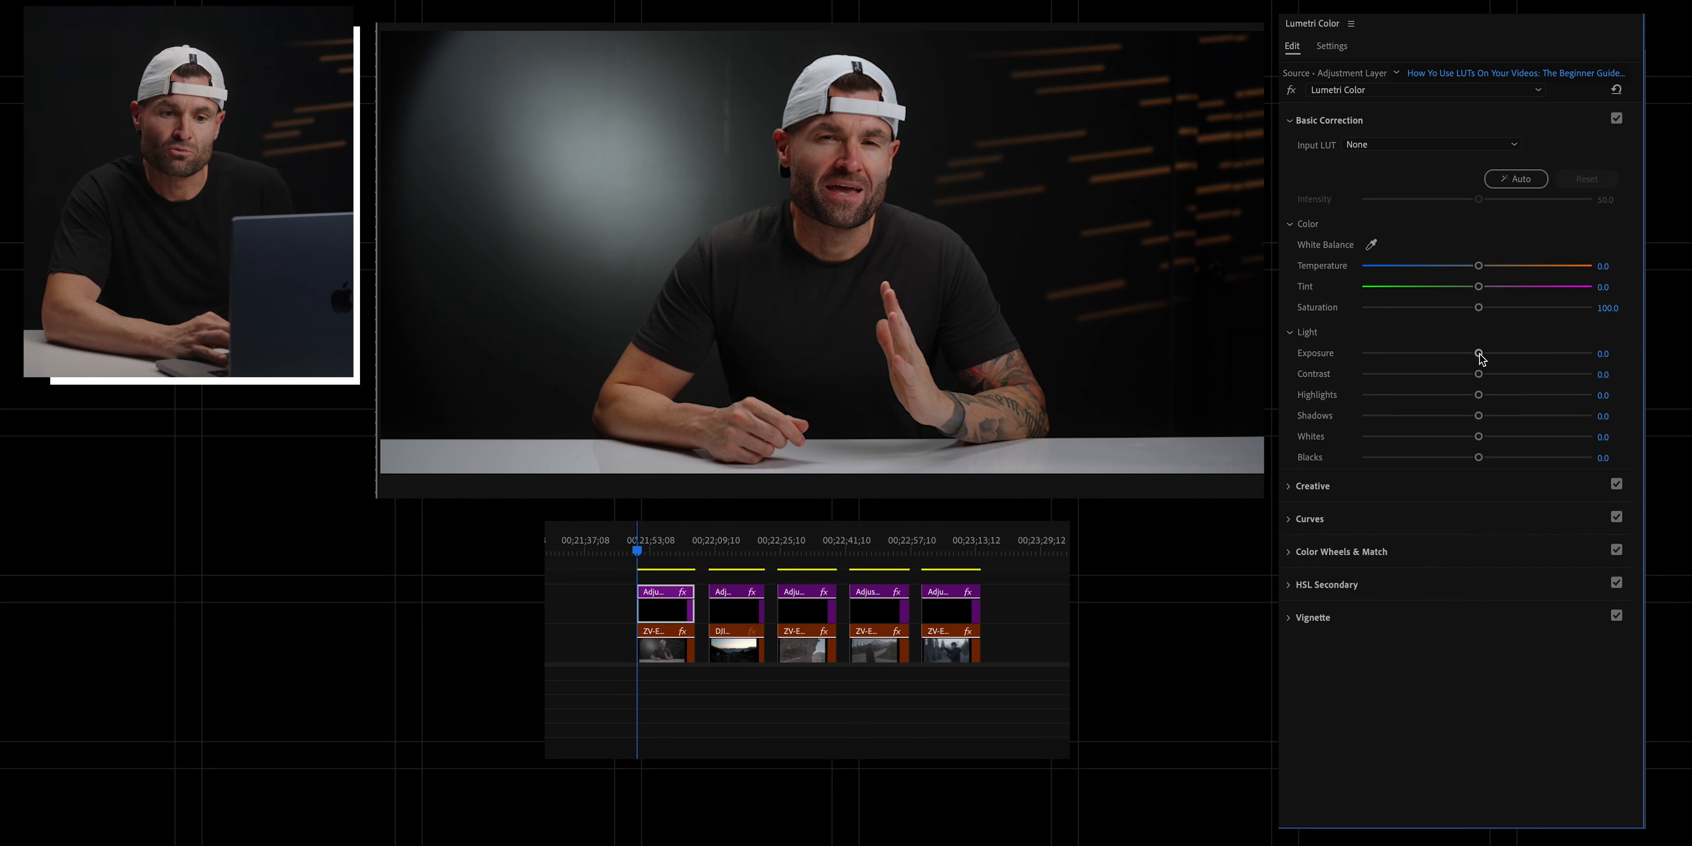
left_click_drag(1480, 356, 1483, 356)
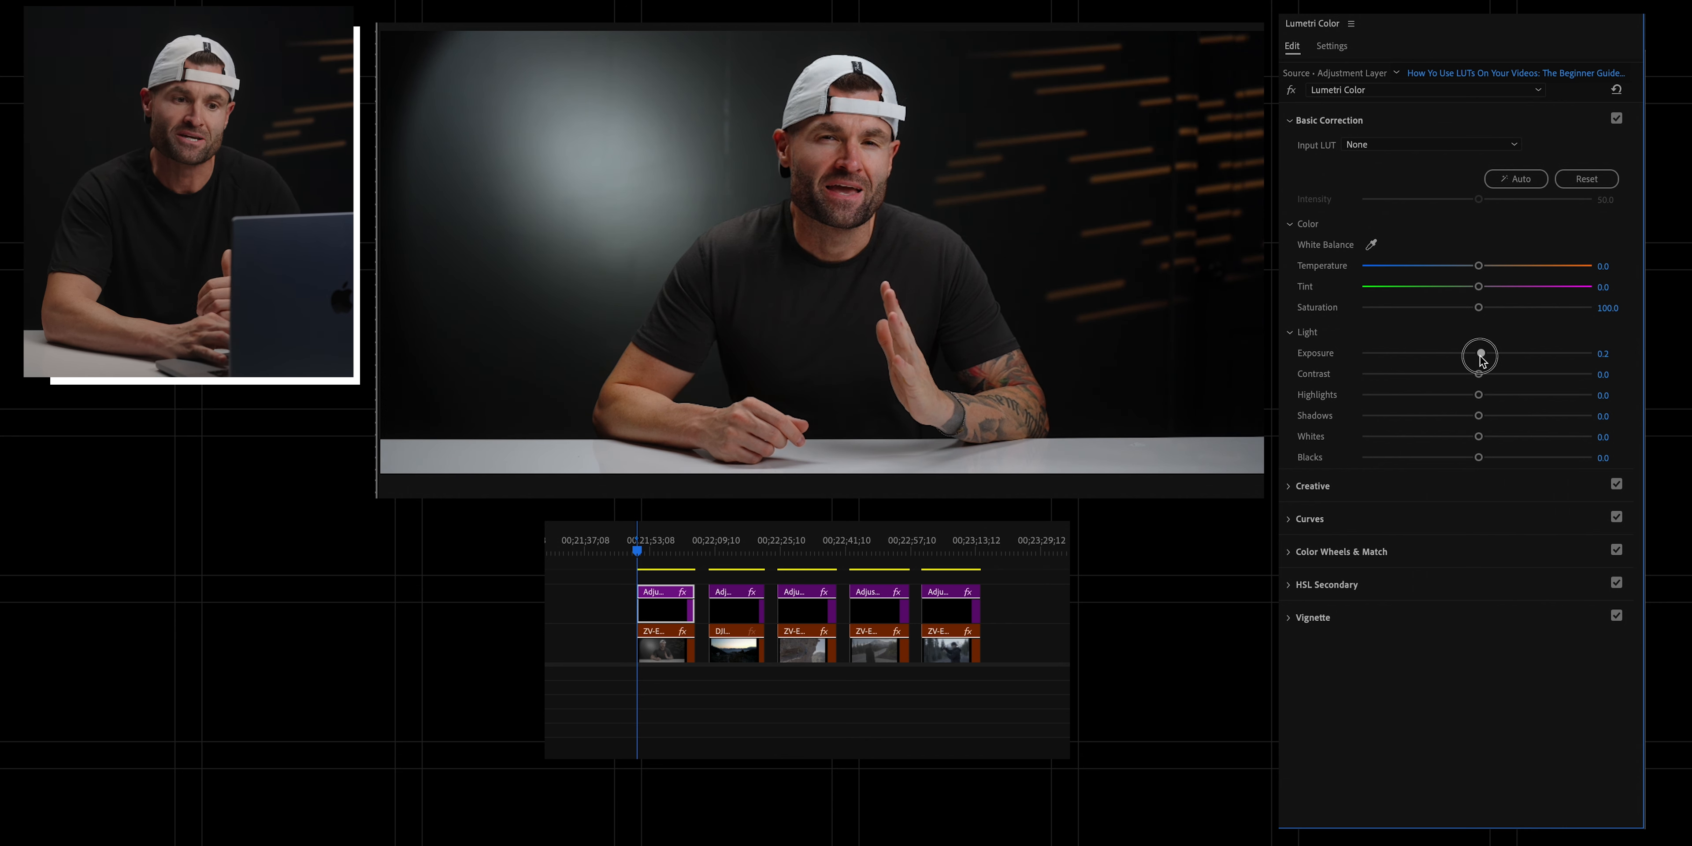
left_click_drag(1480, 357, 1476, 357)
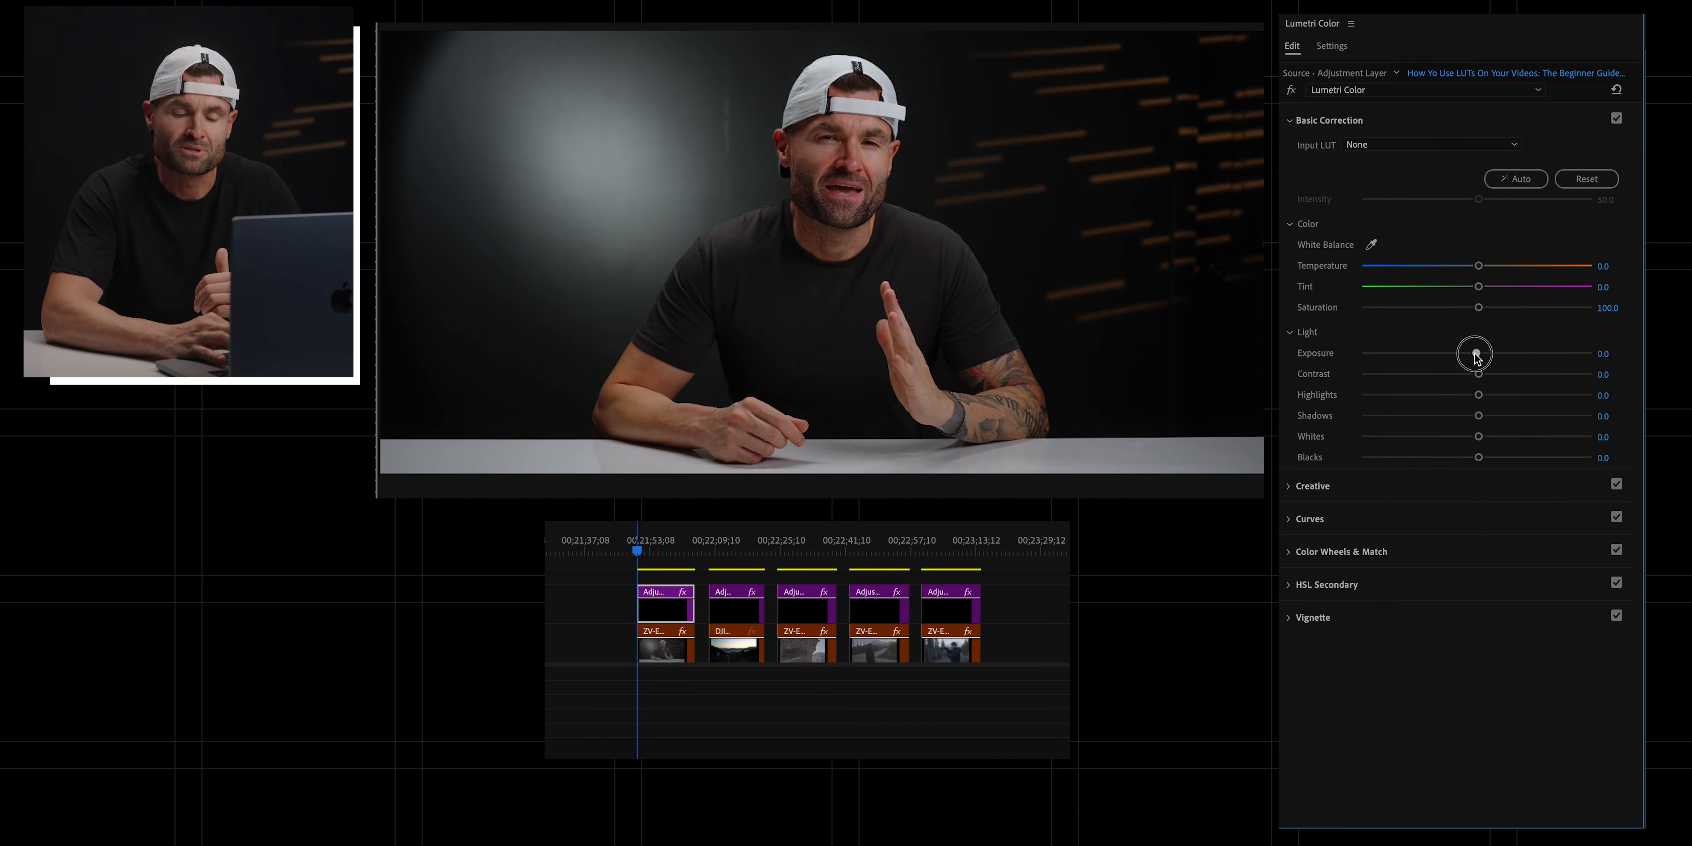
left_click_drag(1479, 353, 1482, 352)
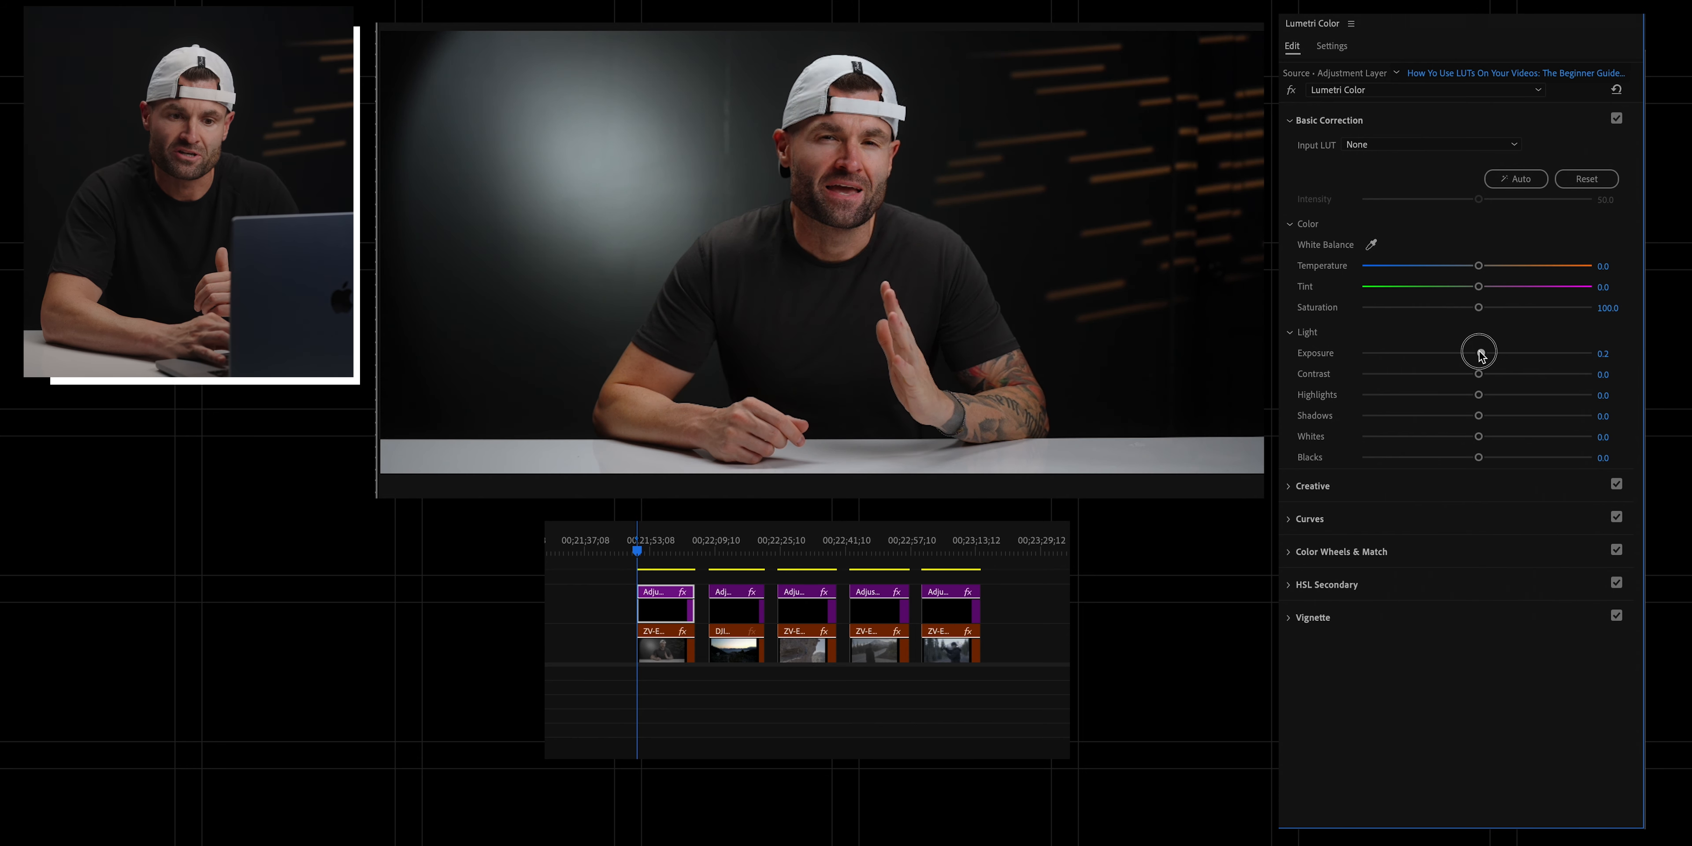
left_click_drag(1480, 352, 1478, 352)
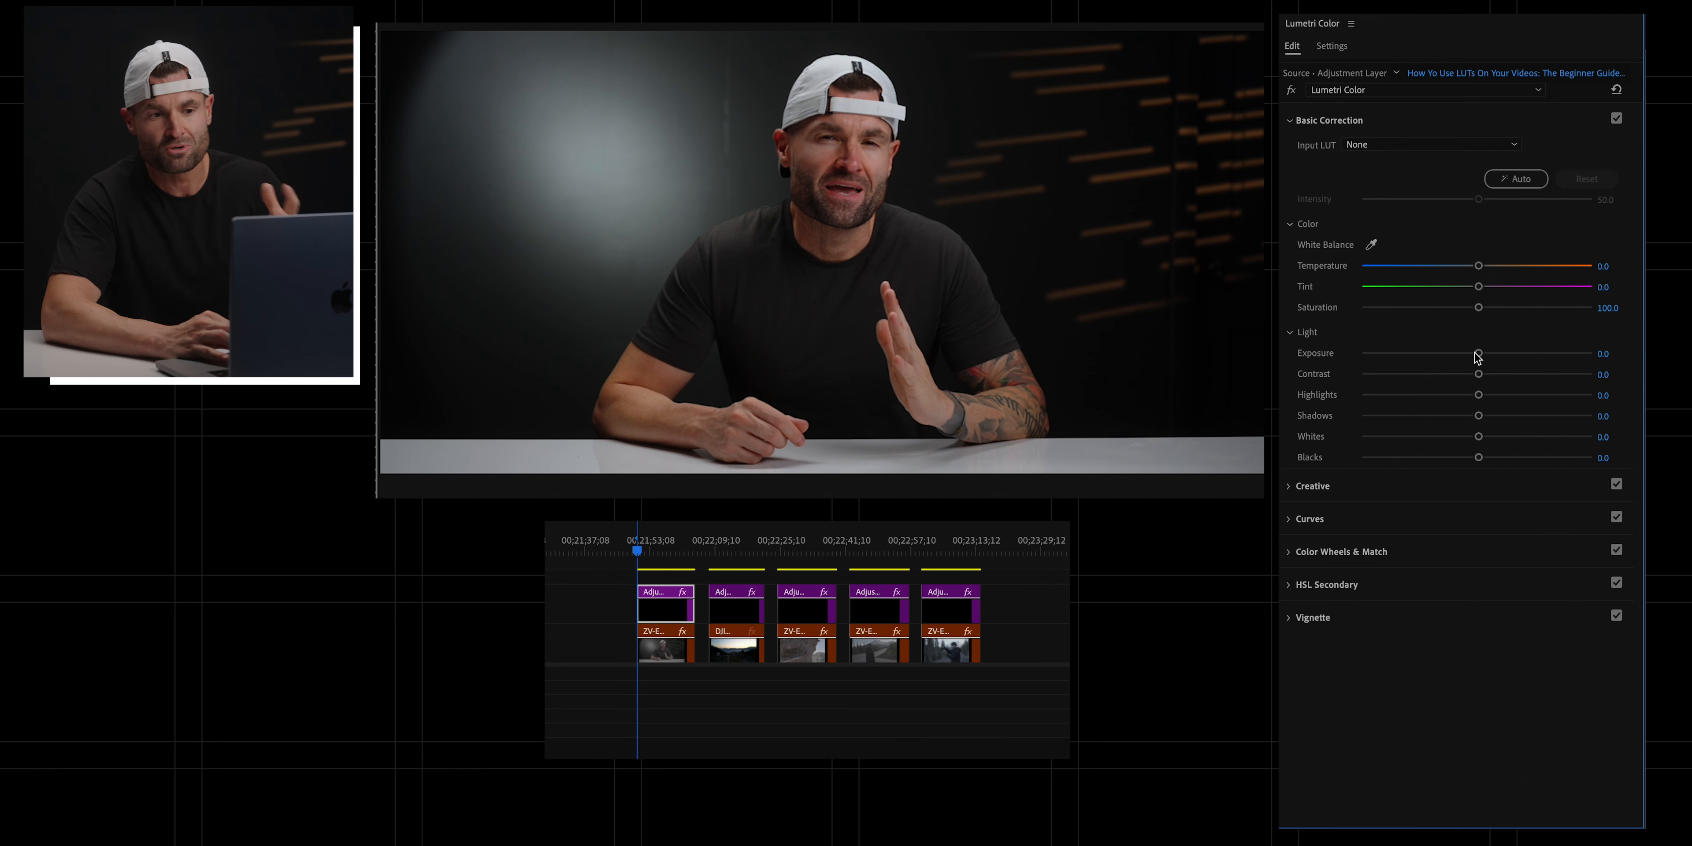
Step: Try lowering the Contrast slightly, then reset it to zero
left_click_drag(1480, 373, 1481, 374)
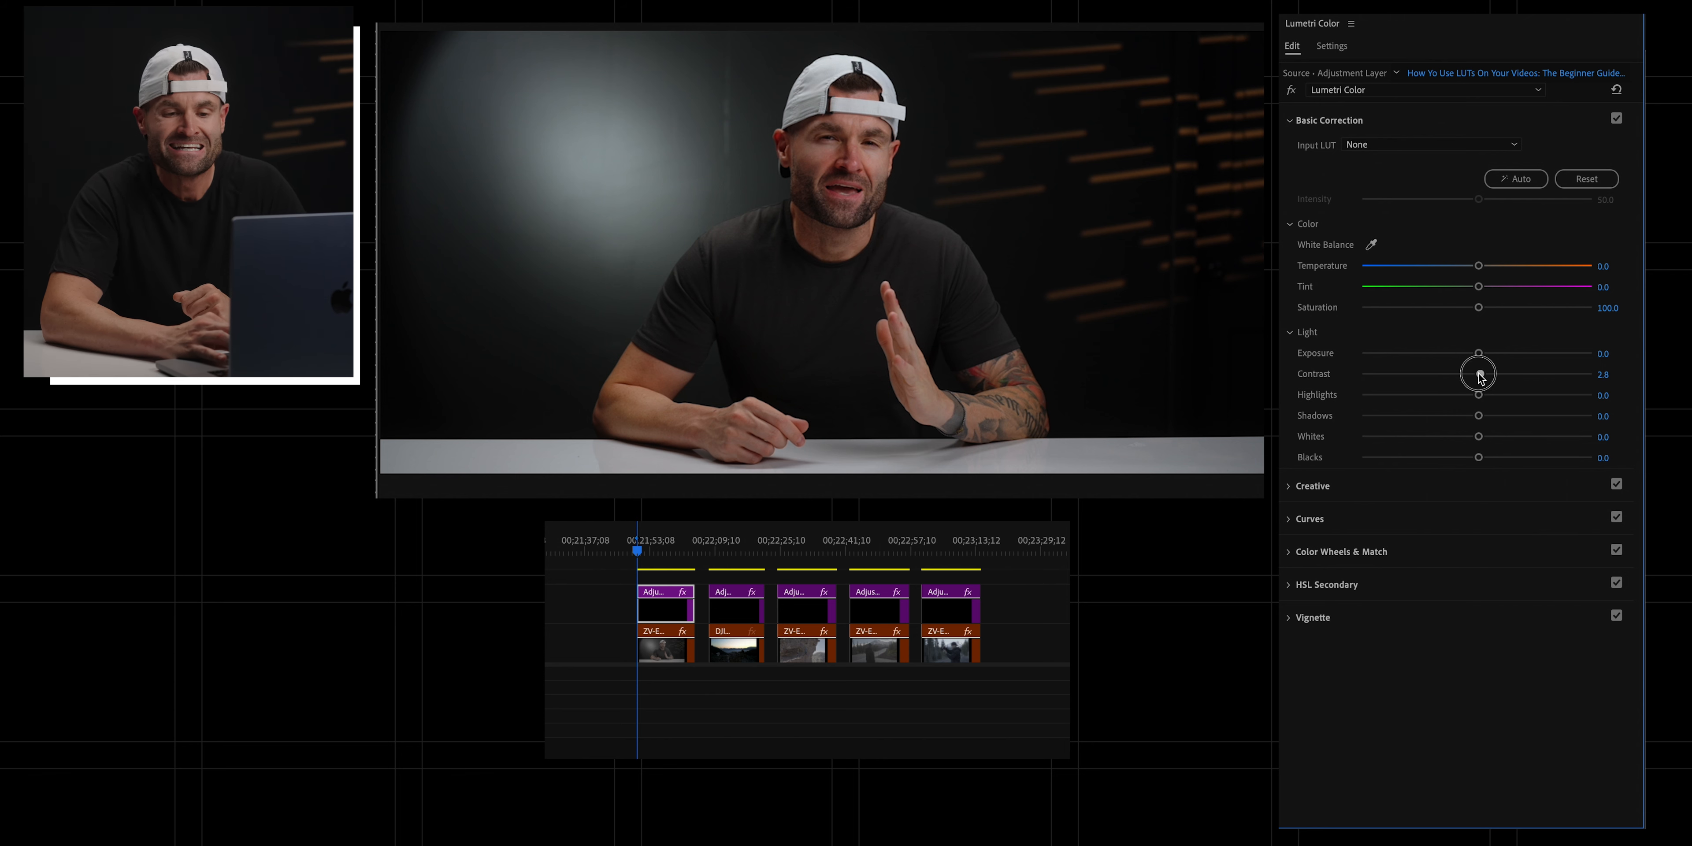
left_click_drag(1480, 375, 1474, 374)
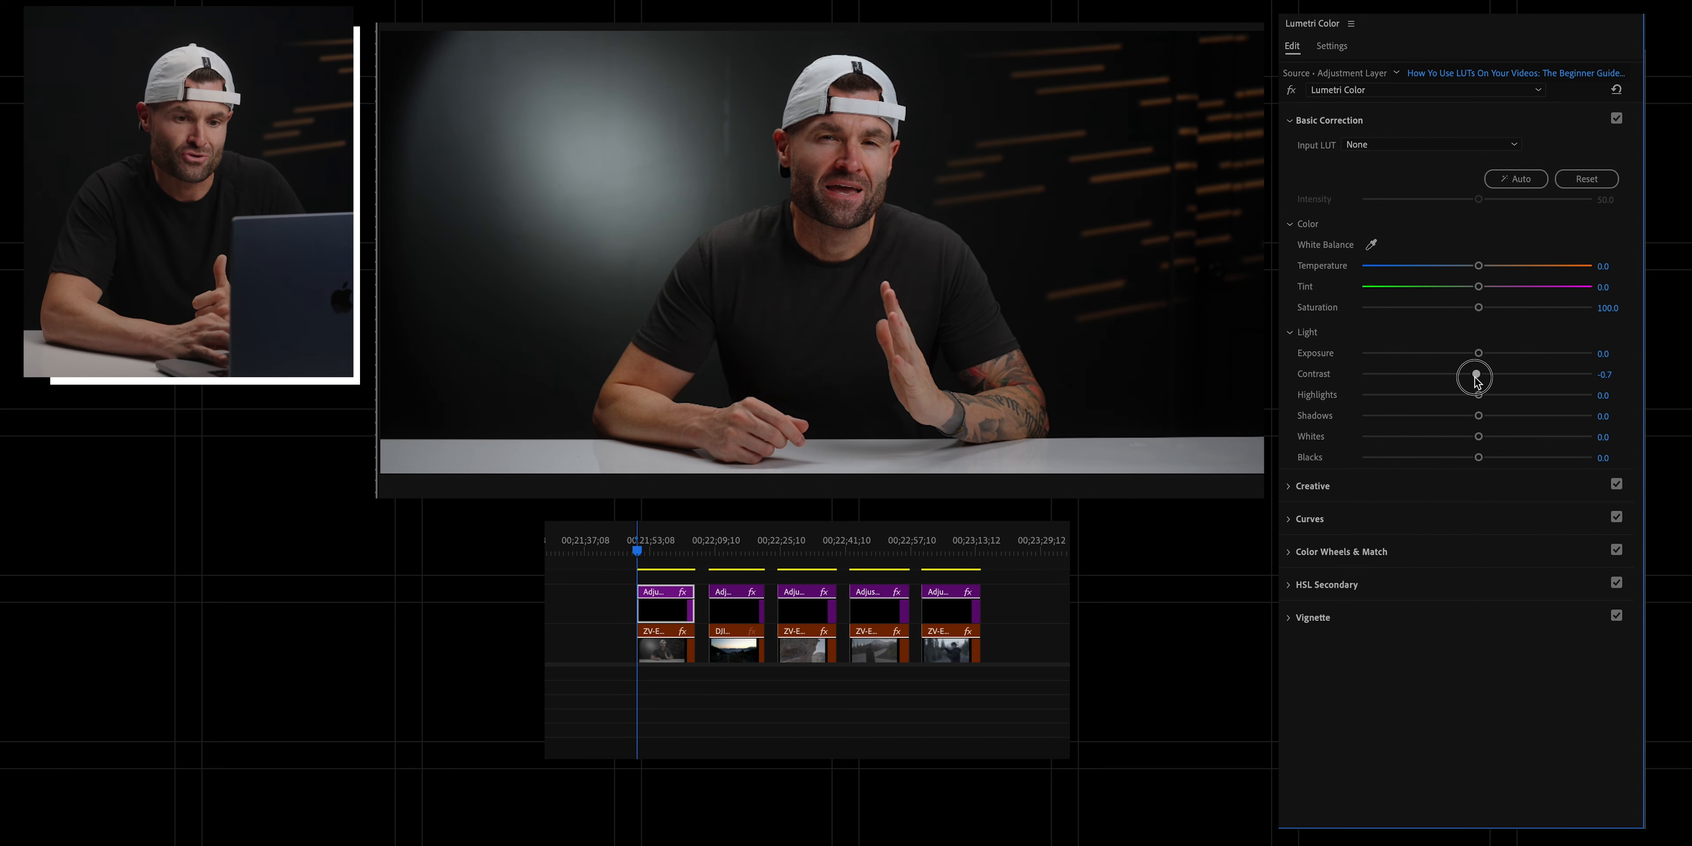
left_click_drag(1478, 374, 1465, 374)
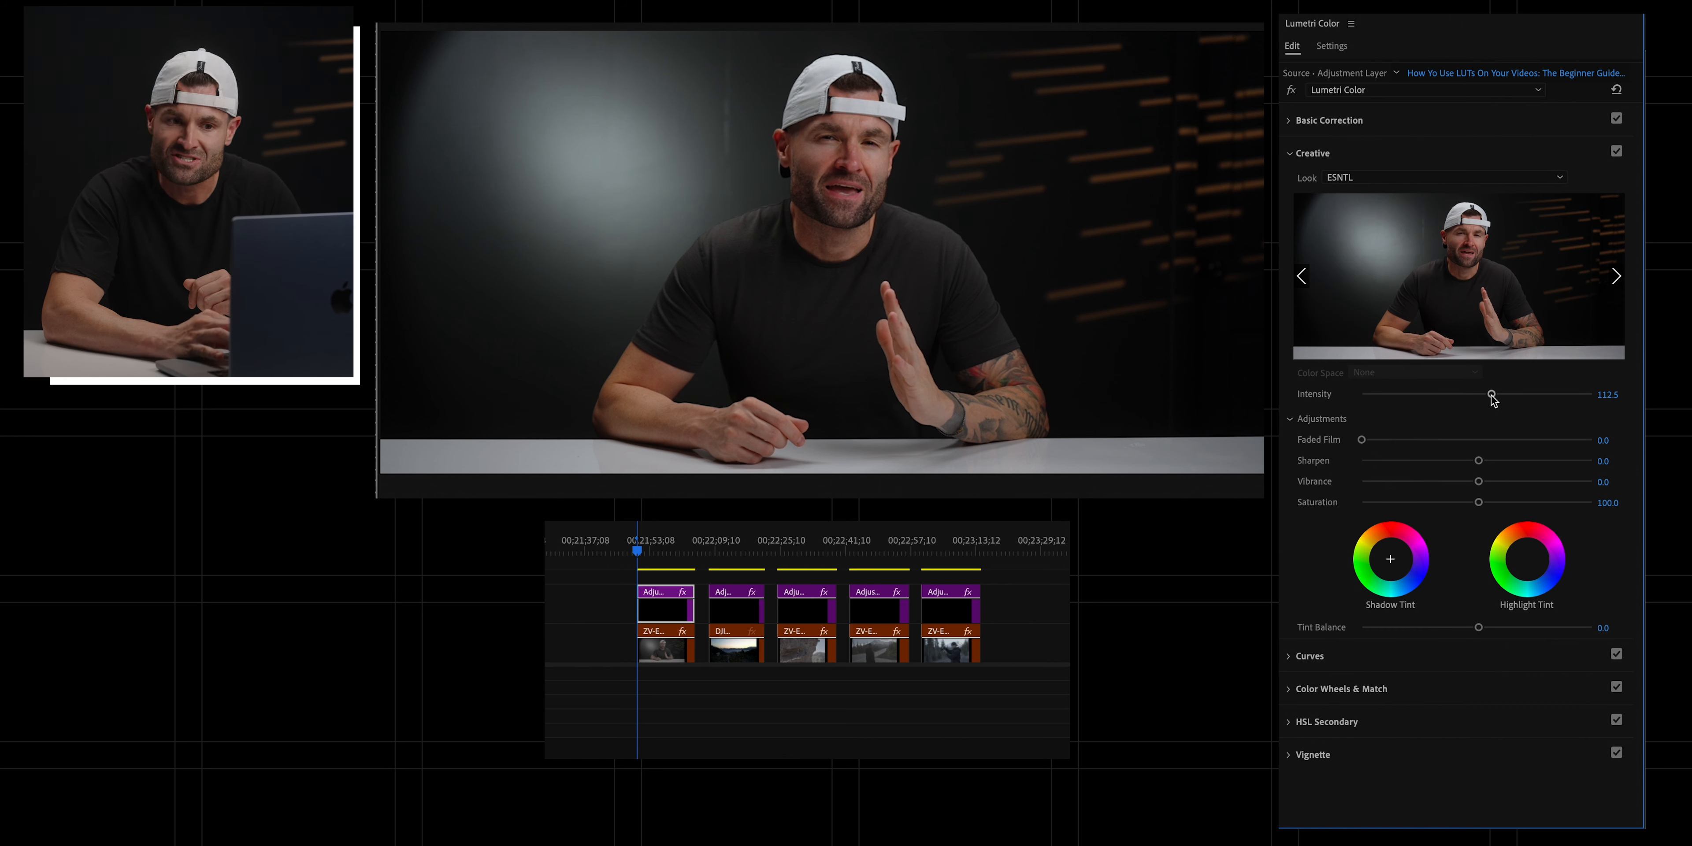
left_click(1330, 120)
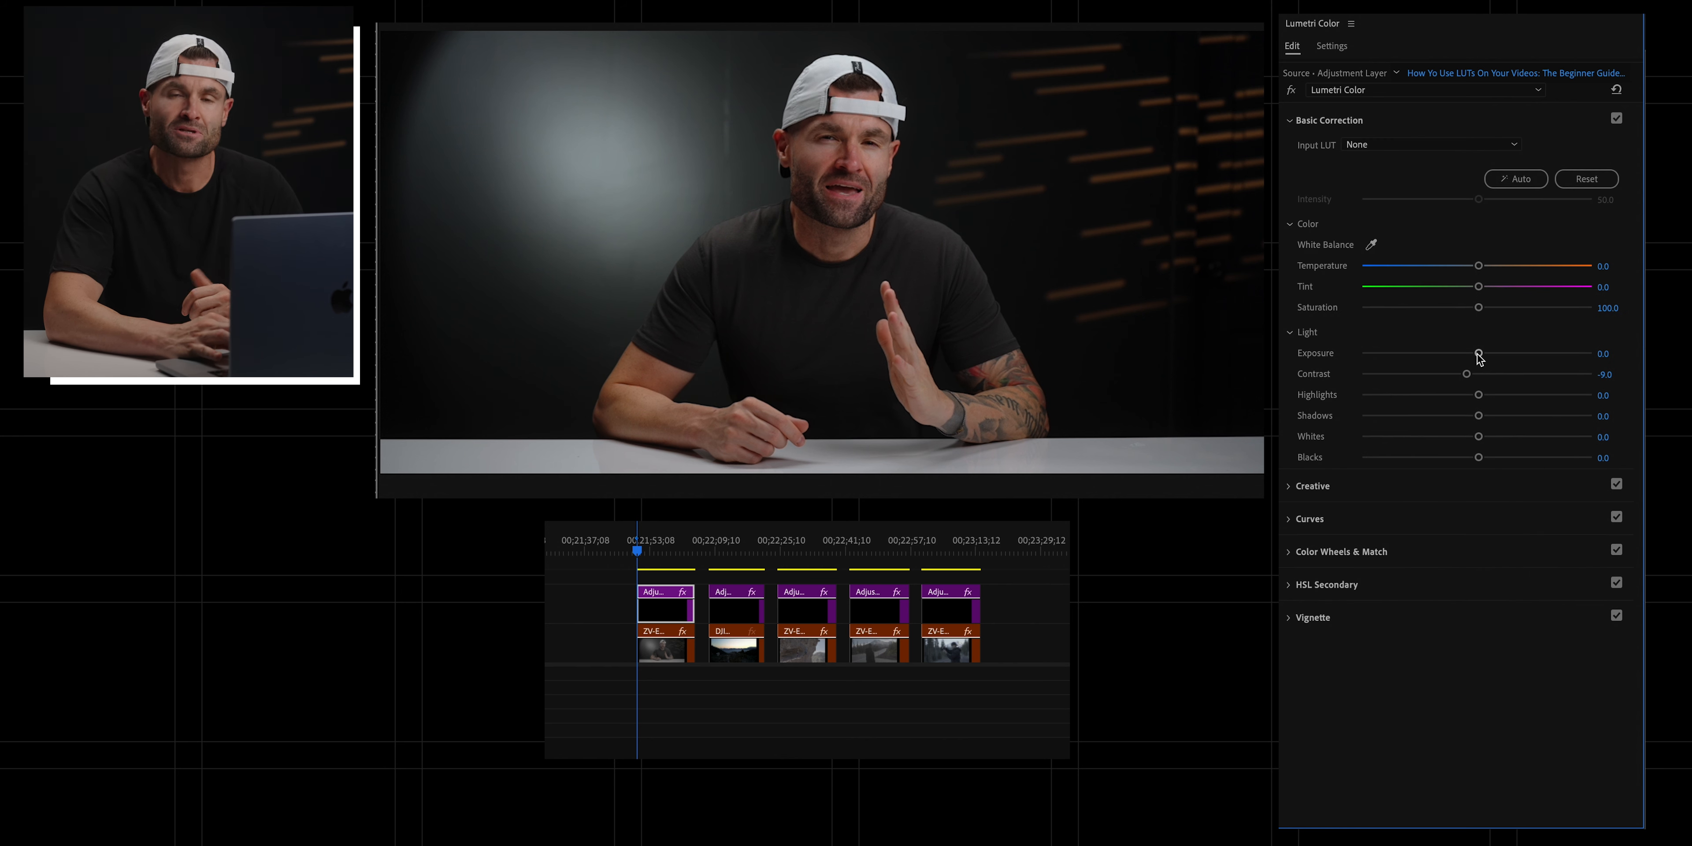
left_click_drag(1465, 374, 1453, 373)
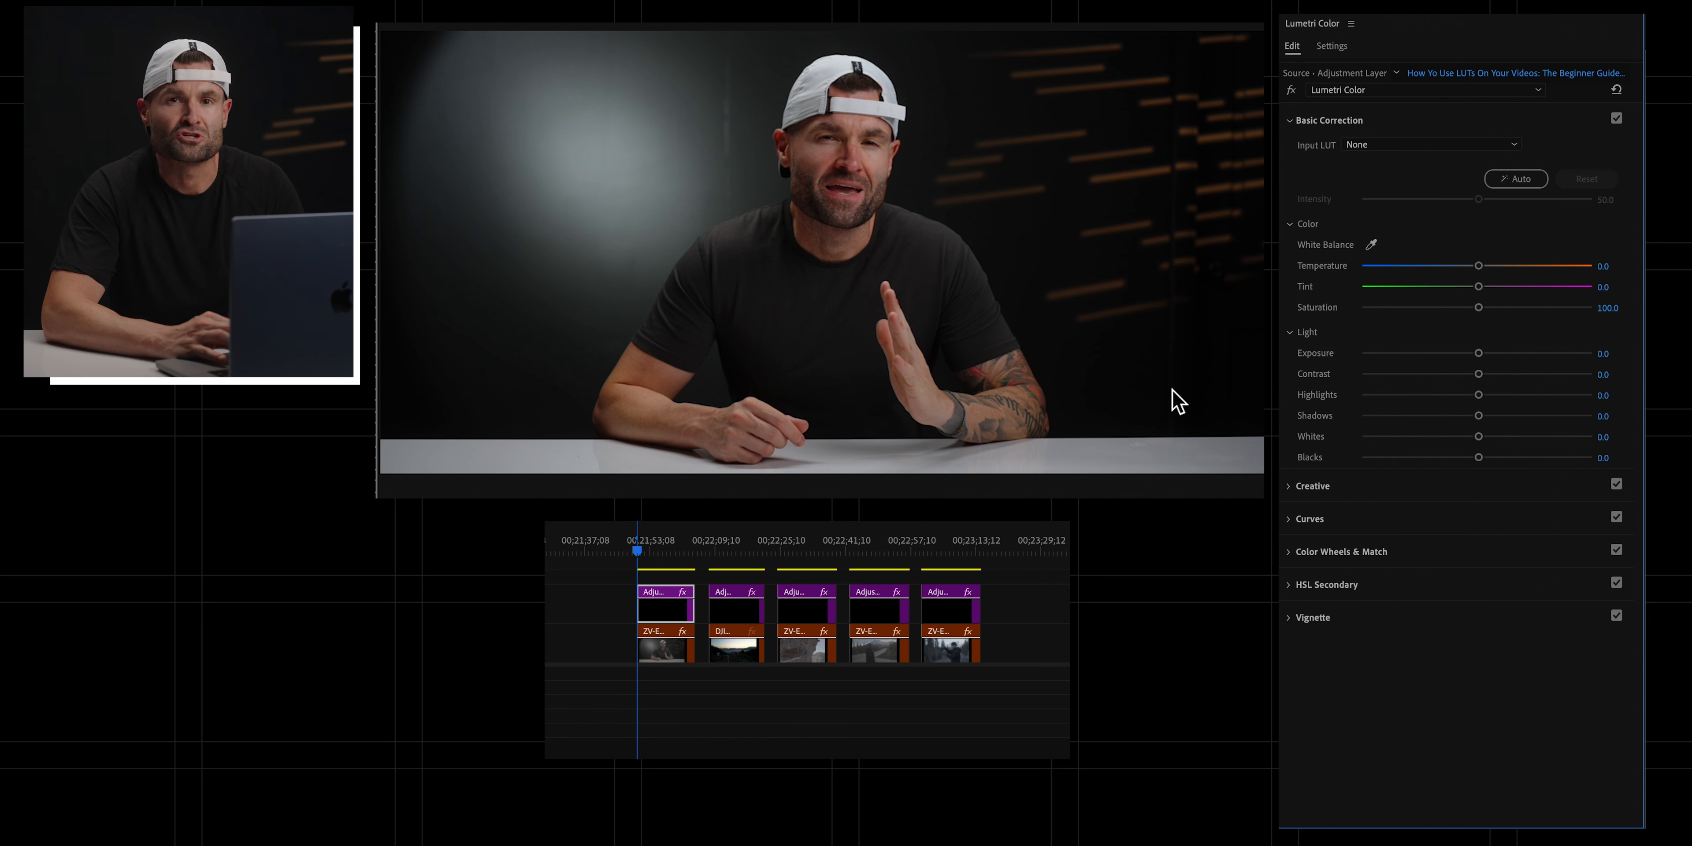
Step: Swing Contrast low and high, settling on a small boost of about 5.6
left_click_drag(1480, 373, 1416, 376)
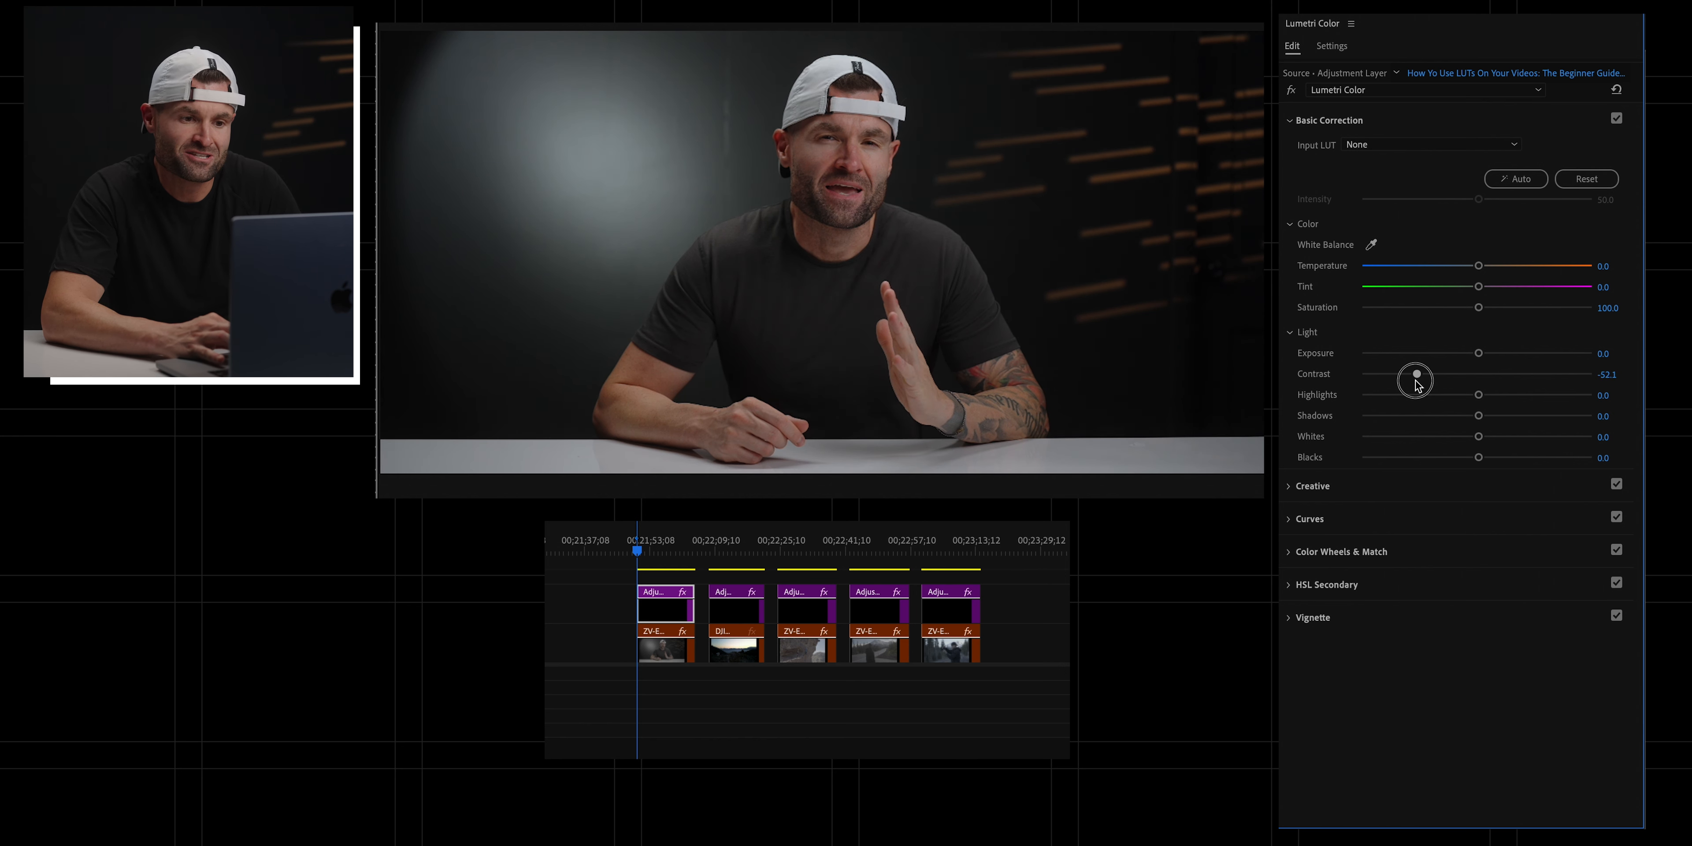
left_click_drag(1417, 379, 1500, 380)
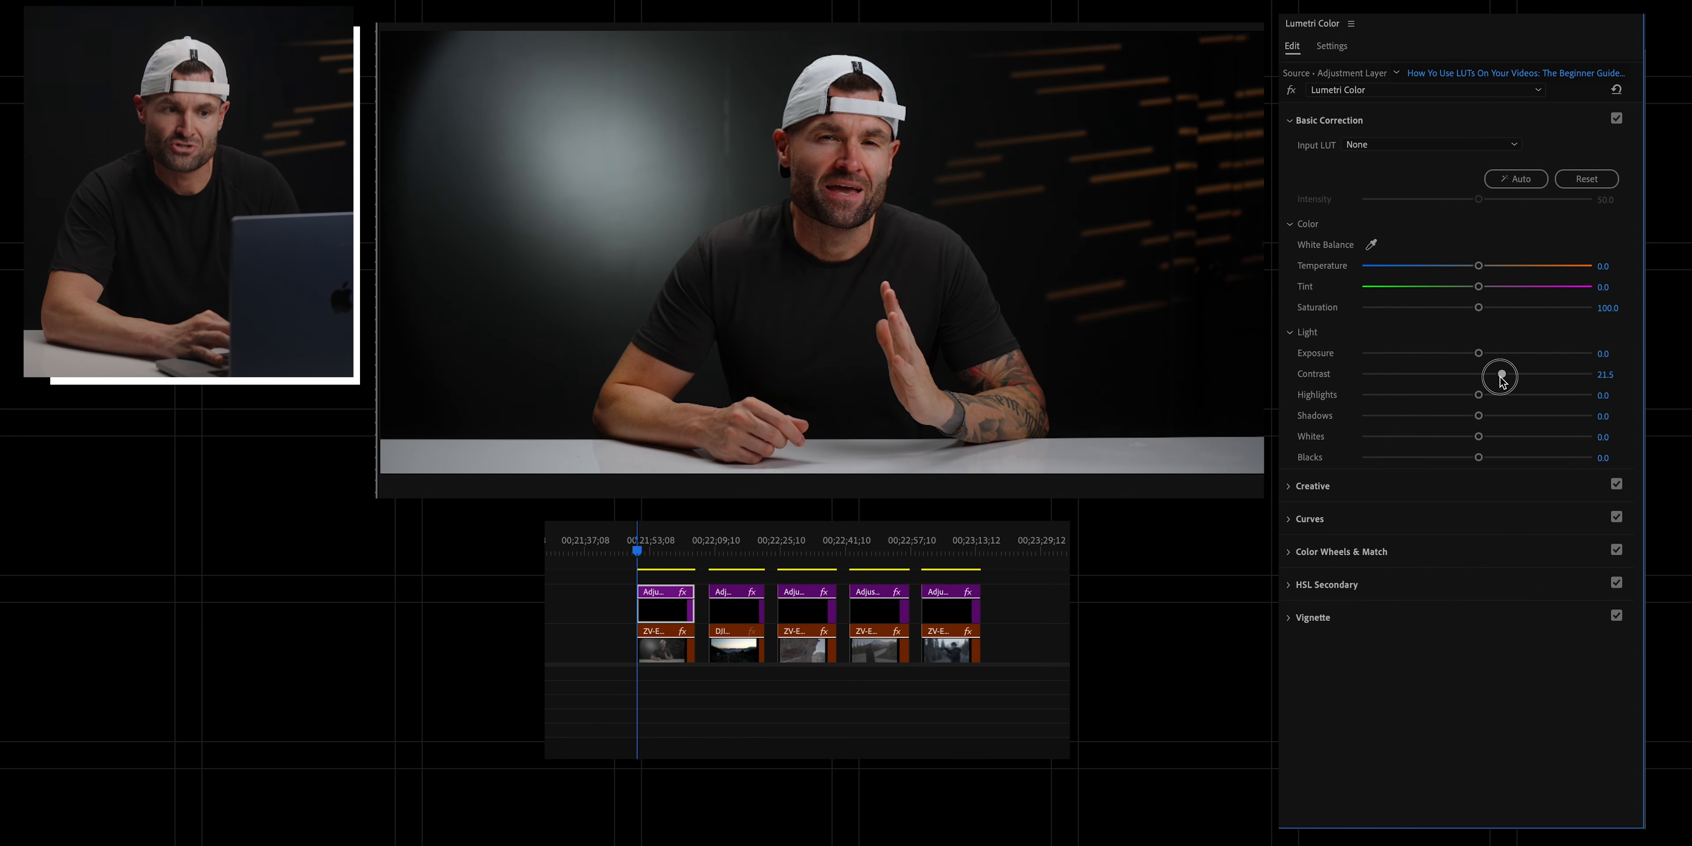
left_click_drag(1499, 375, 1489, 378)
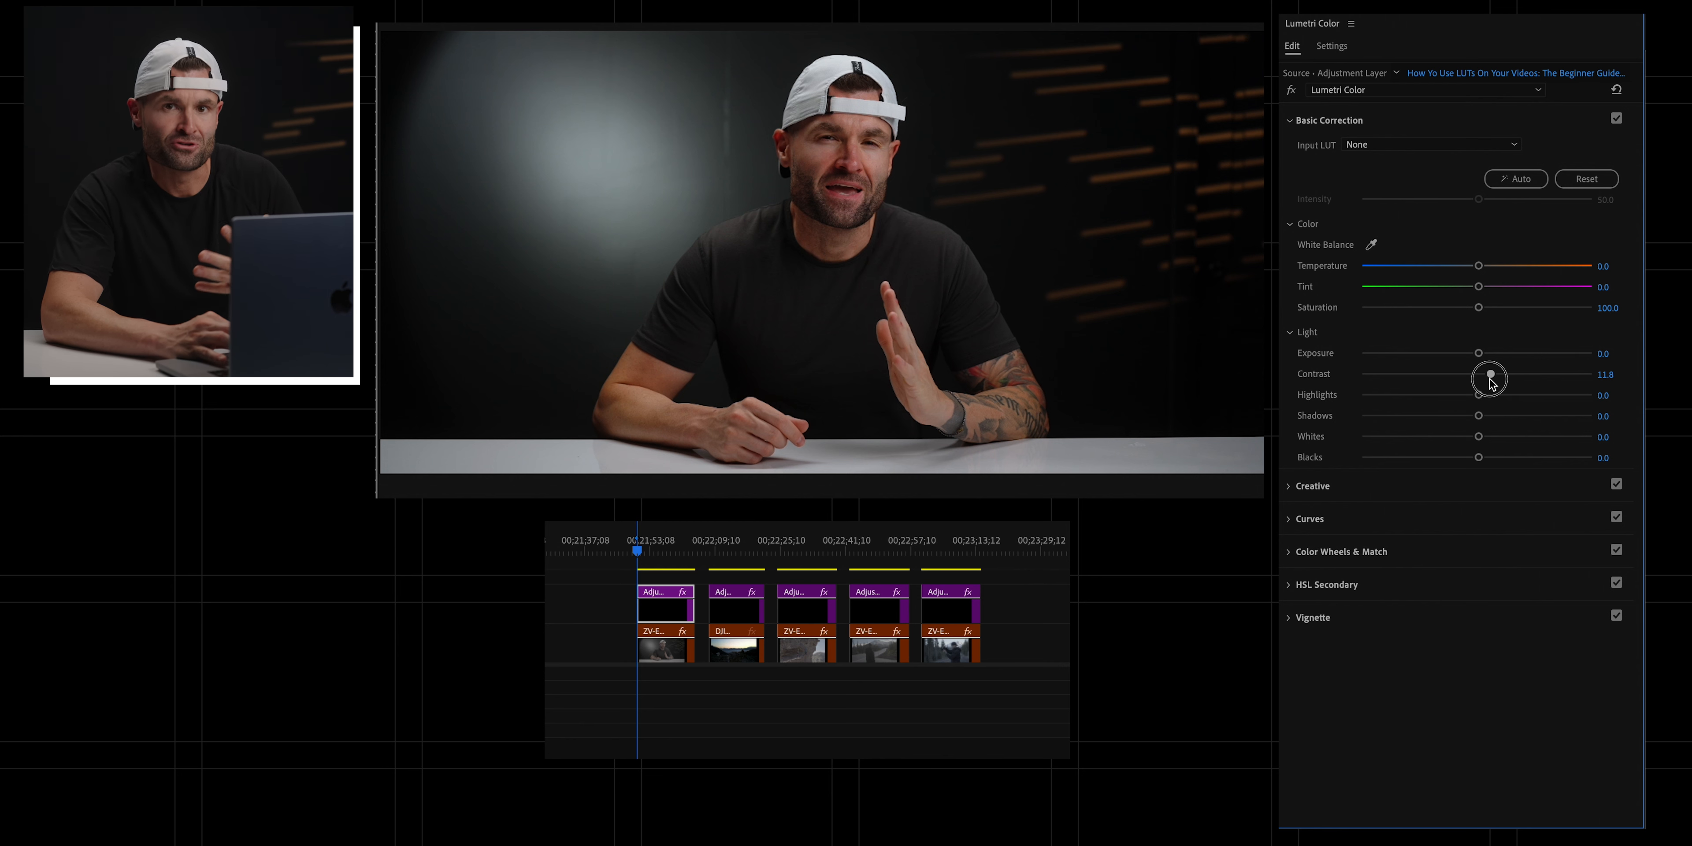
left_click_drag(1489, 378, 1481, 376)
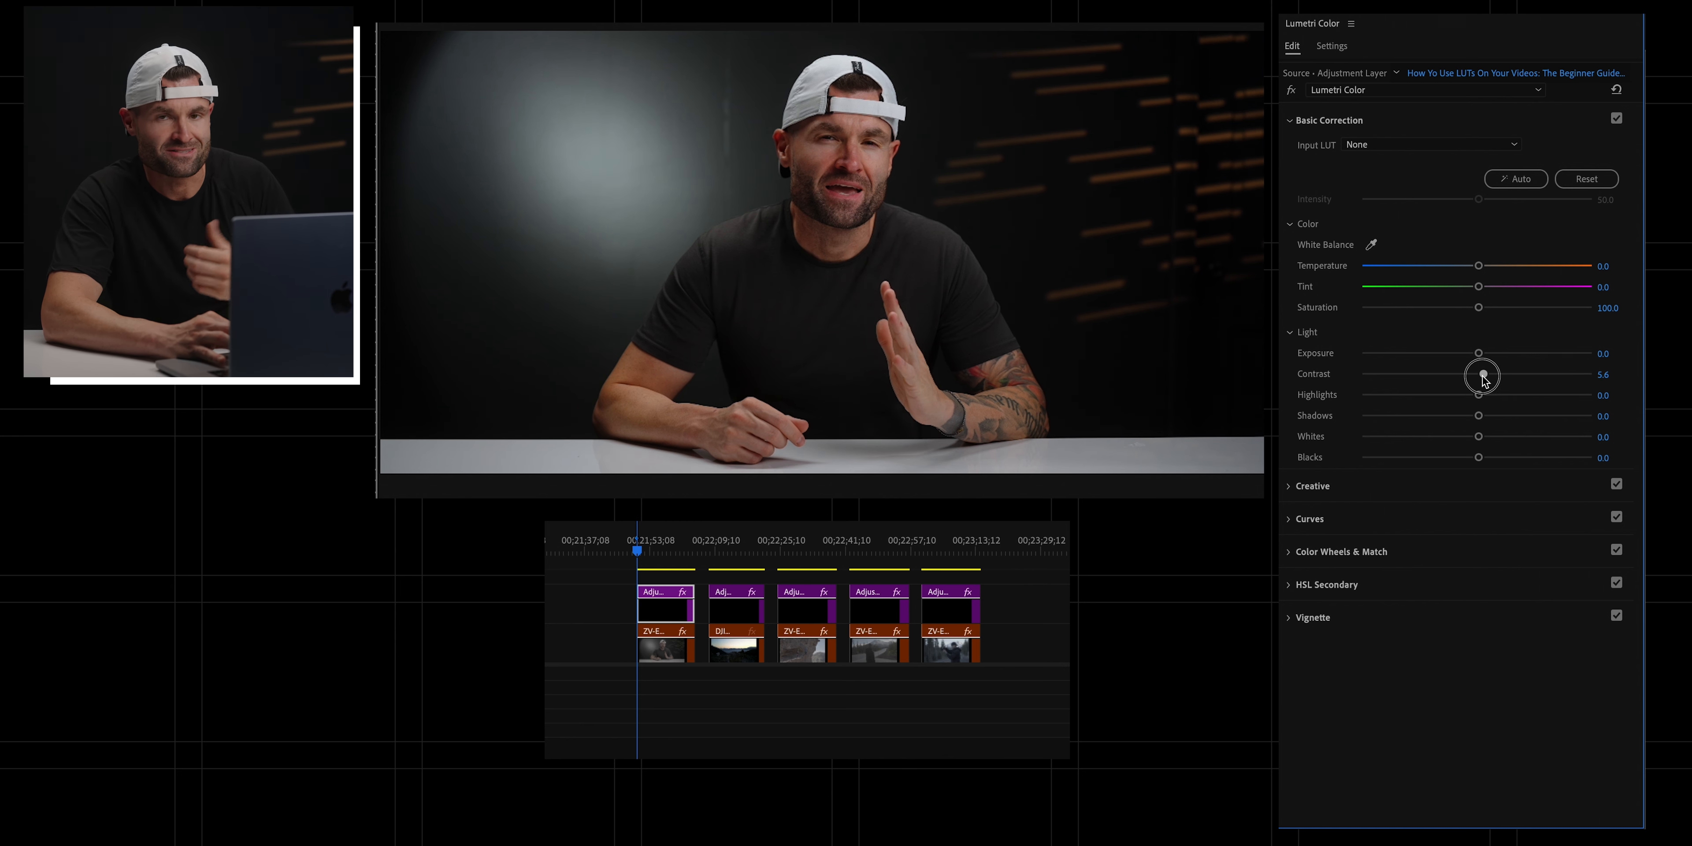
left_click_drag(1479, 375, 1488, 375)
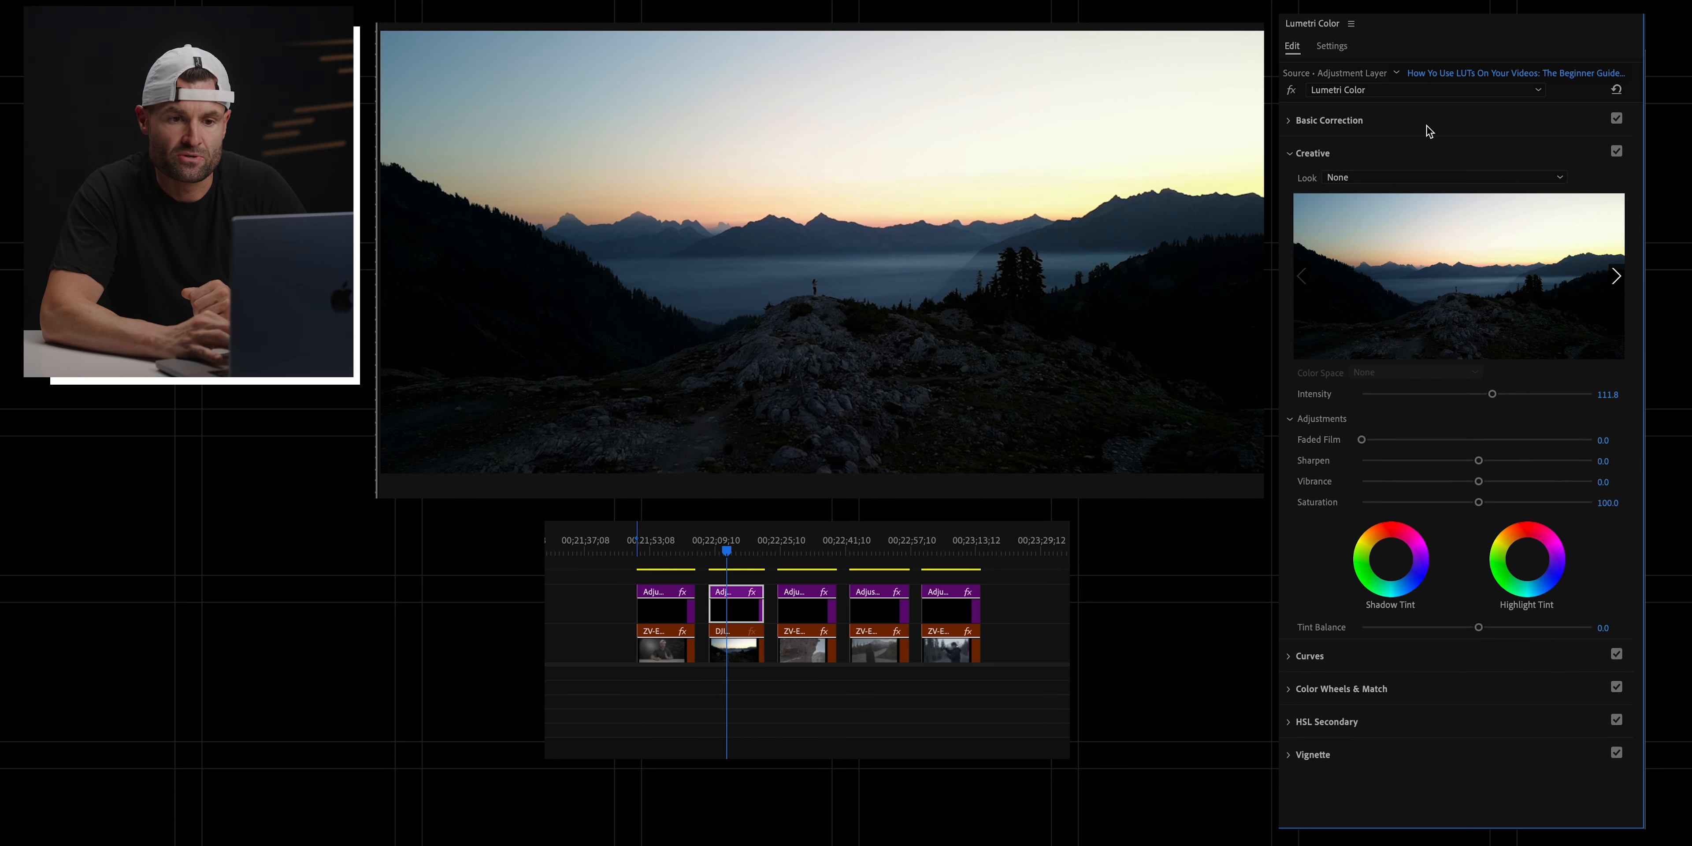
Step: Load the PIKE look on the second adjustment layer and test intensities down to about 57
left_click(1442, 177)
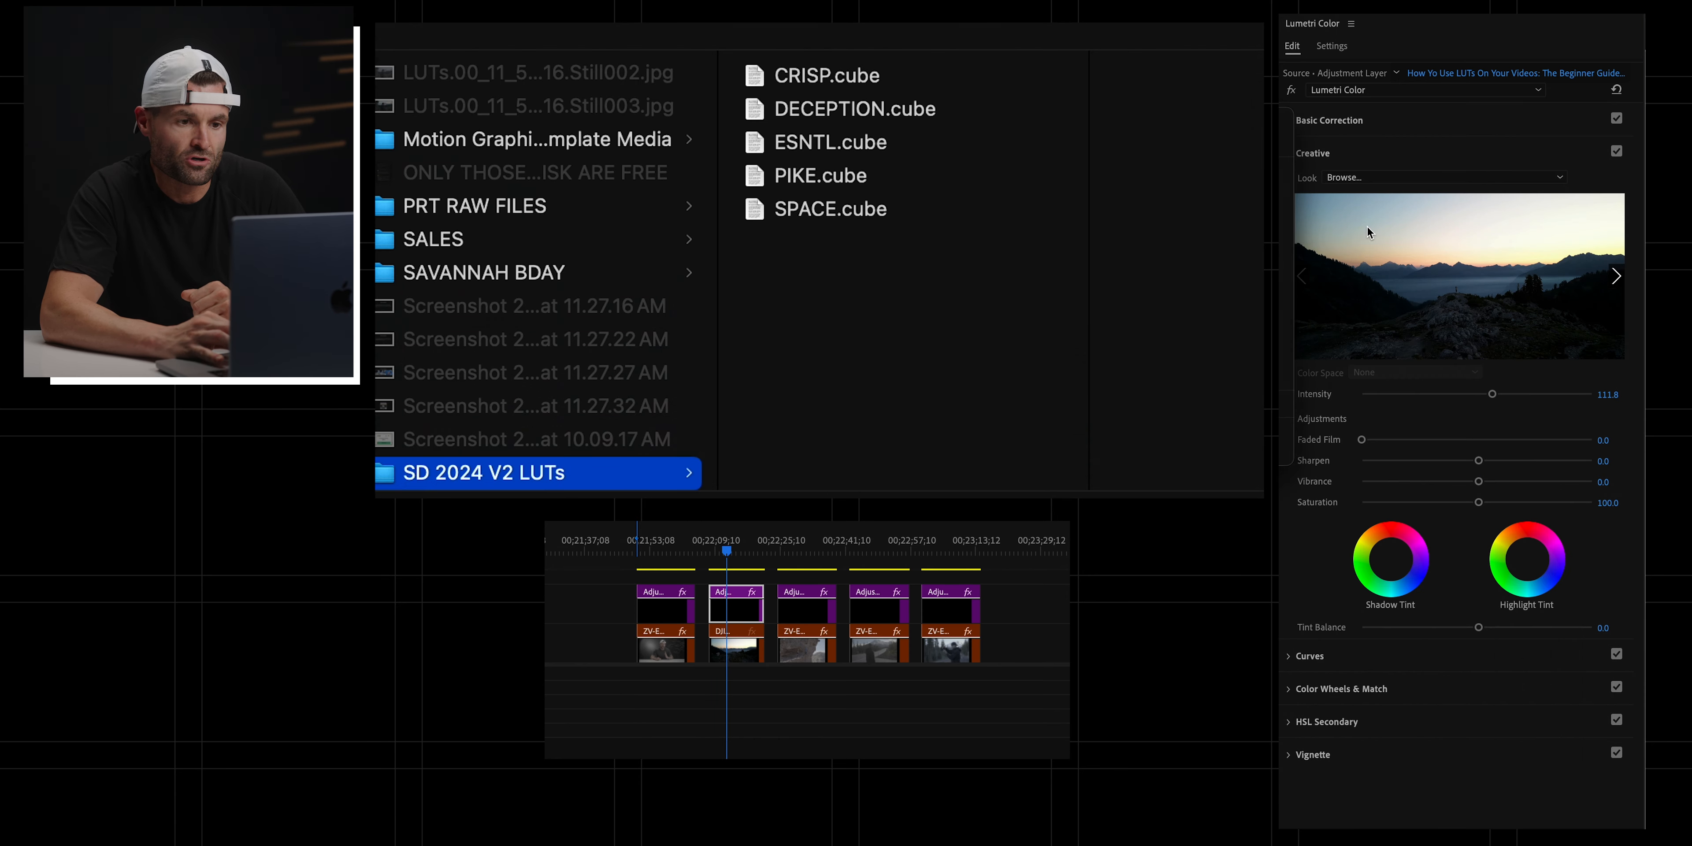
left_click(821, 174)
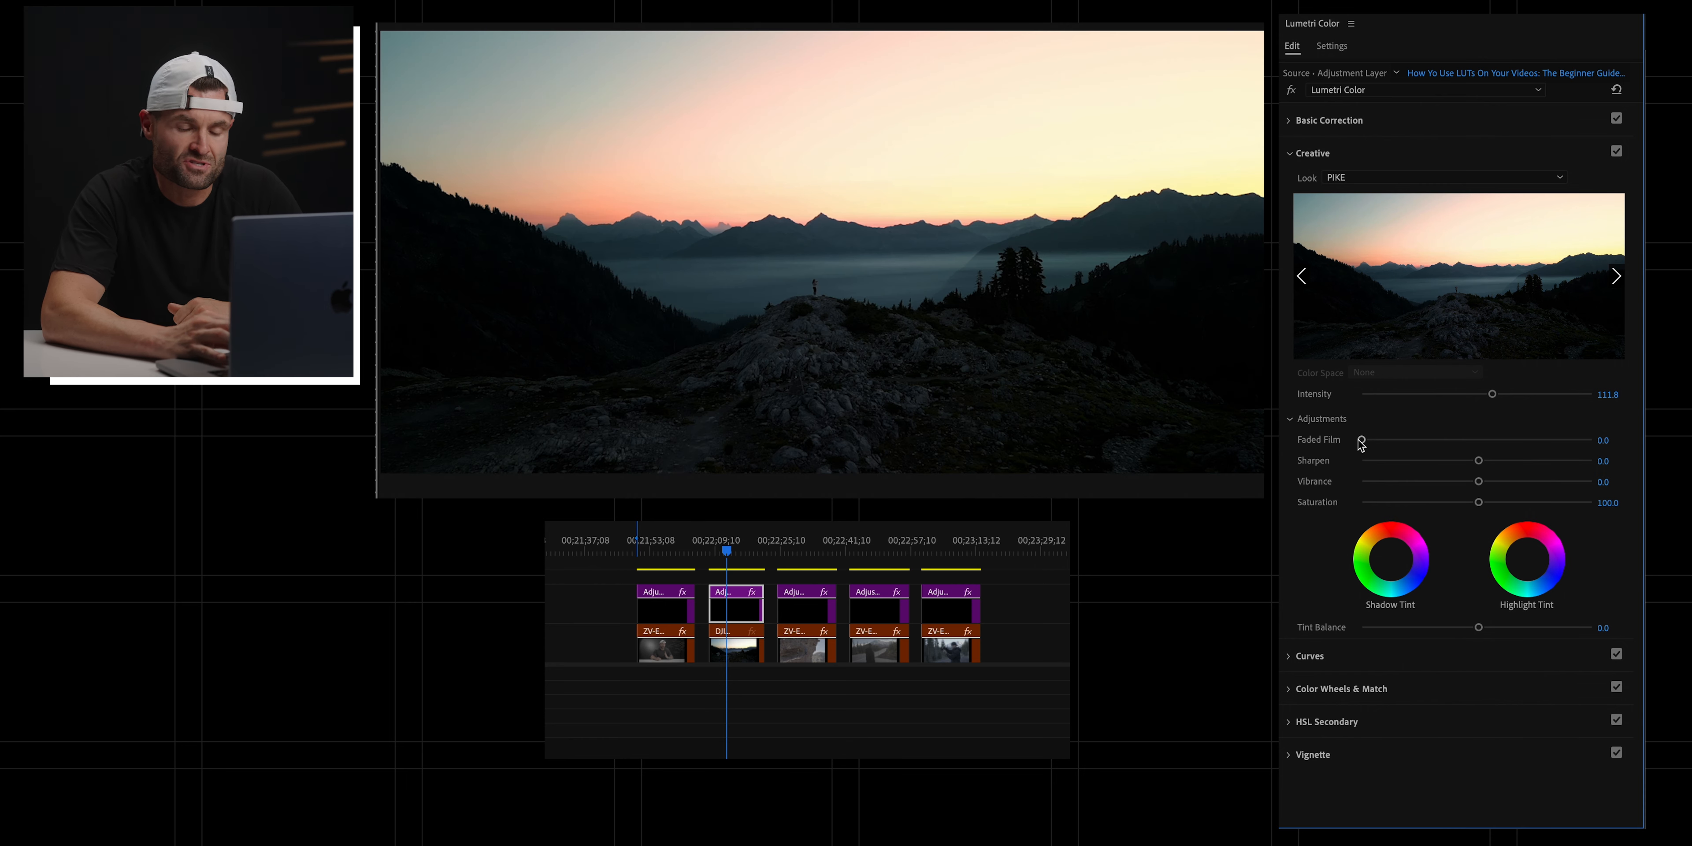
left_click_drag(1492, 394, 1478, 394)
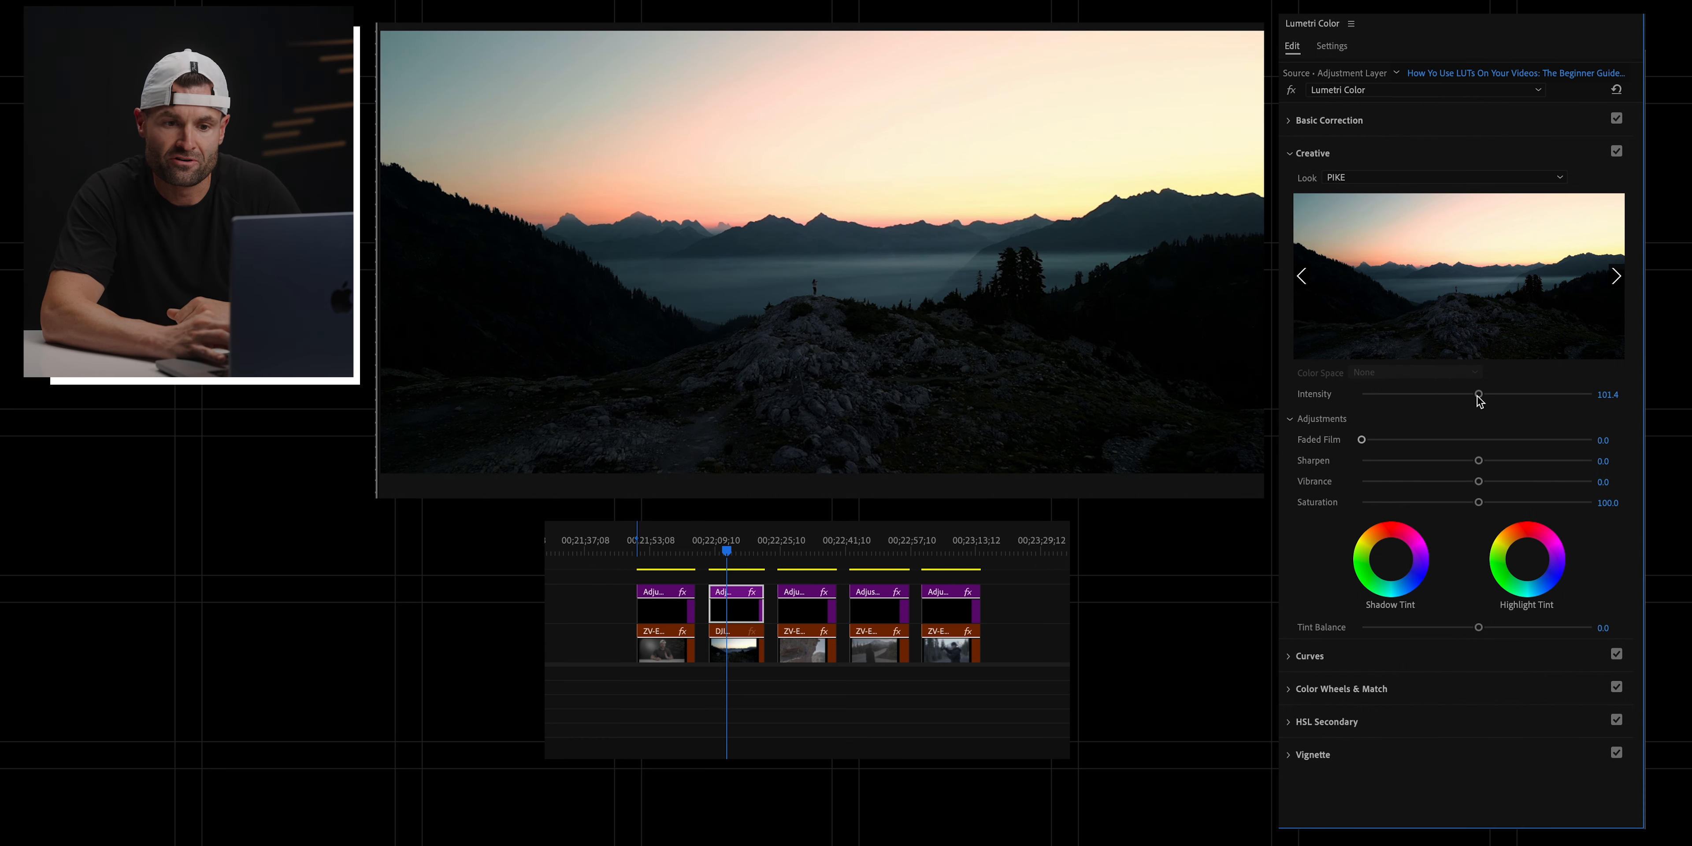
left_click_drag(1479, 395, 1491, 394)
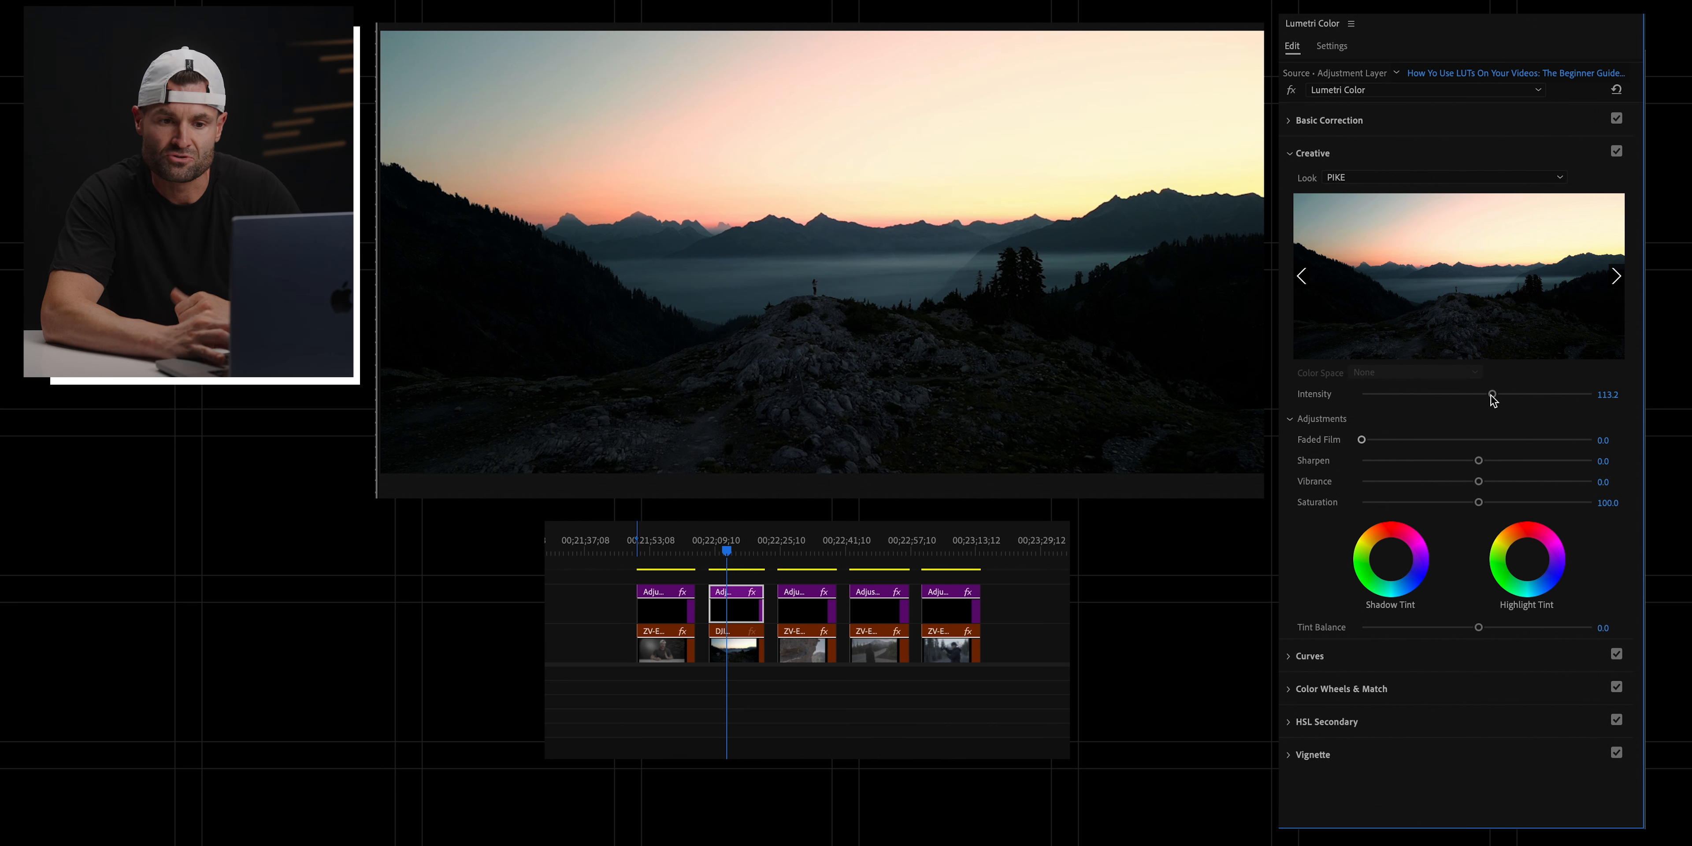
left_click_drag(1491, 394, 1478, 394)
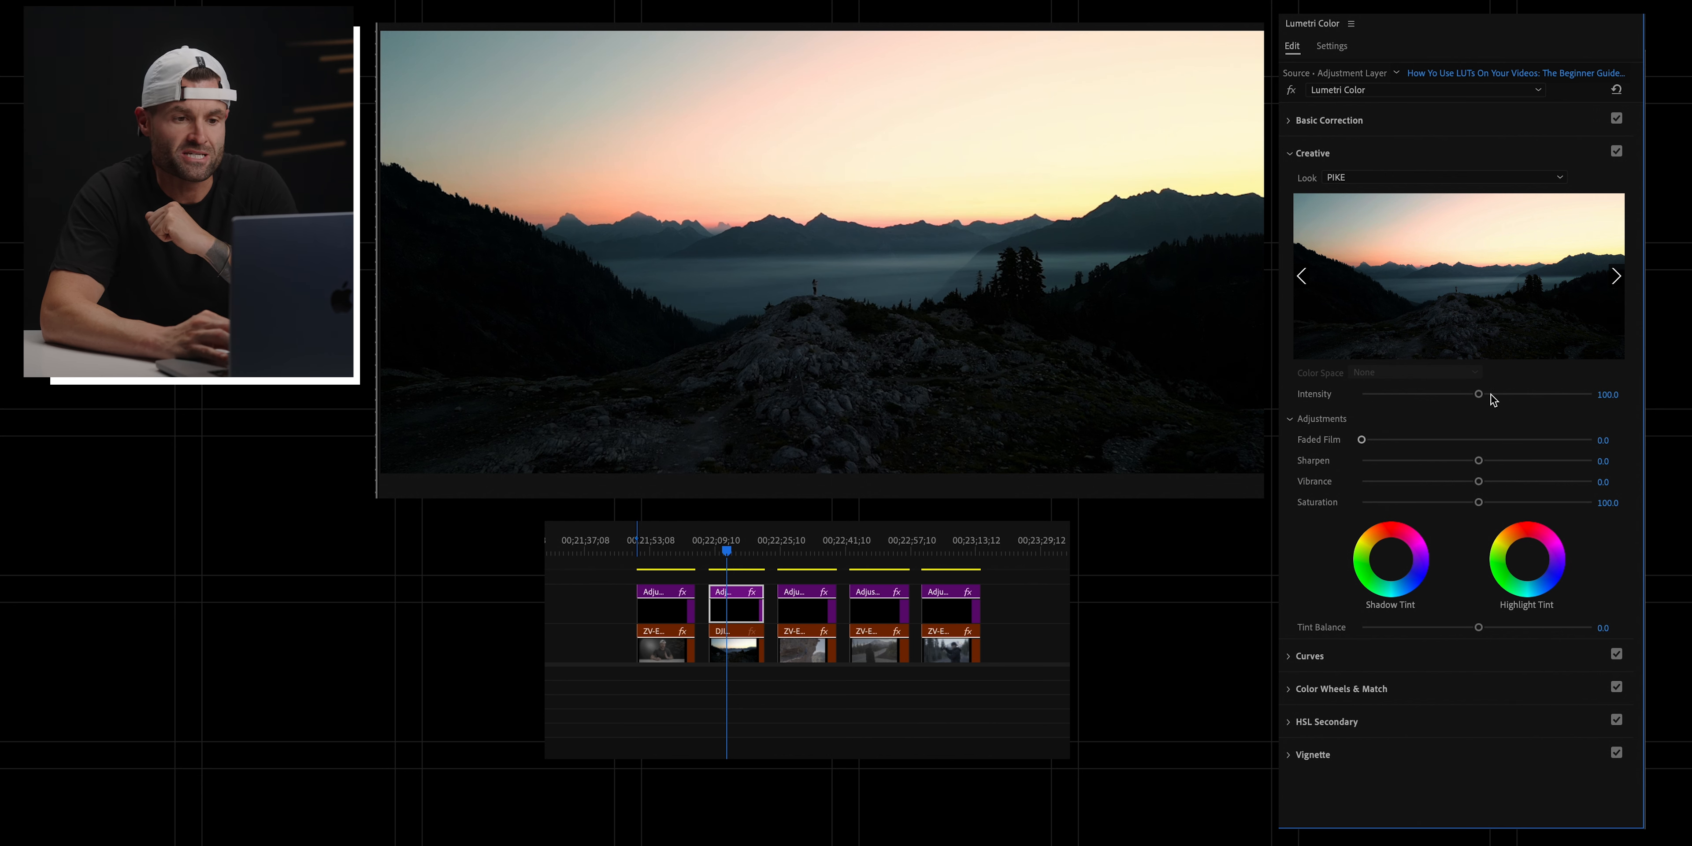
left_click_drag(1479, 394, 1465, 394)
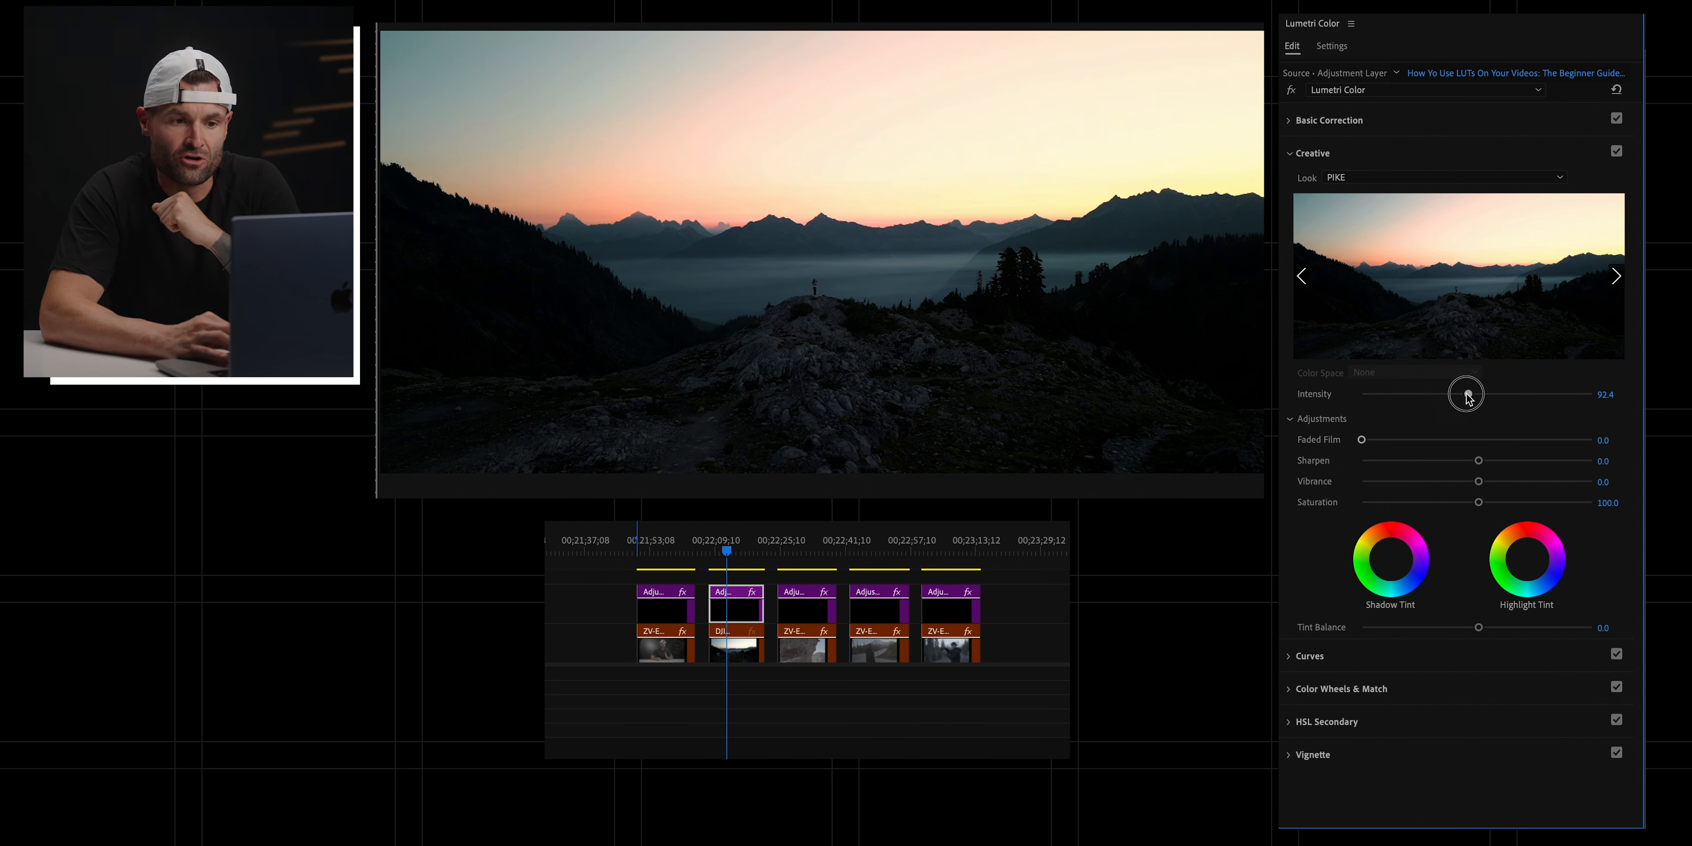
left_click_drag(1465, 394, 1426, 394)
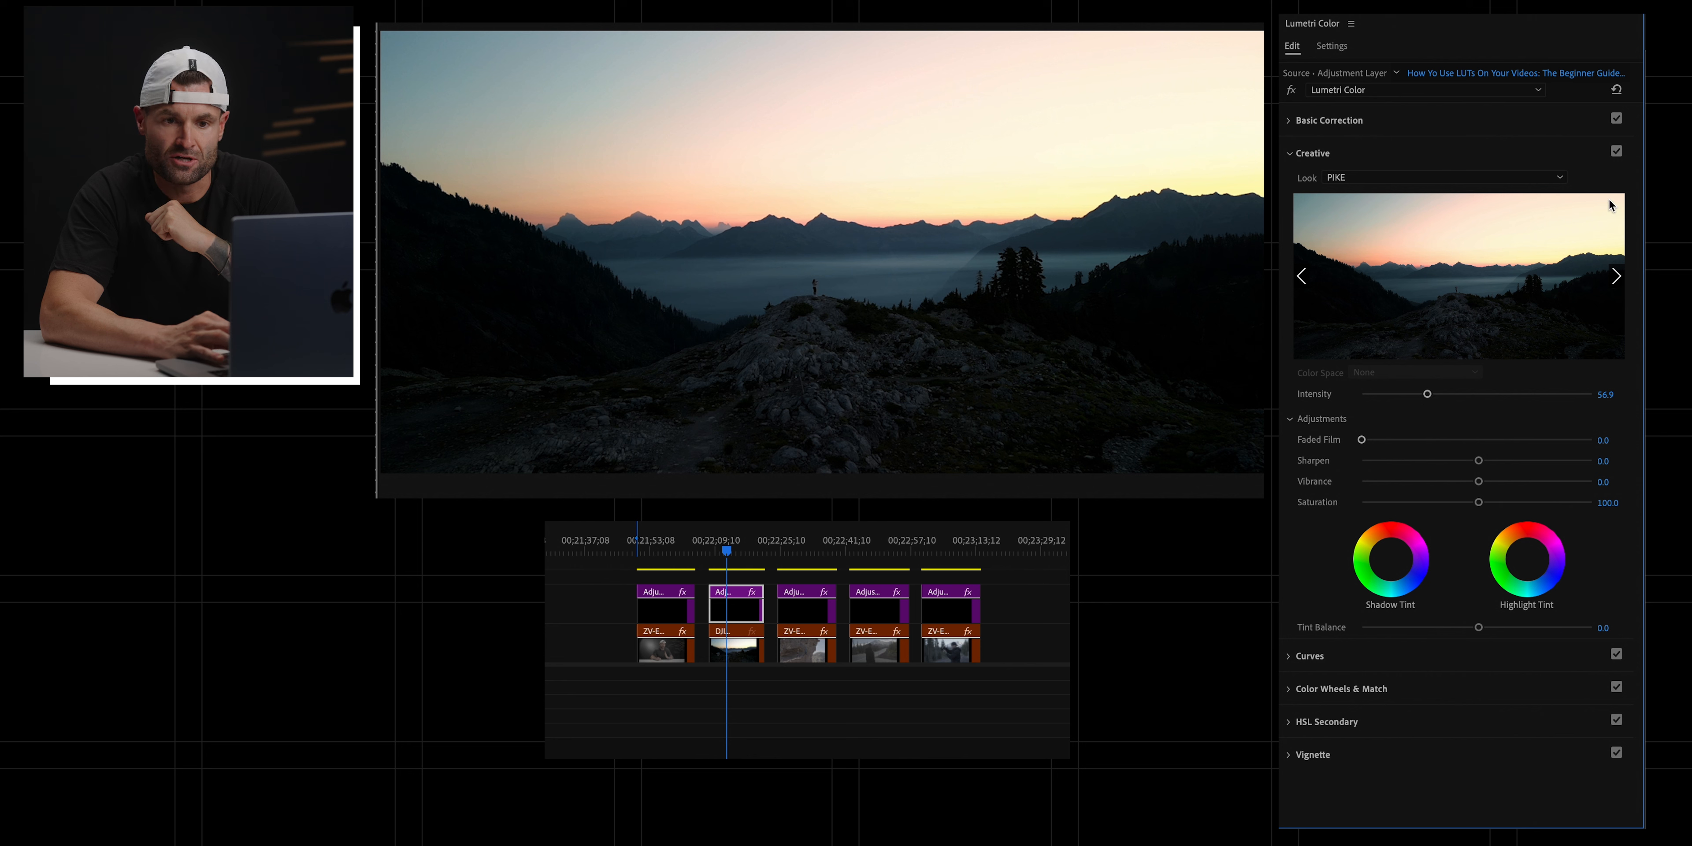
Step: Compare with Creative toggled off and on, then reset PIKE intensity to 100
left_click(1615, 153)
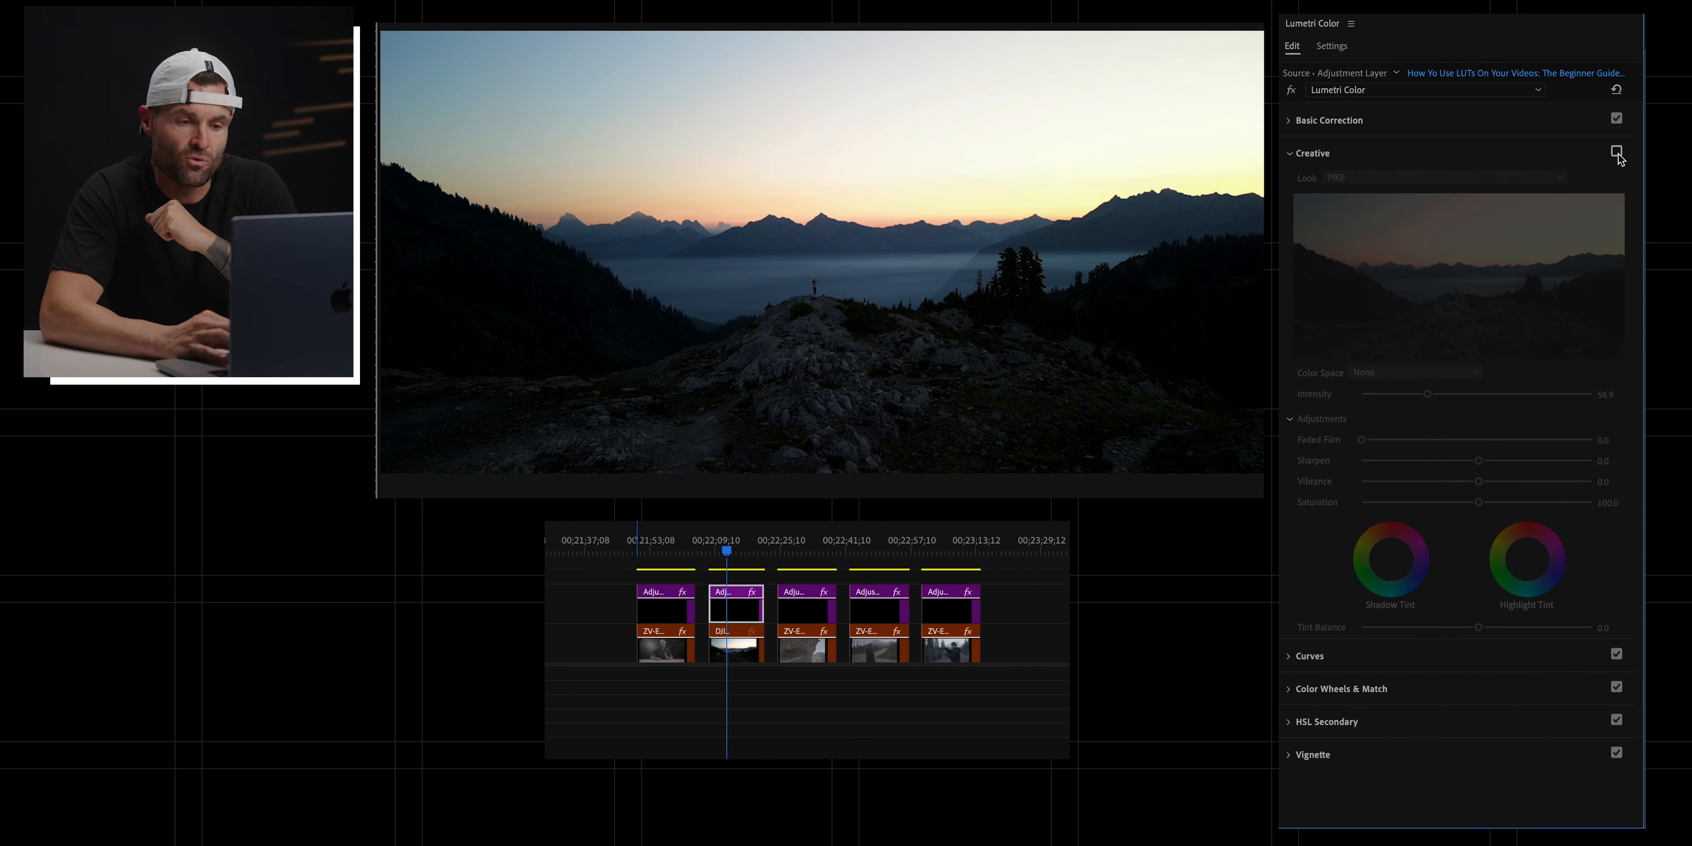
left_click(1615, 151)
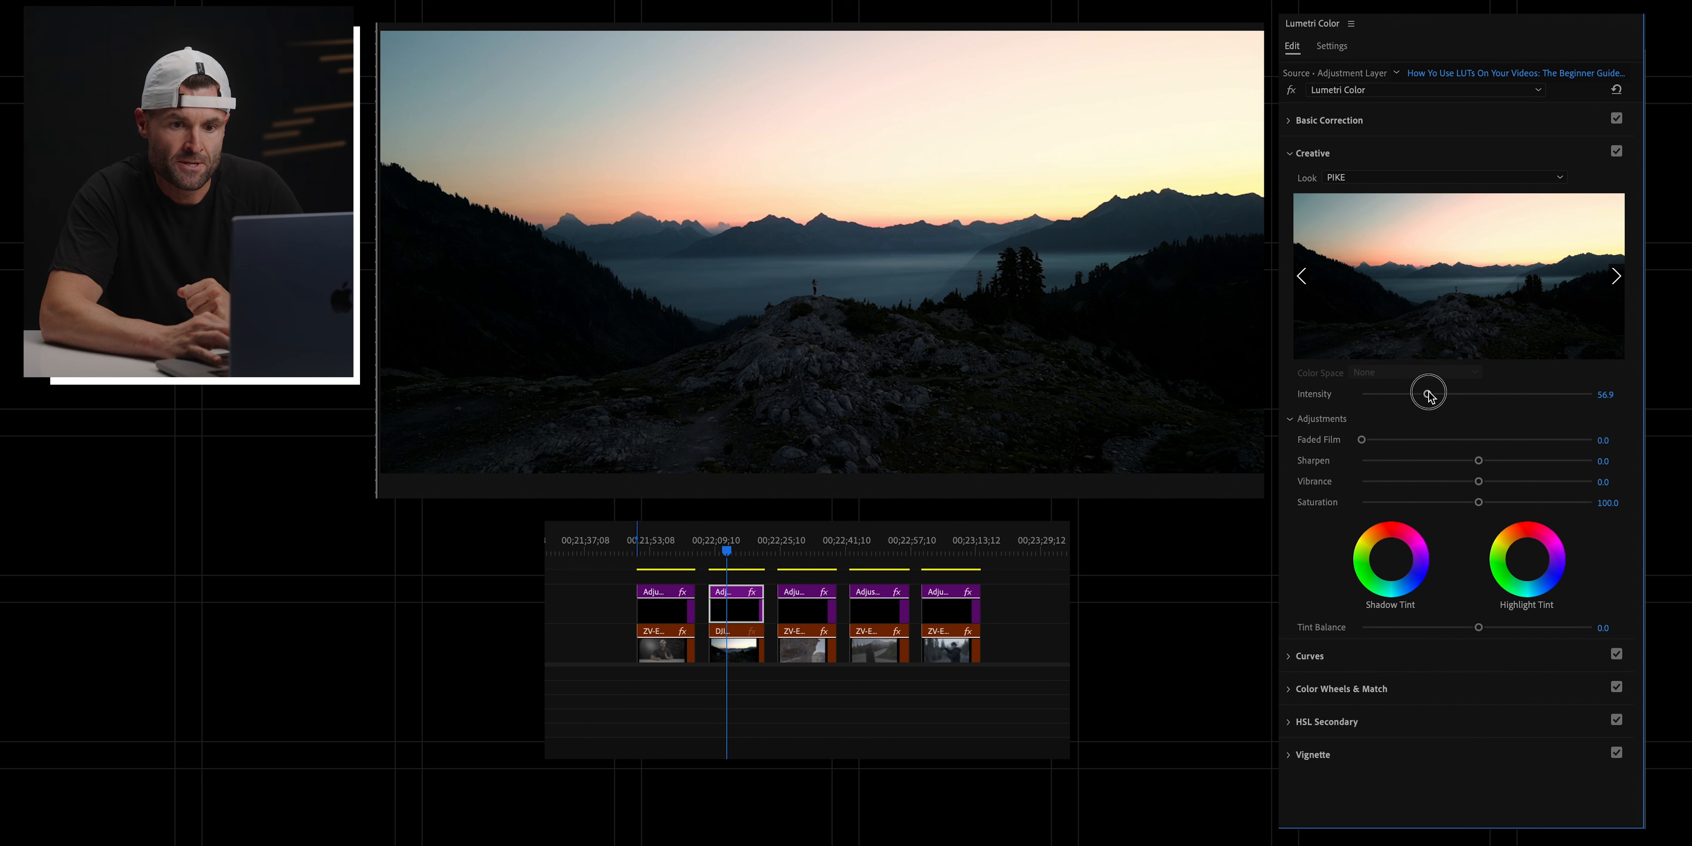
left_click_drag(1427, 394, 1479, 393)
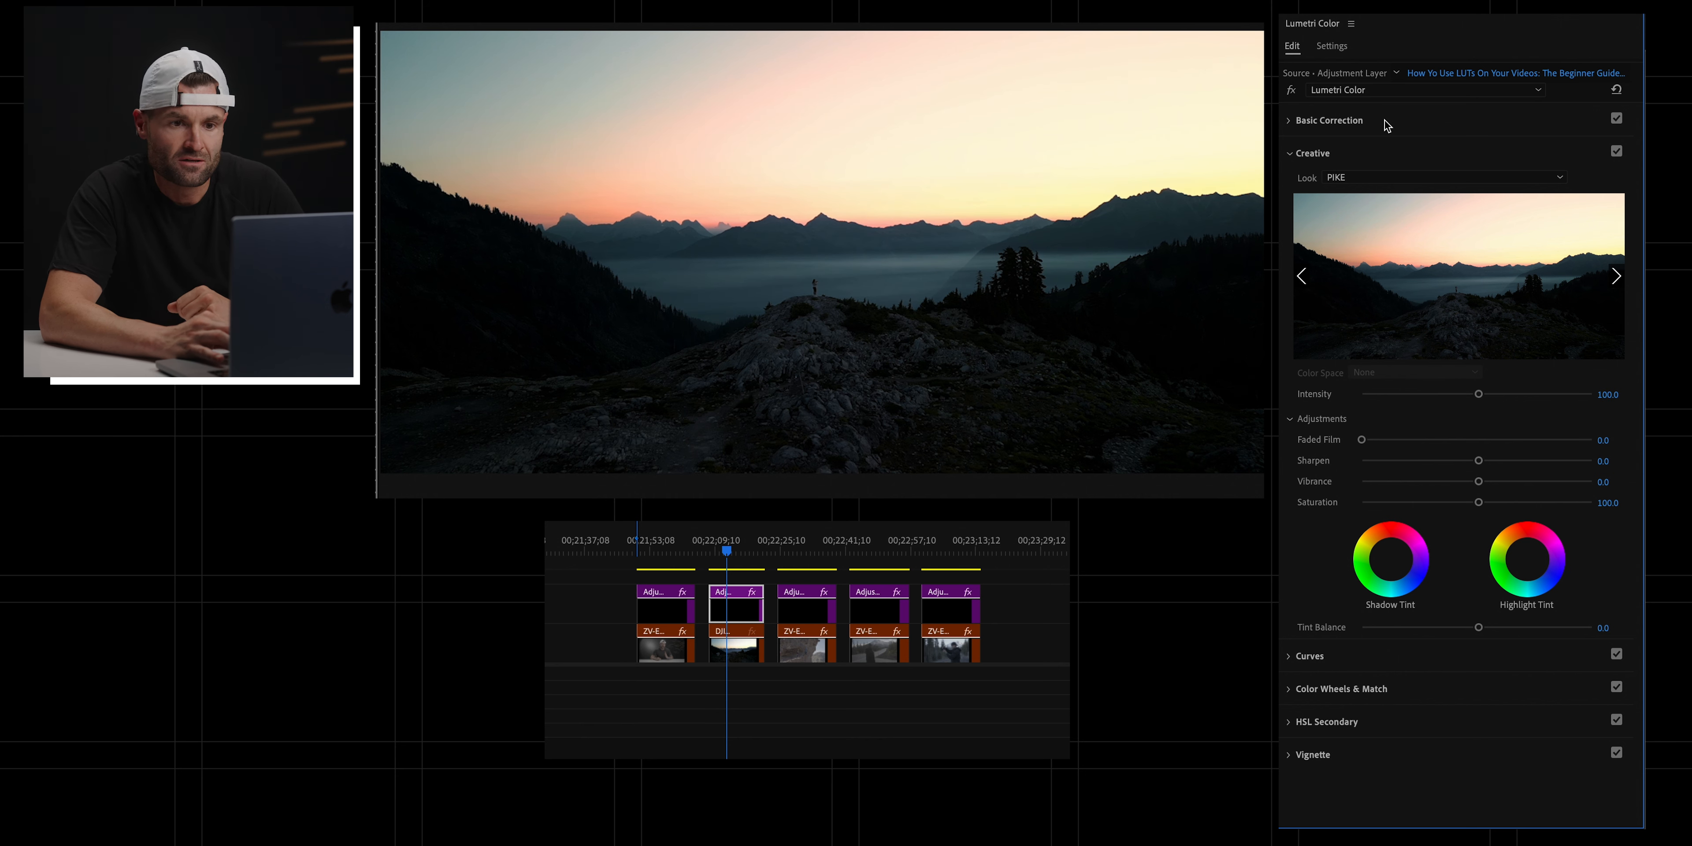
Step: Test the second layer's Exposure around 0.4 in Basic Correction, leaving it at 0
left_click(1328, 120)
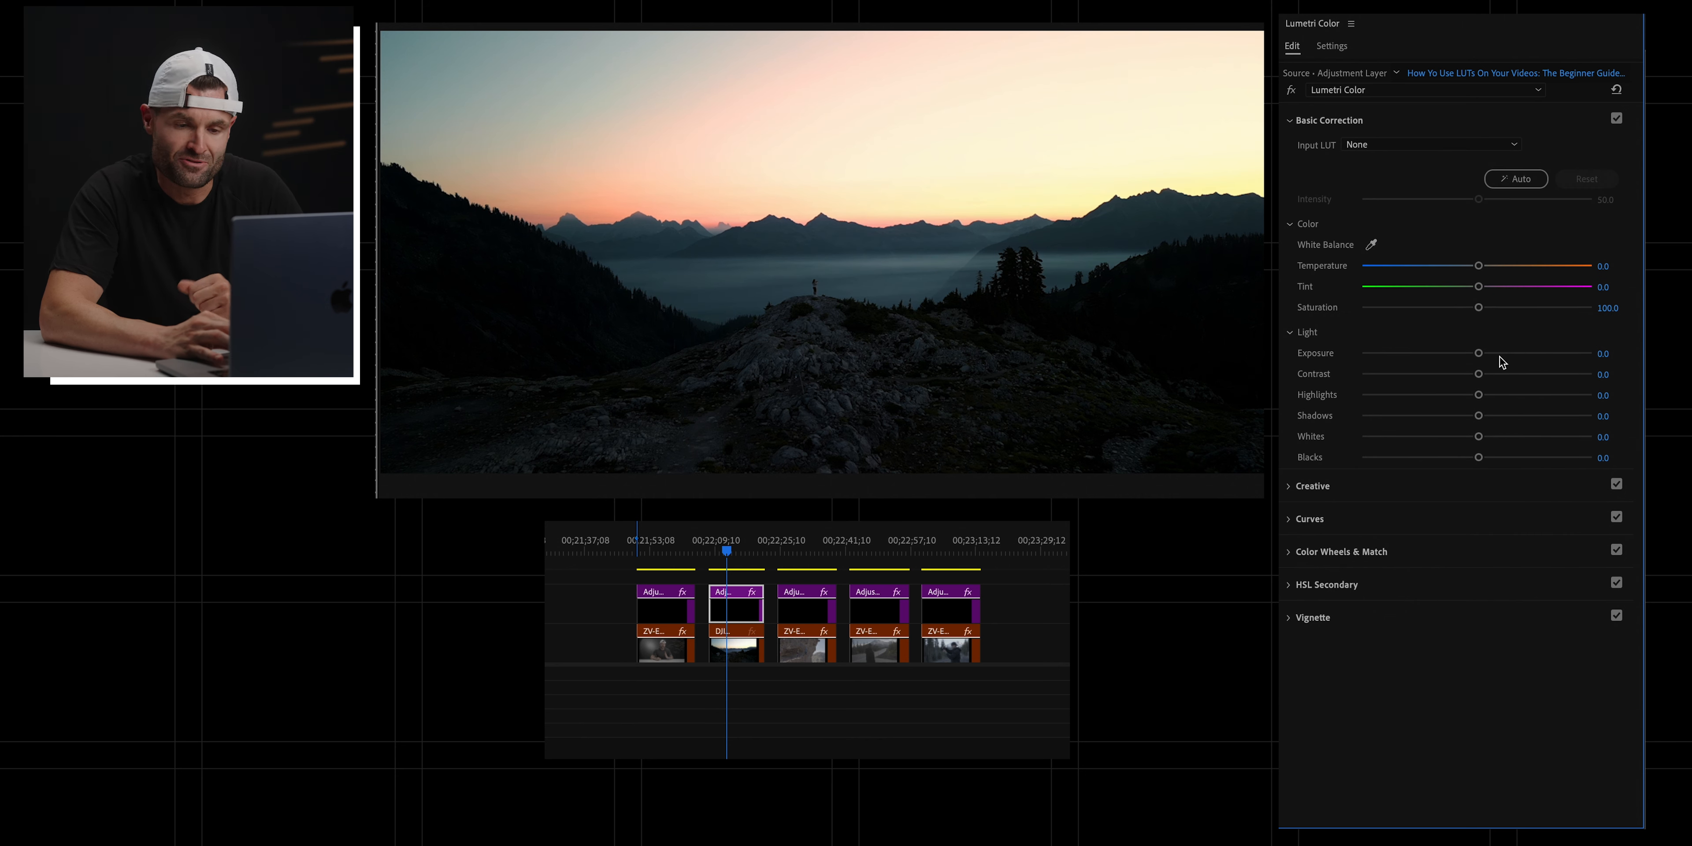
left_click_drag(1479, 353, 1481, 353)
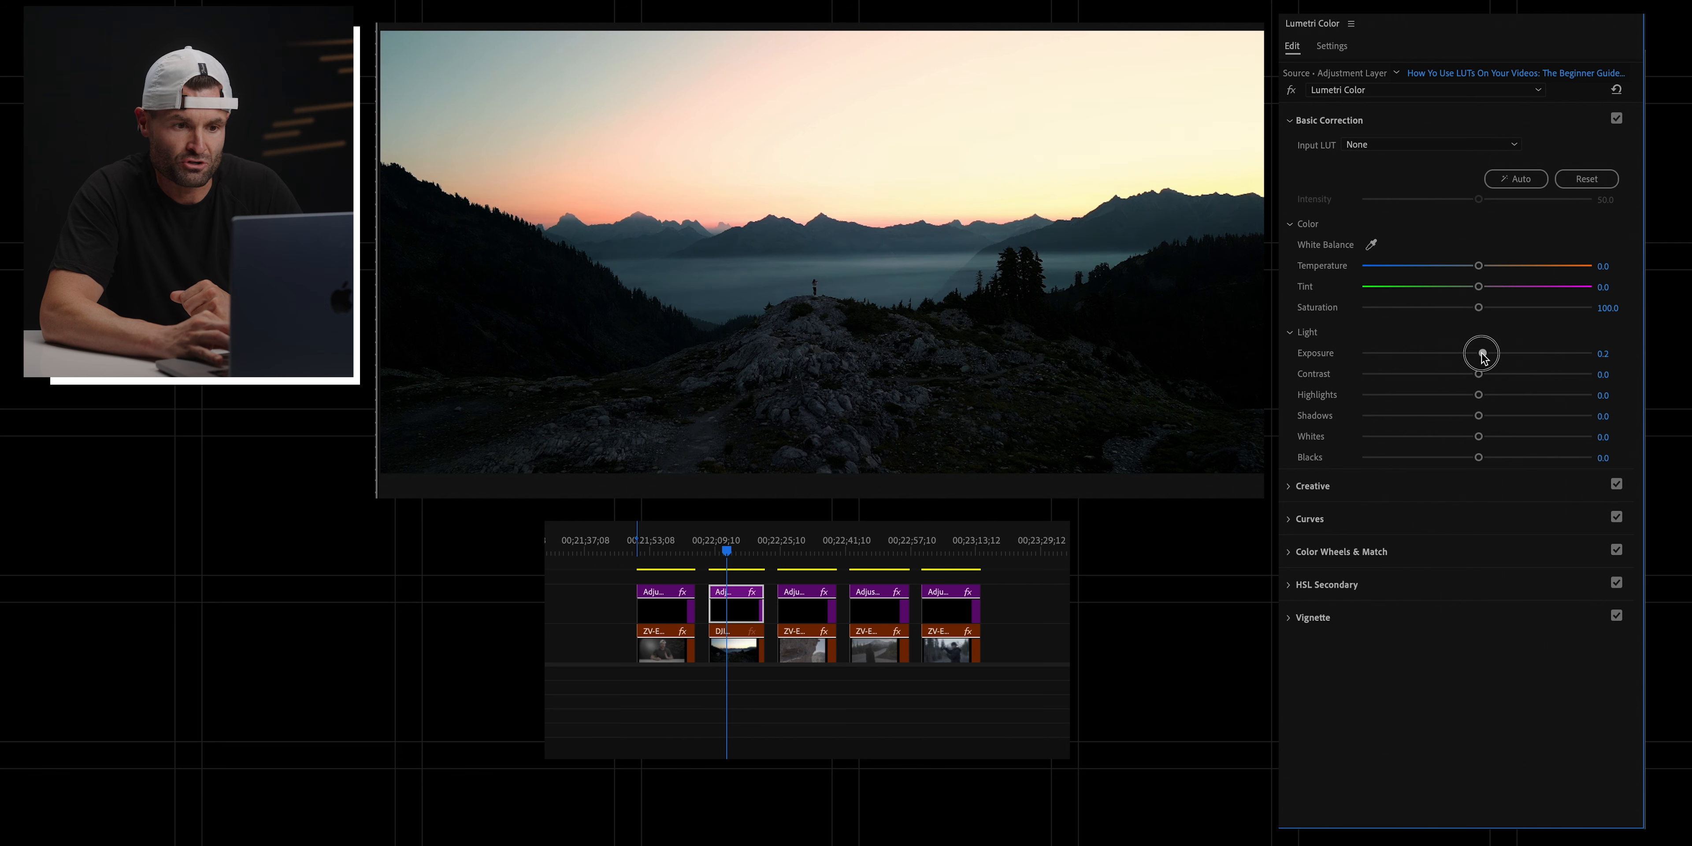
left_click_drag(1479, 355, 1483, 355)
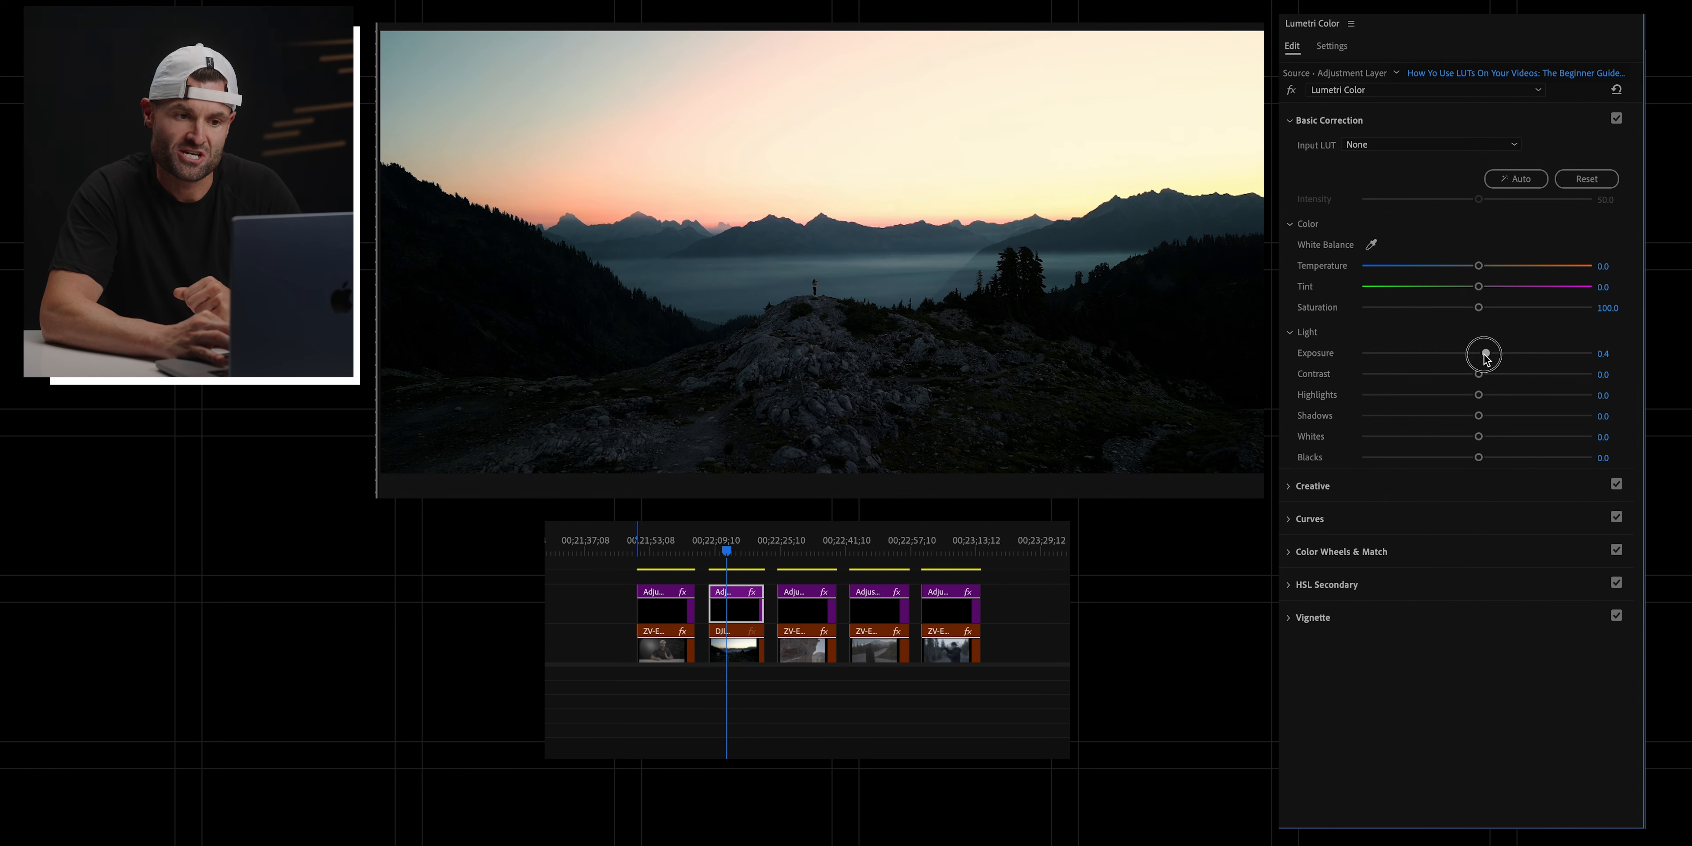
left_click_drag(1484, 354, 1480, 354)
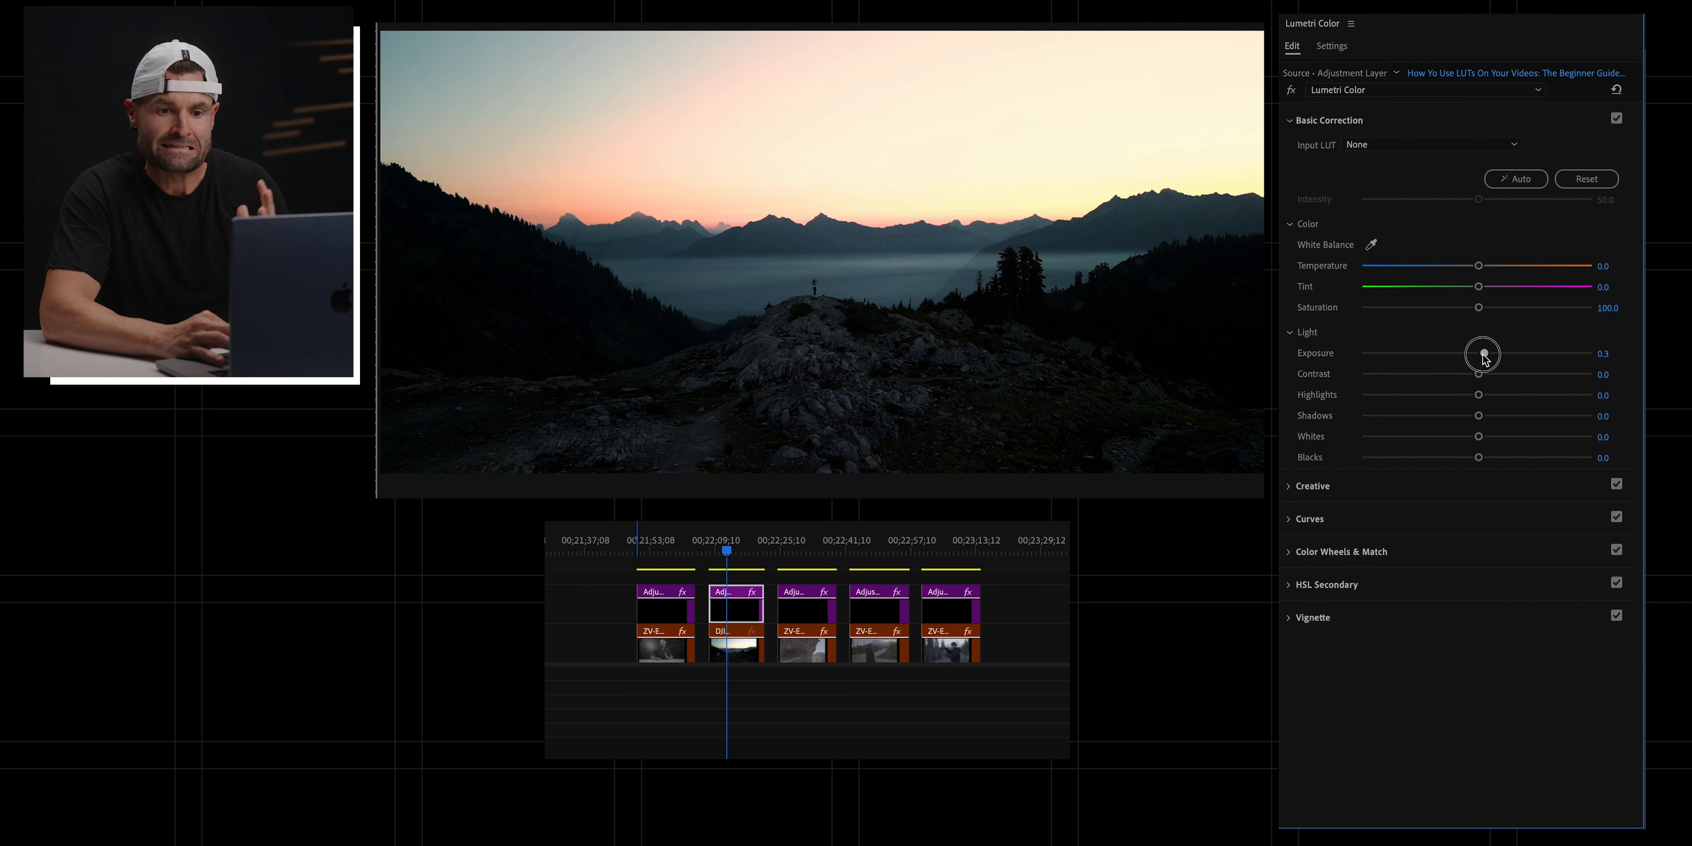
left_click_drag(1481, 354, 1485, 354)
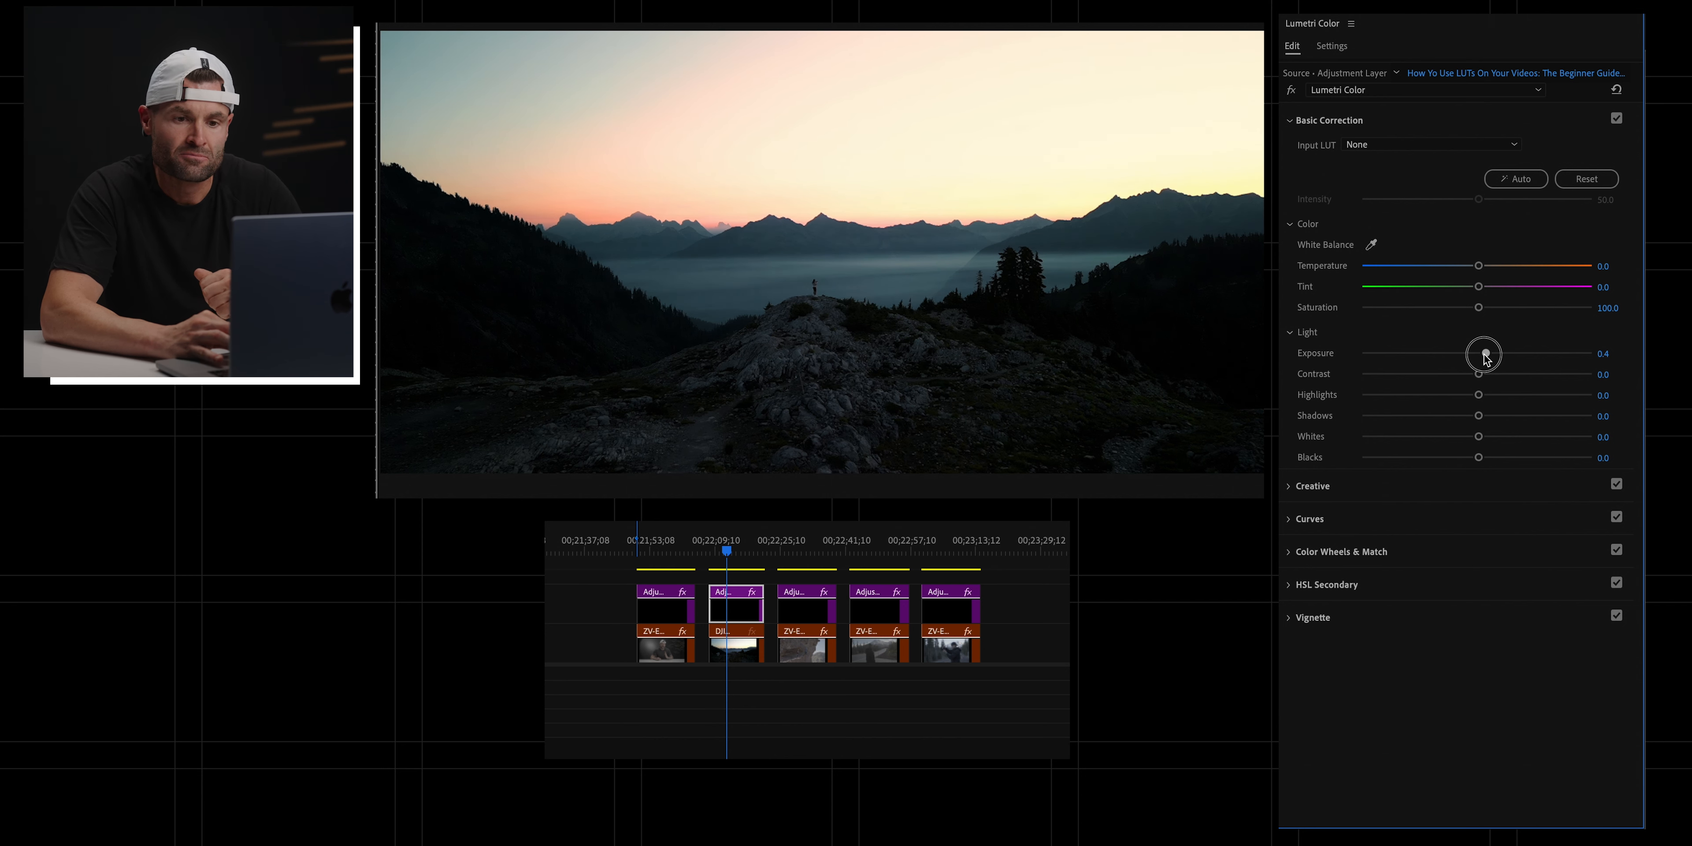
Step: Raise Contrast to about 16.7 and toggle Basic Correction off and on to compare
left_click_drag(1479, 374, 1450, 378)
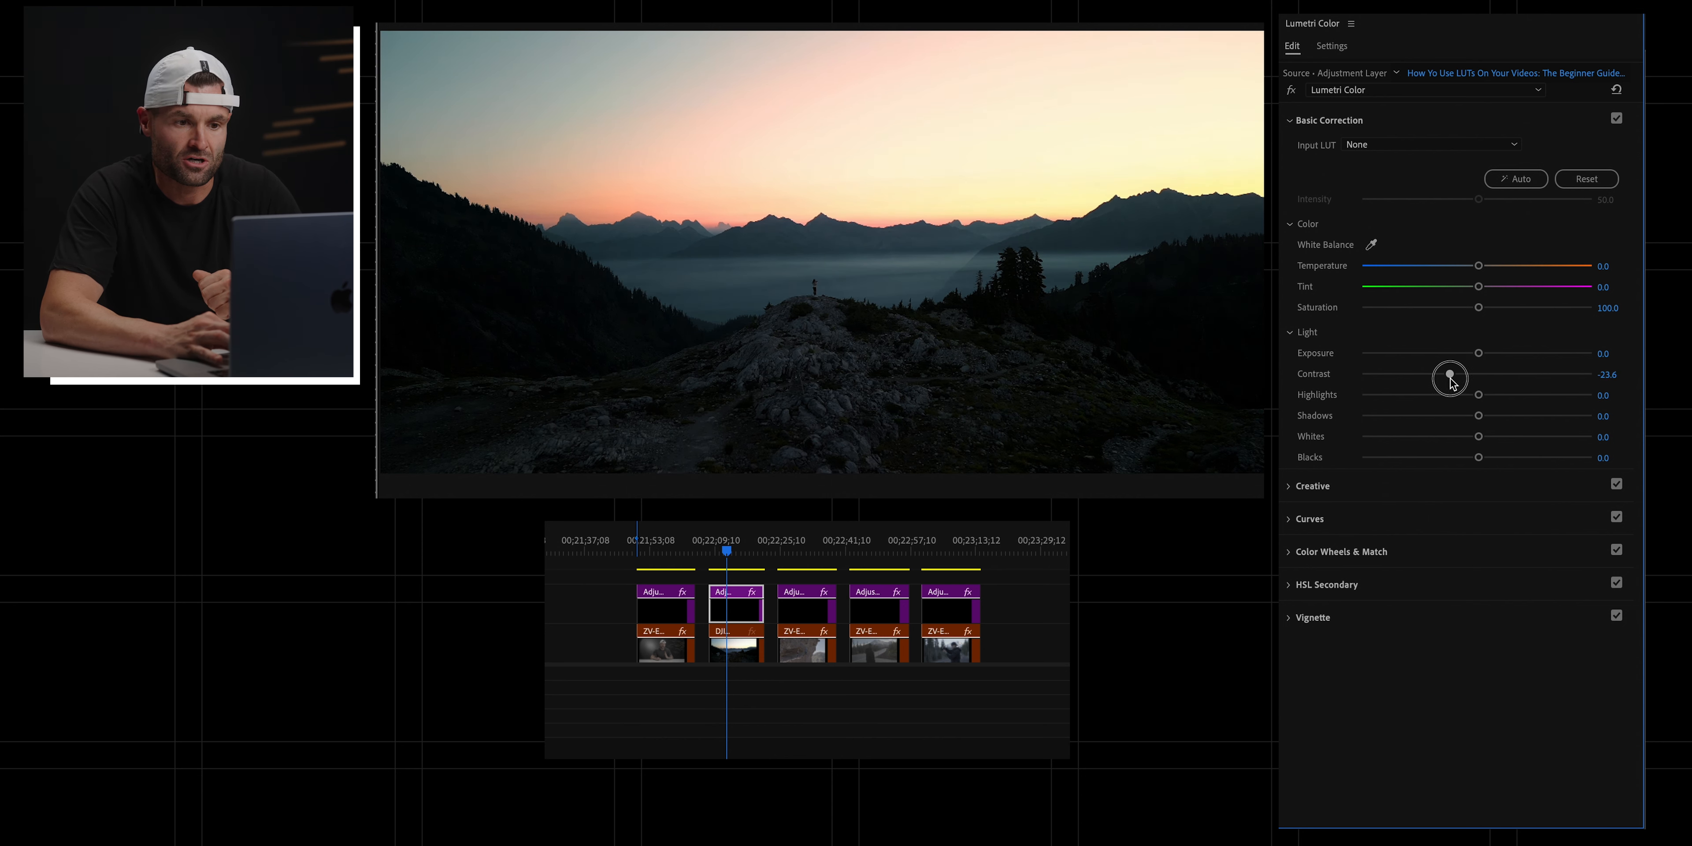
left_click_drag(1450, 378, 1458, 378)
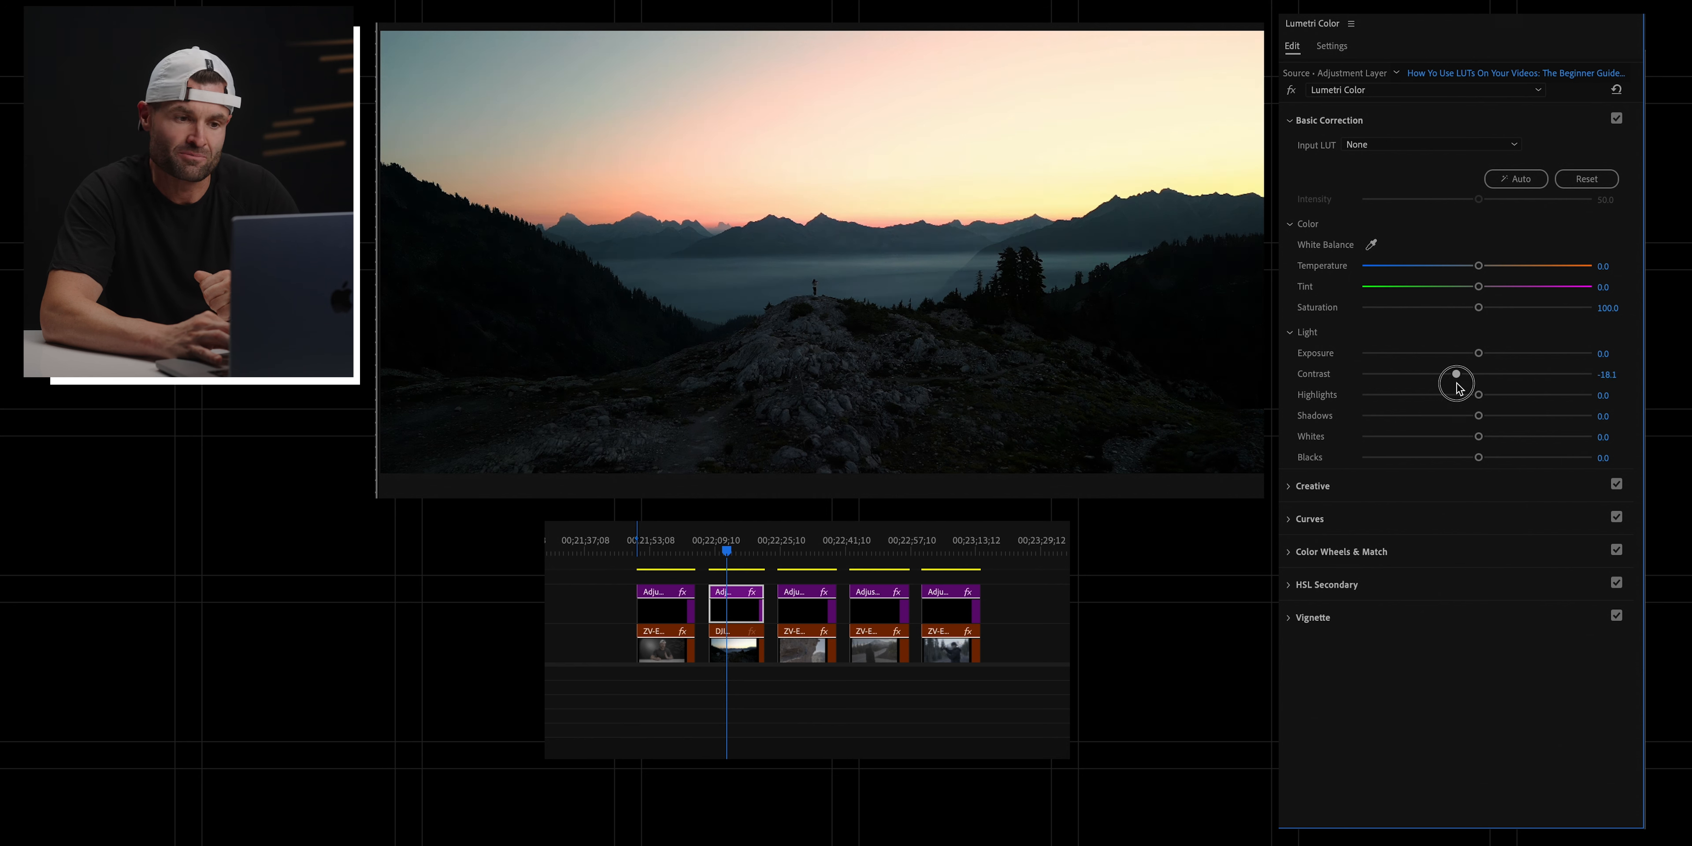
left_click_drag(1456, 379, 1495, 379)
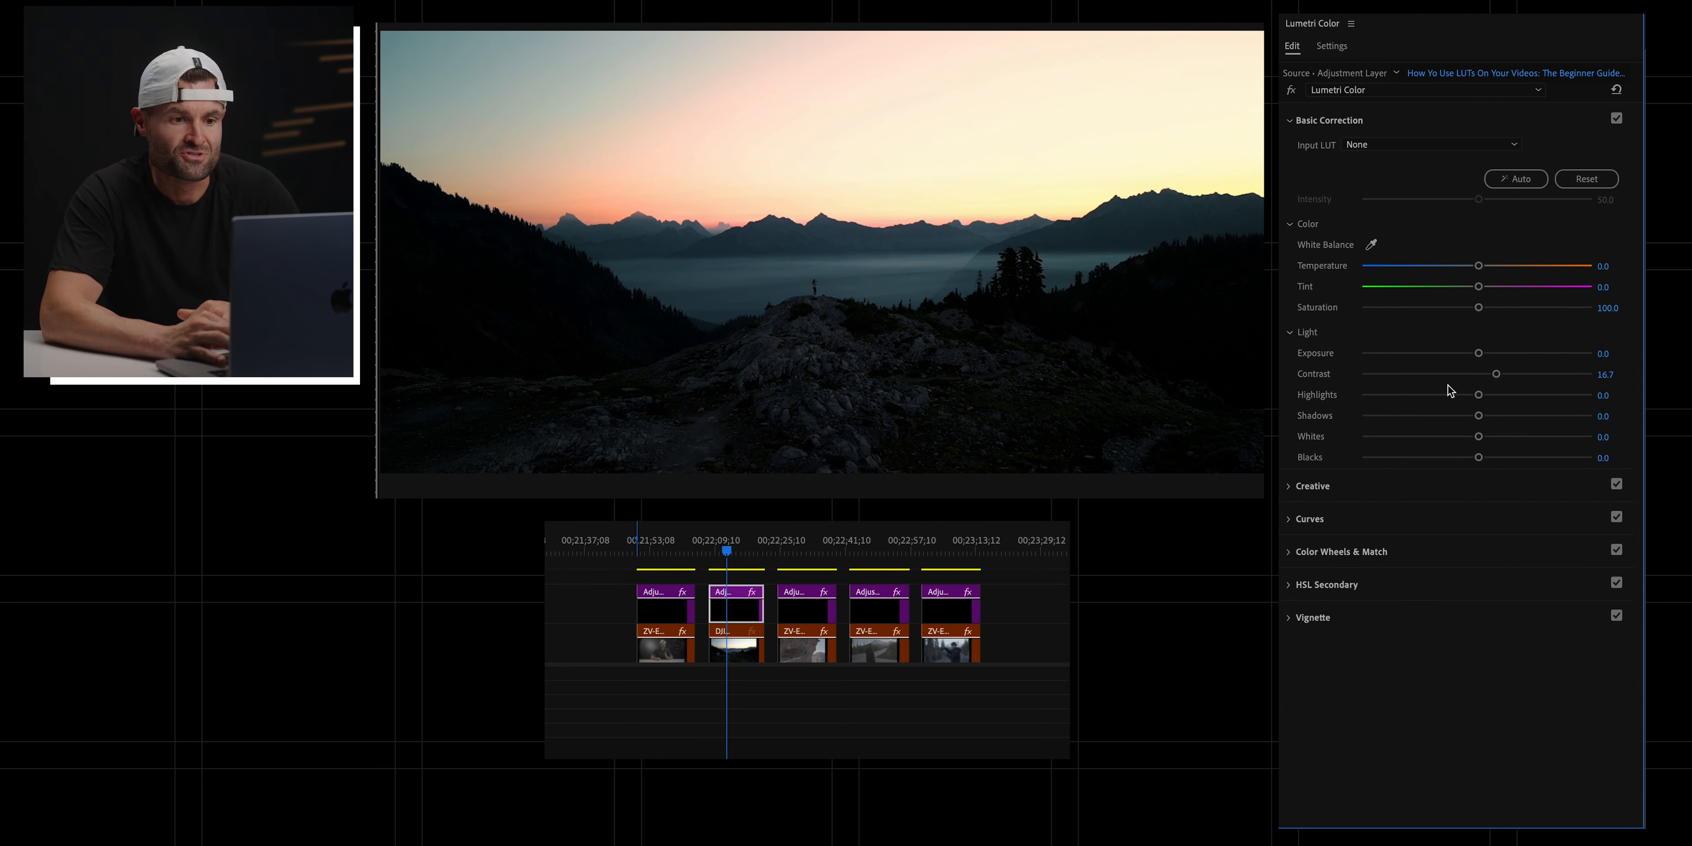
left_click(1616, 117)
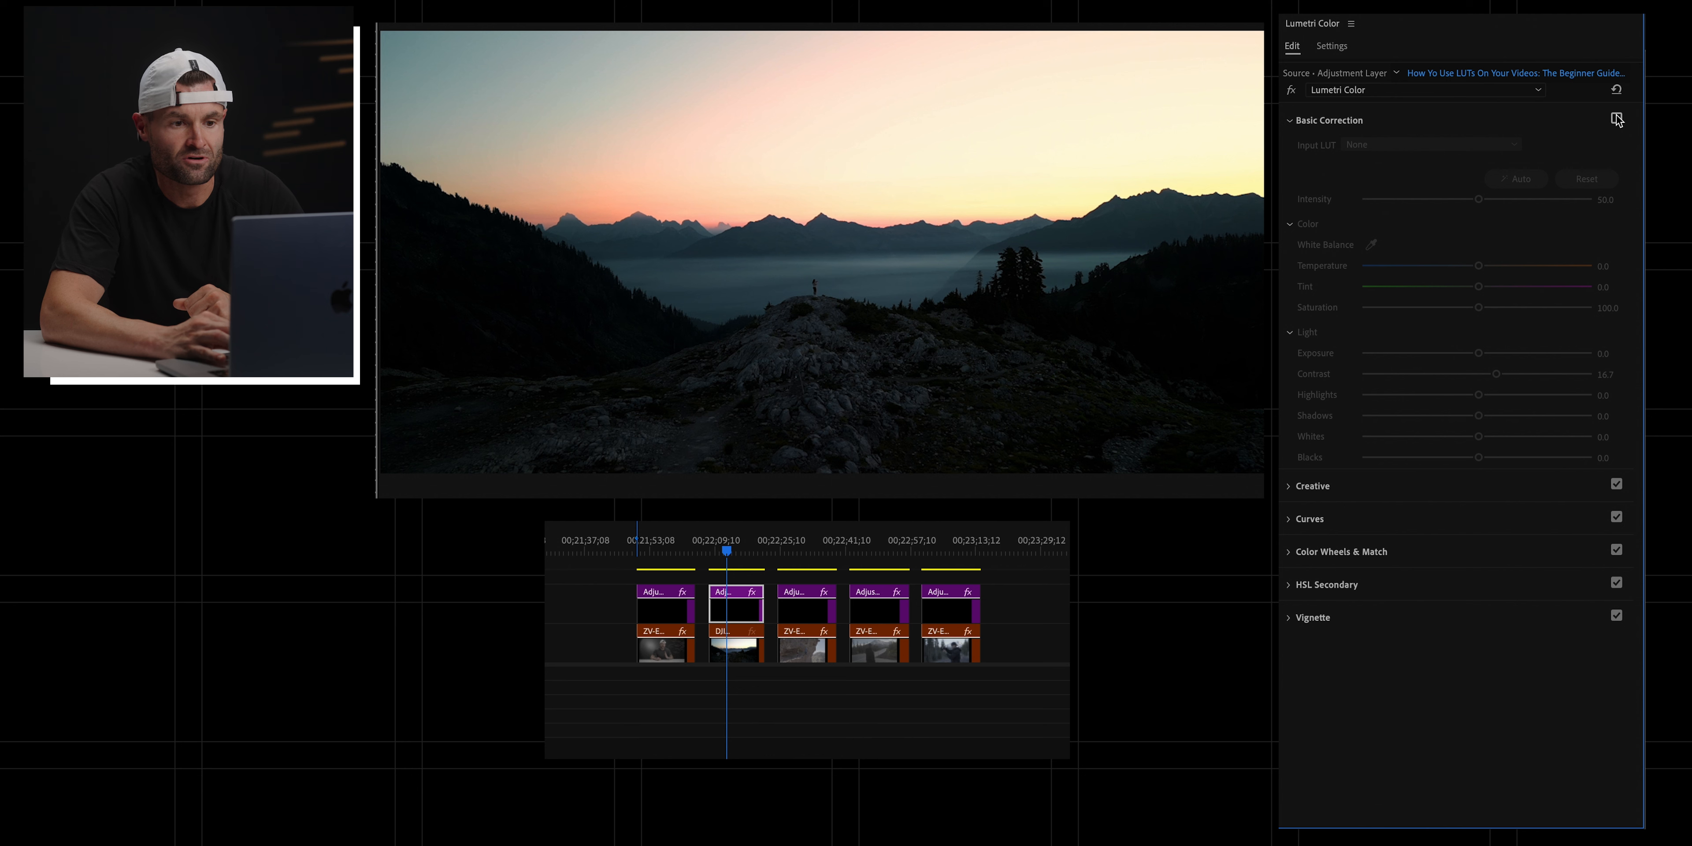
left_click(1616, 119)
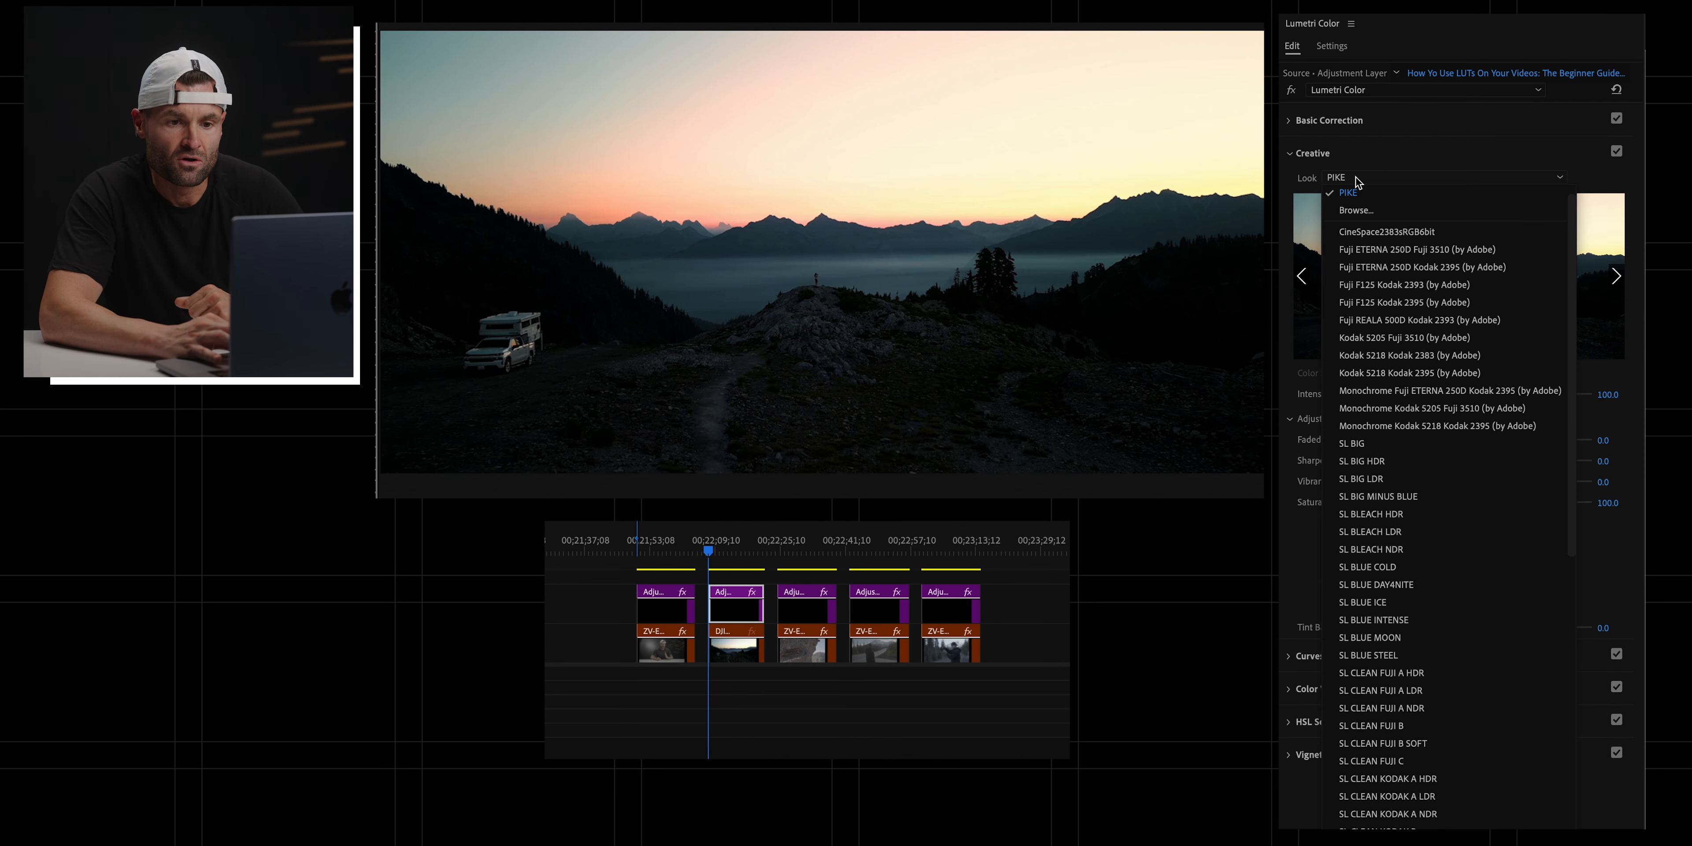
Step: Apply the CRISP look to the campervan layer and set its intensity to about 50.7
left_click(1355, 210)
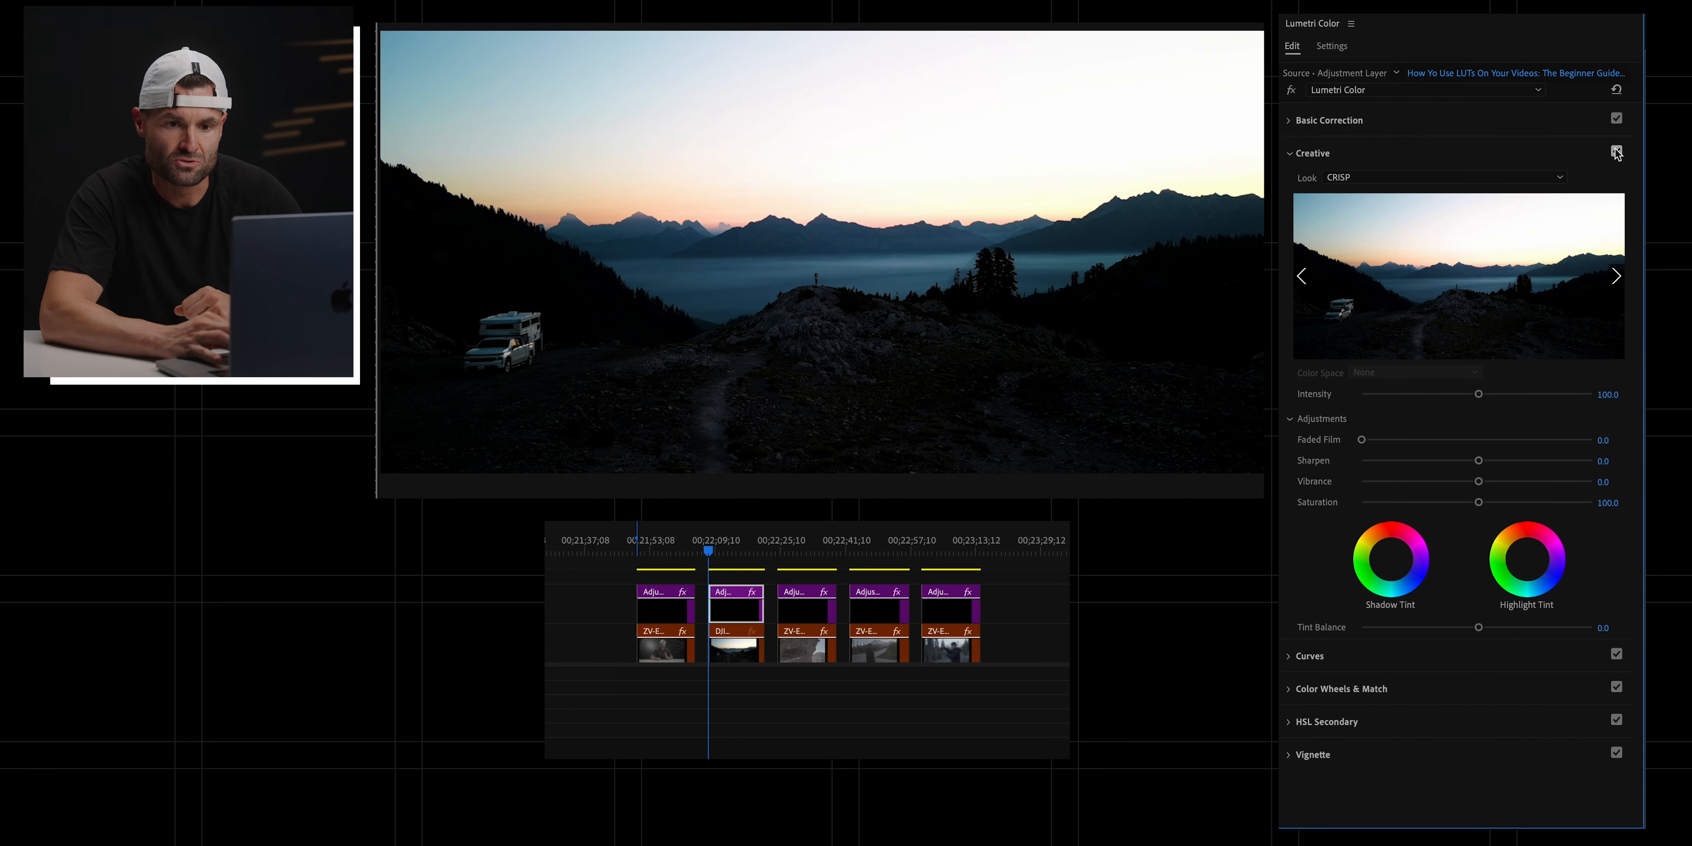
left_click(1616, 152)
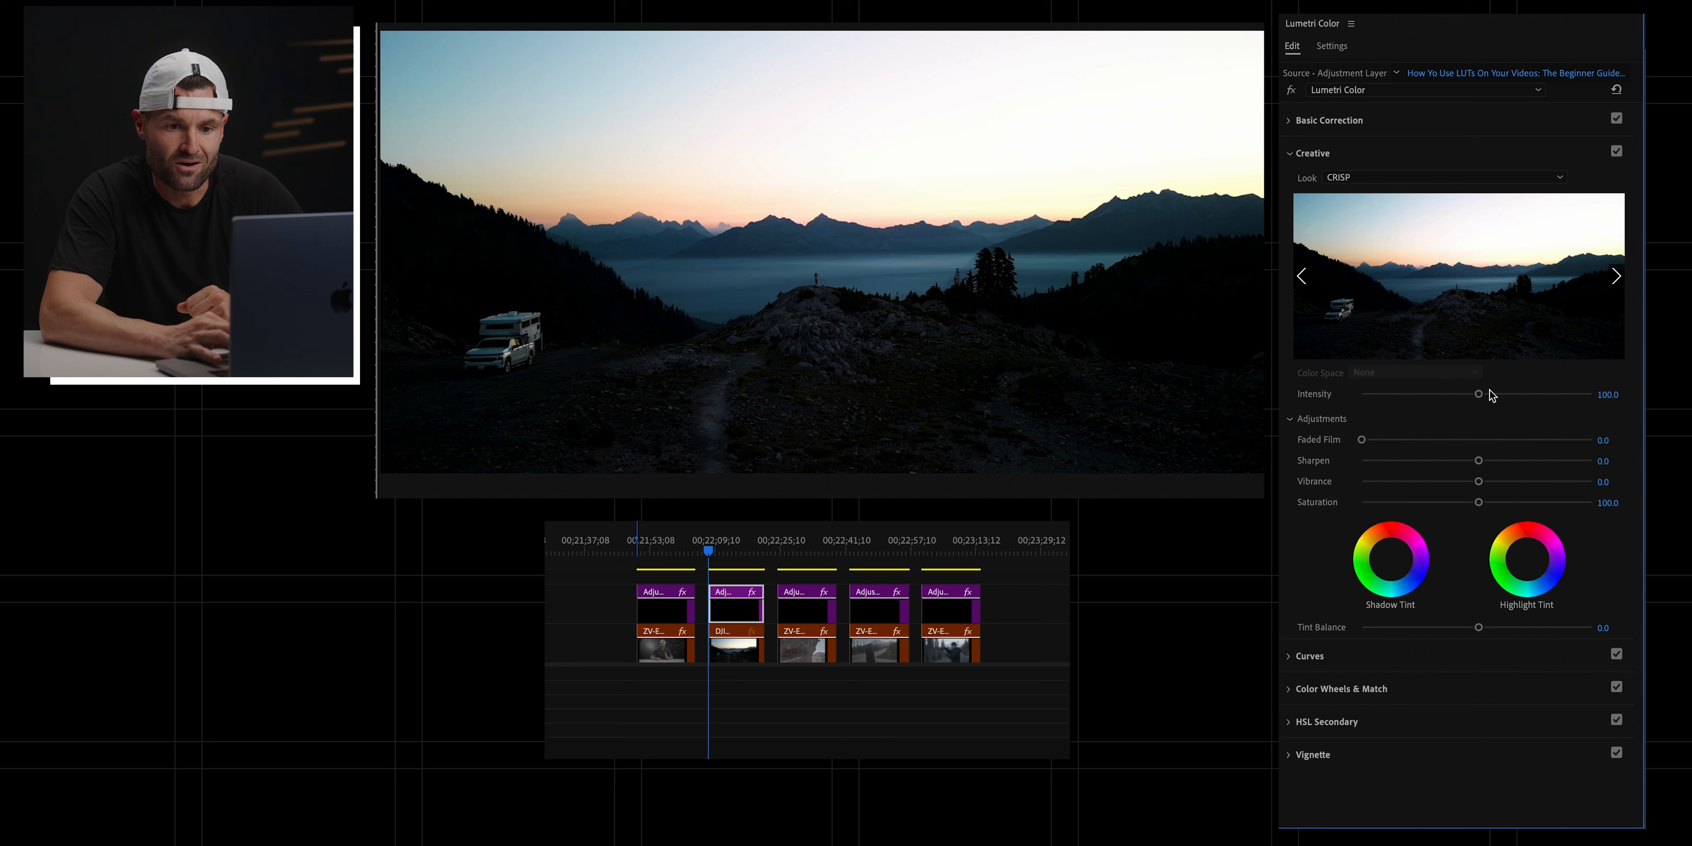
left_click_drag(1479, 393, 1416, 394)
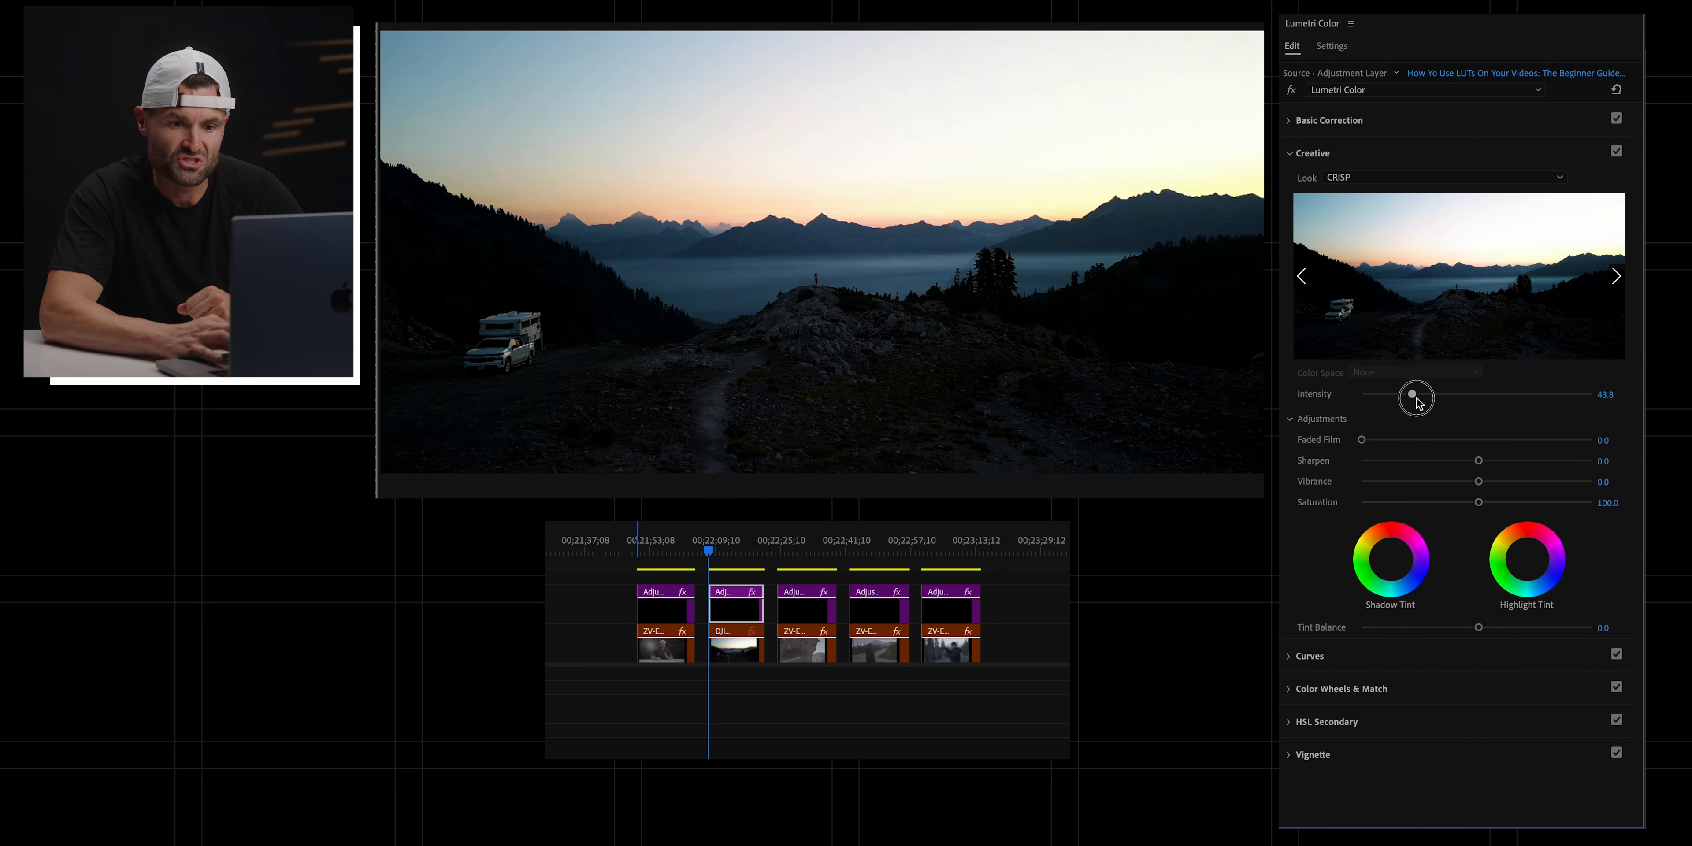
left_click_drag(1416, 395, 1420, 393)
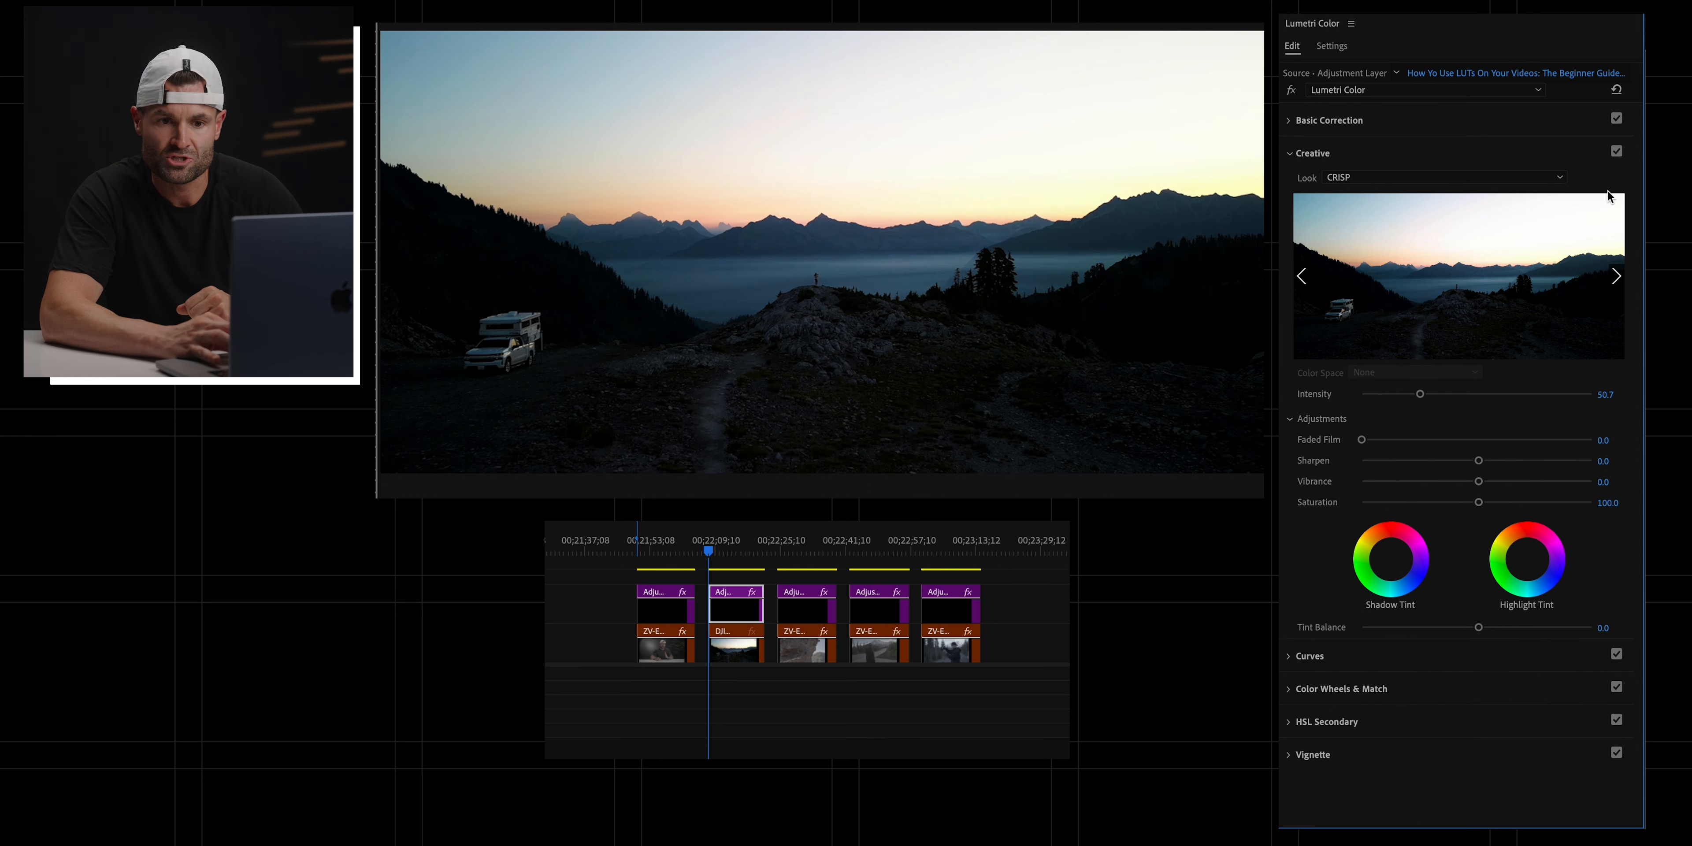
Step: Compare the CRISP look off and on, then move to the climbing clip
left_click(1615, 150)
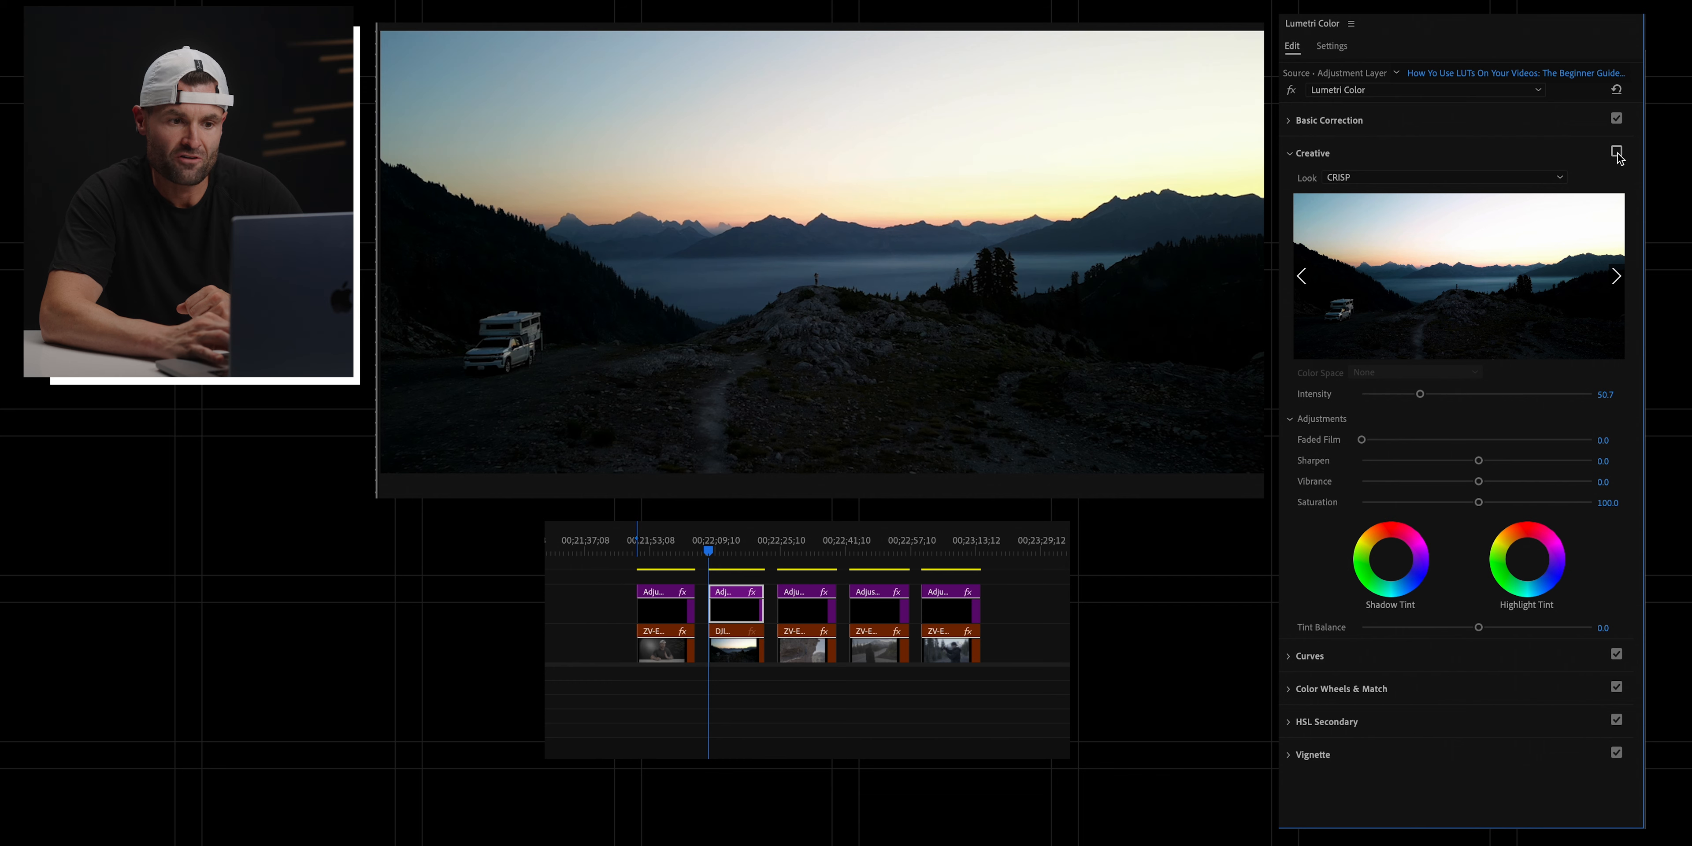
left_click(1616, 150)
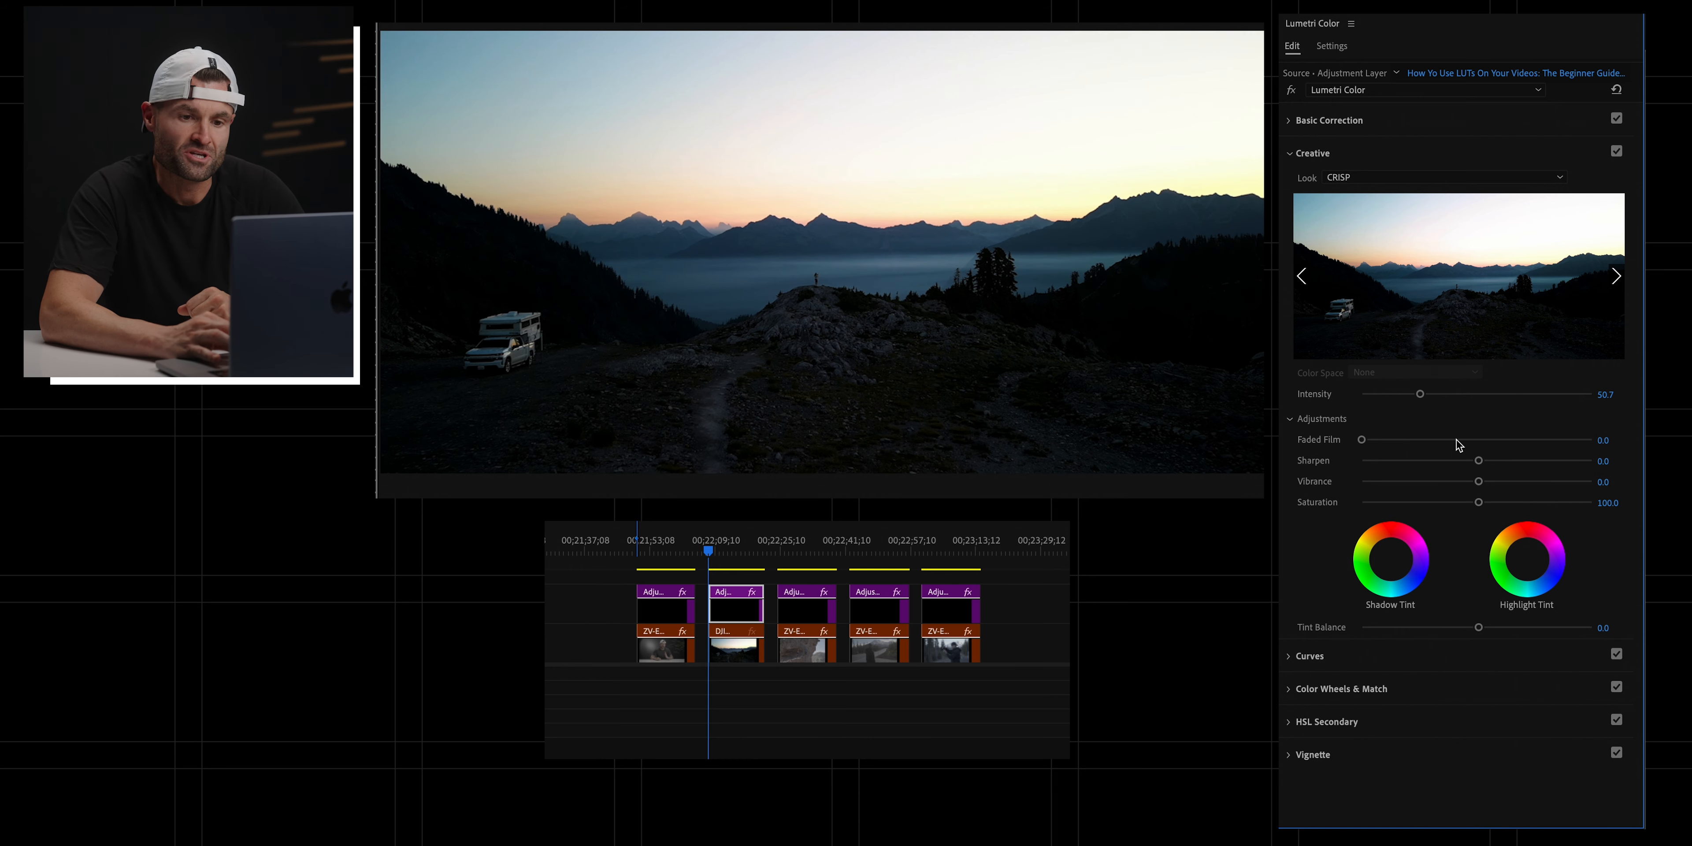
left_click_drag(1419, 394, 1478, 394)
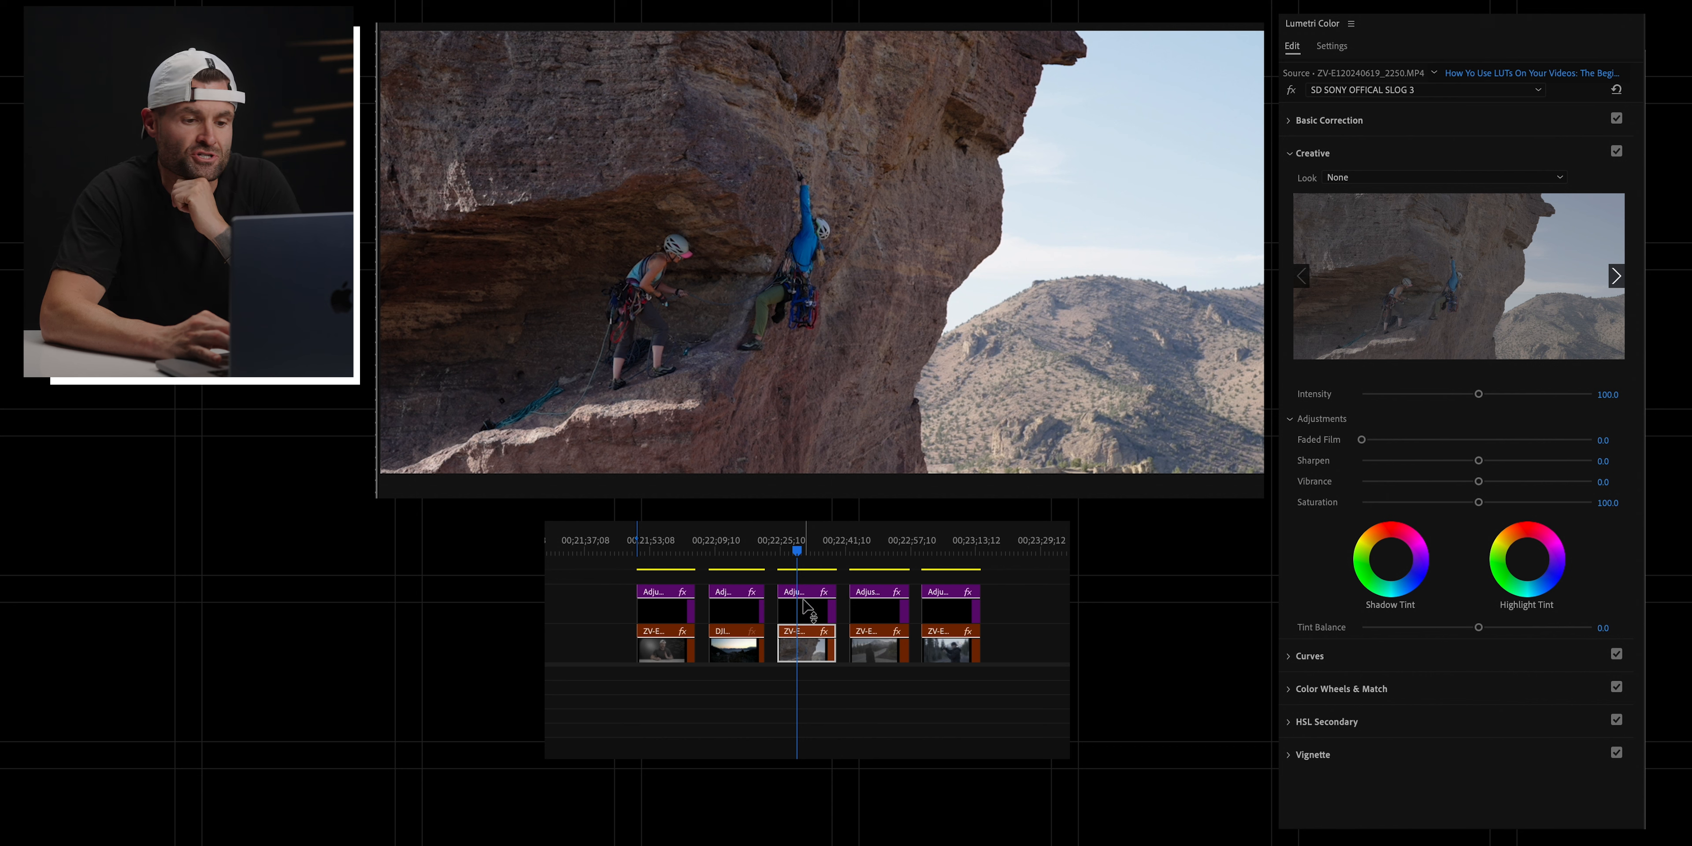
Step: Give the climbing clip's adjustment layer the DECEPTION look at full intensity 100
left_click(804, 591)
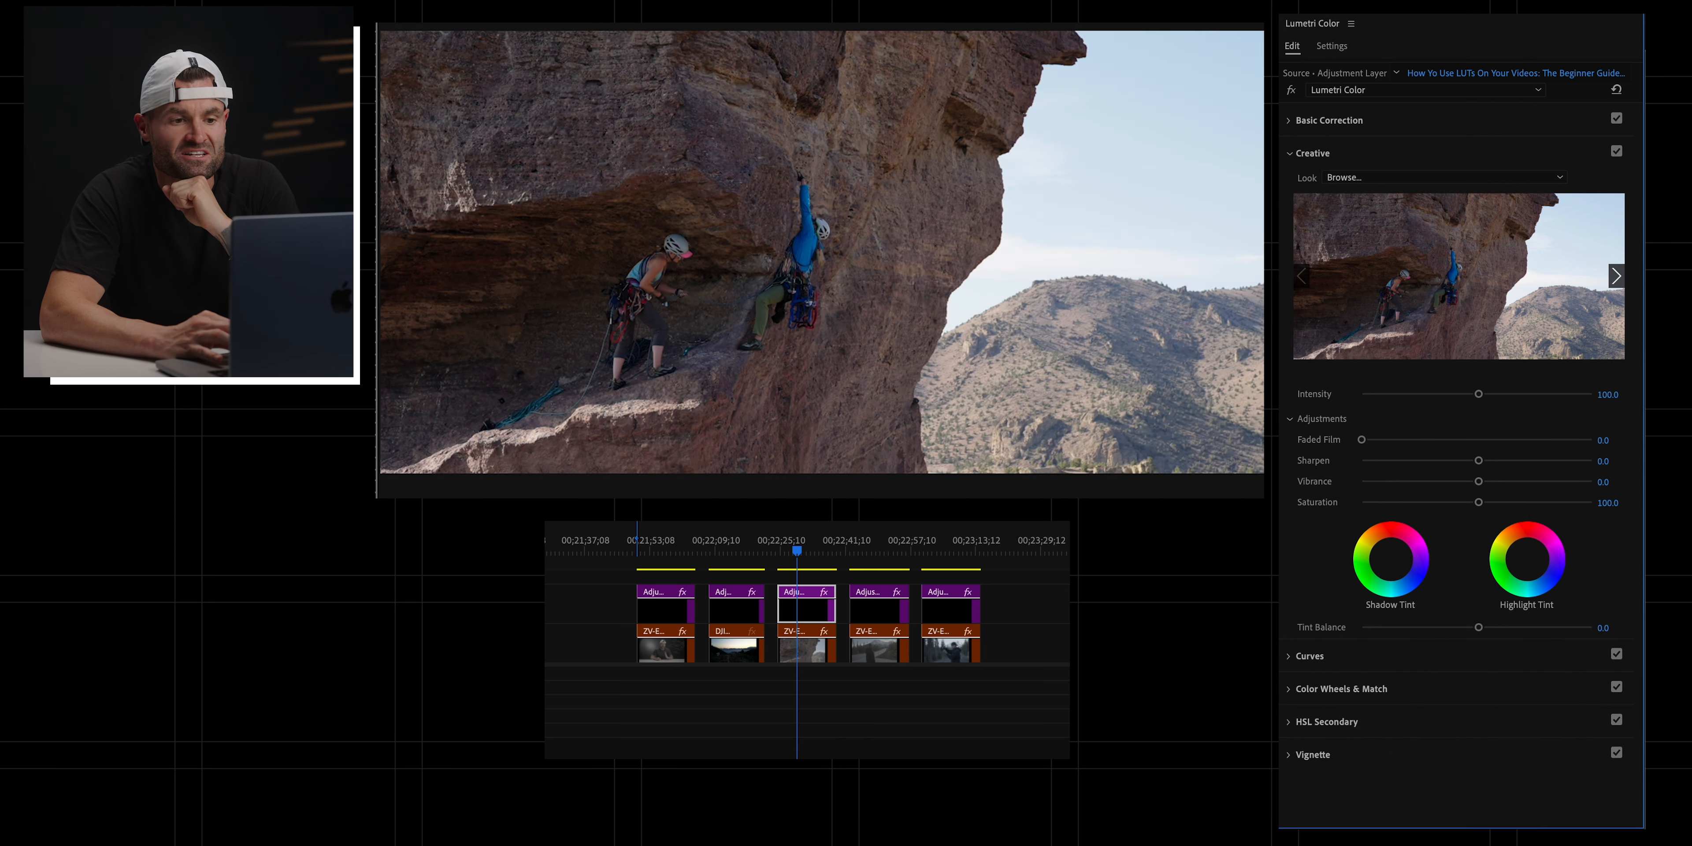
left_click(1615, 275)
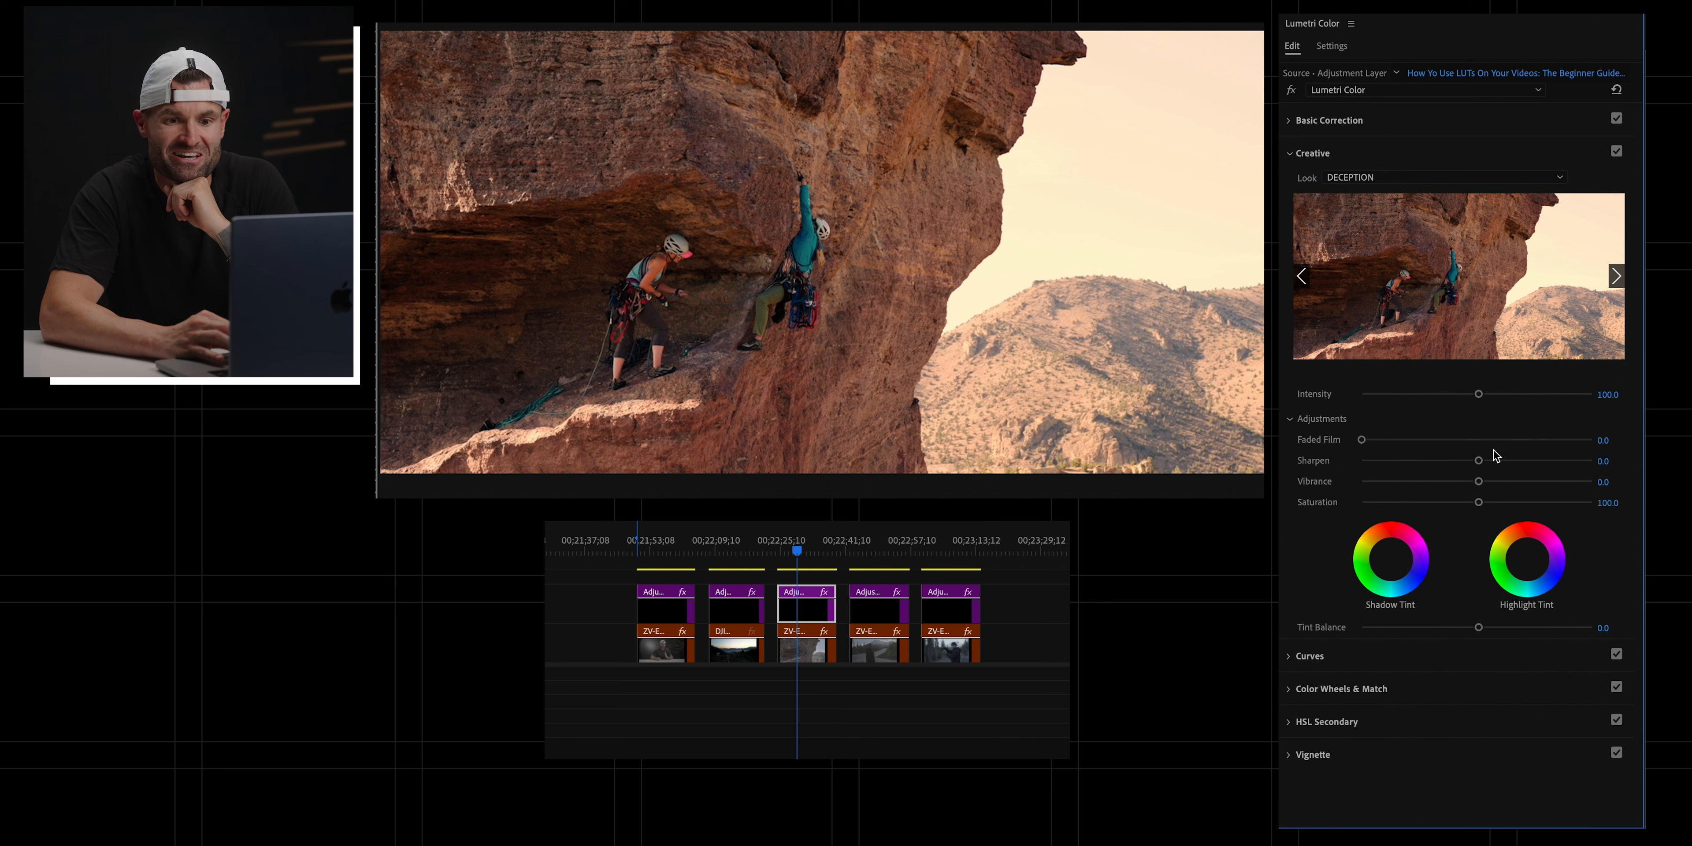
left_click_drag(1478, 393, 1408, 394)
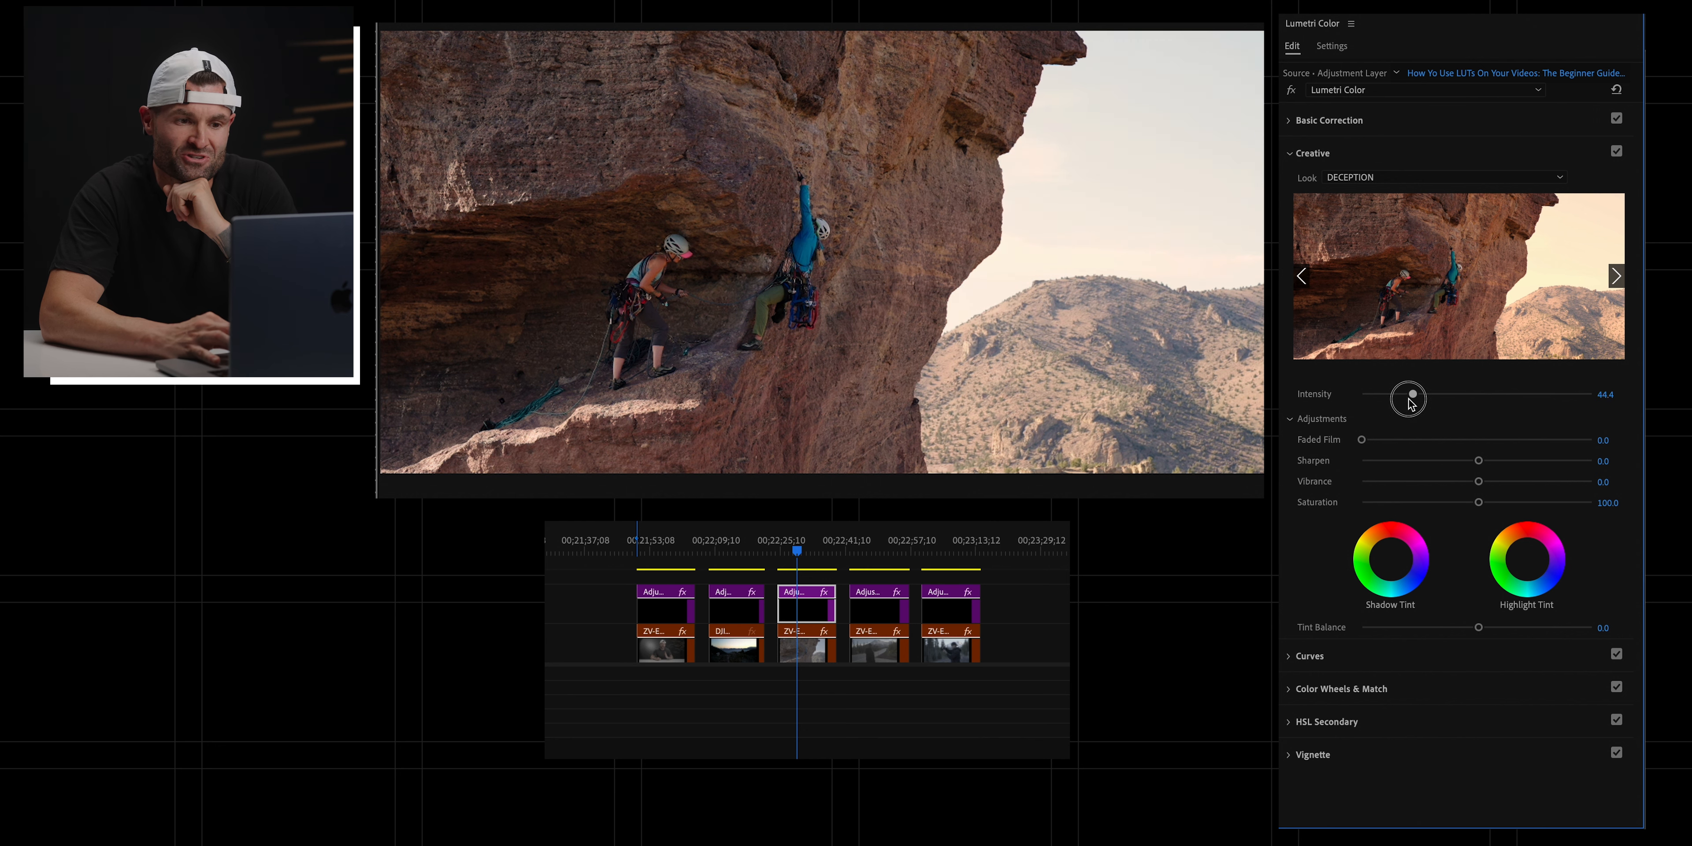
left_click_drag(1408, 397, 1478, 394)
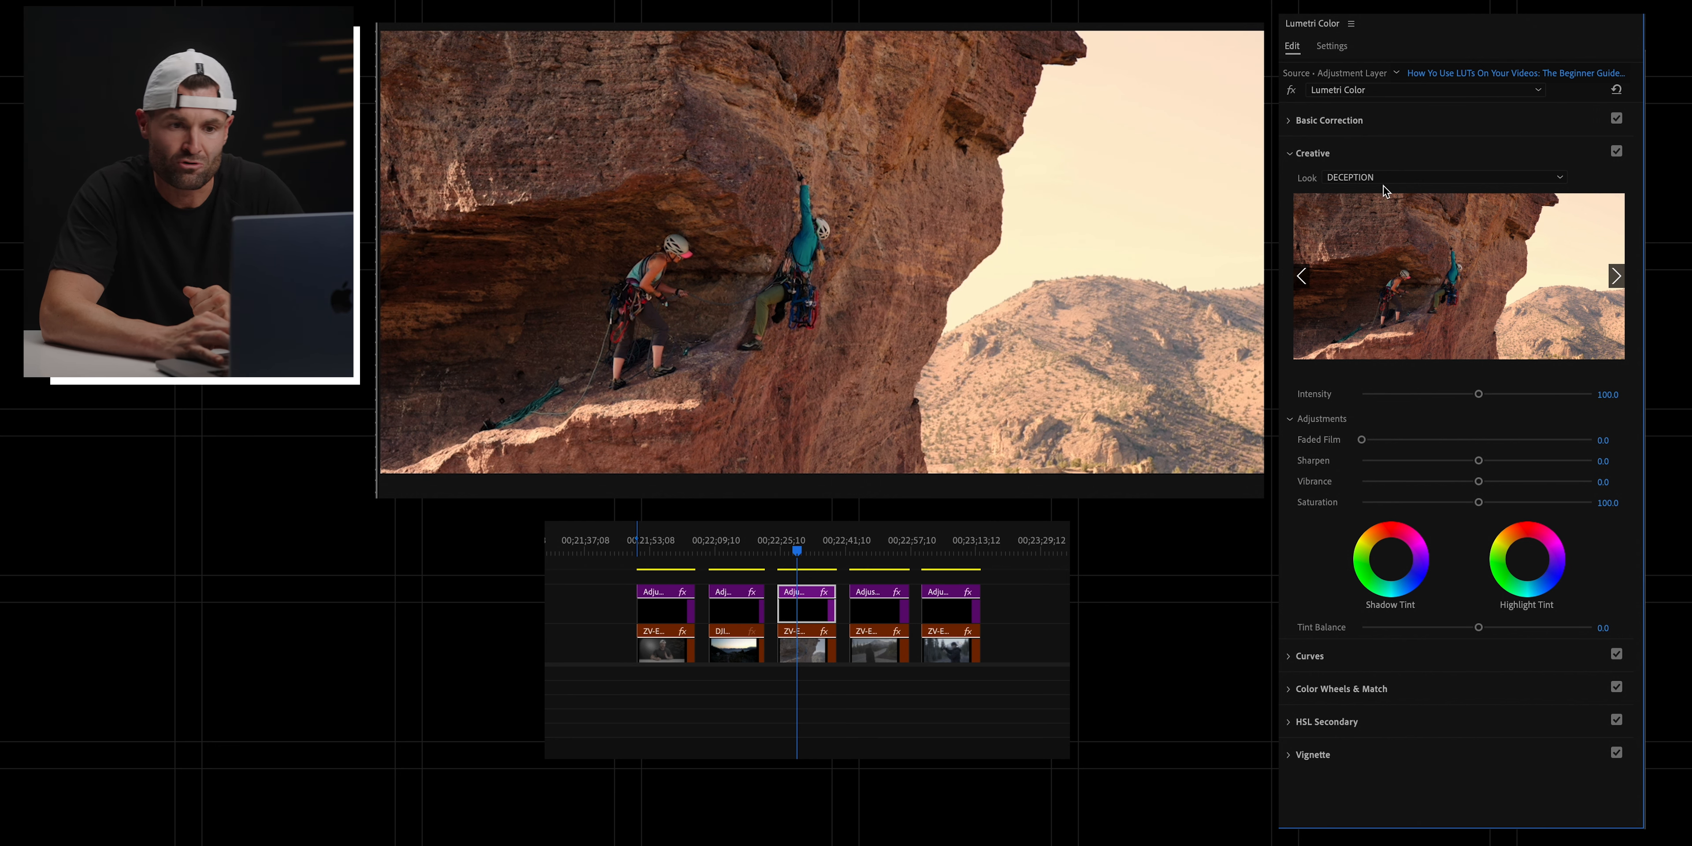
left_click(1330, 120)
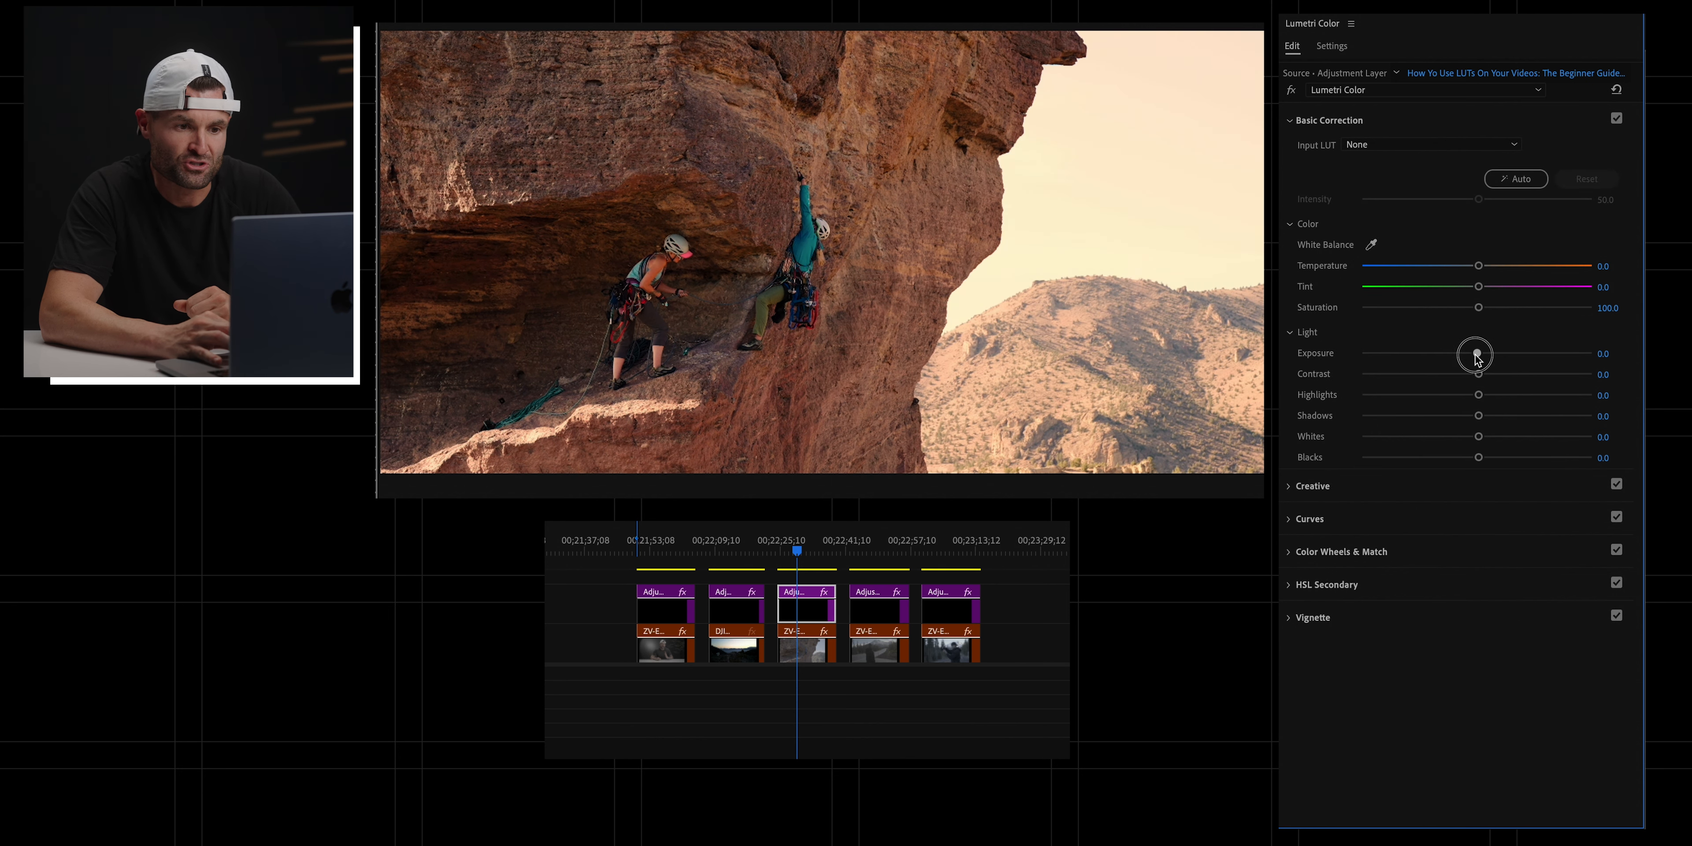
mouse_move(1481, 355)
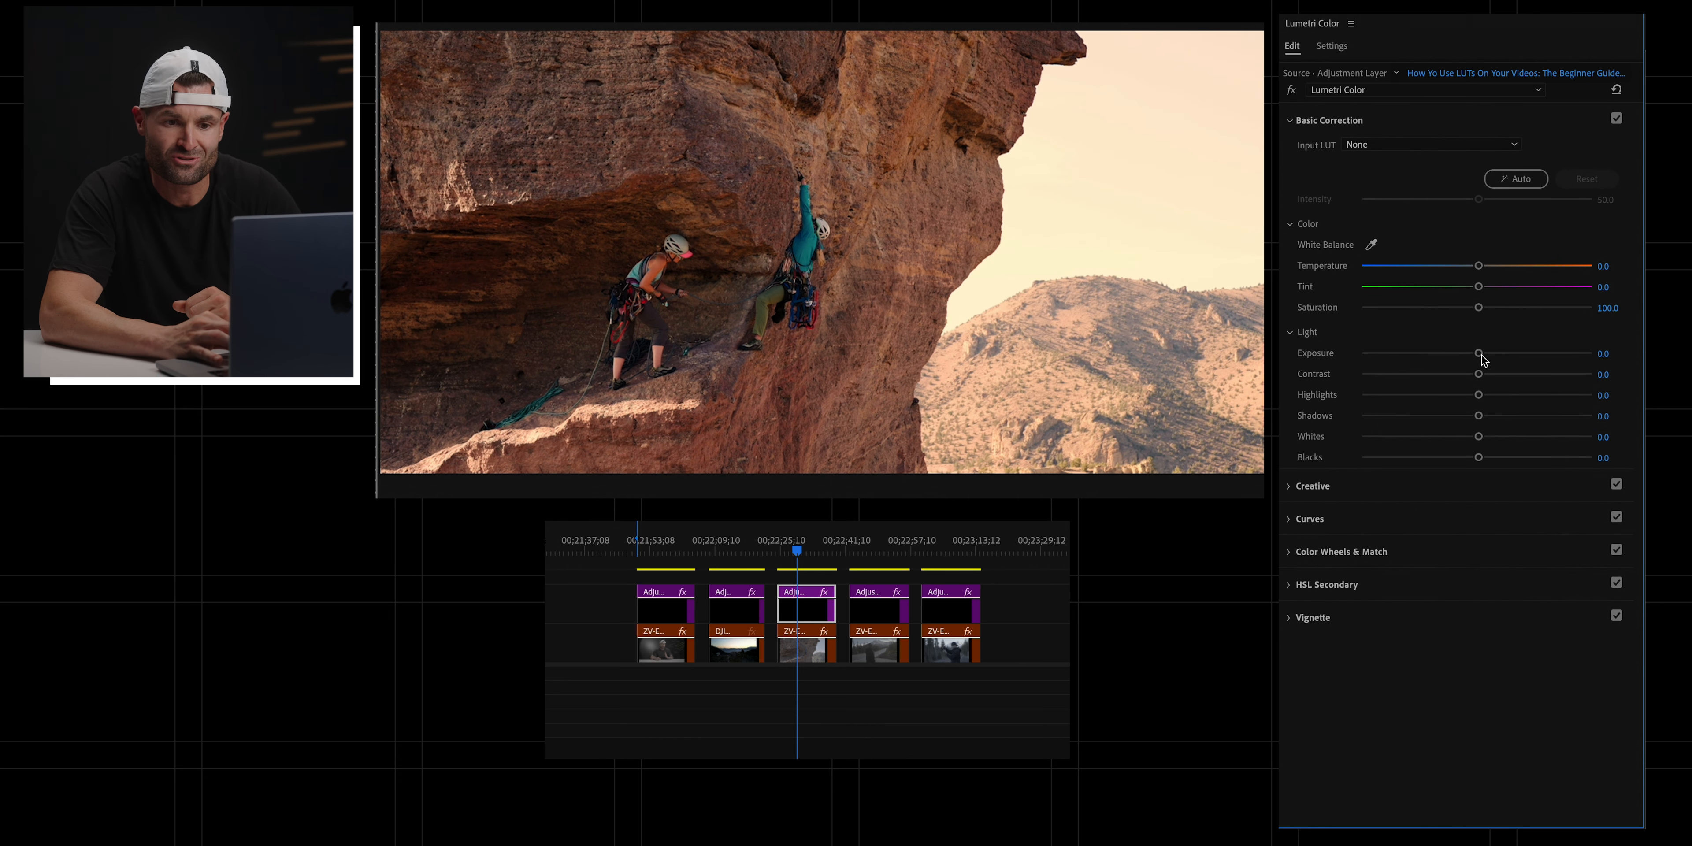
Step: Try slight contrast and tint changes on the climbing shot and return them to zero
left_click_drag(1479, 374, 1469, 376)
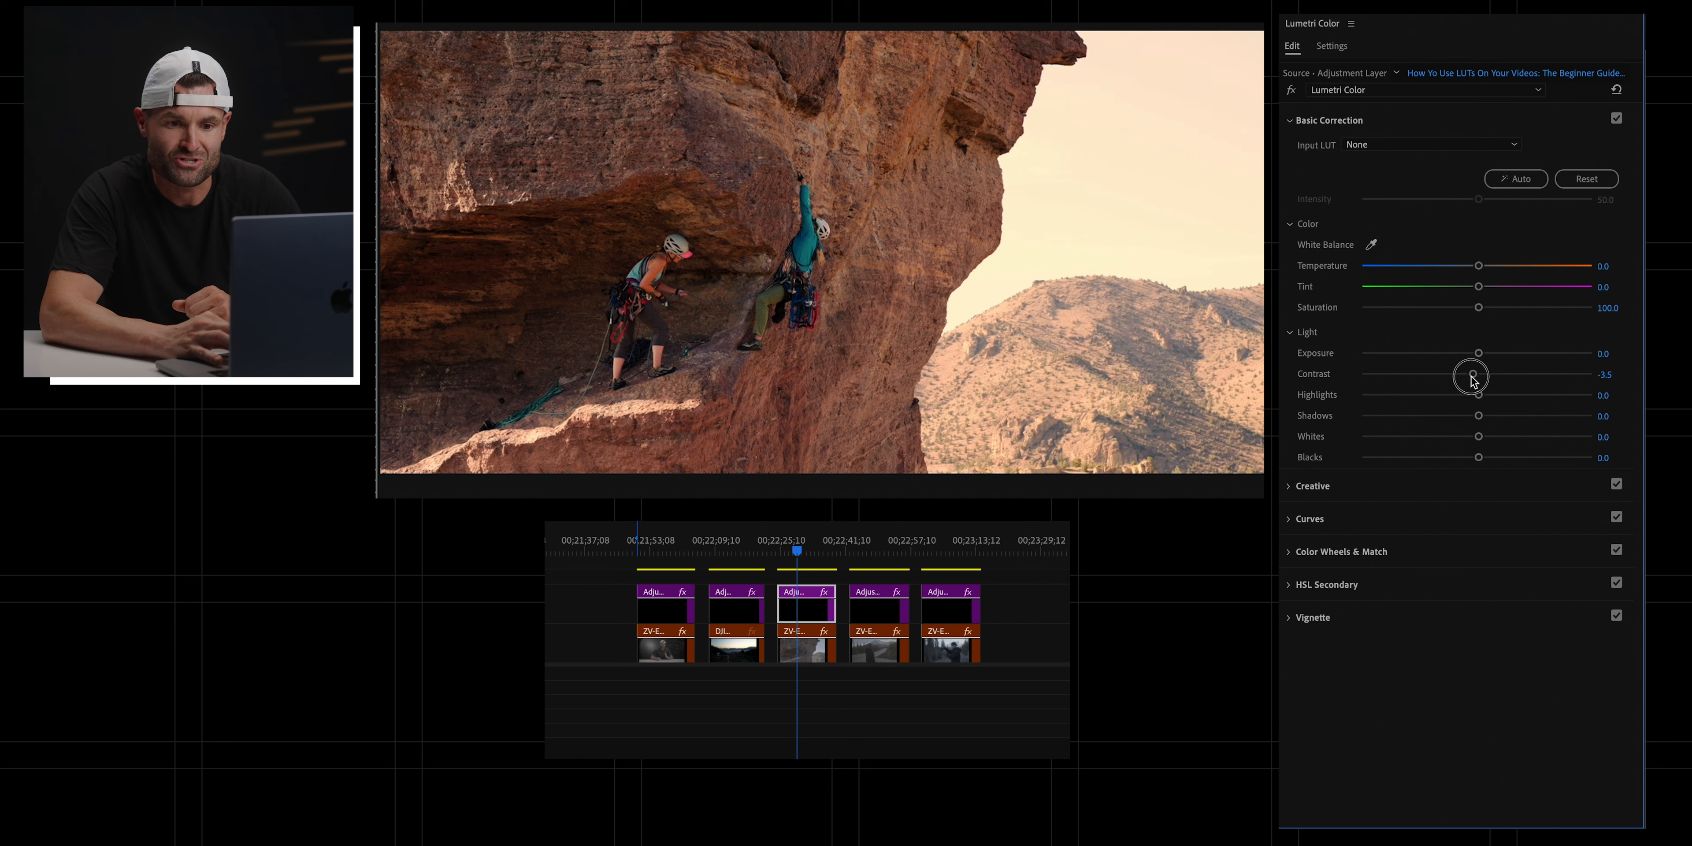
left_click(1586, 178)
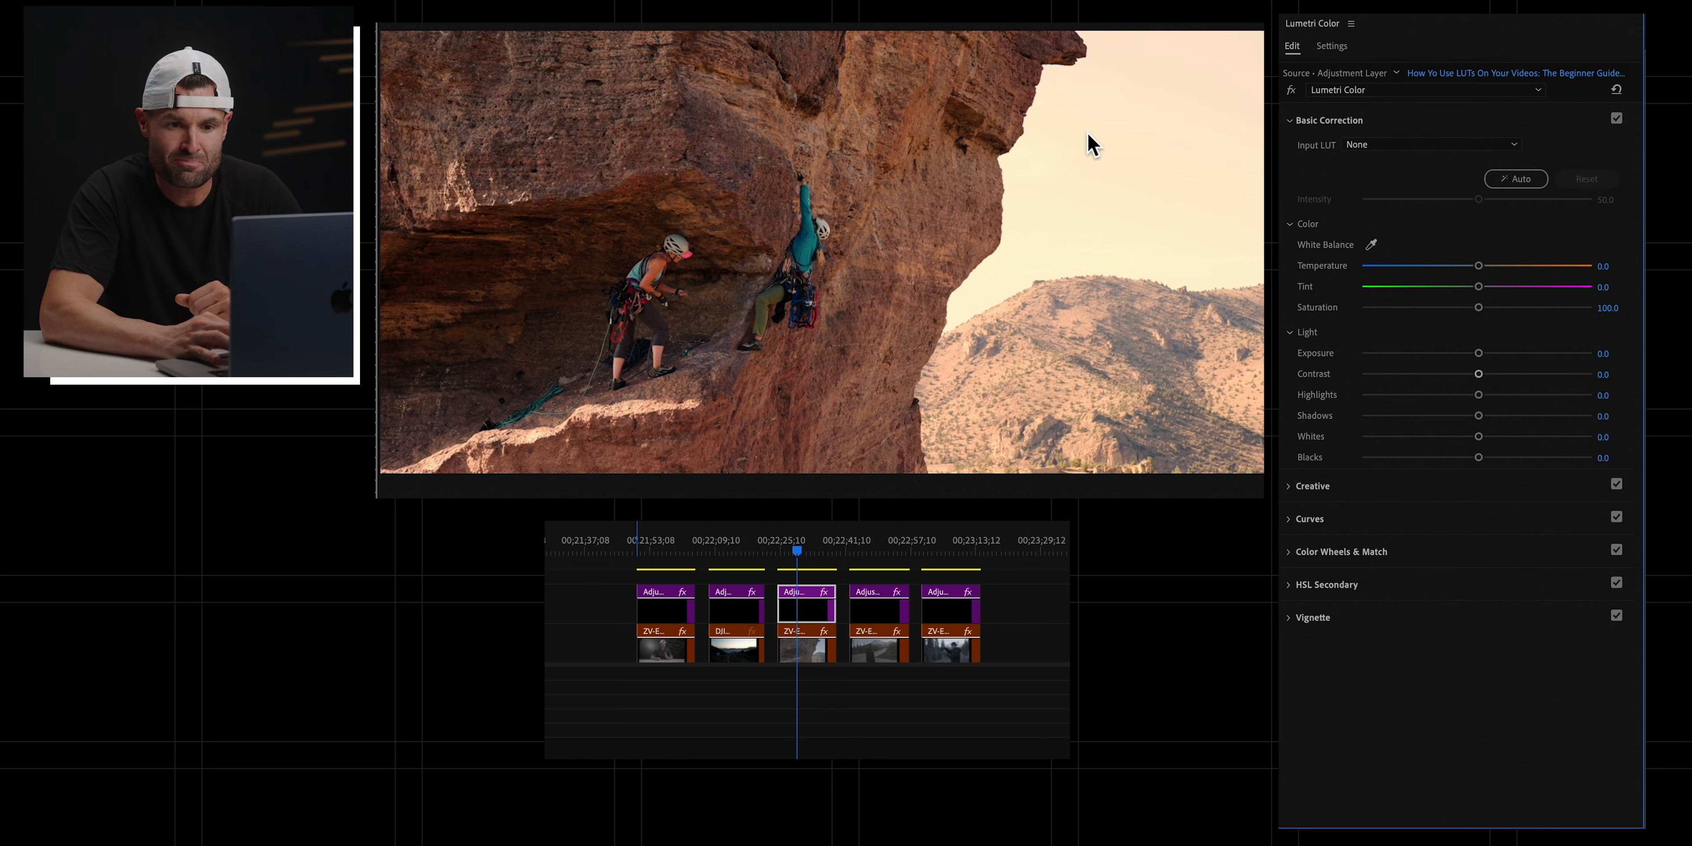
left_click_drag(1479, 286, 1473, 285)
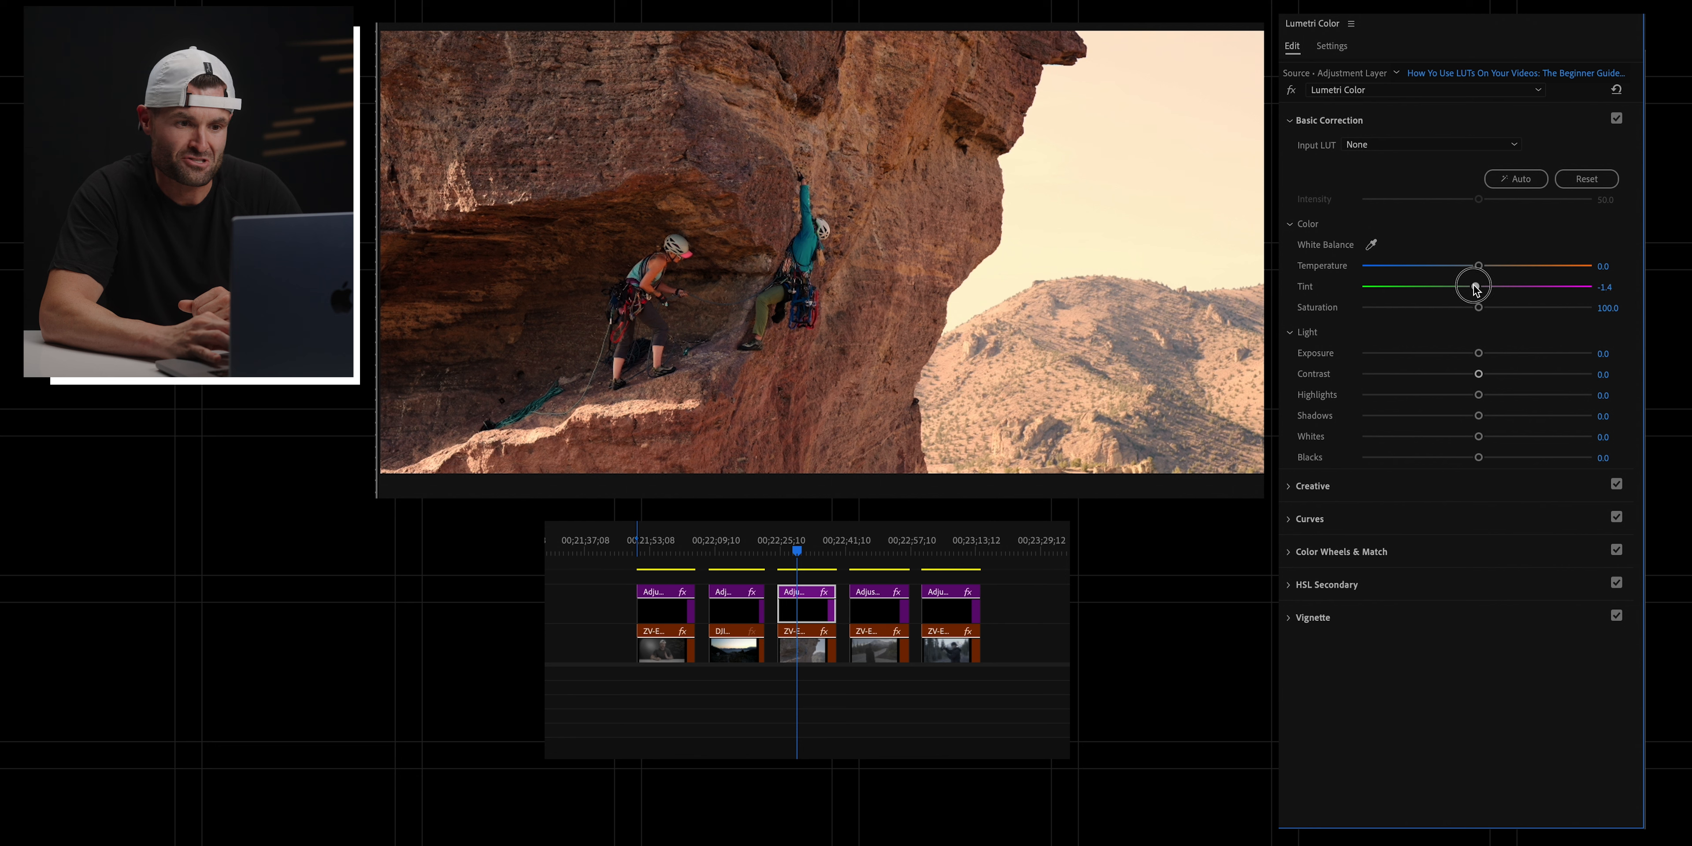
left_click_drag(1479, 285, 1470, 285)
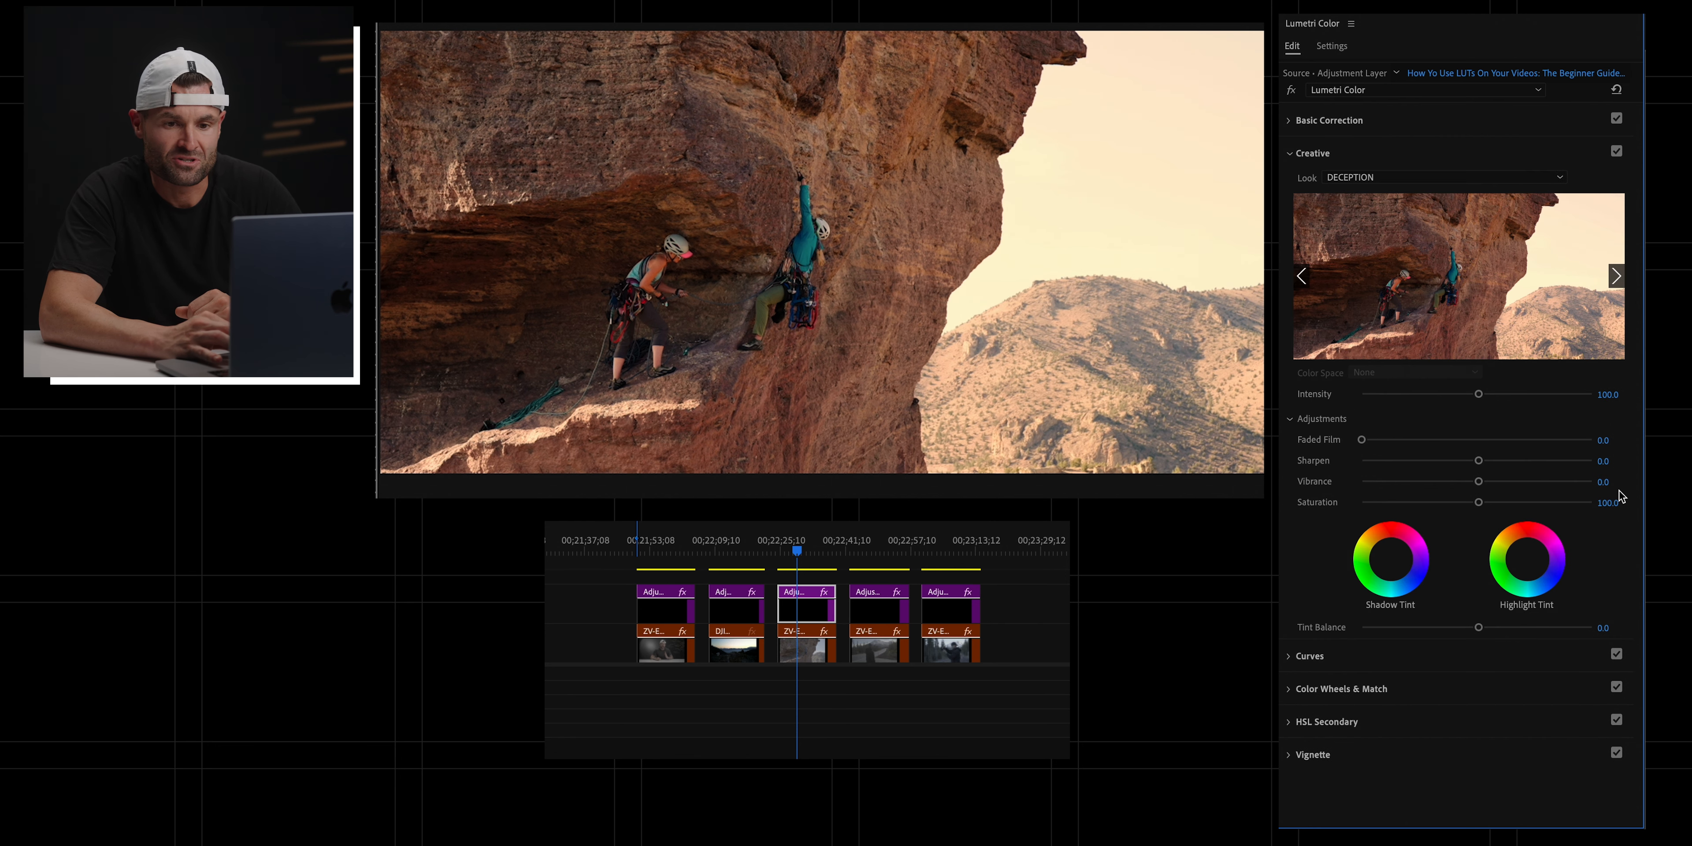
Step: Compare the DECEPTION look off and on, leaving it enabled
left_click(1616, 151)
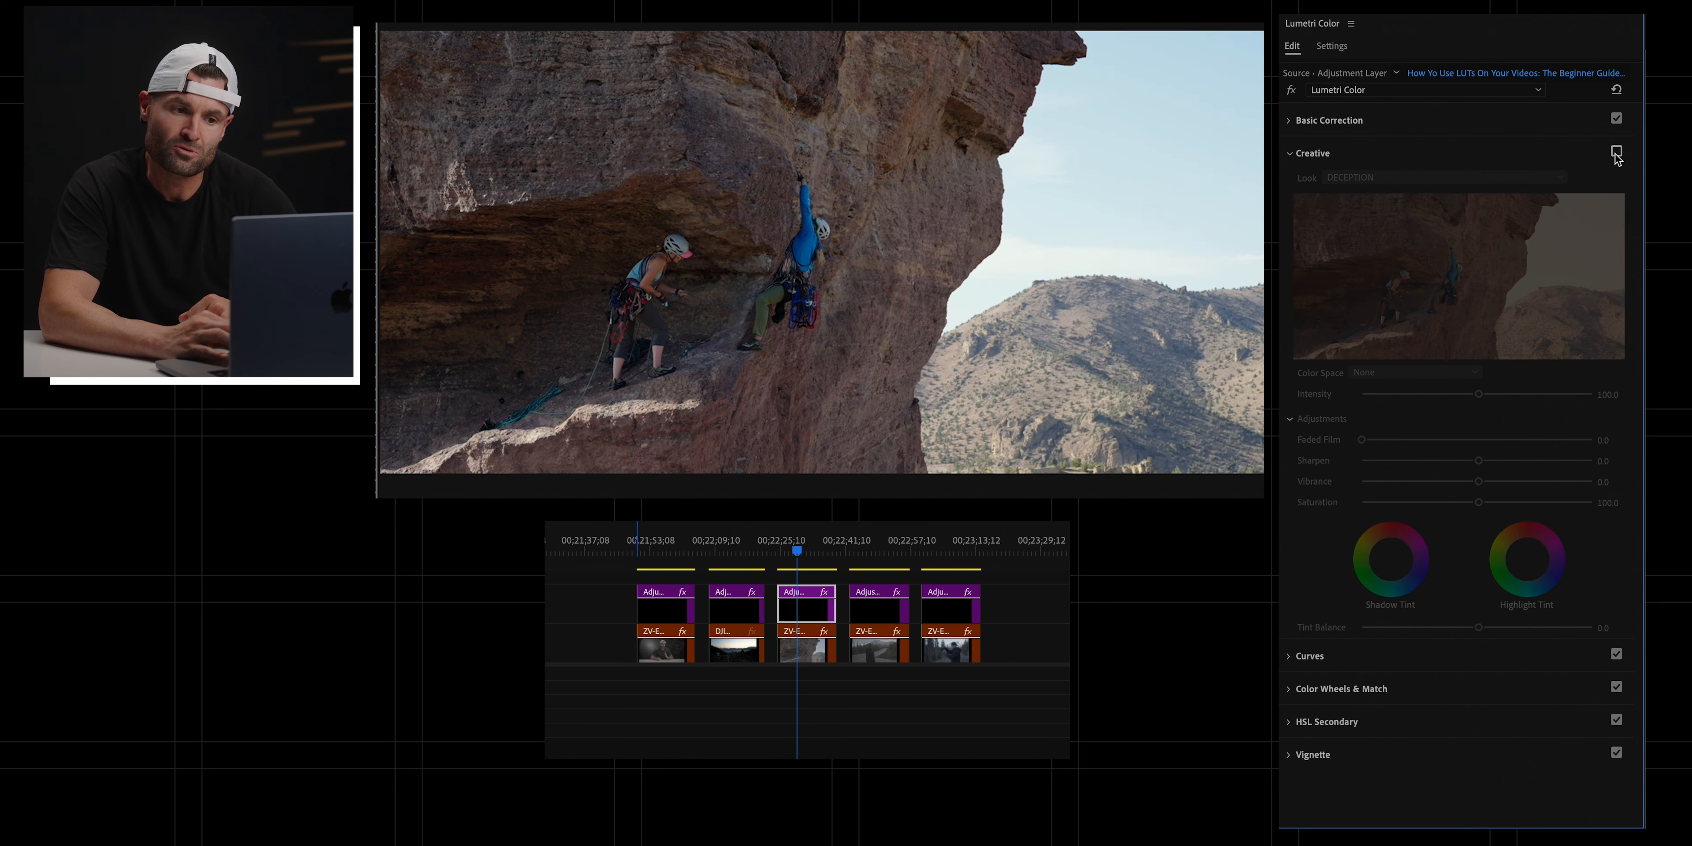
left_click(1614, 153)
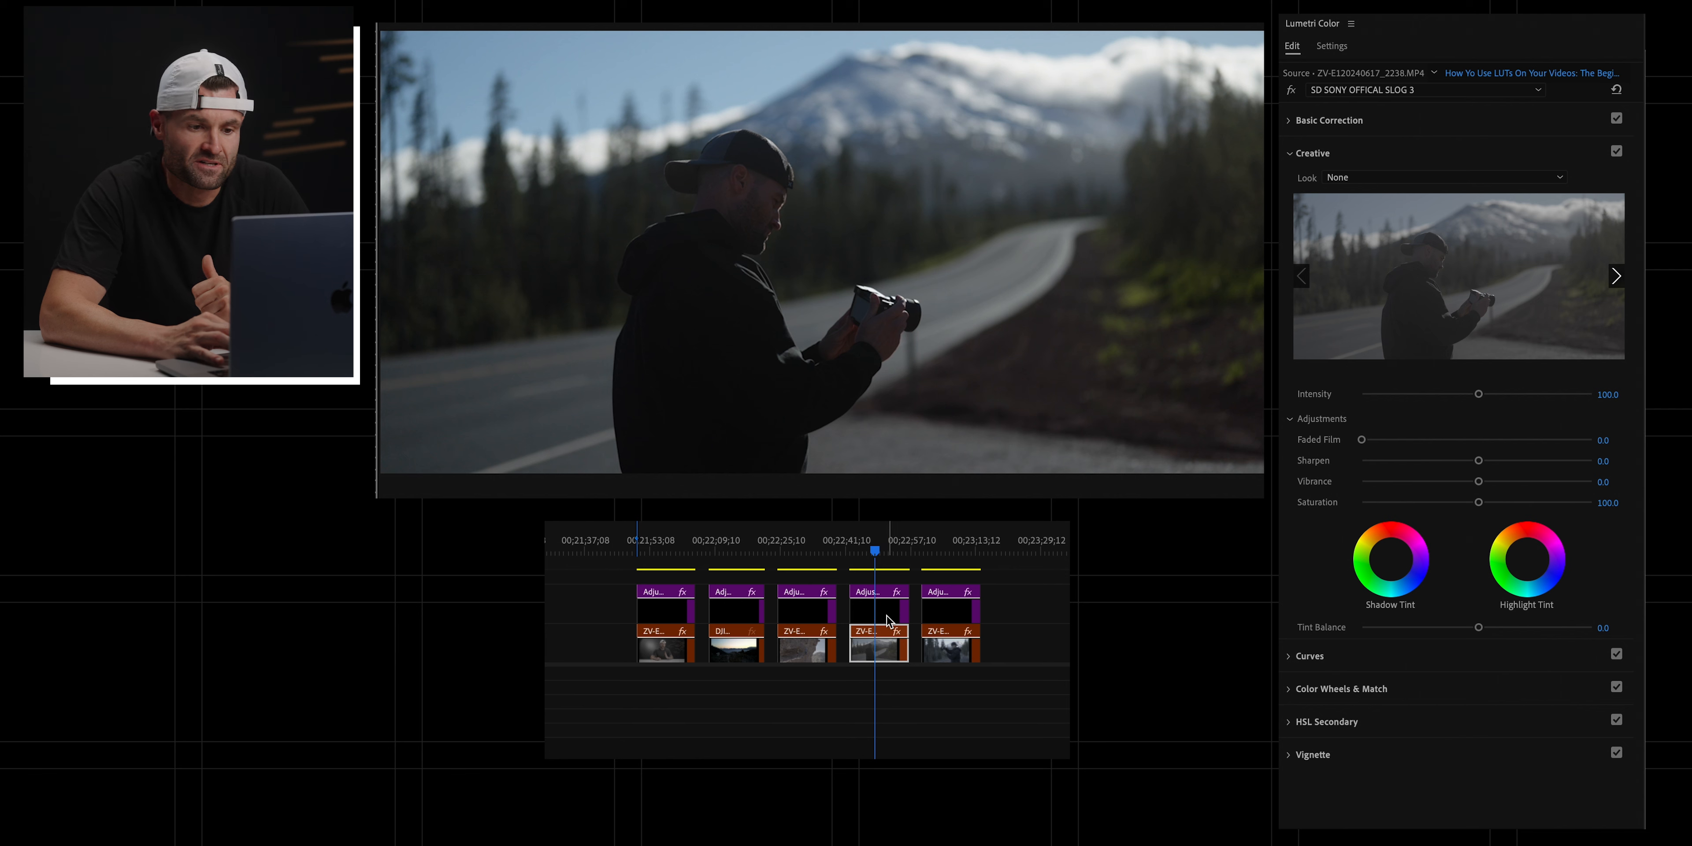
Step: Load the CRISP.cube look onto the fourth adjustment layer over the snowy-road shot
left_click(877, 619)
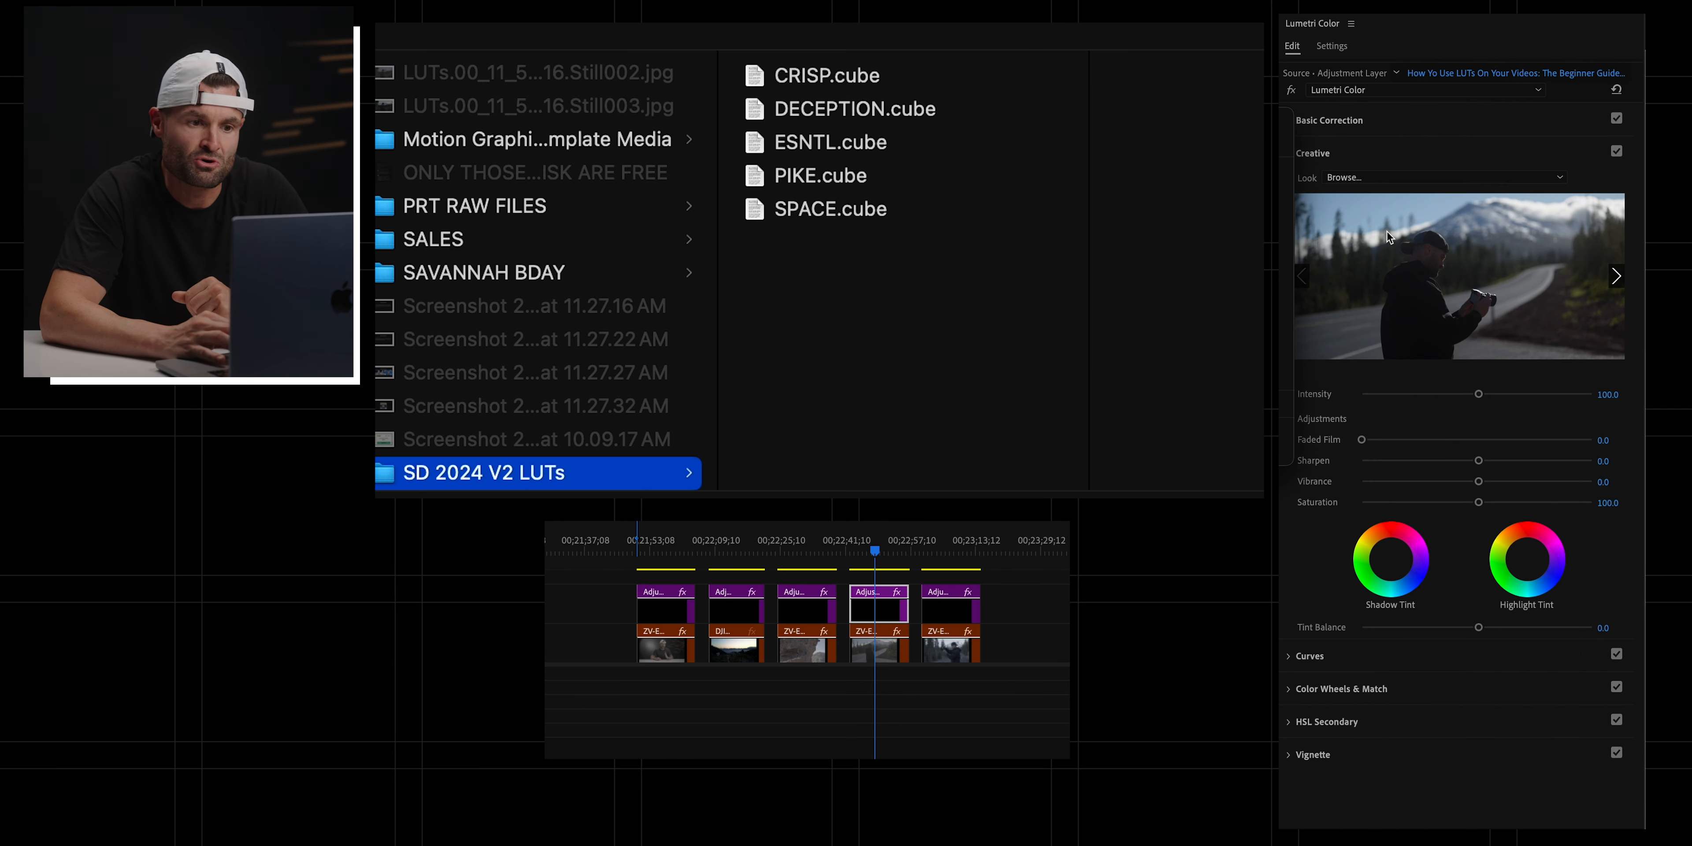
left_click(826, 75)
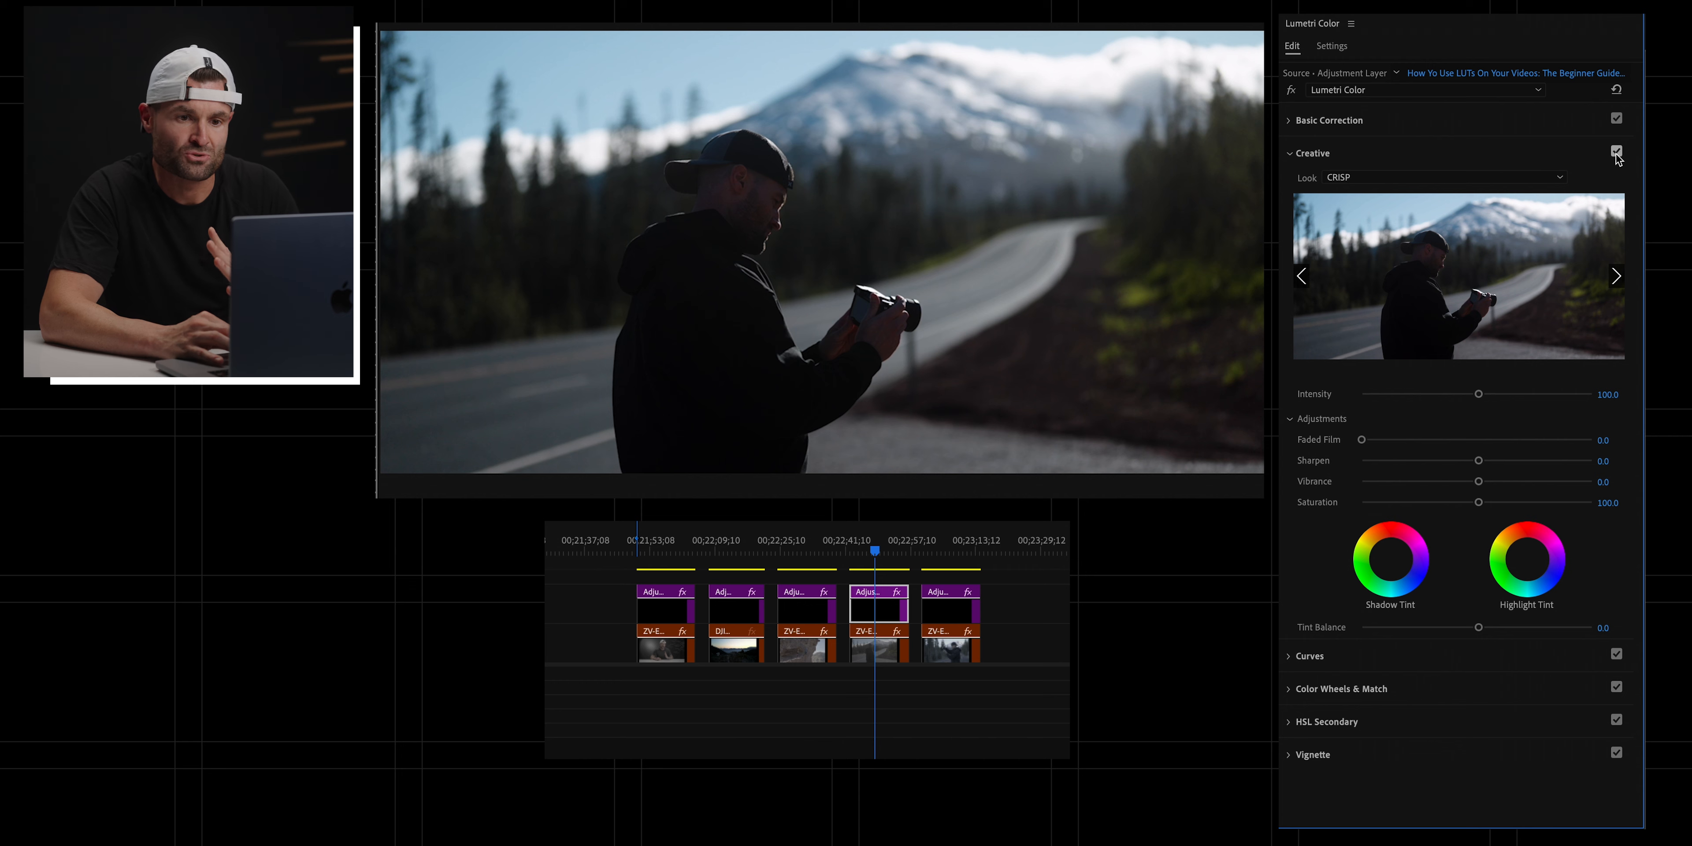
left_click(1328, 120)
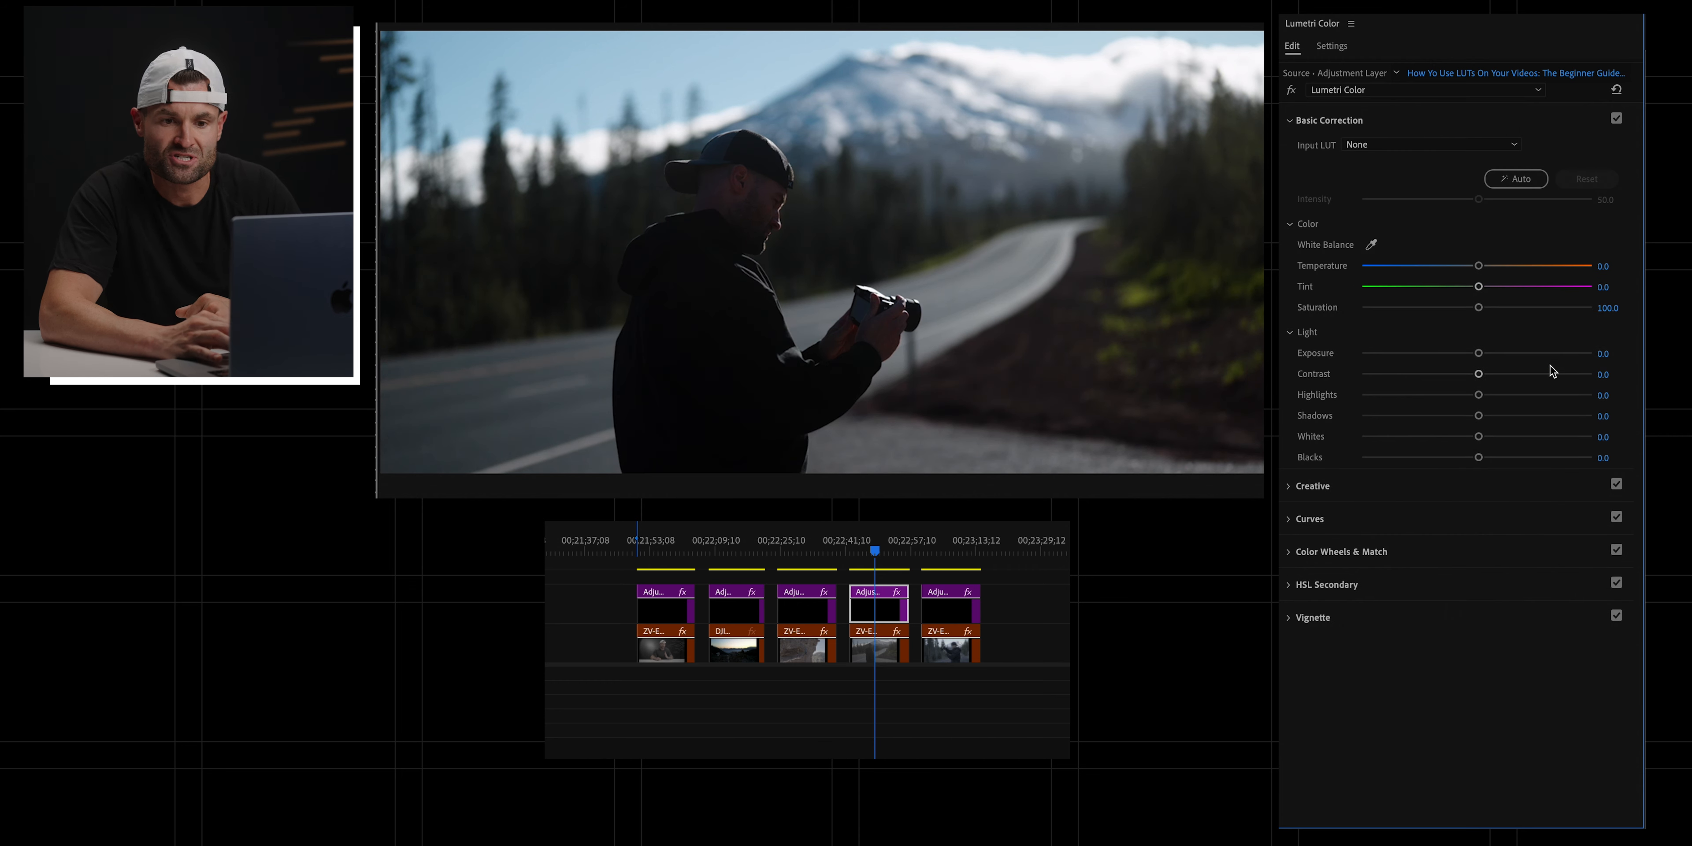
Step: Set the road shot's exposure to 0.2 and contrast to 30.6, comparing corrections off and on
left_click_drag(1479, 352, 1481, 353)
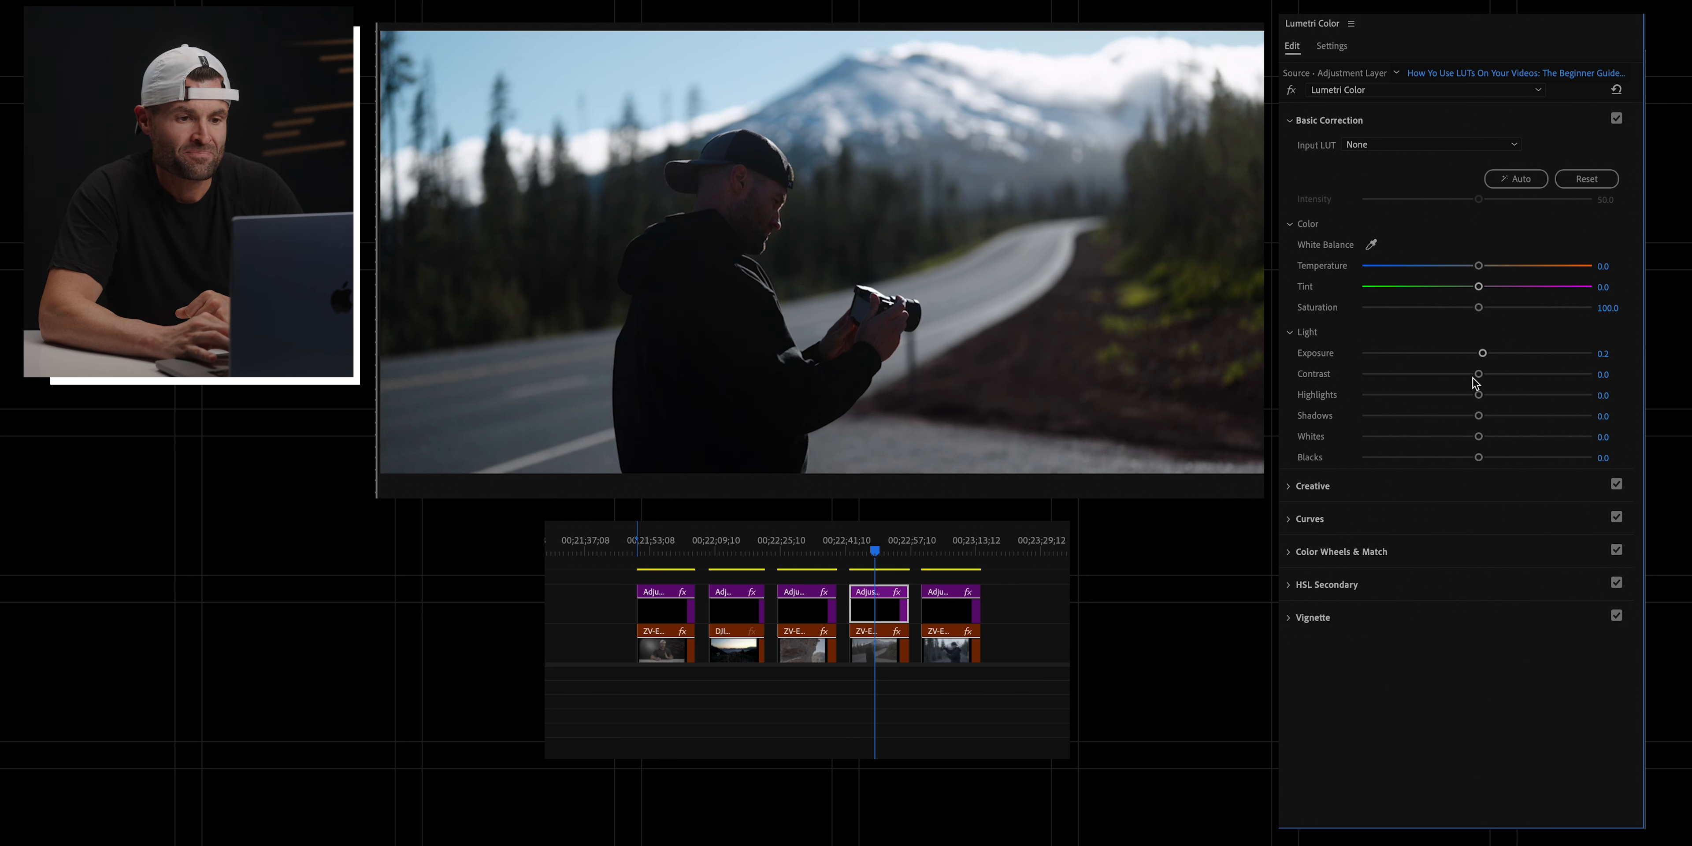
left_click_drag(1479, 375, 1510, 375)
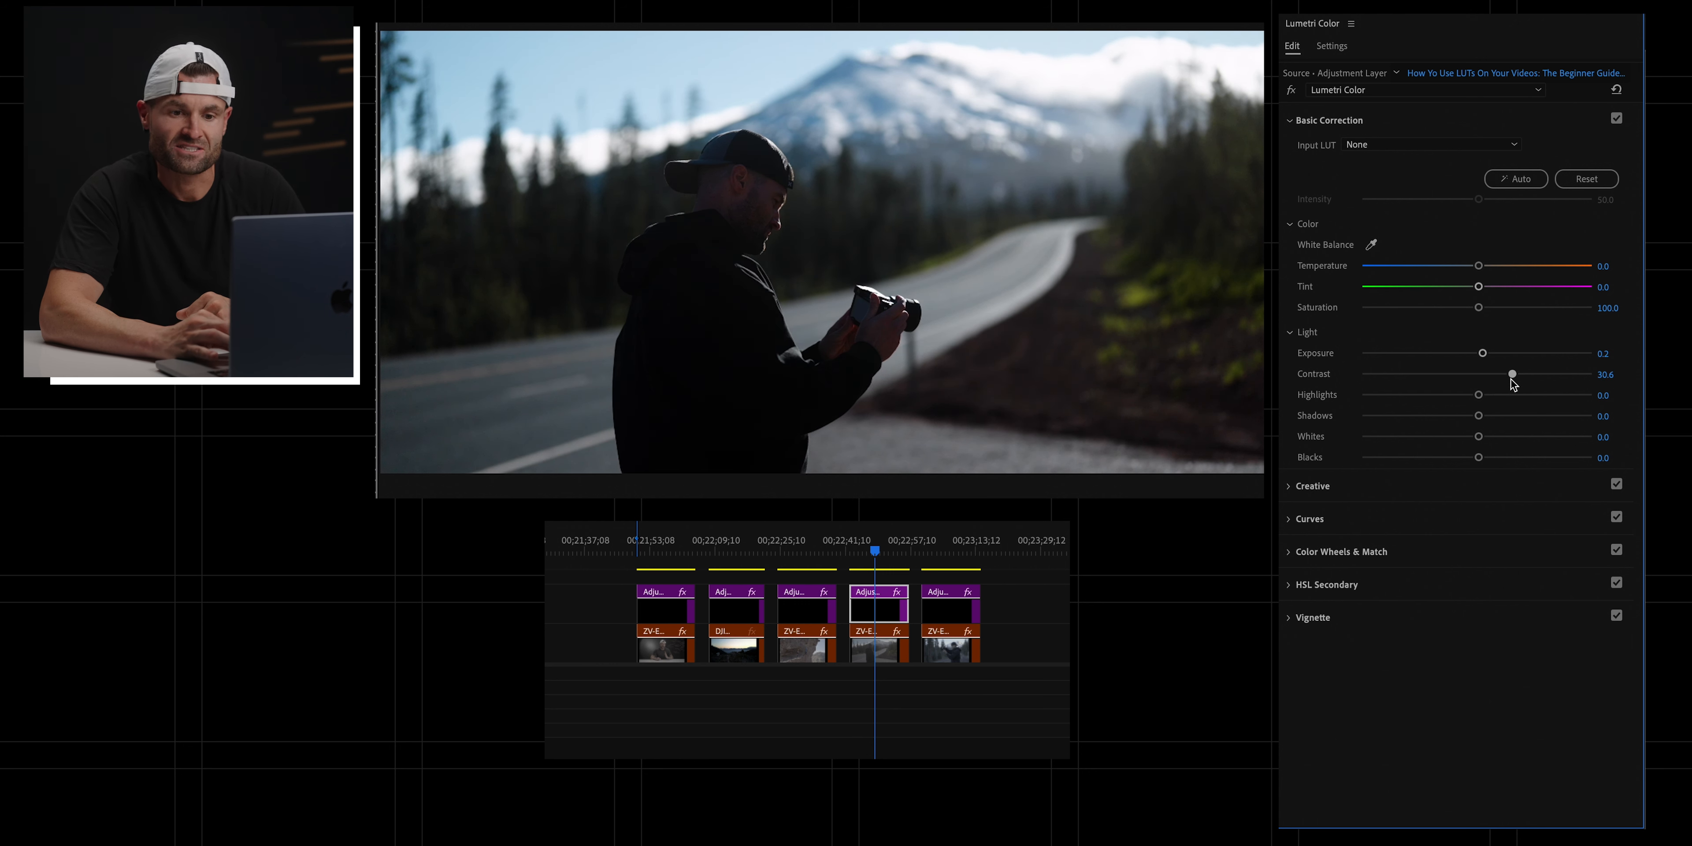
left_click(1616, 119)
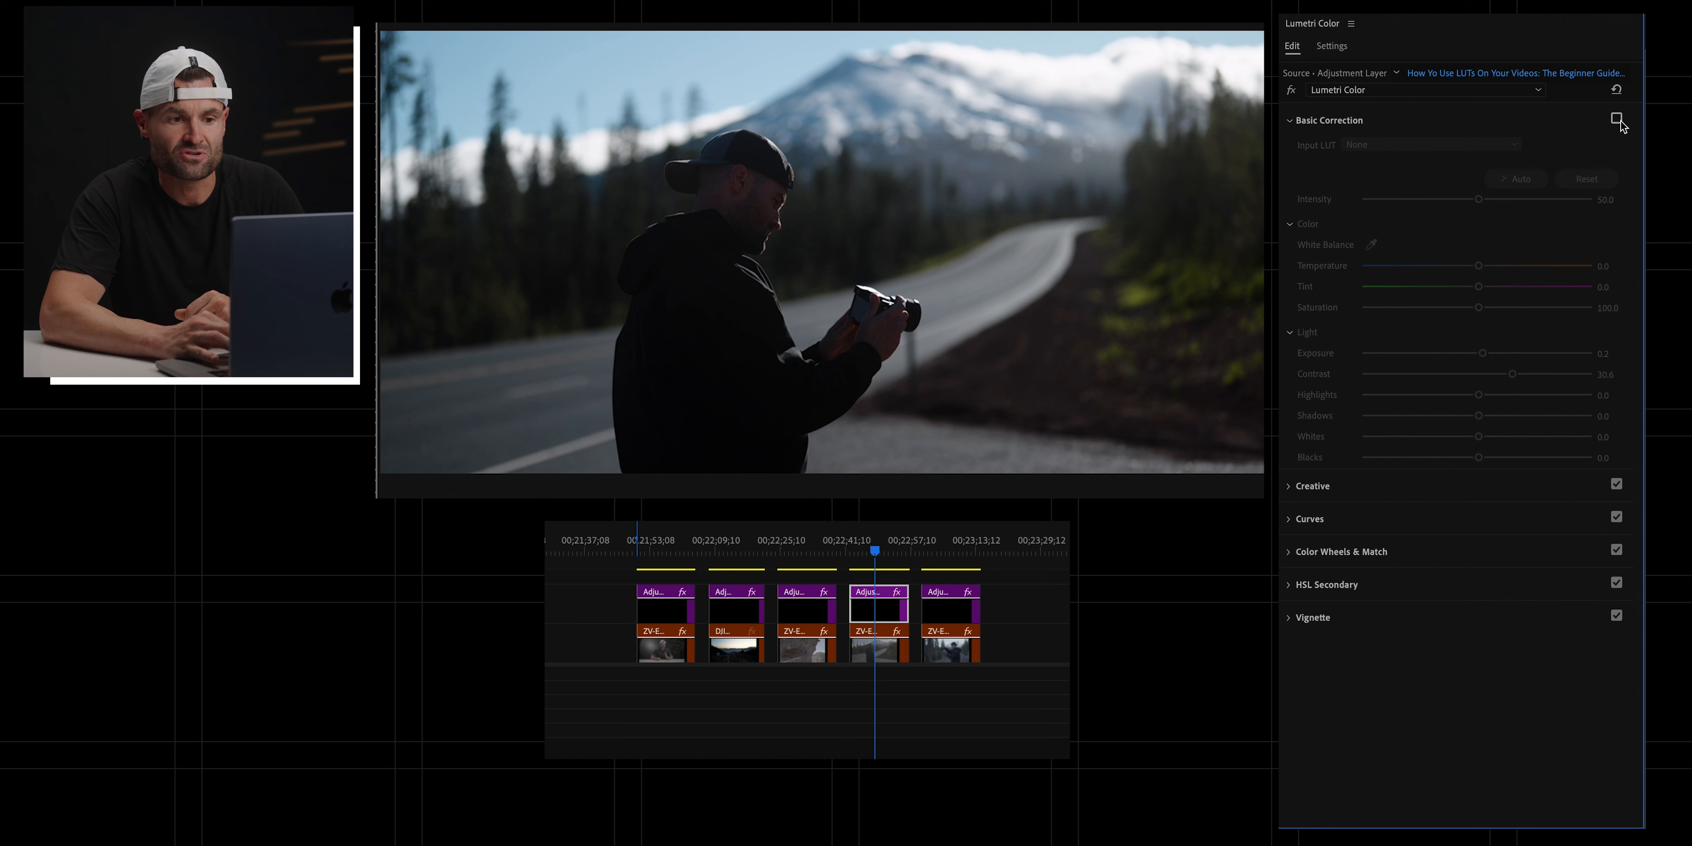
left_click(1616, 117)
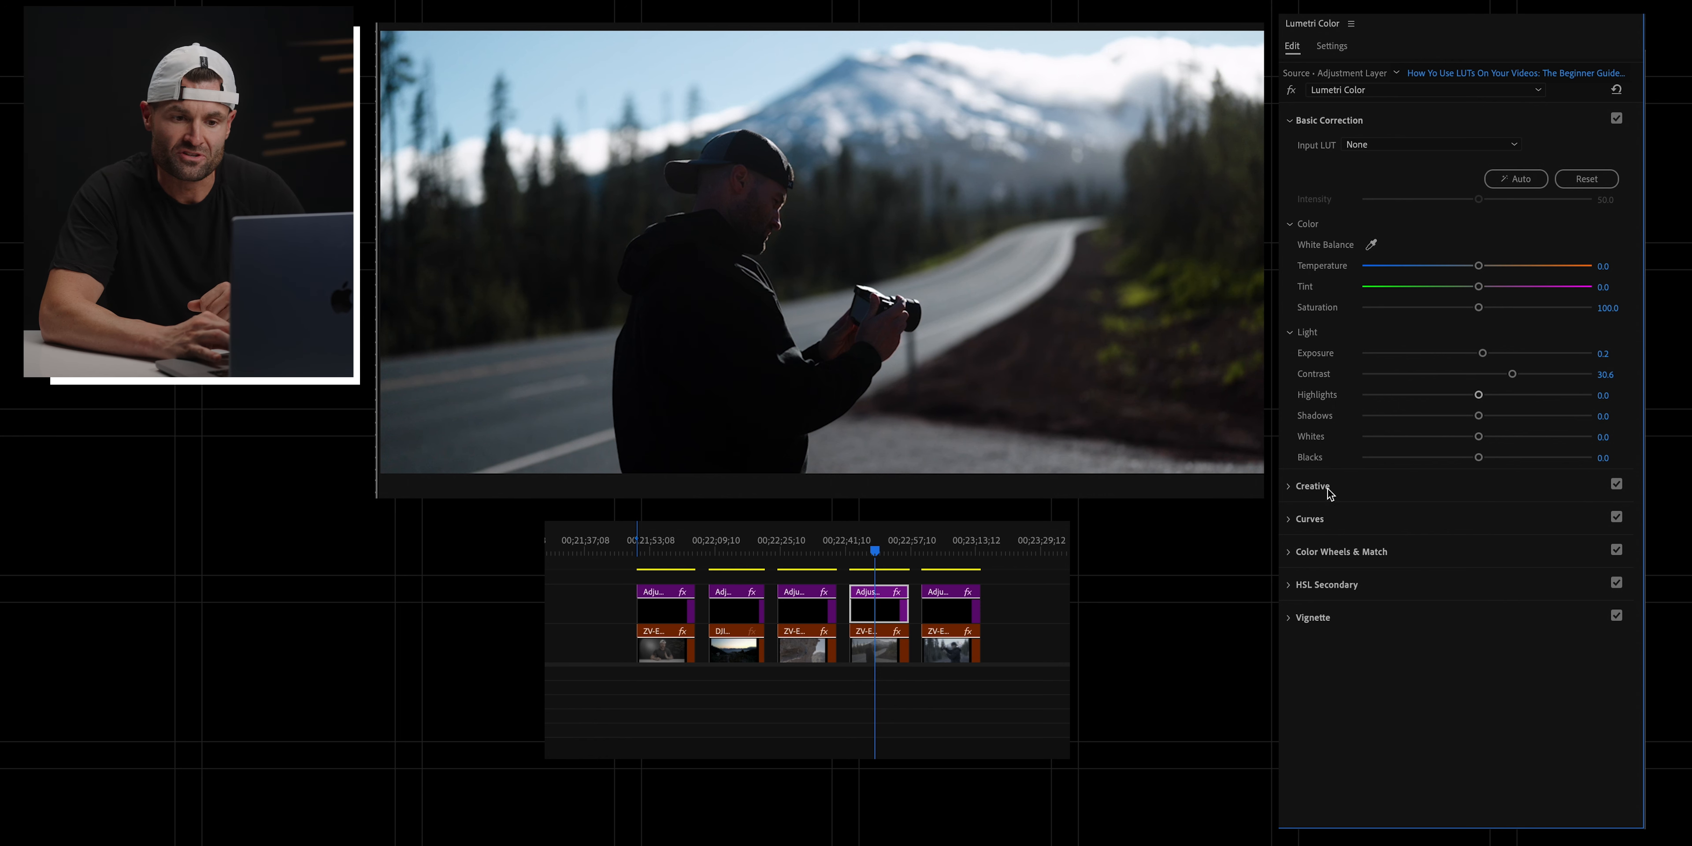
left_click(1327, 120)
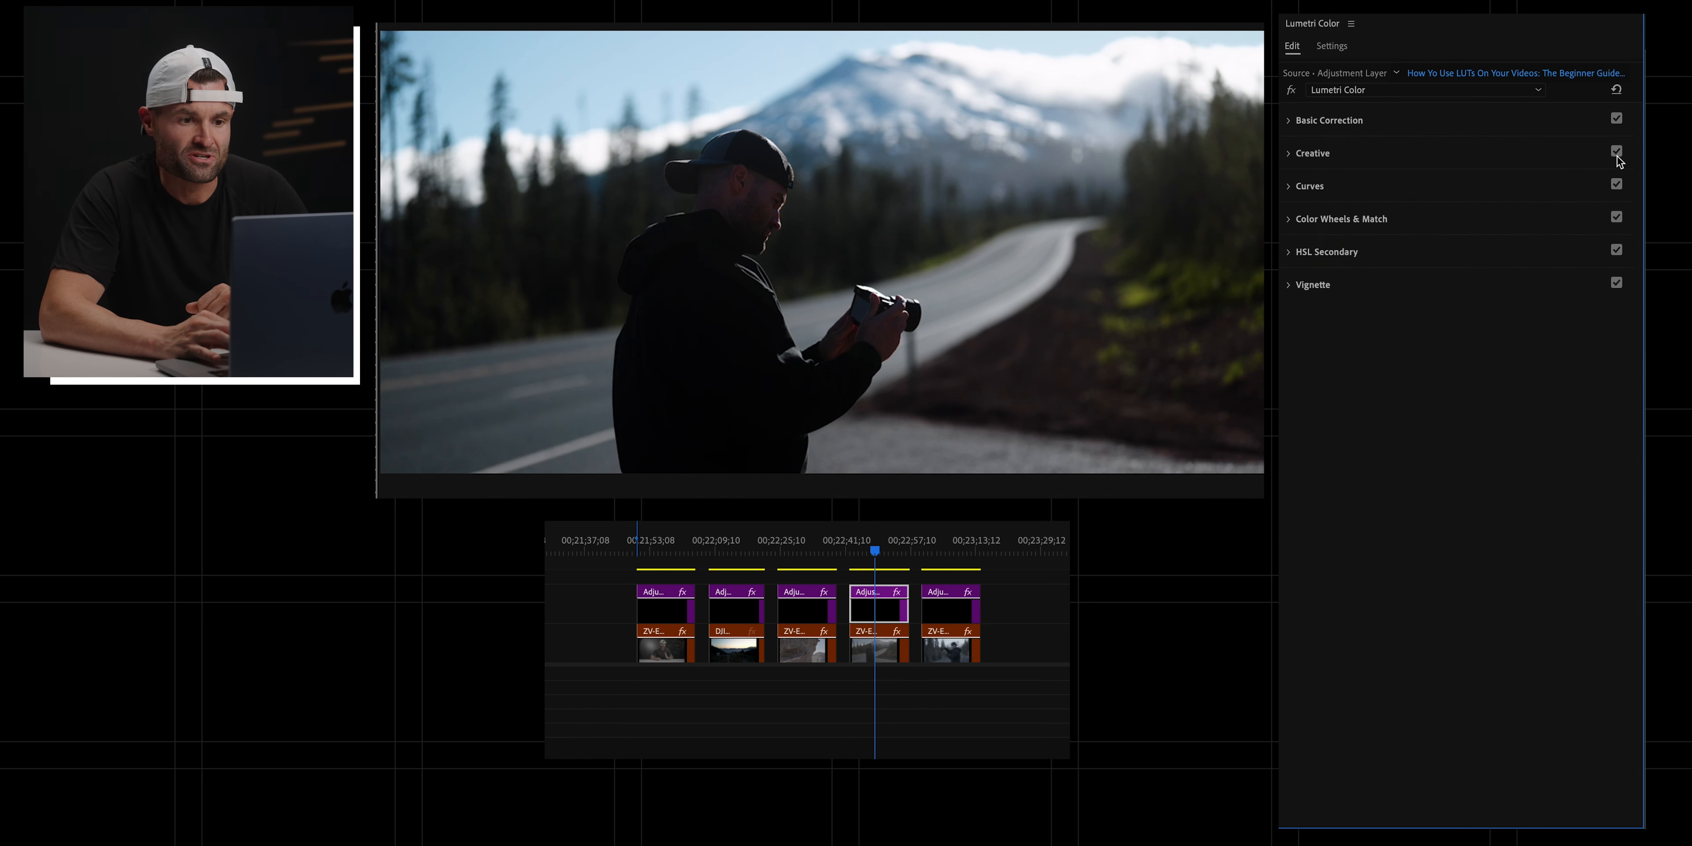
Step: Reduce the CRISP look intensity to about 51.4 and bring up the fifth adjustment layer
left_click(1615, 151)
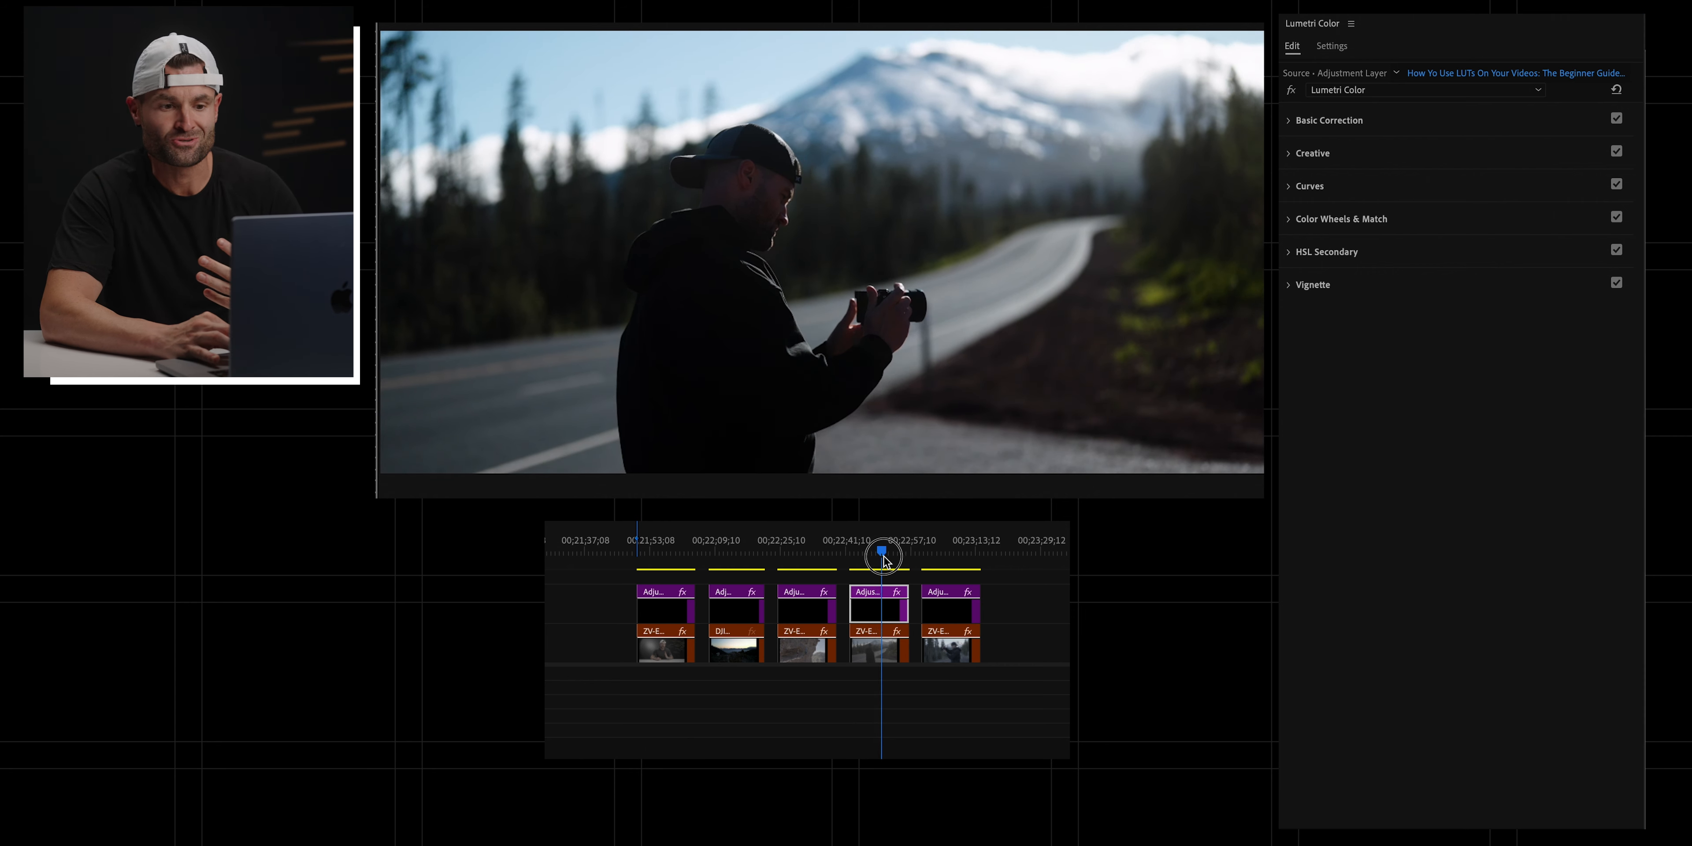
left_click(874, 553)
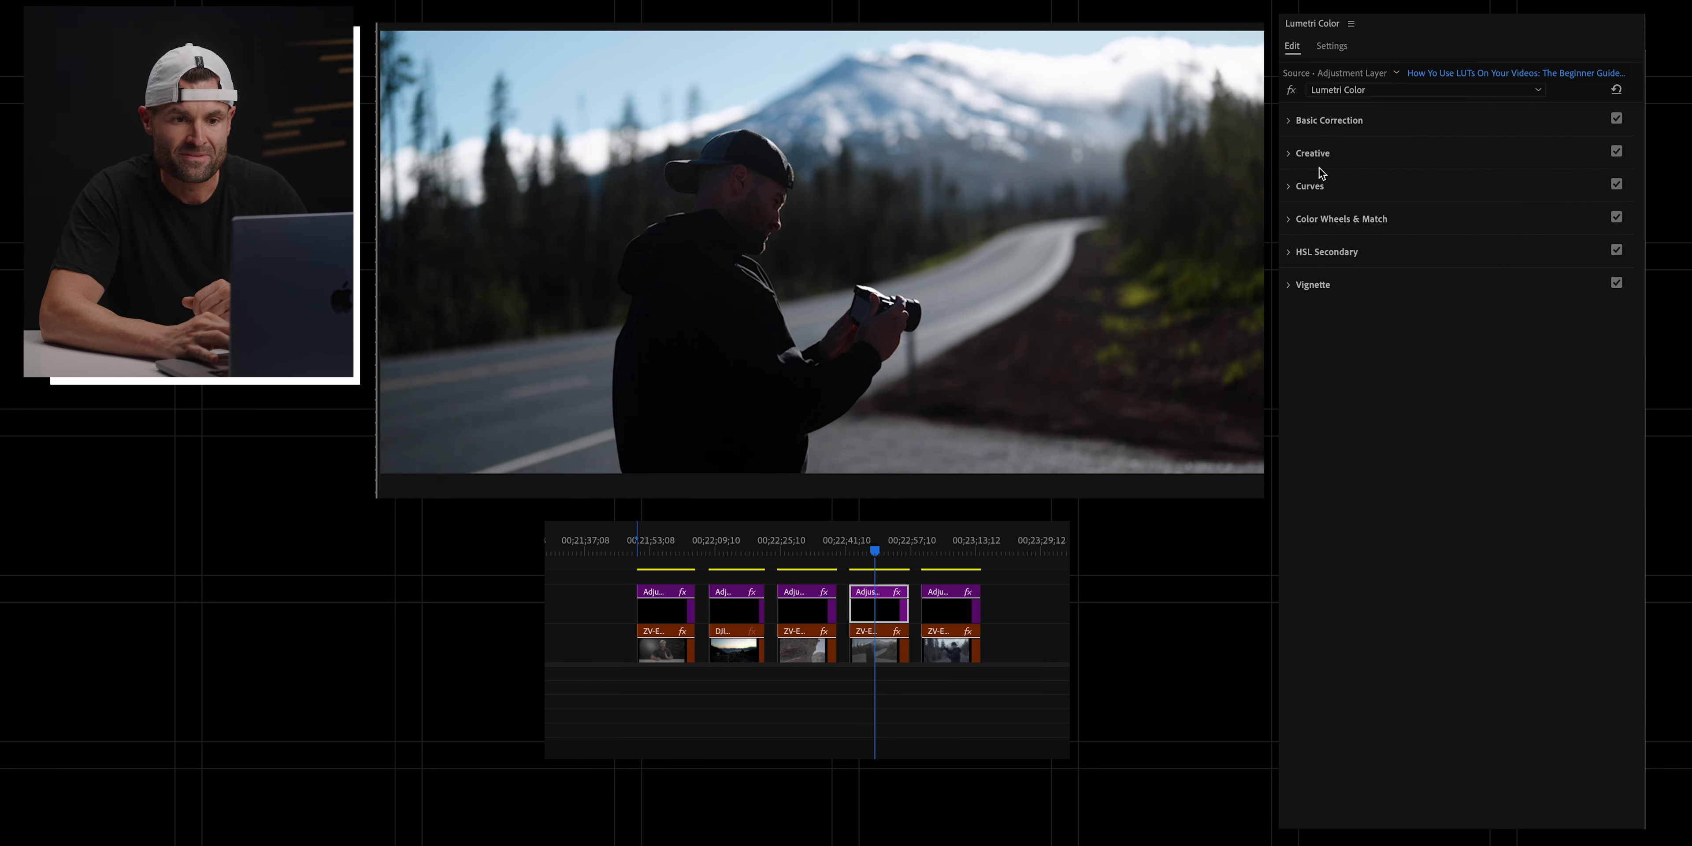
left_click(1312, 152)
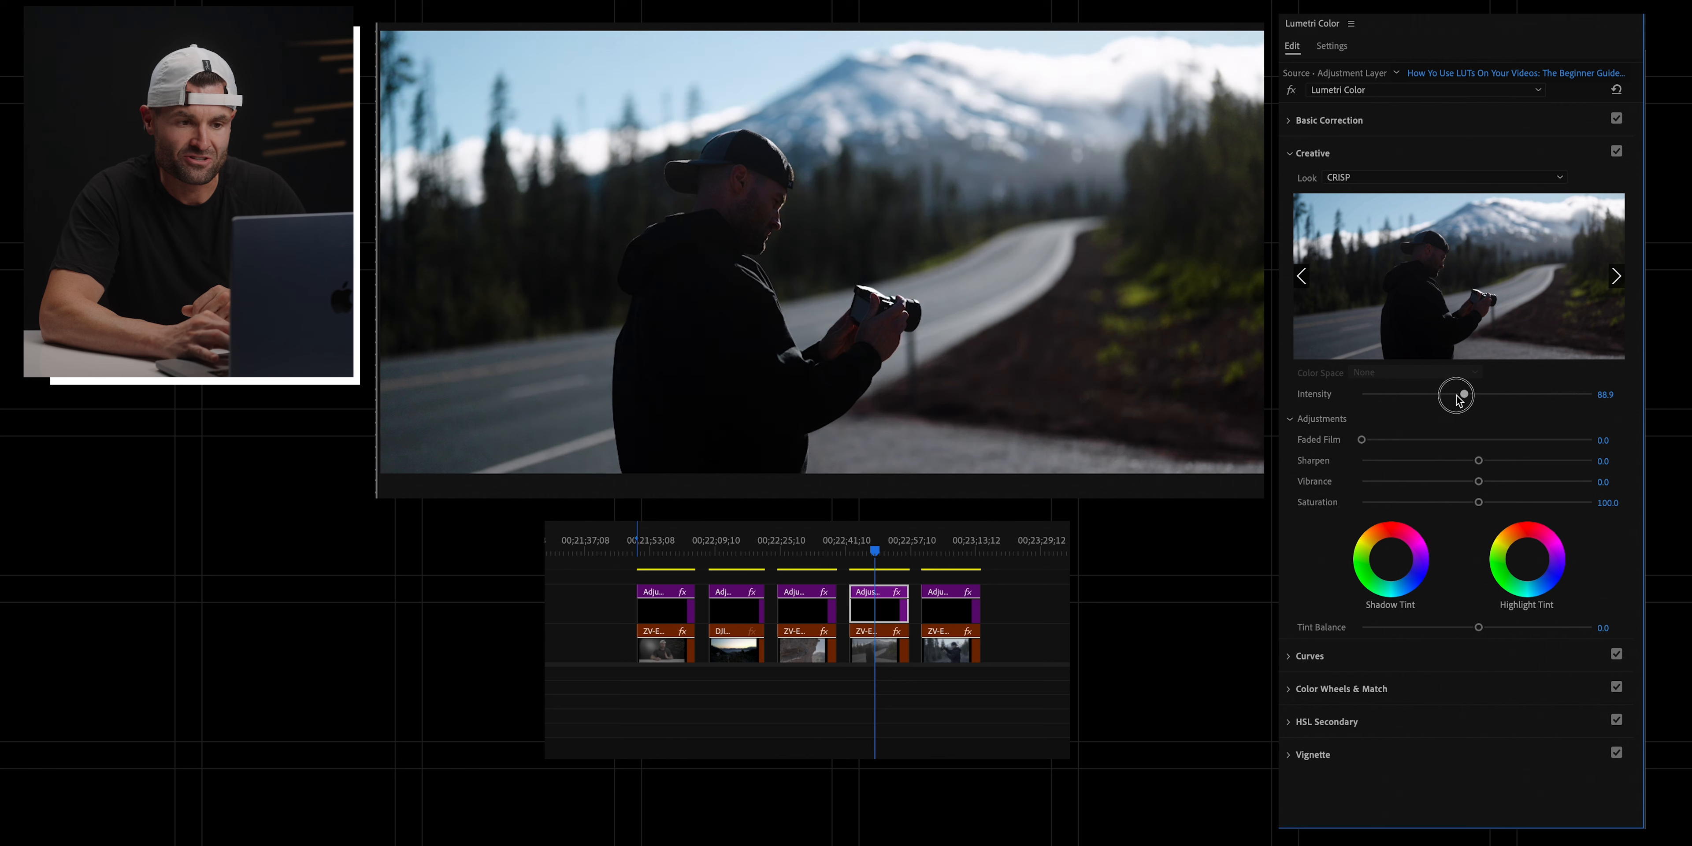
left_click_drag(1456, 394, 1421, 394)
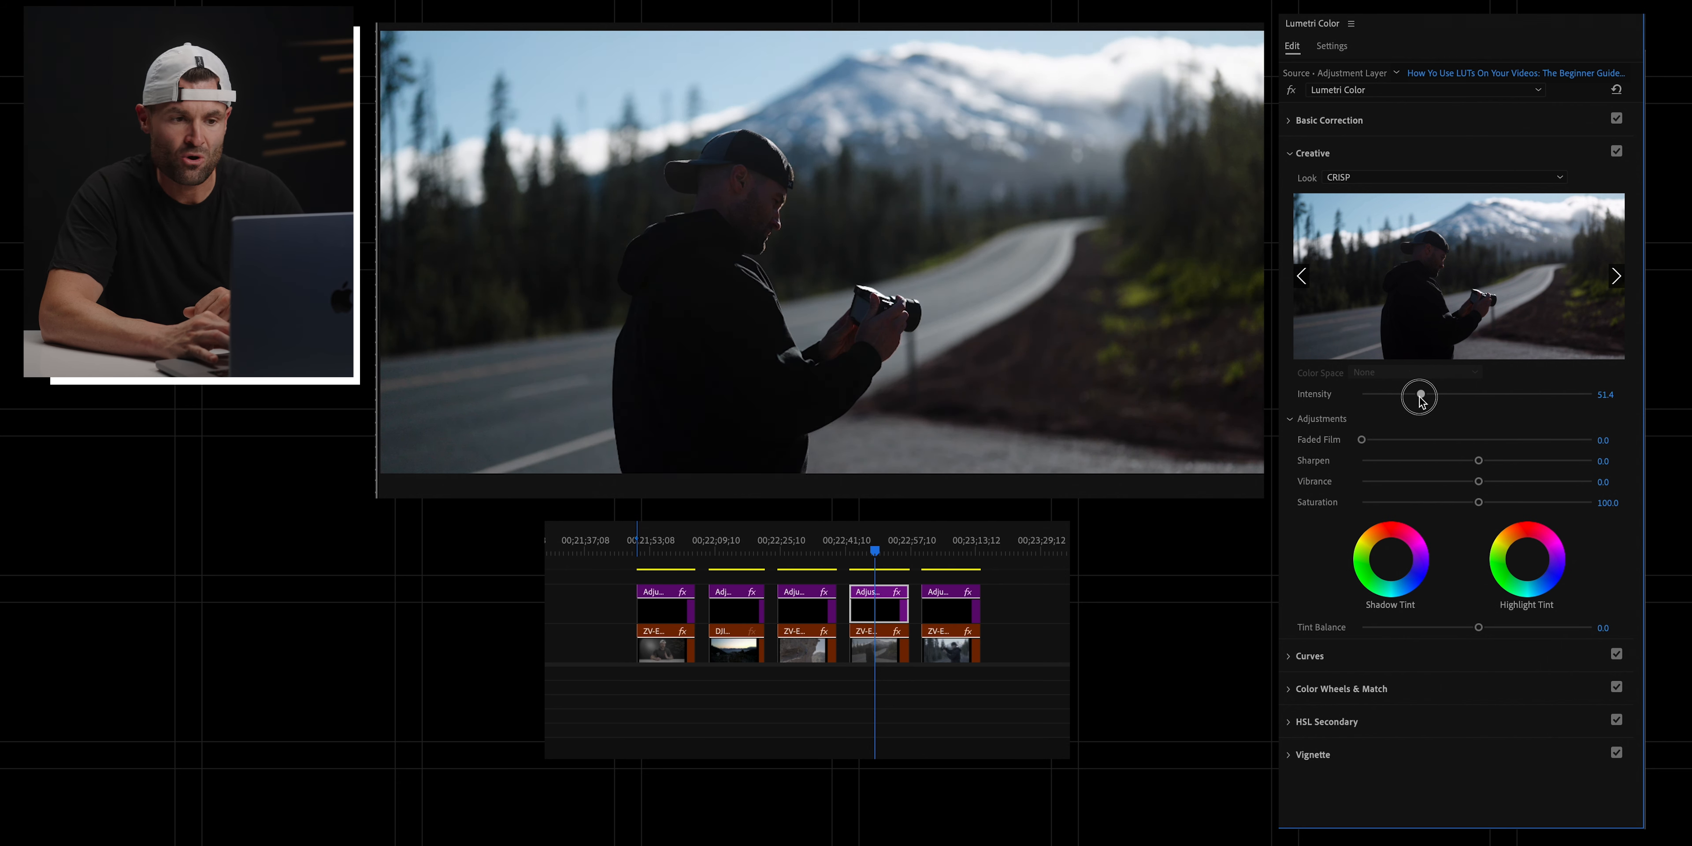
left_click_drag(1419, 396, 1479, 394)
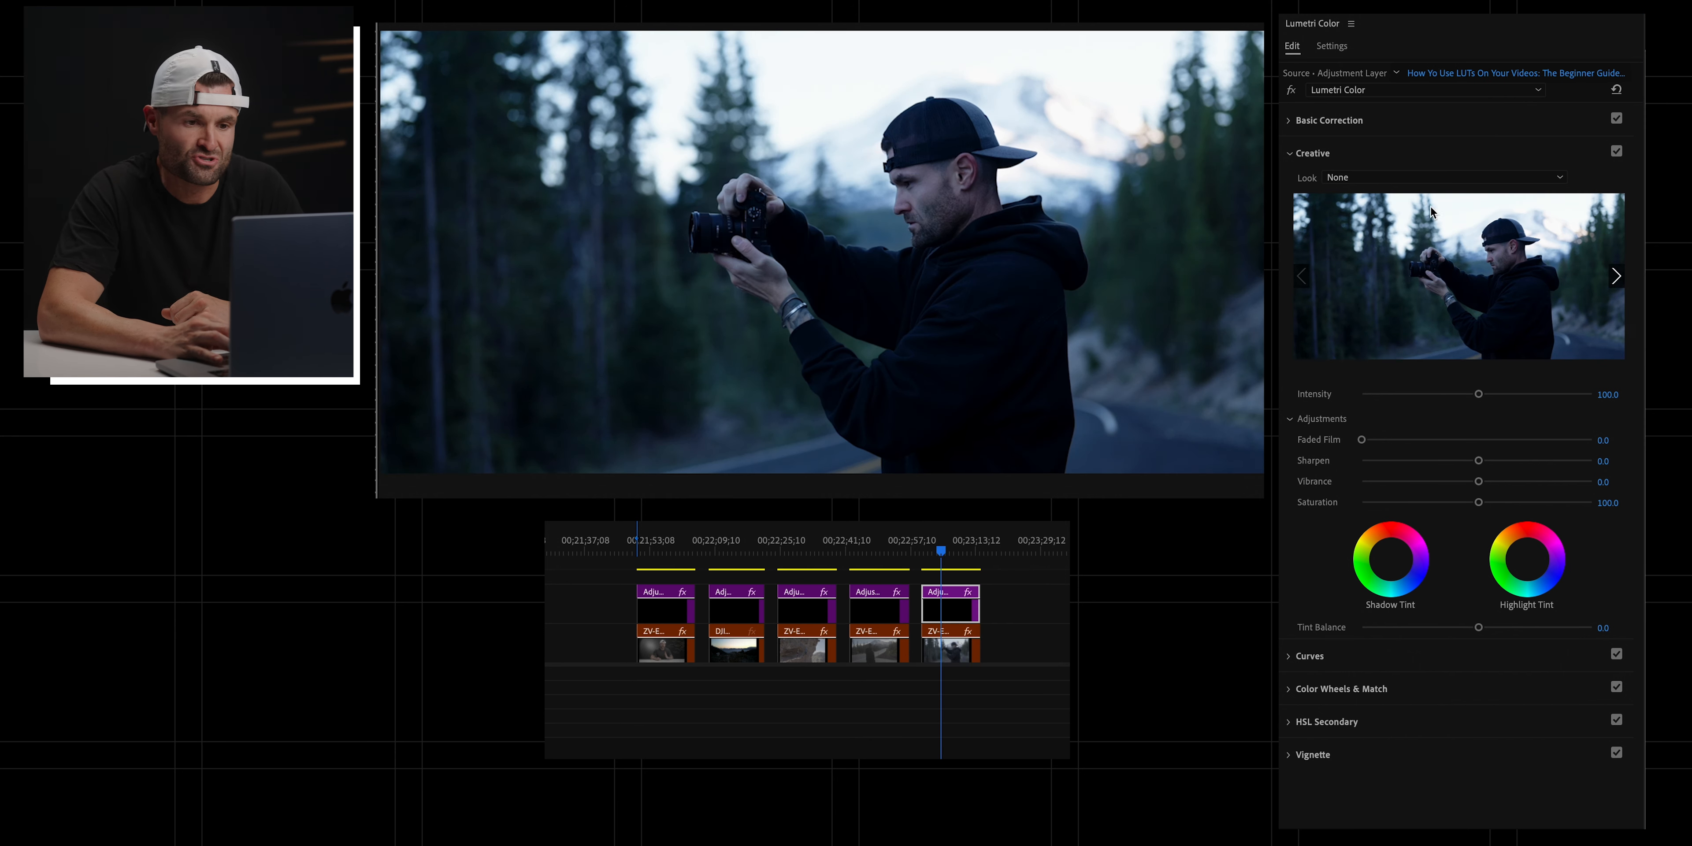
Step: Load the black-and-white SPACE.cube look onto the fifth layer at full intensity
left_click(1443, 177)
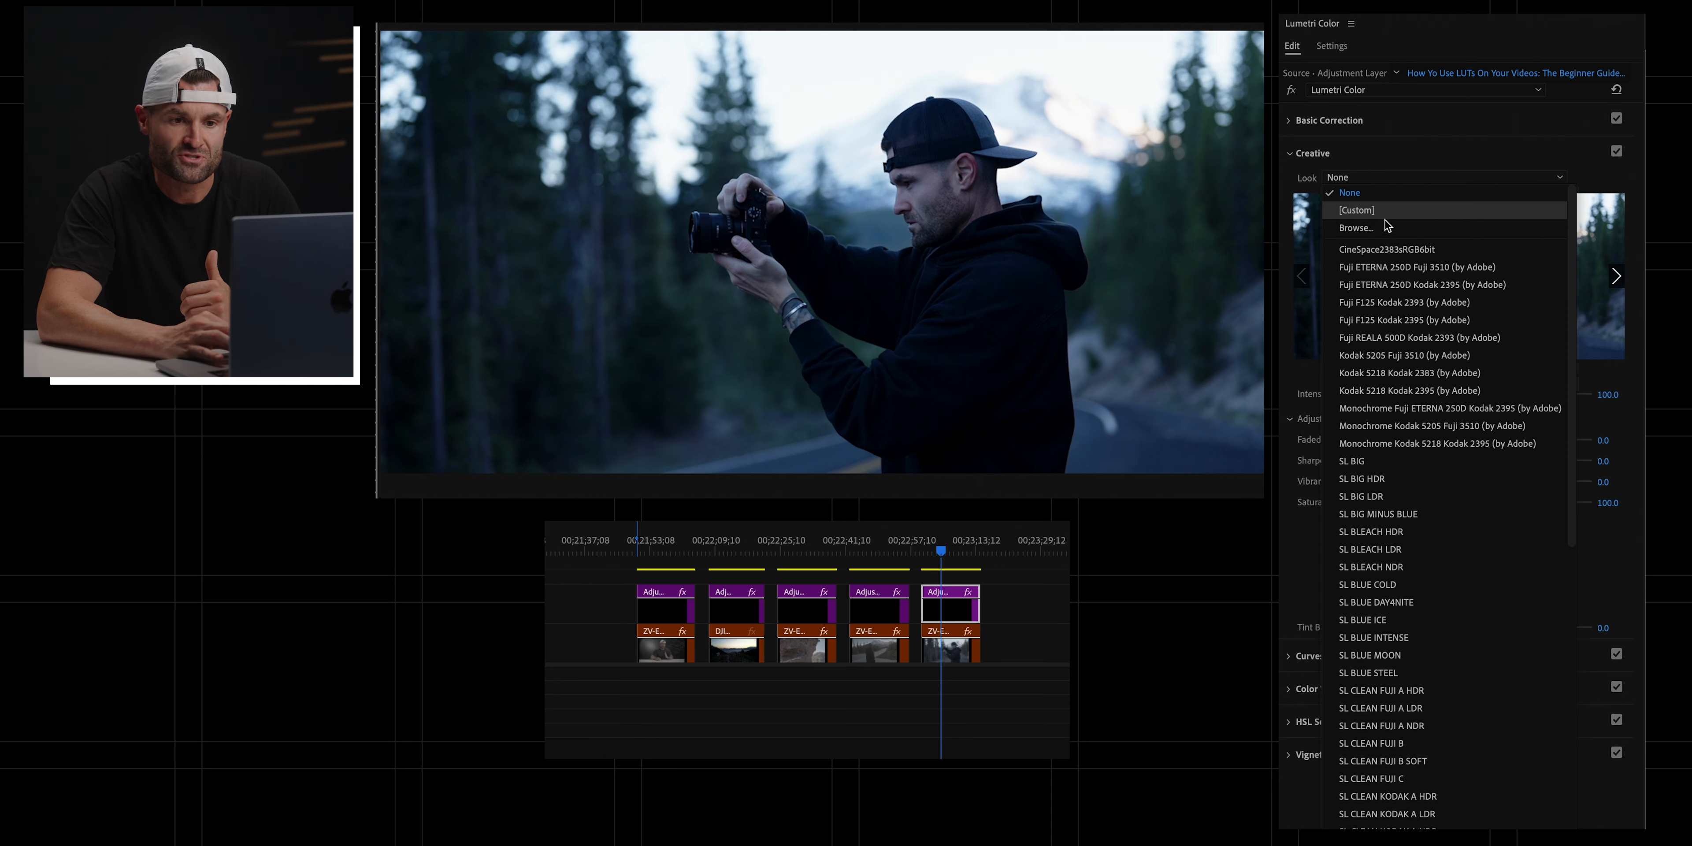
left_click(1355, 227)
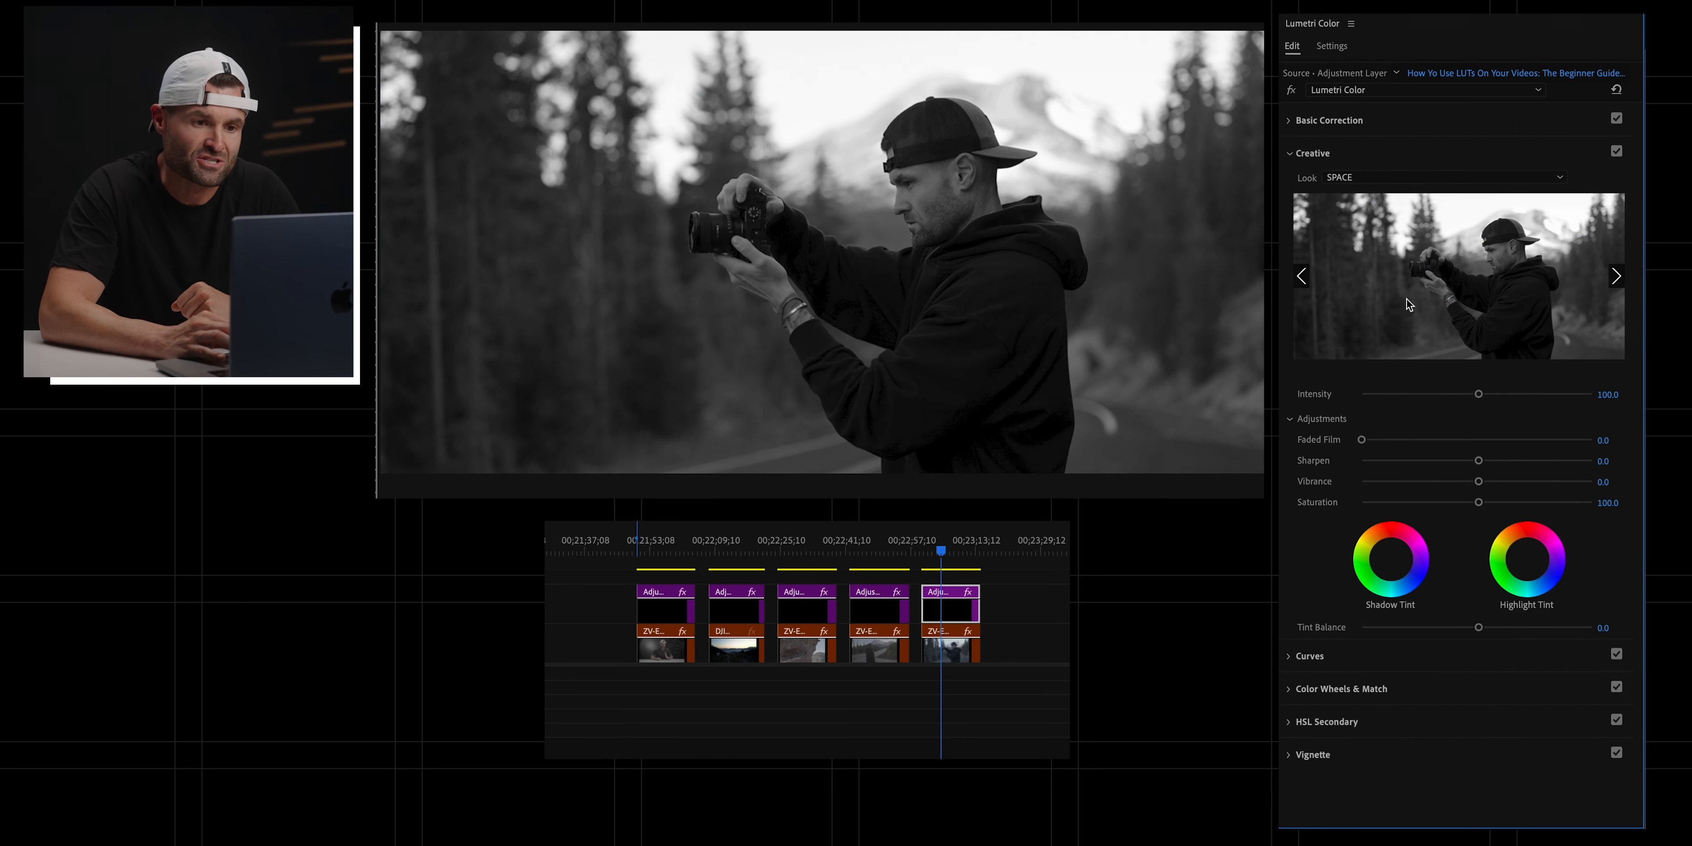
left_click(1328, 119)
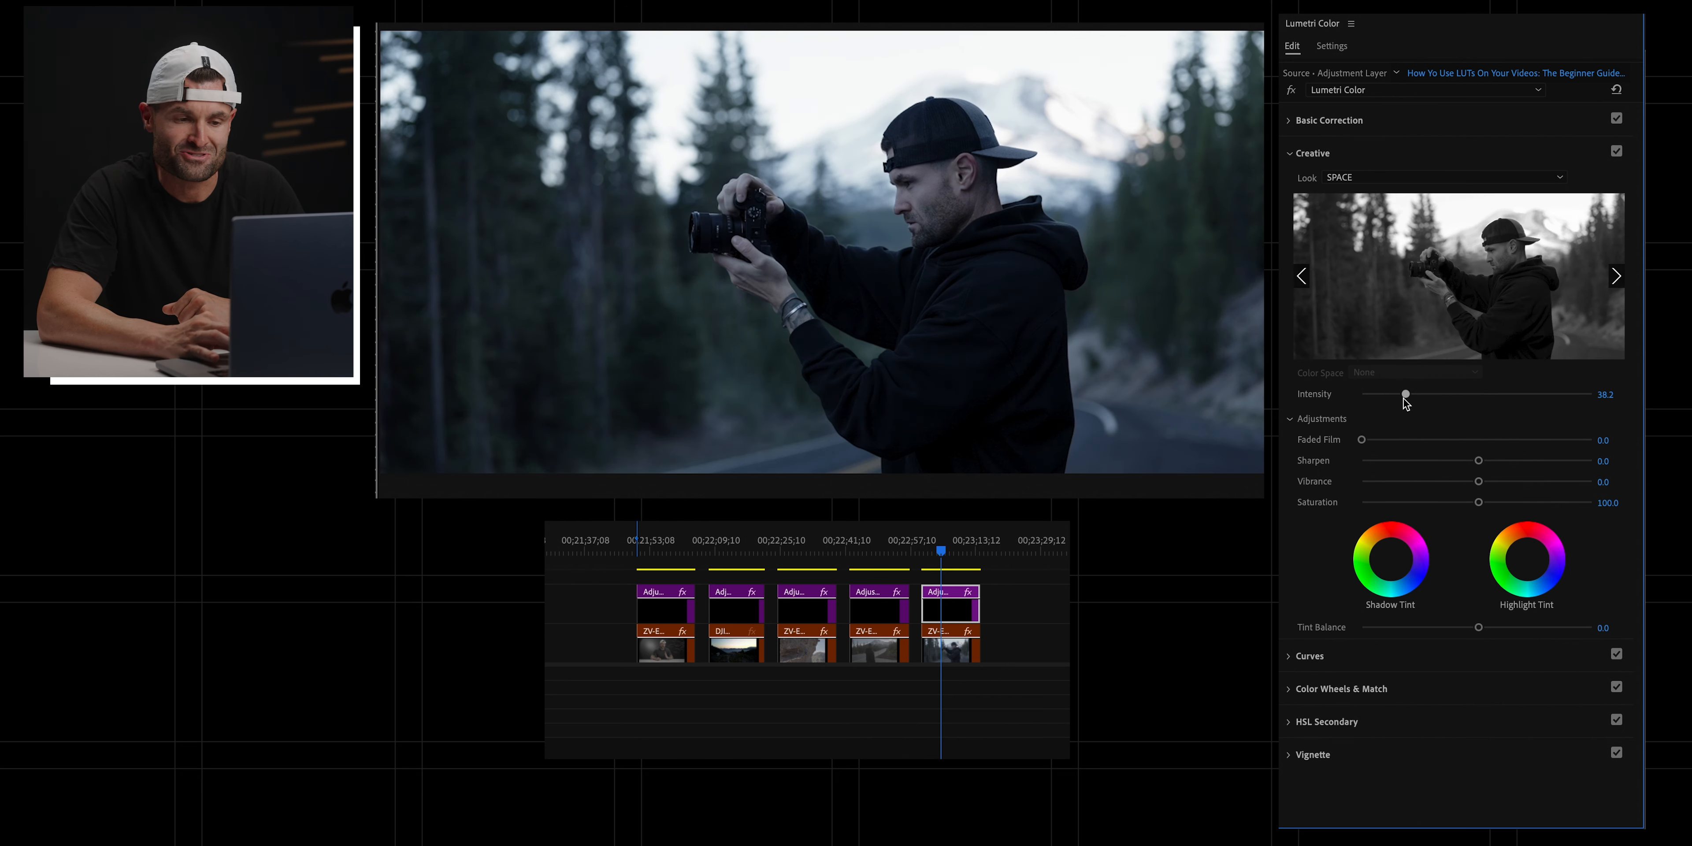
left_click_drag(1404, 393, 1479, 394)
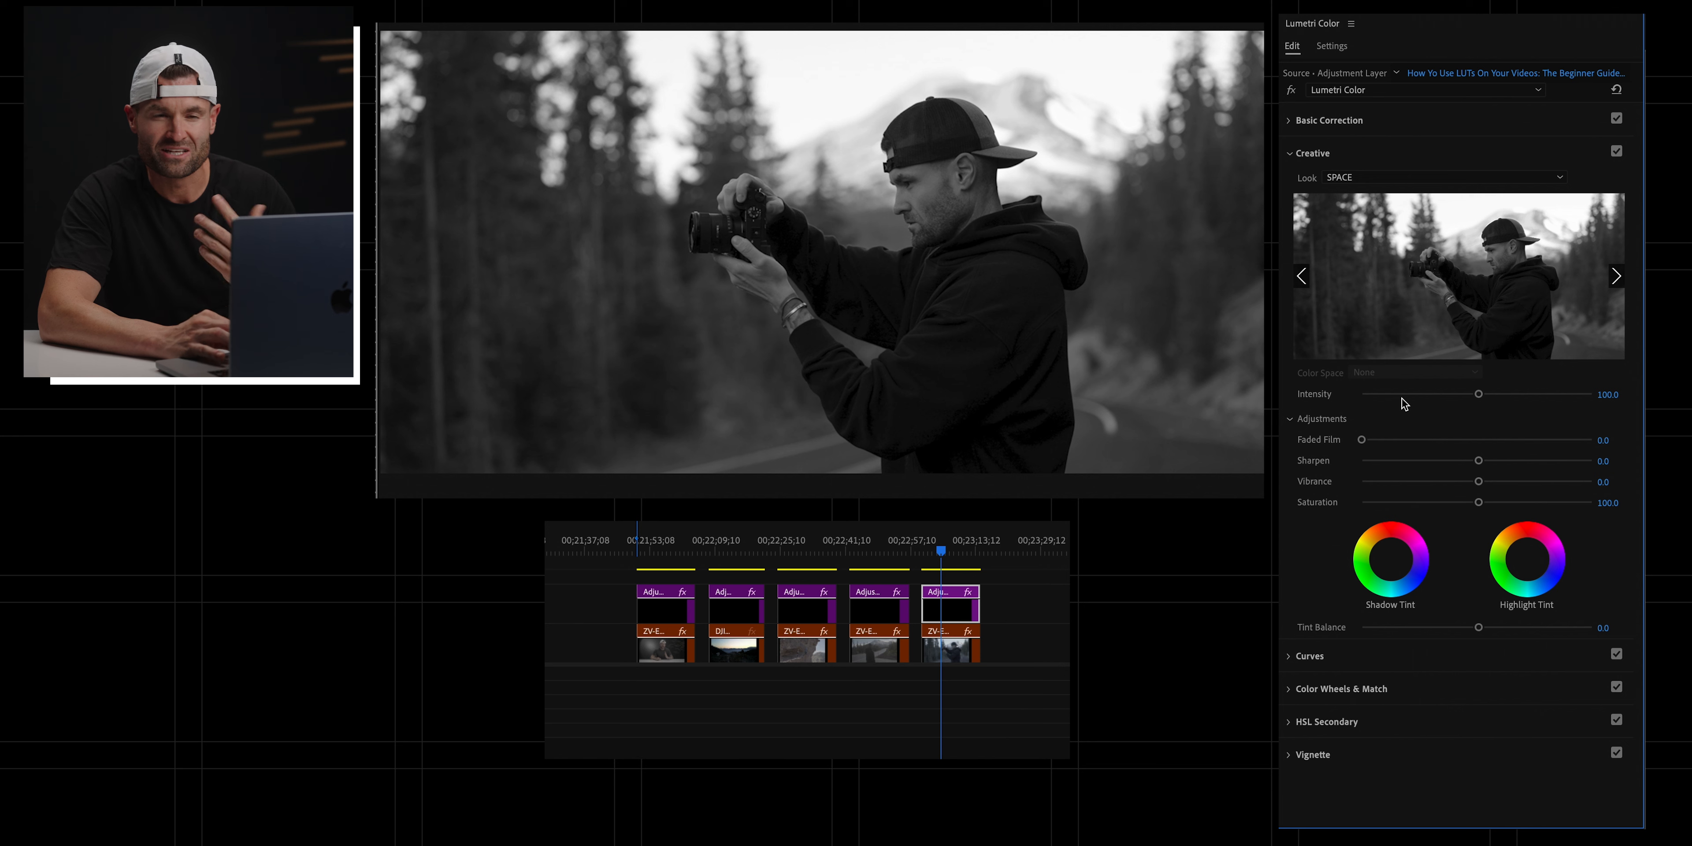
left_click(1330, 120)
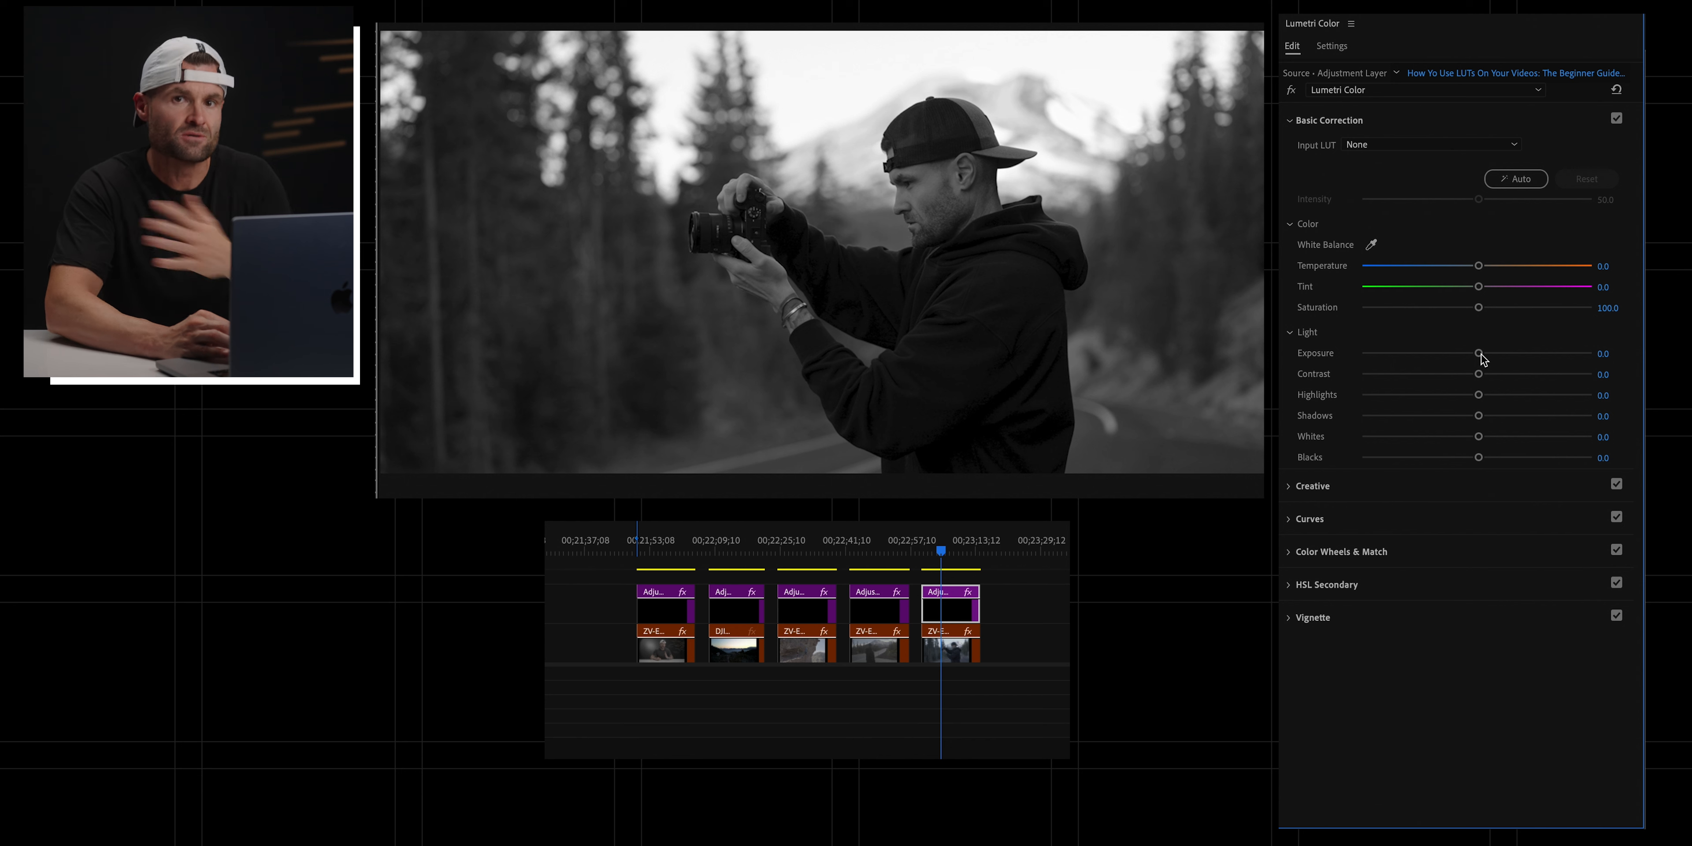
Step: Trial exposure and contrast tweaks on the SPACE layer, then reset both to 0
left_click_drag(1479, 354, 1482, 354)
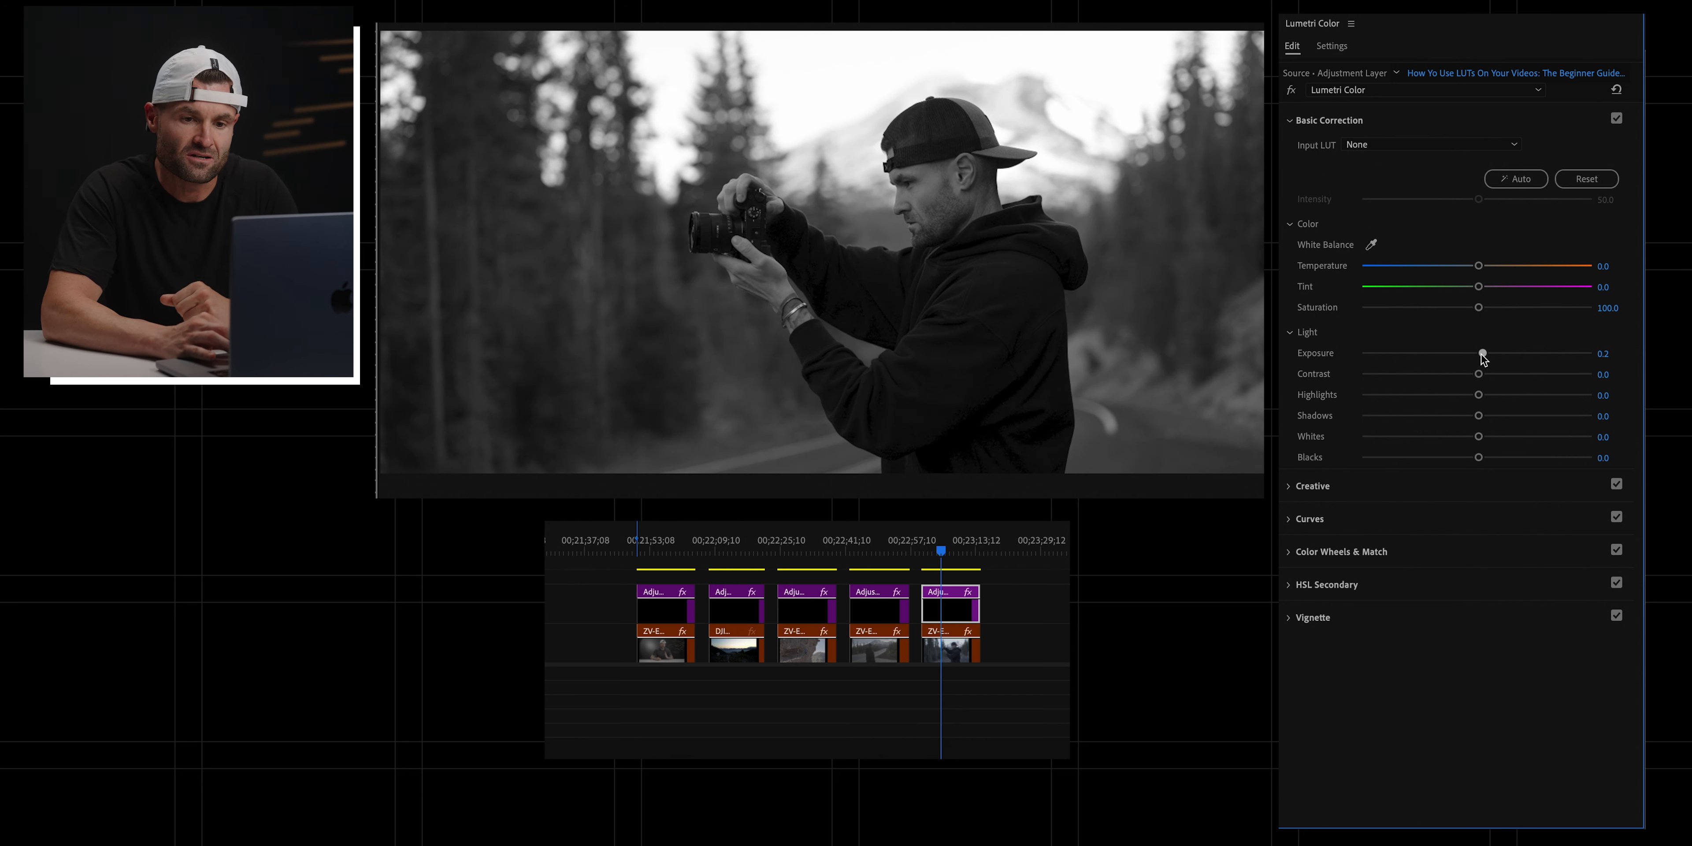
left_click_drag(1481, 354, 1480, 354)
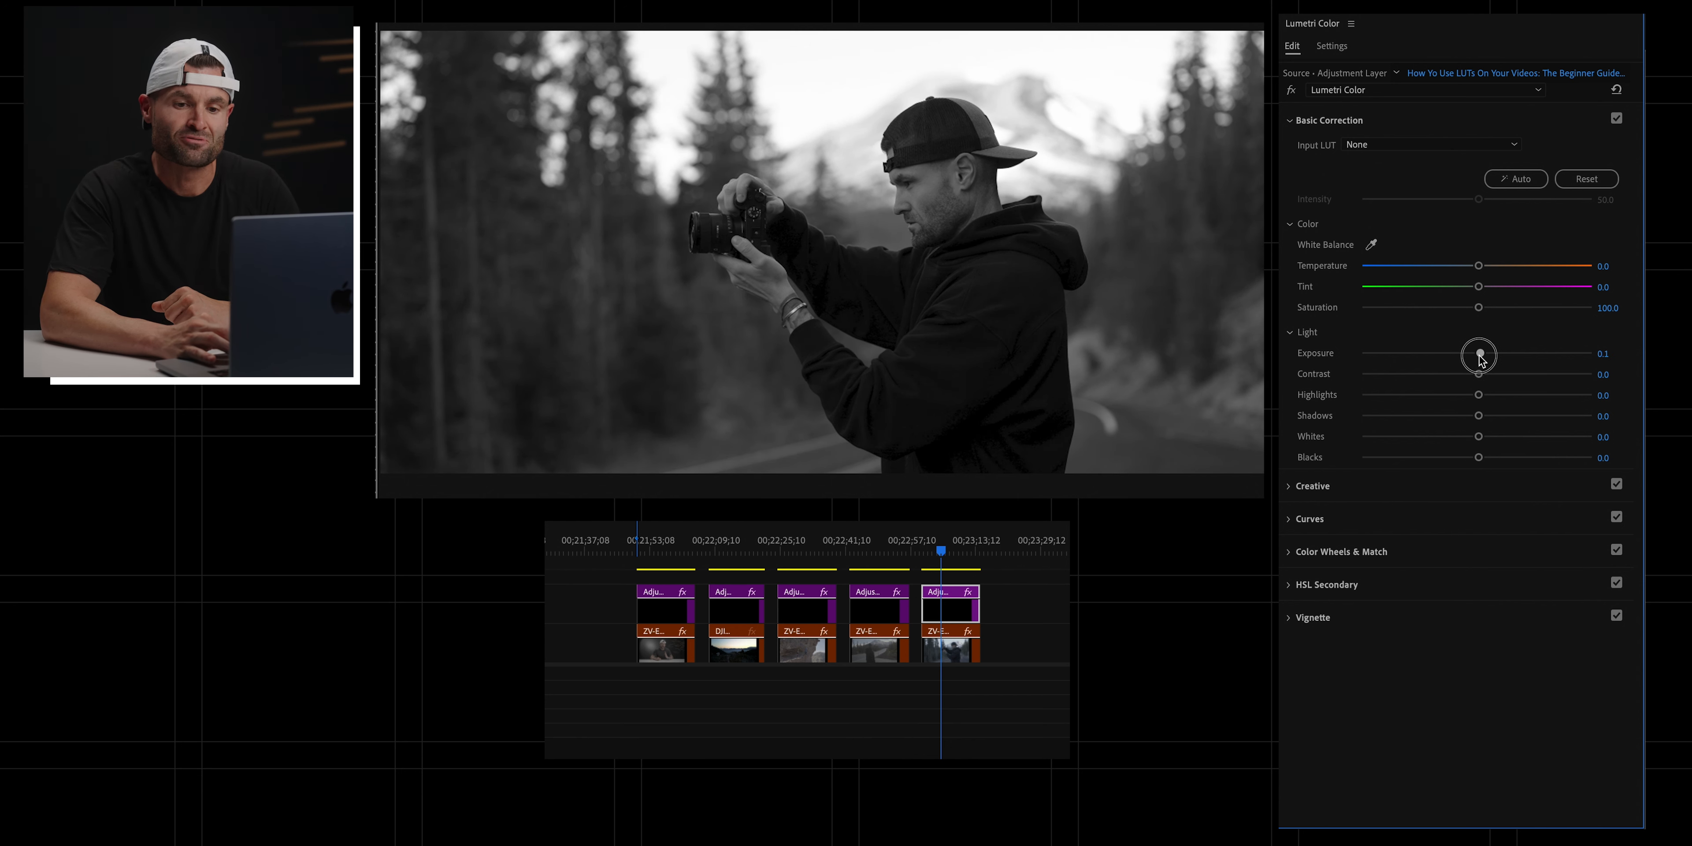
left_click_drag(1480, 373, 1488, 373)
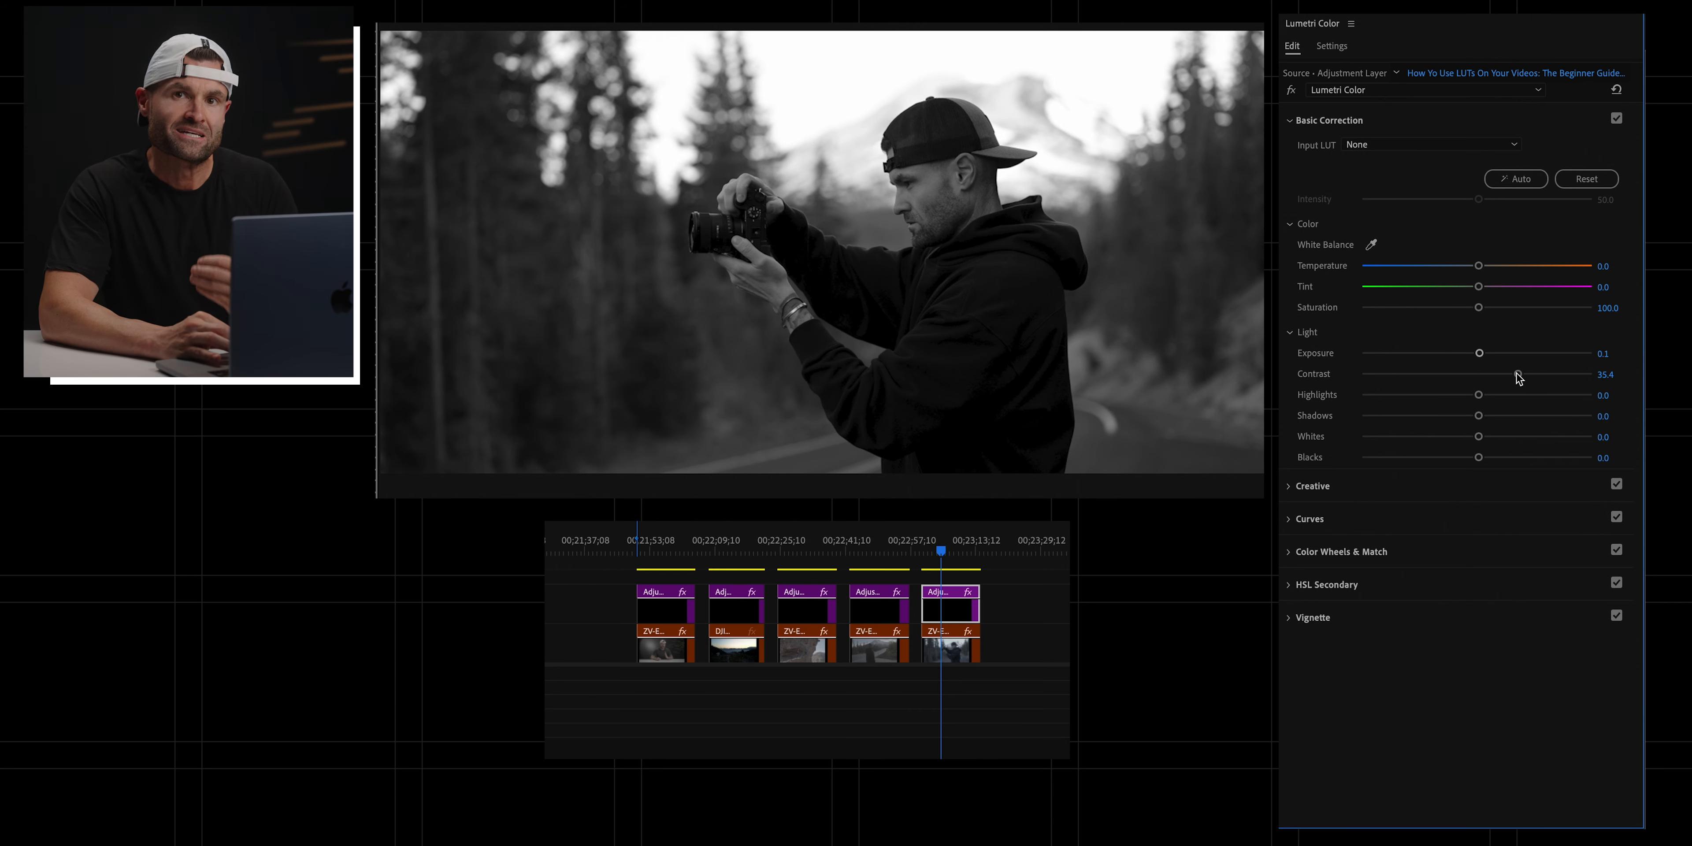
left_click_drag(1479, 374, 1512, 378)
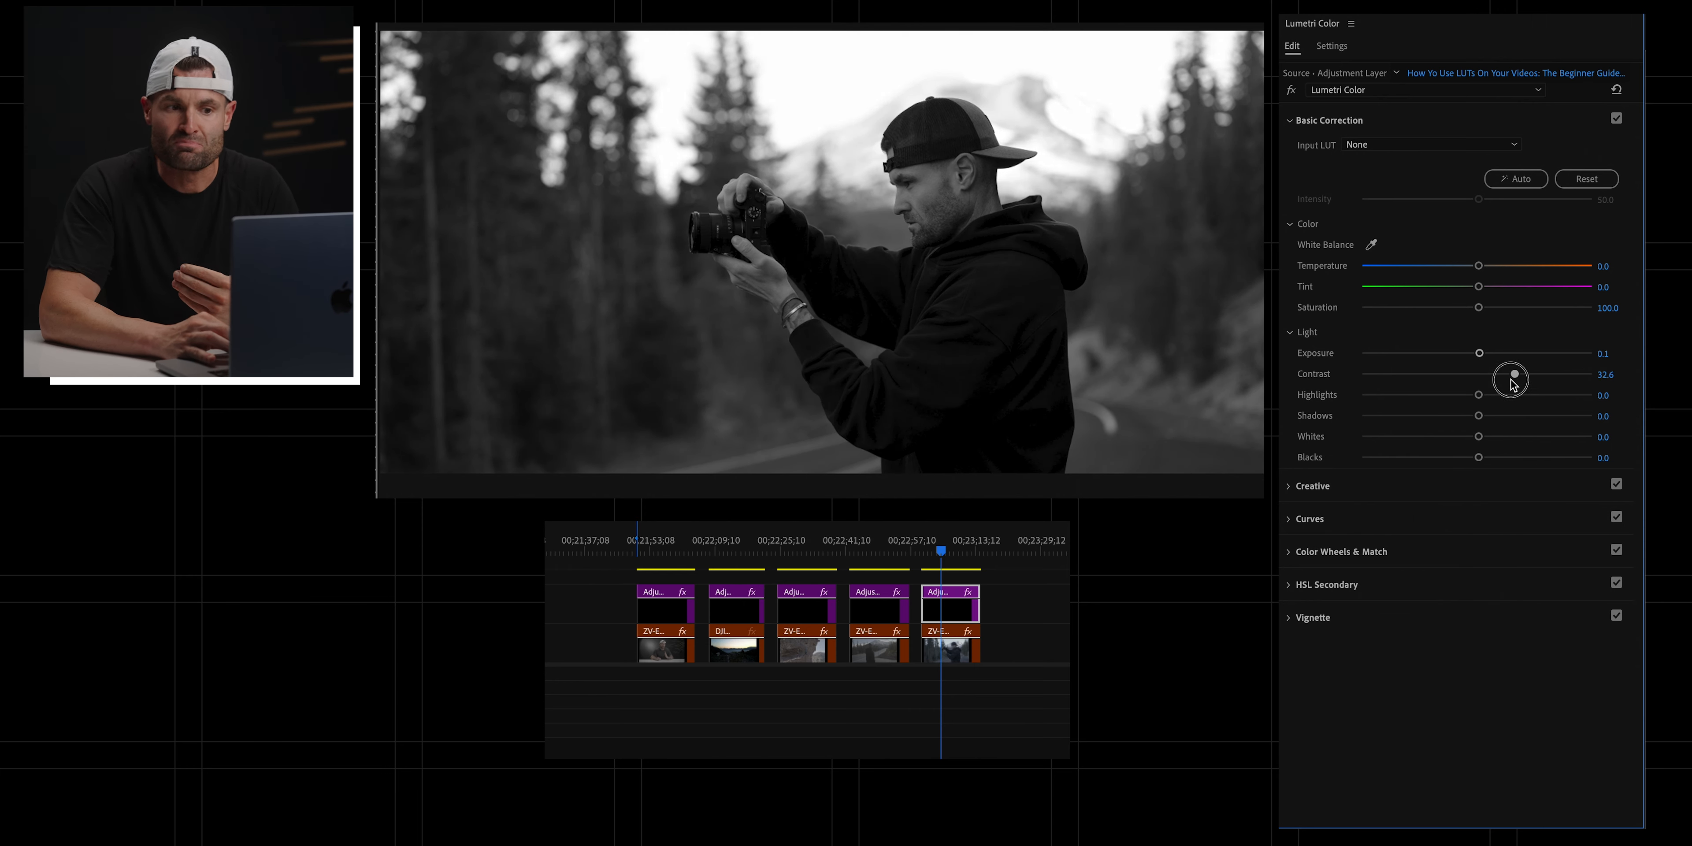
left_click_drag(1510, 378, 1479, 378)
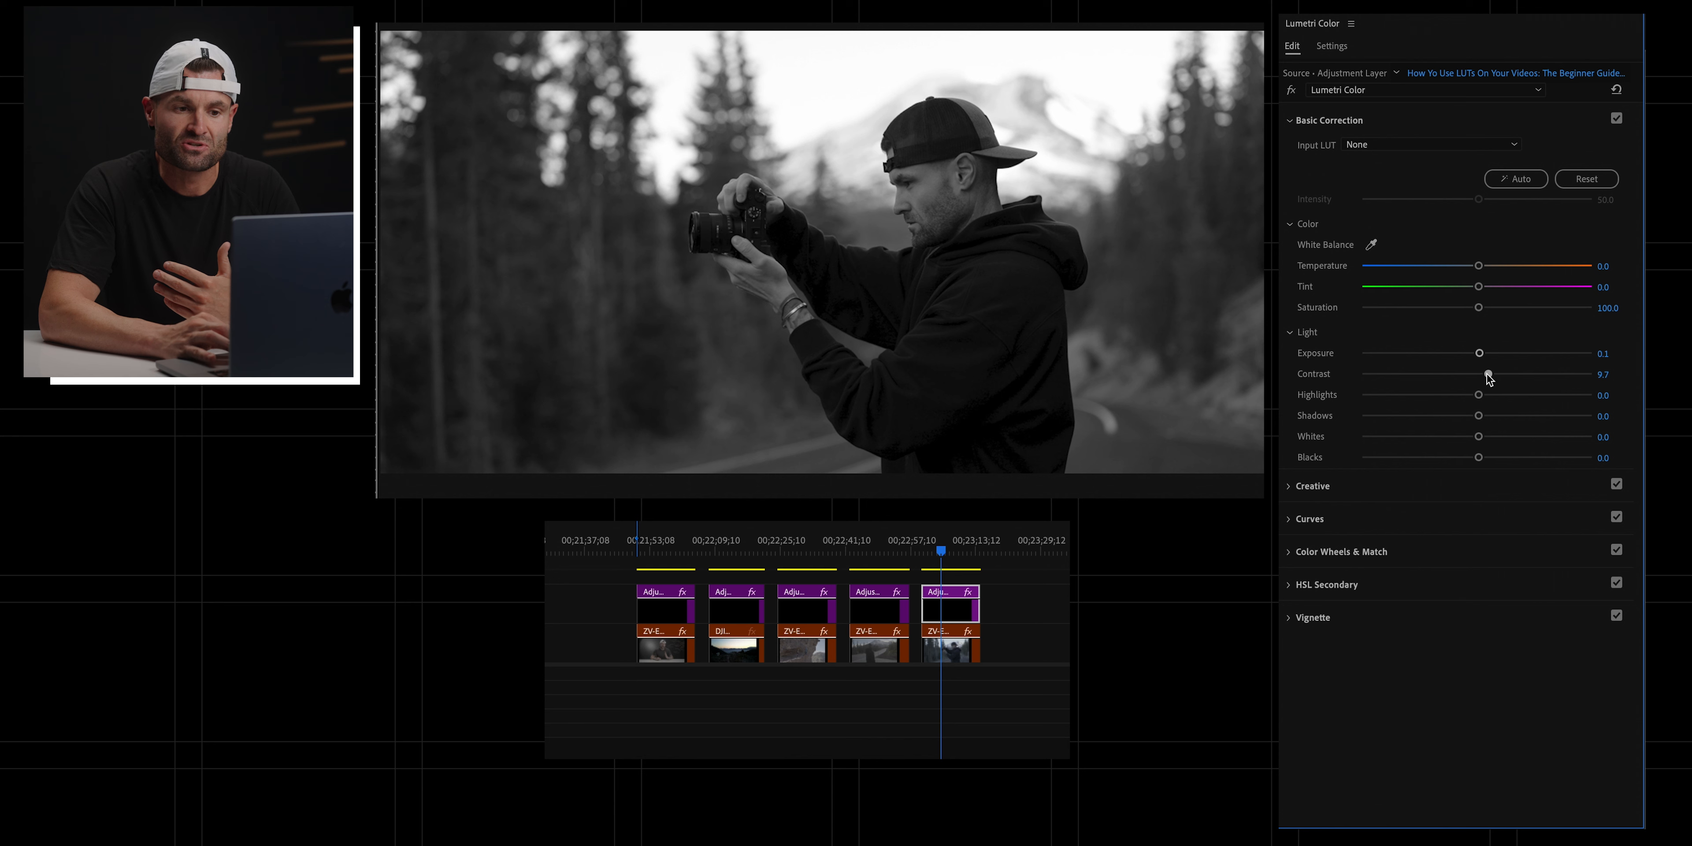
left_click(1586, 179)
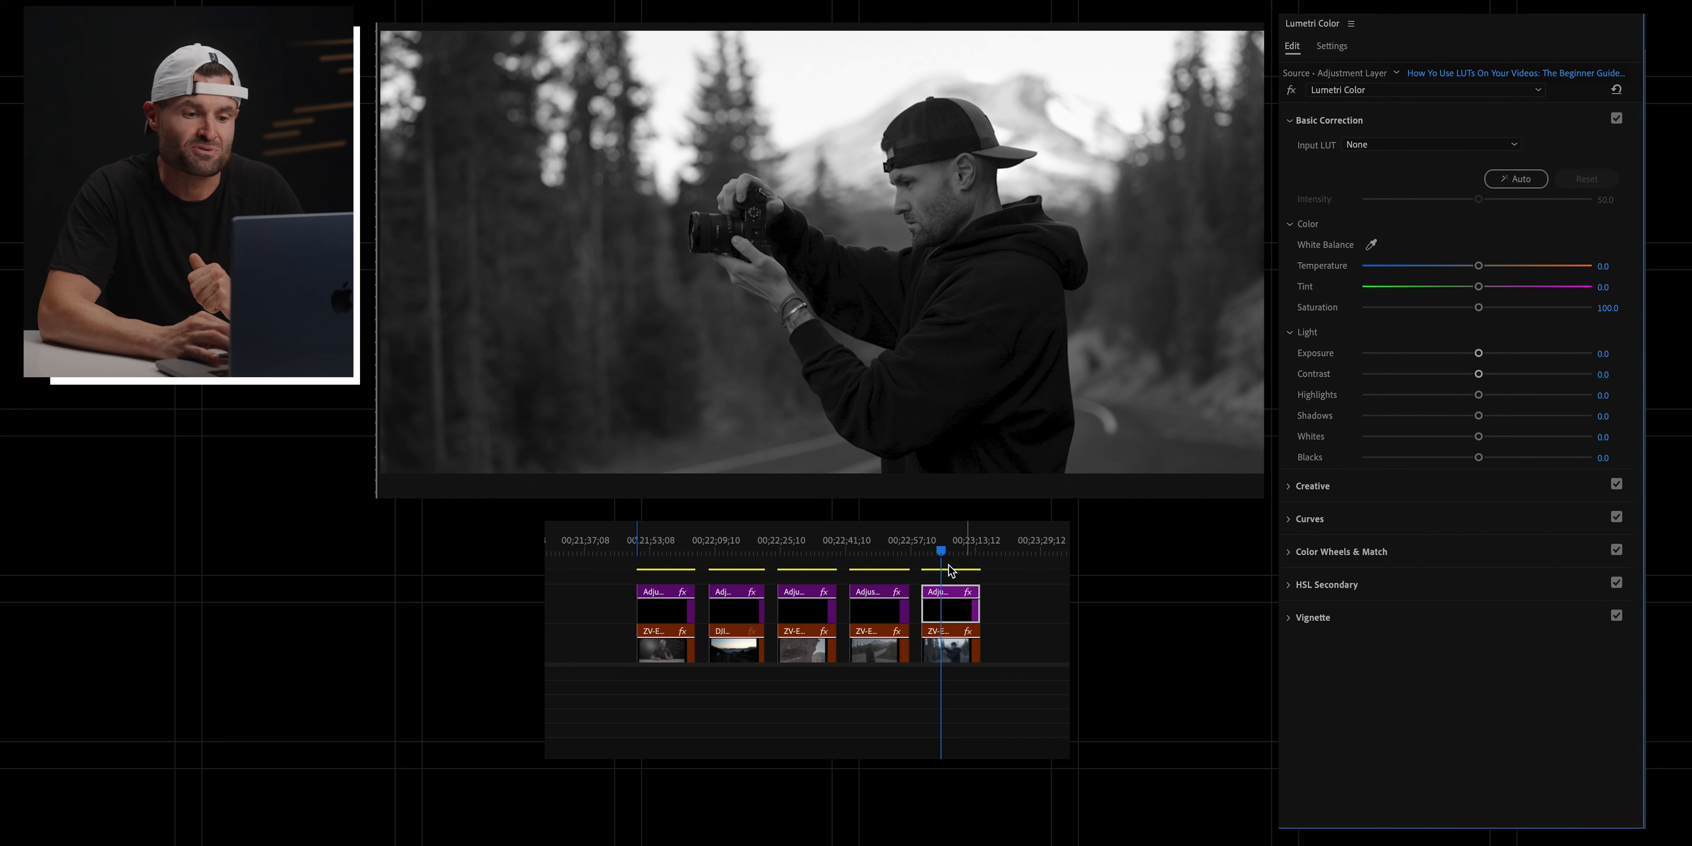
mouse_move(952, 612)
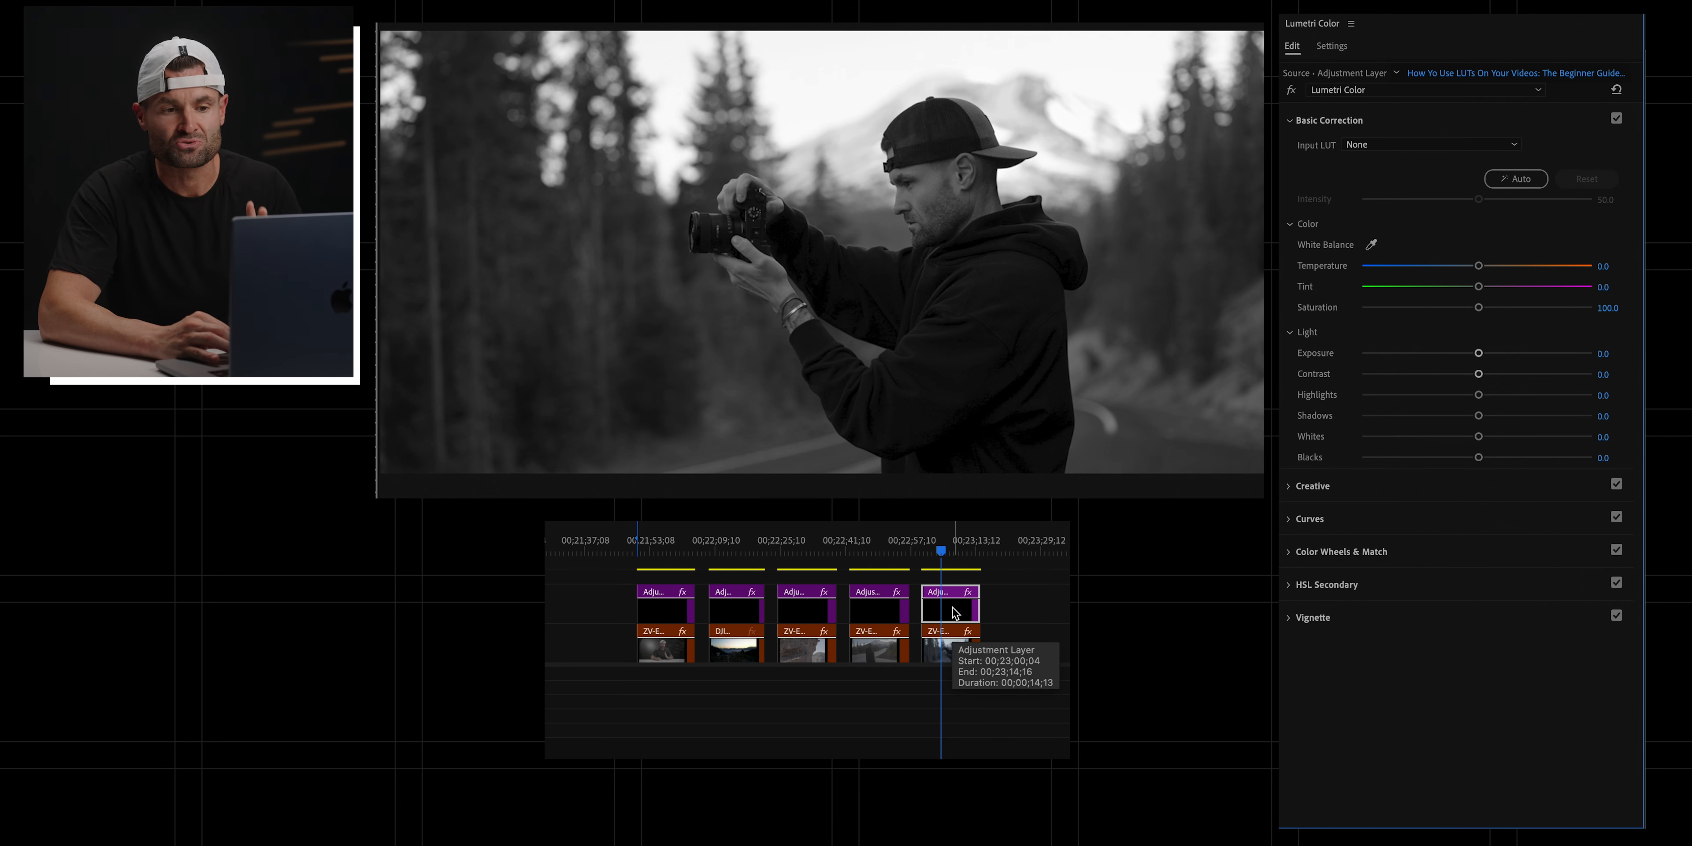